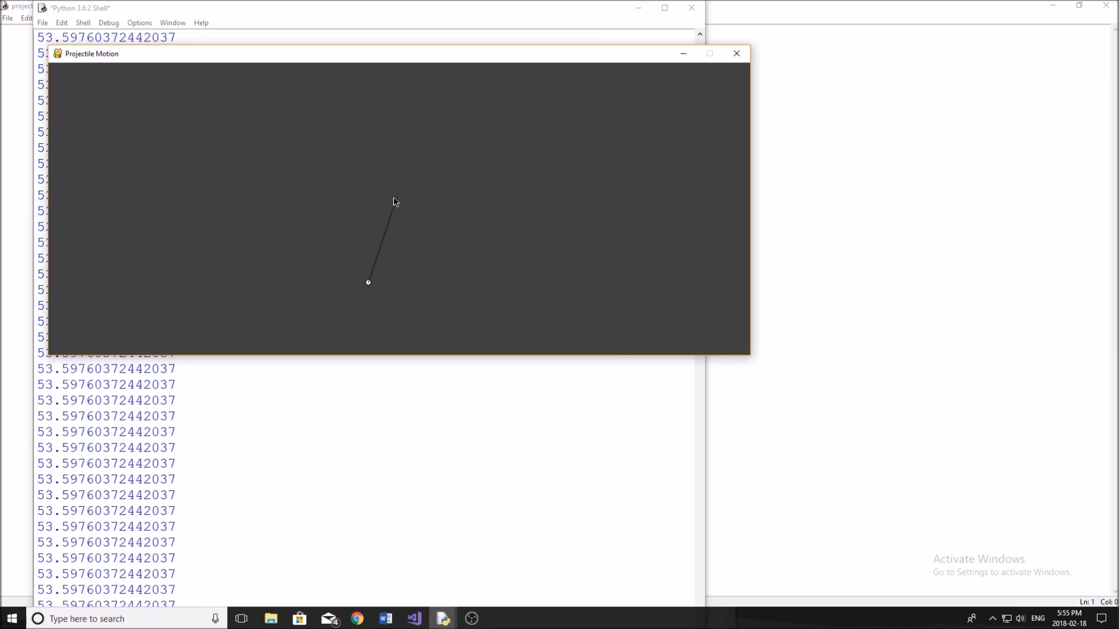
mouse_move(313, 214)
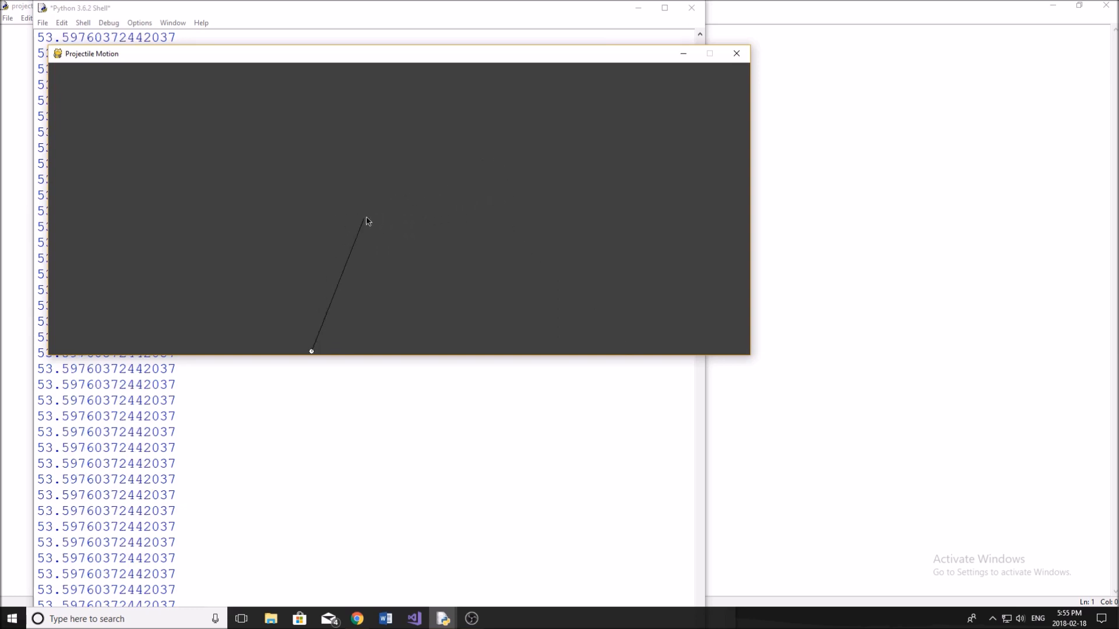
mouse_move(438, 195)
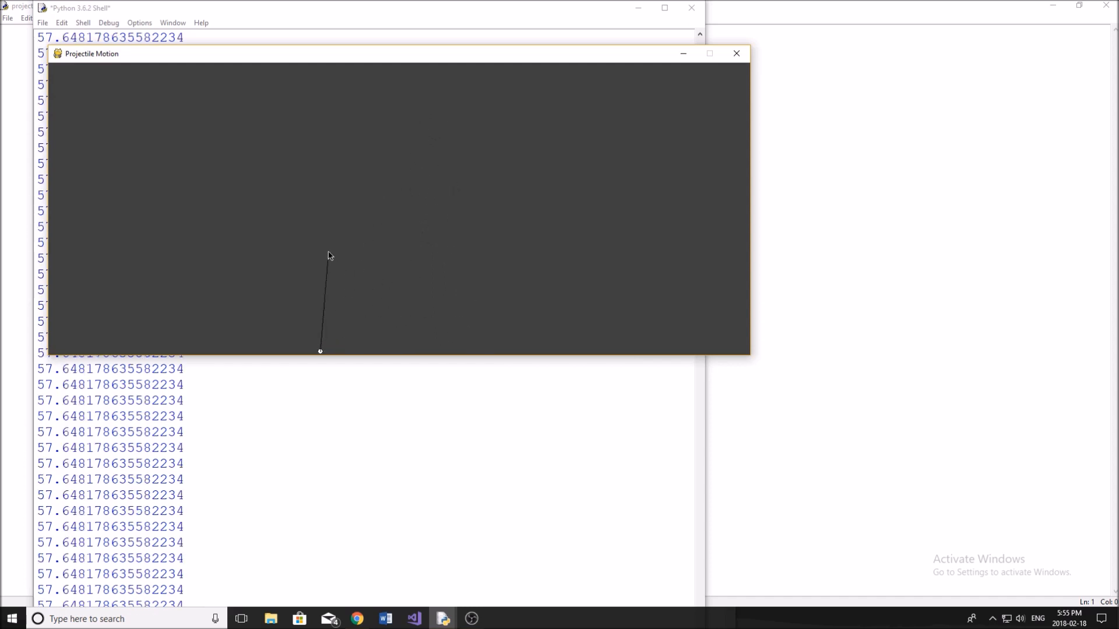
mouse_move(313, 236)
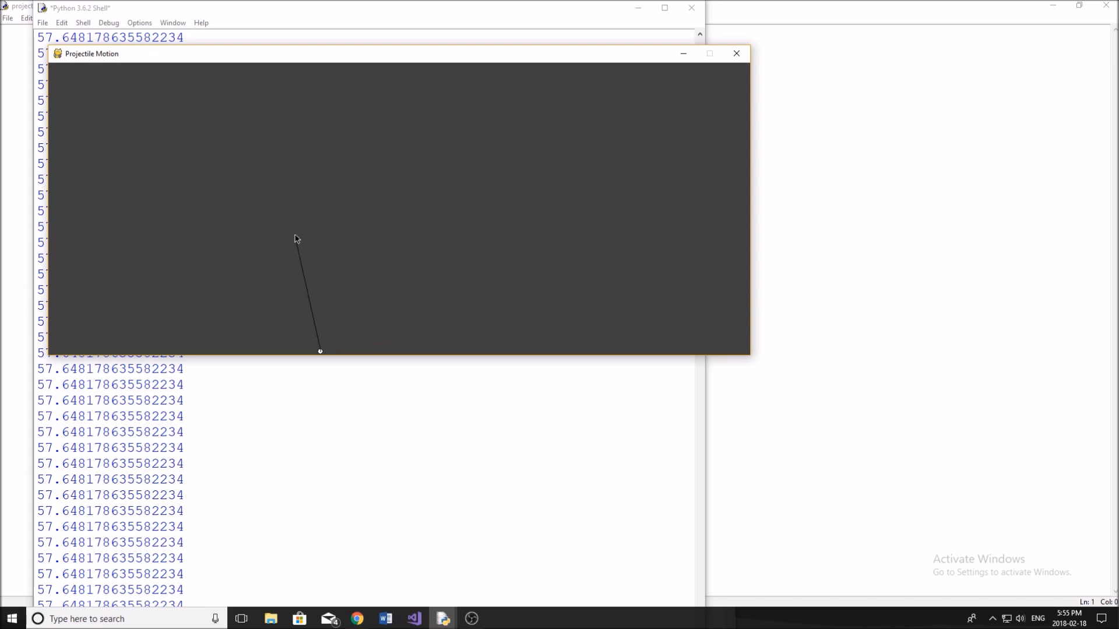
mouse_move(301, 236)
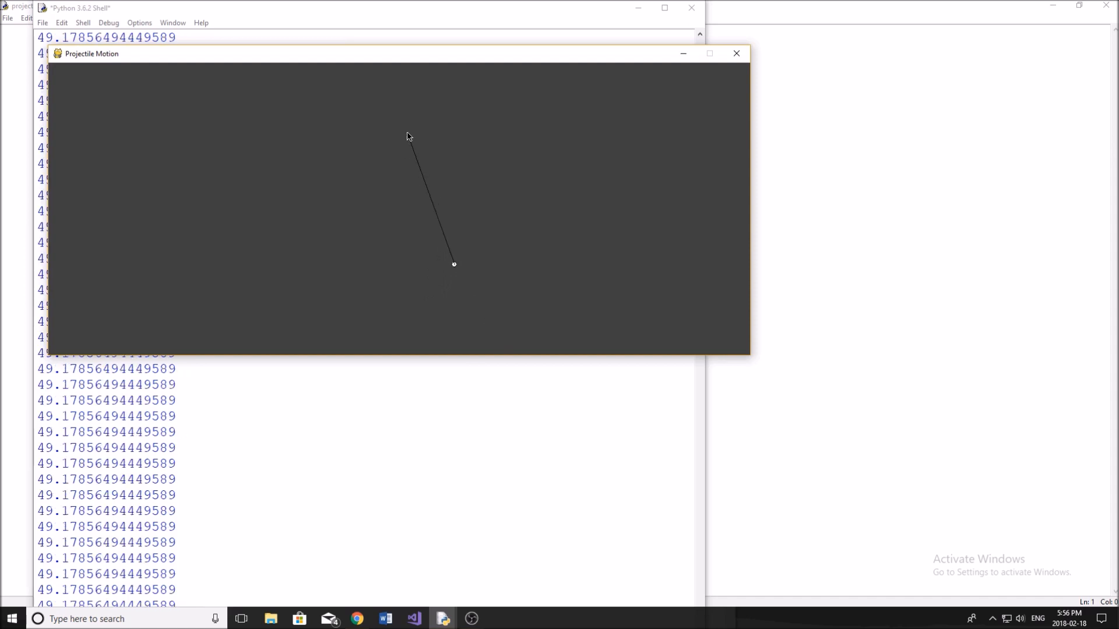
mouse_move(317, 152)
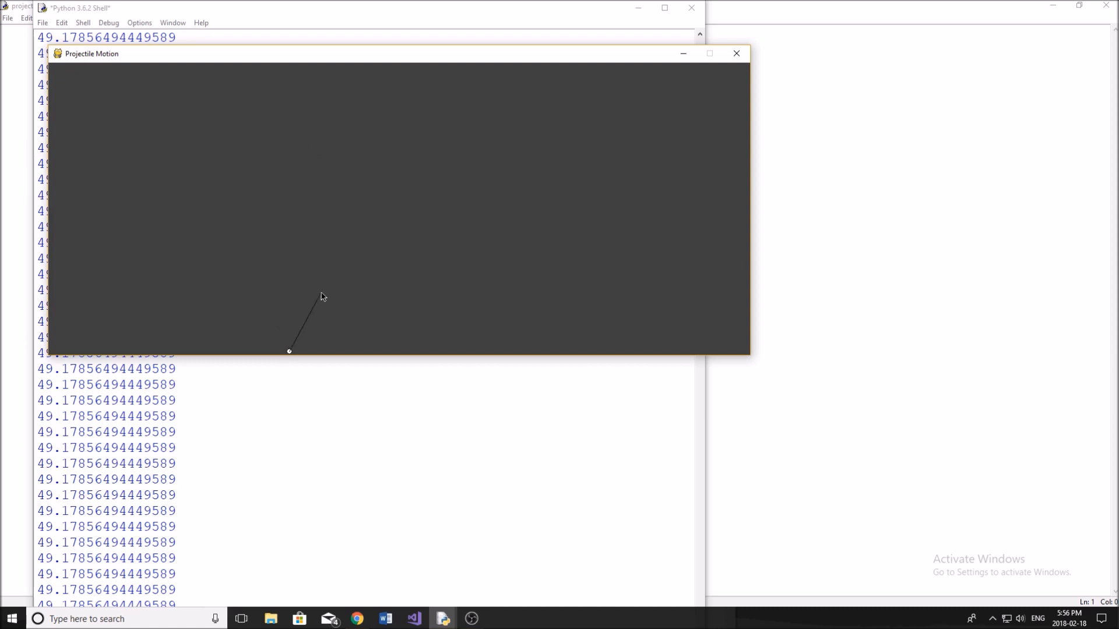
mouse_move(360, 255)
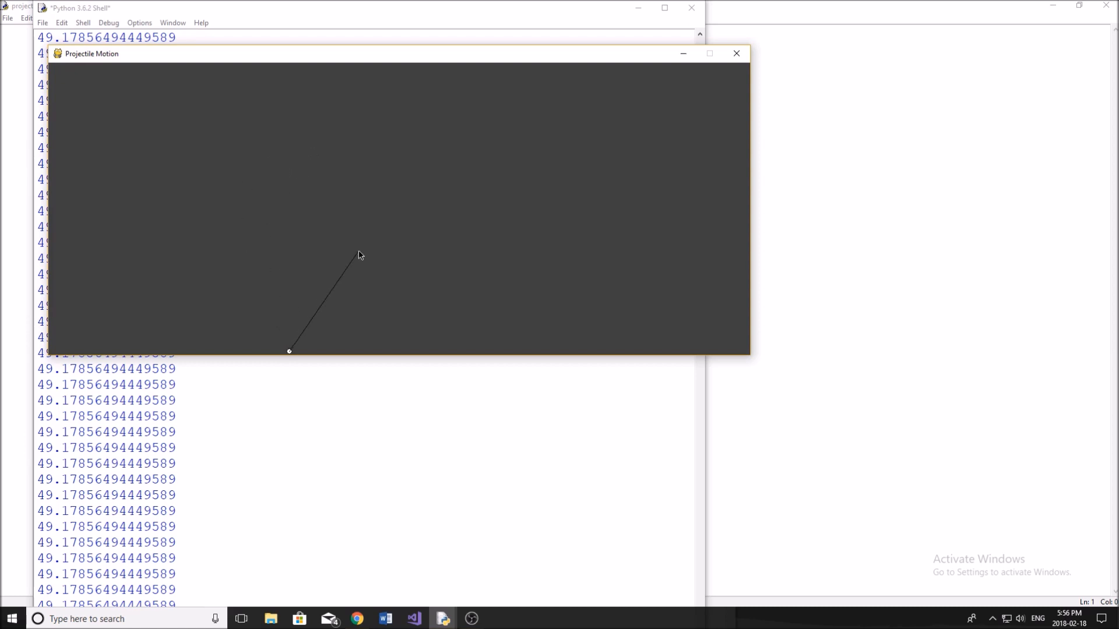
mouse_move(350, 247)
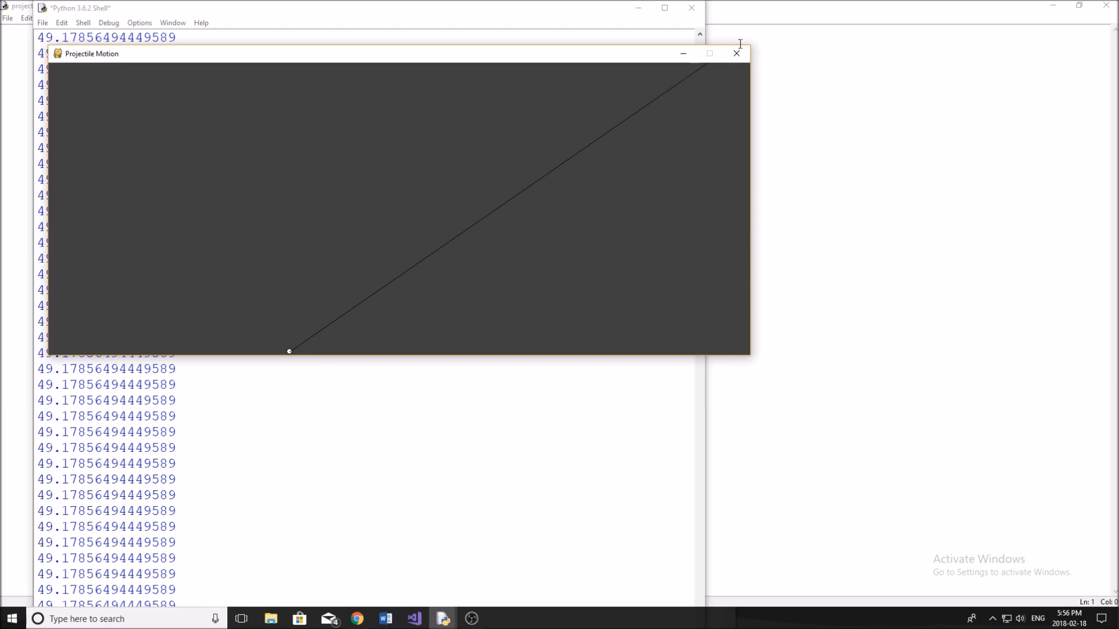
Step: Close the game window and begin the 'import p' line in projectile motion2.py
left_click(735, 53)
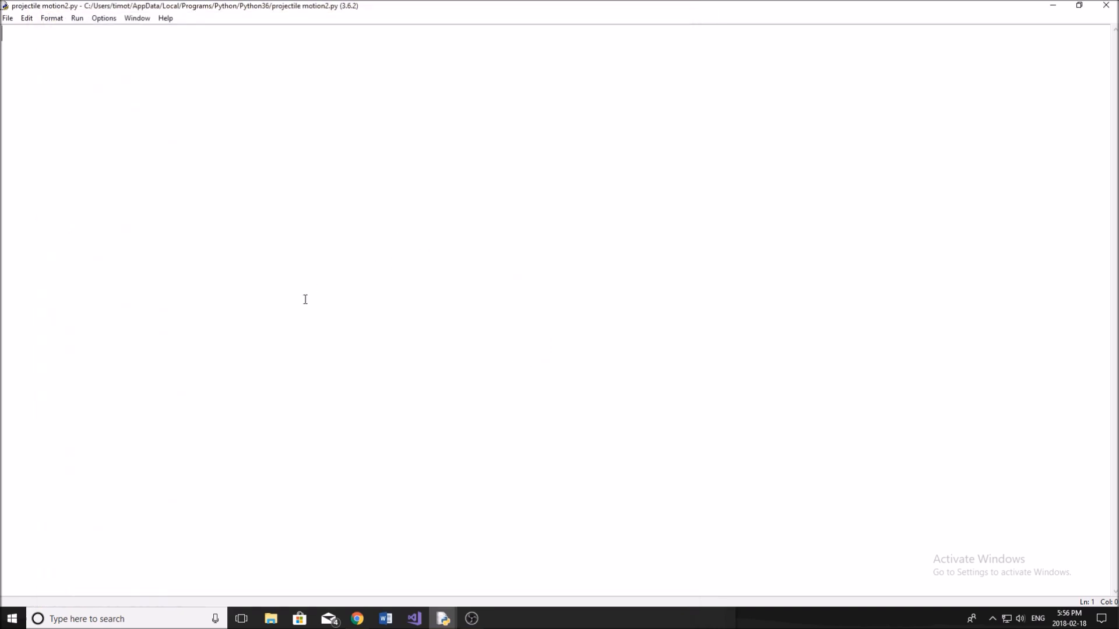
mouse_move(328, 221)
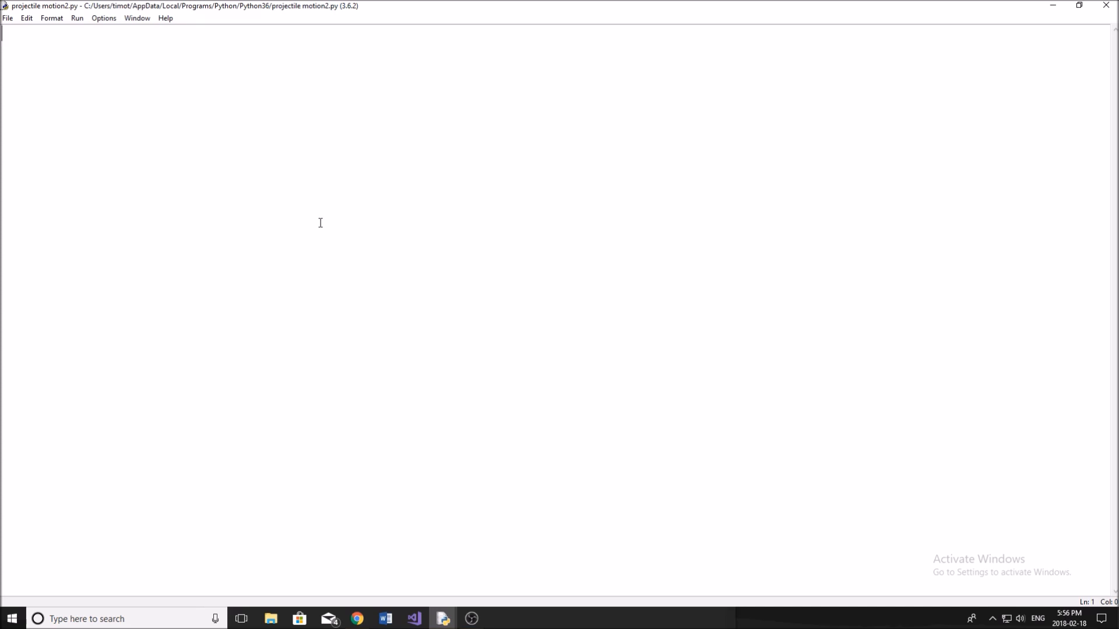
type("import p")
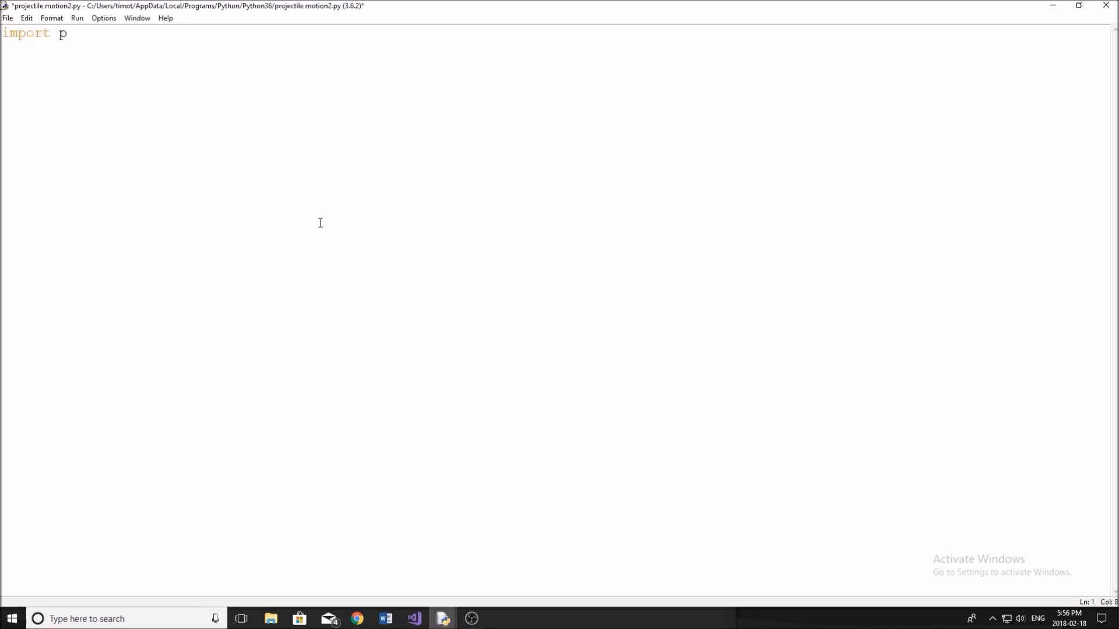
Step: Import pygame and math, then set wScreen = 1200 and hScreen = 500
type("ygame")
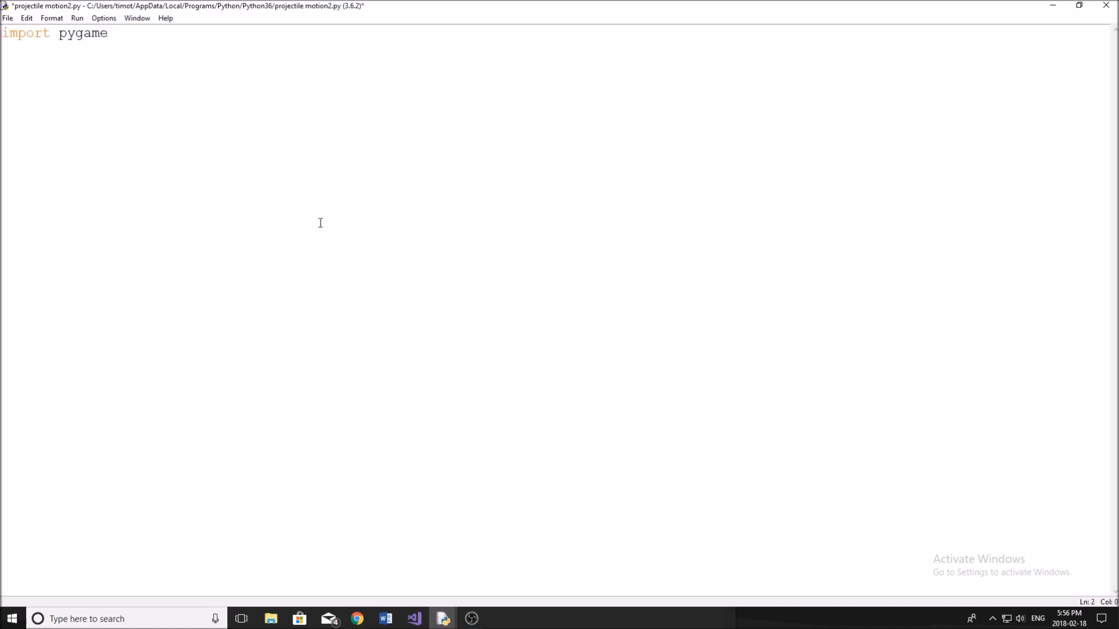
type("import math")
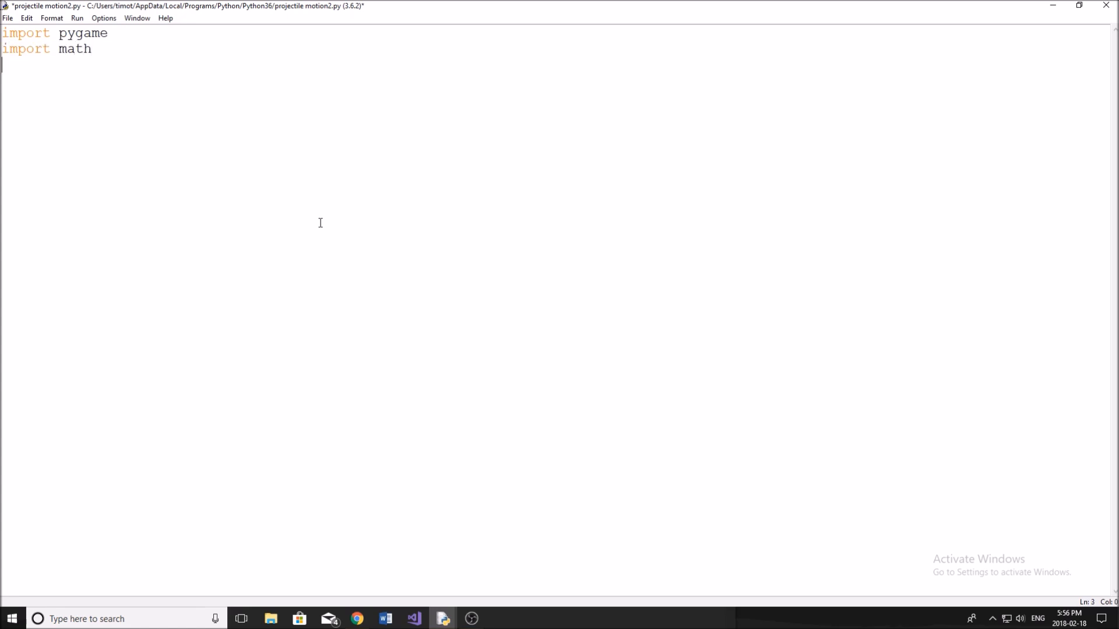
type("wScre")
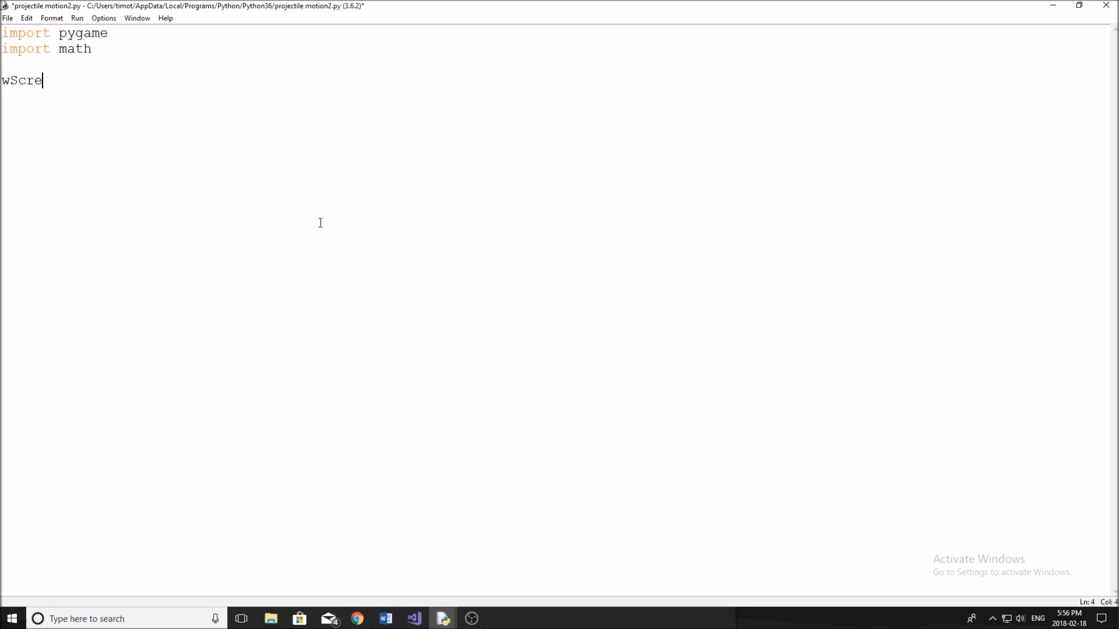
type("en = 12")
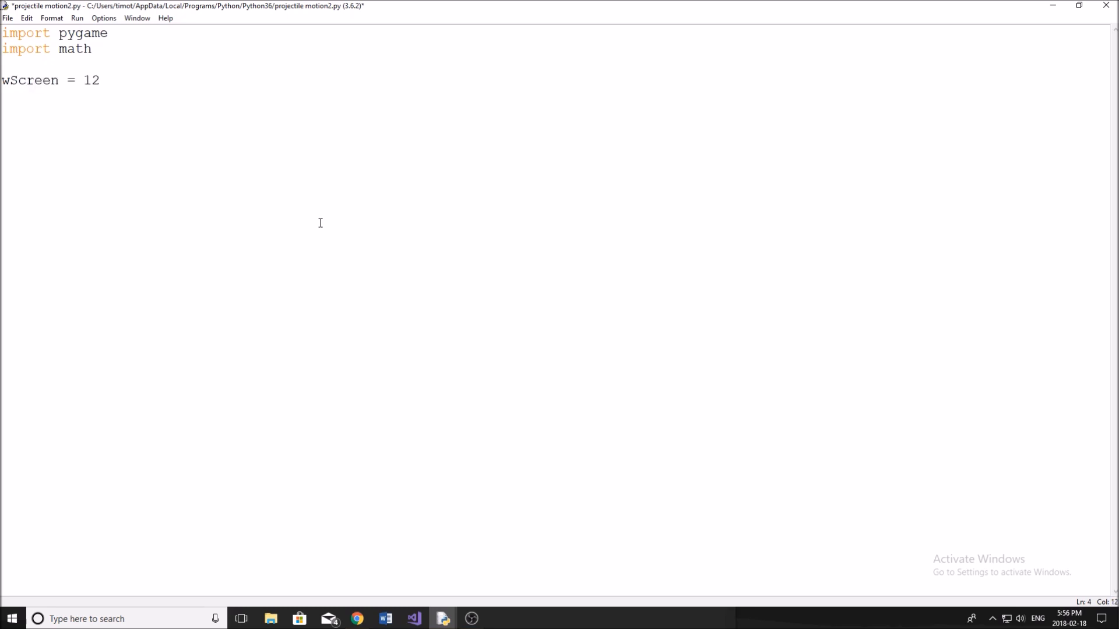
type("00")
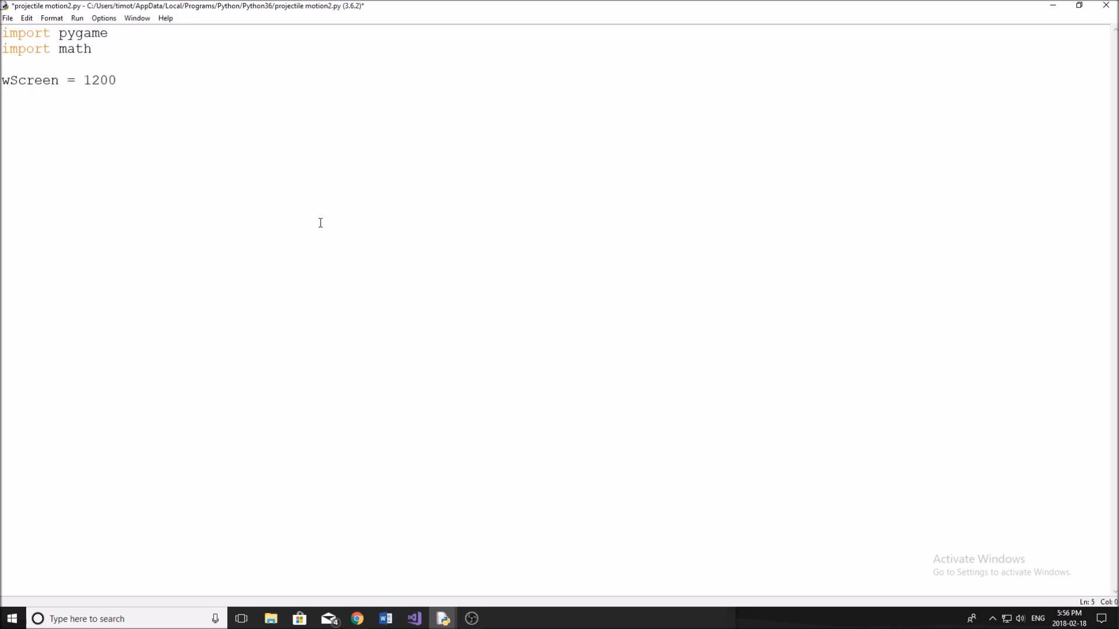
type("w")
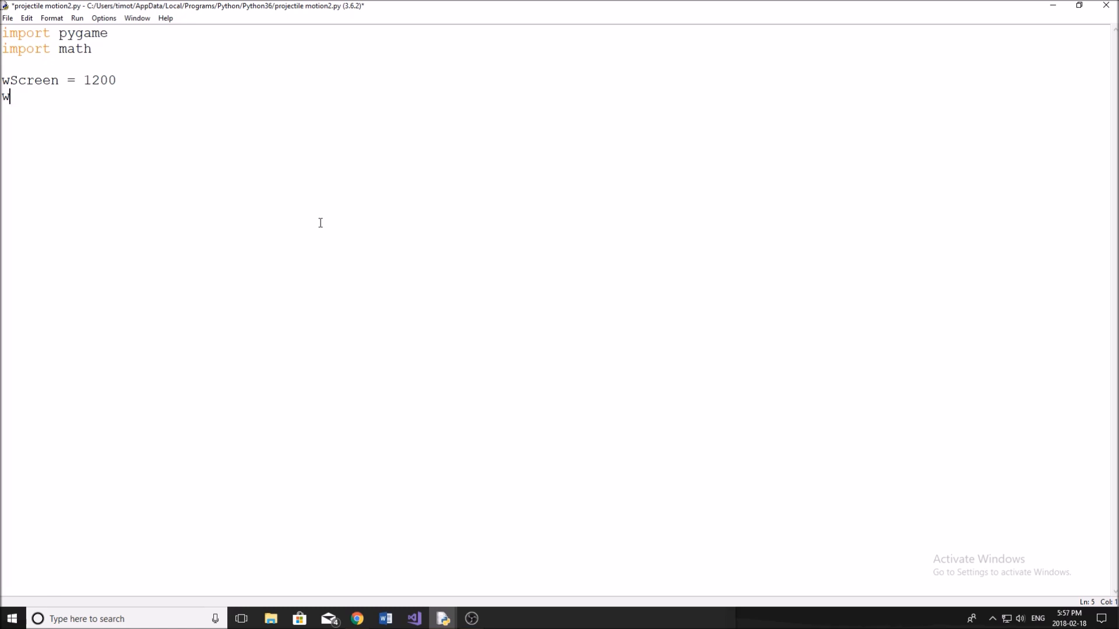
type("hS")
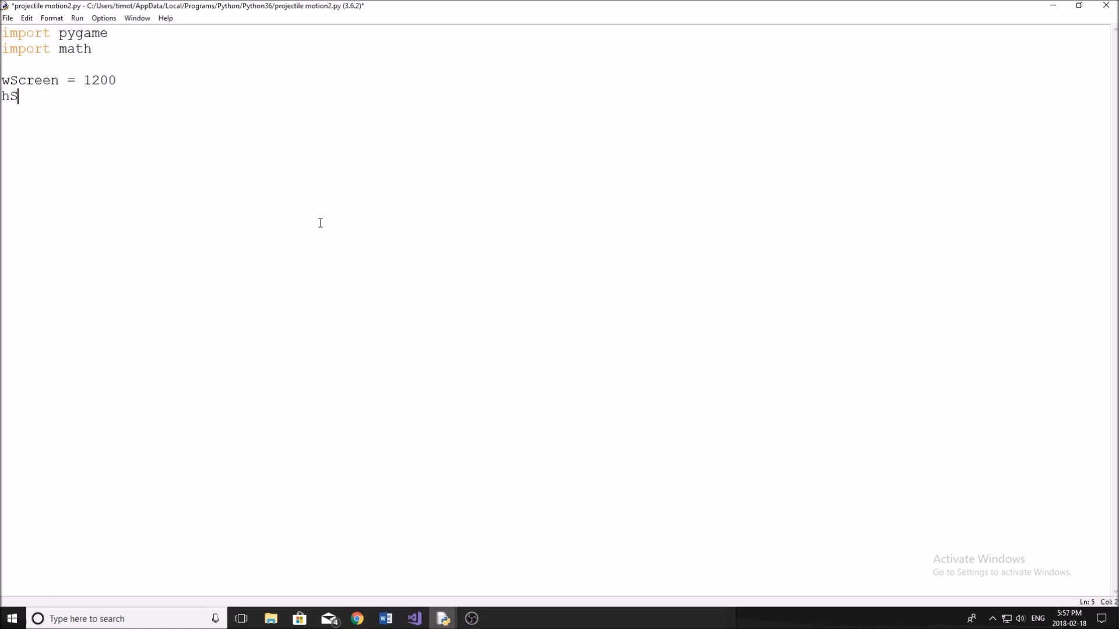
type("creen =")
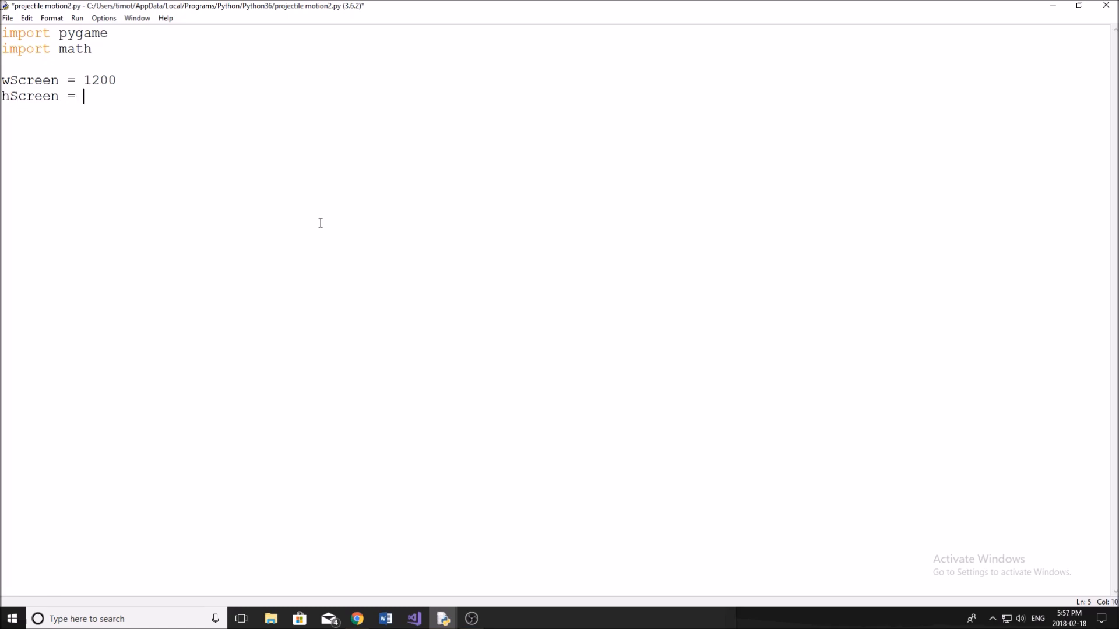
type("500")
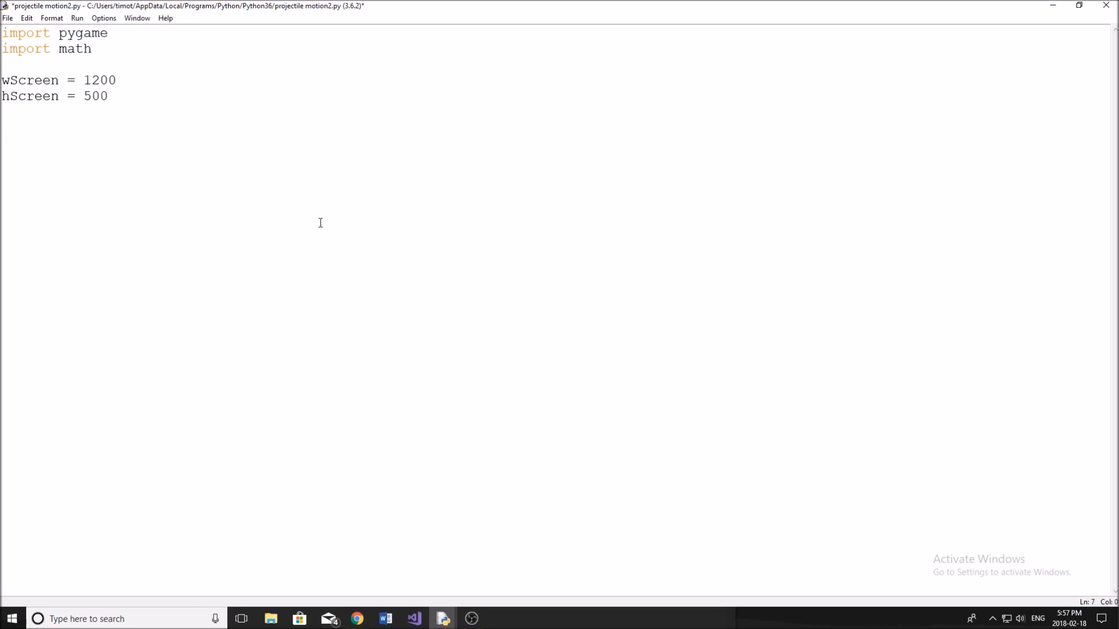
Step: Create win = pygame.display.set_mode((wScreen, hScreen)) and begin a class line
type("win =")
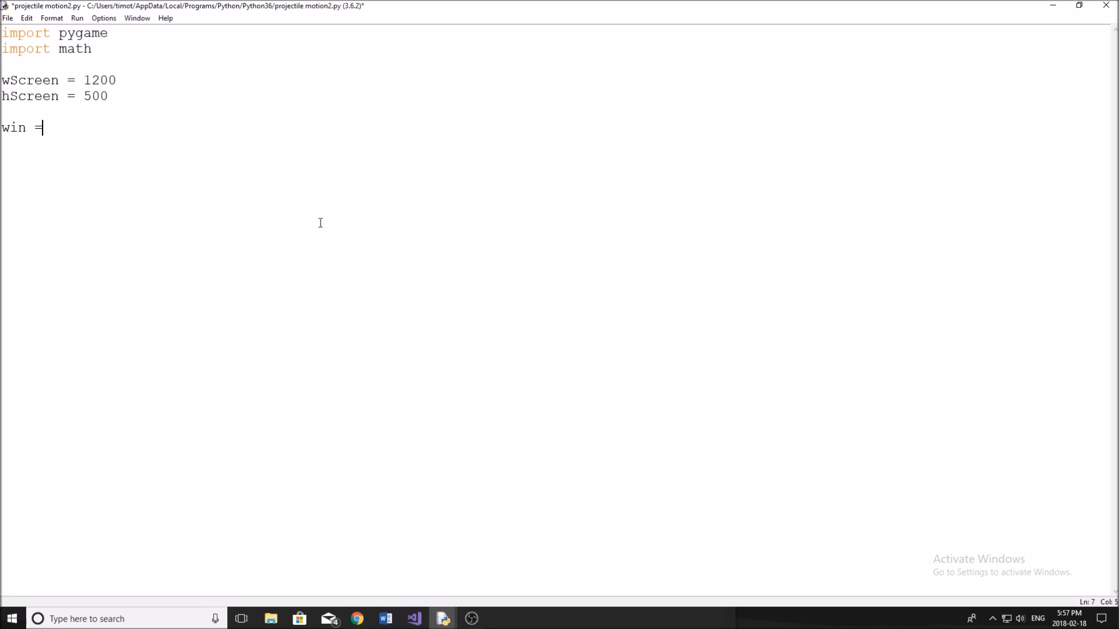
type("pygam")
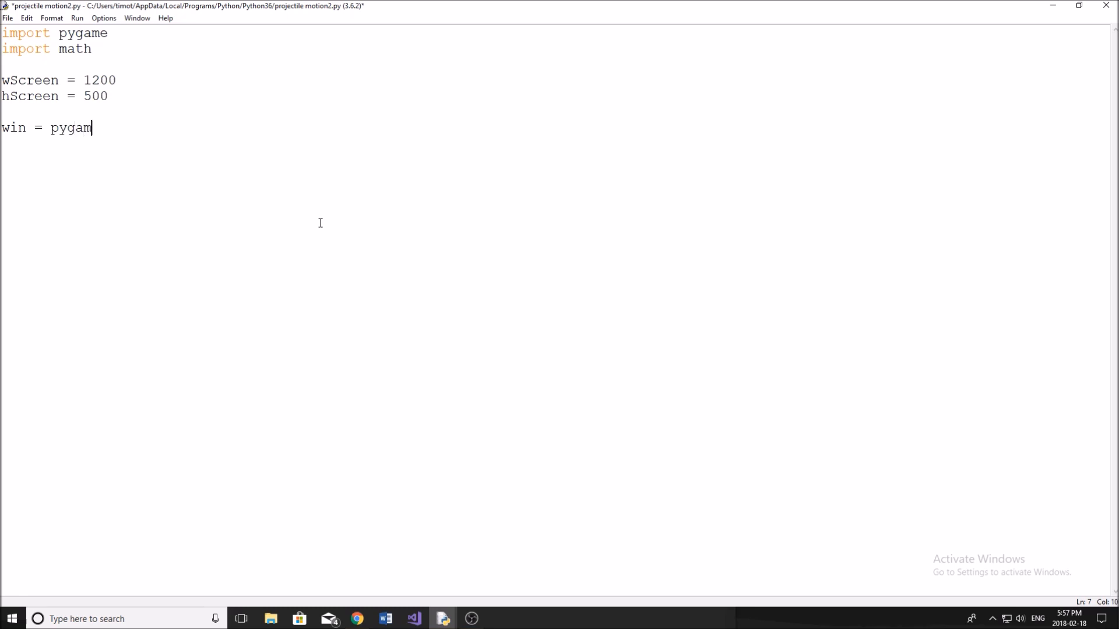
type(".di")
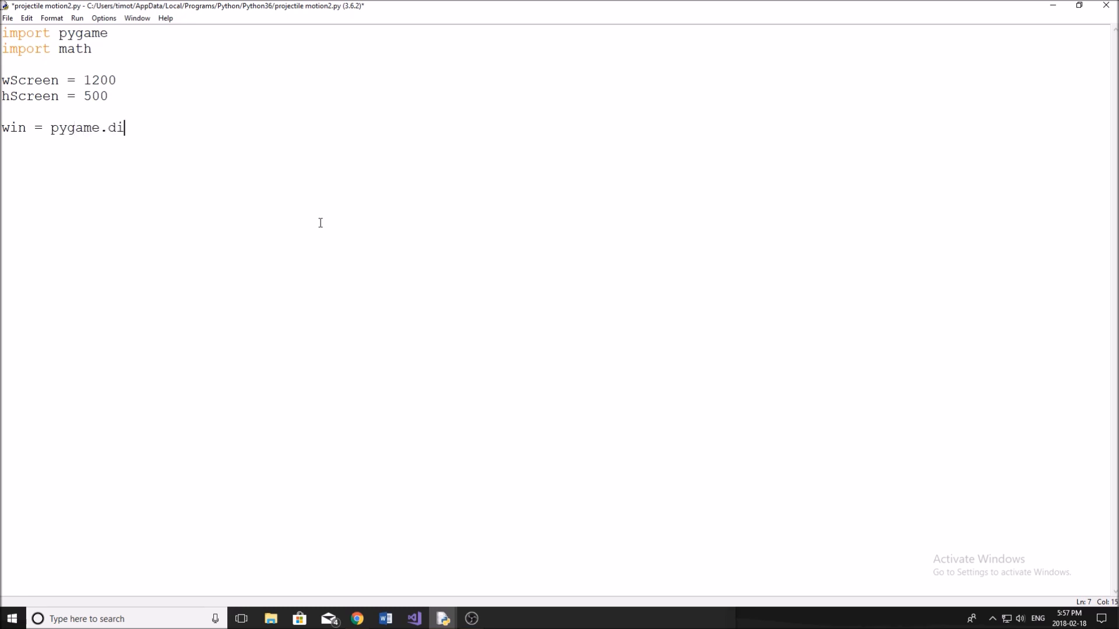
type("splay.set_mod")
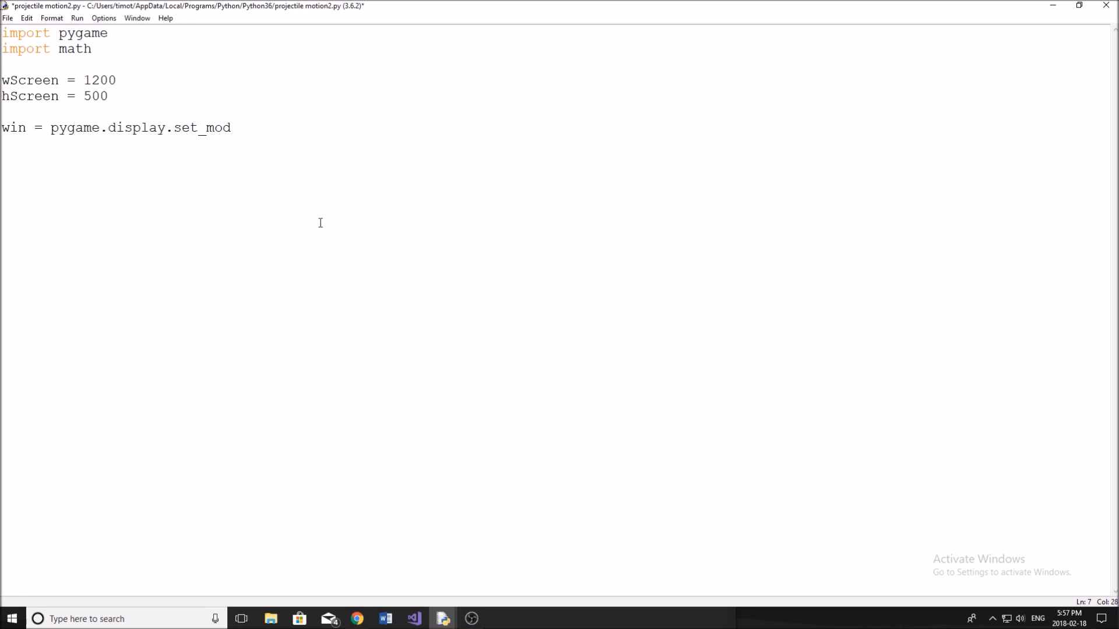
type("e(())")
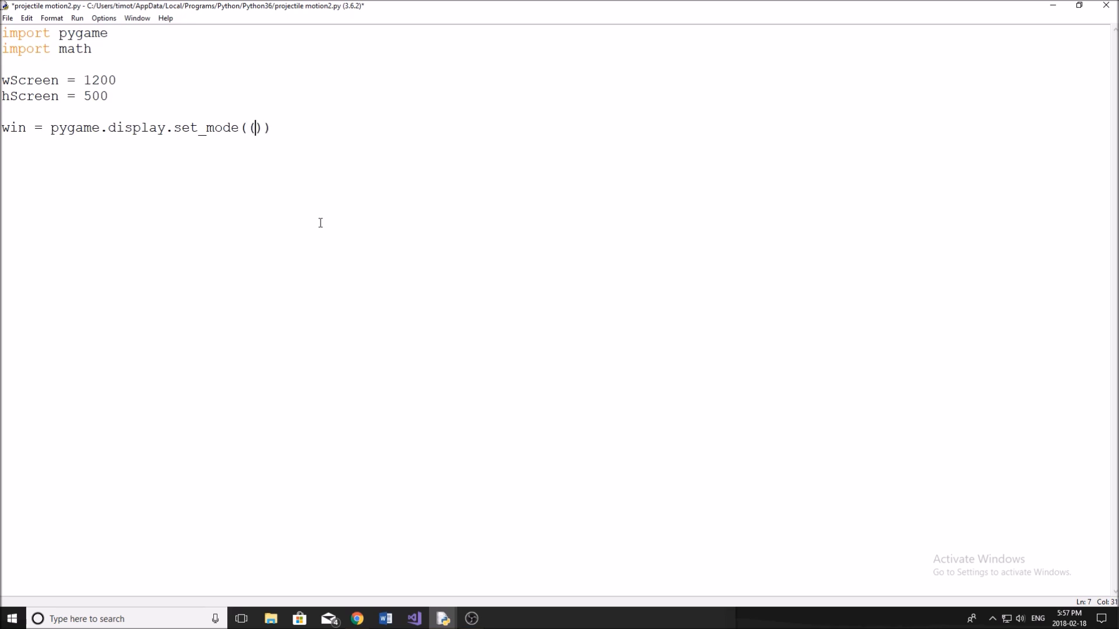
type("(w")
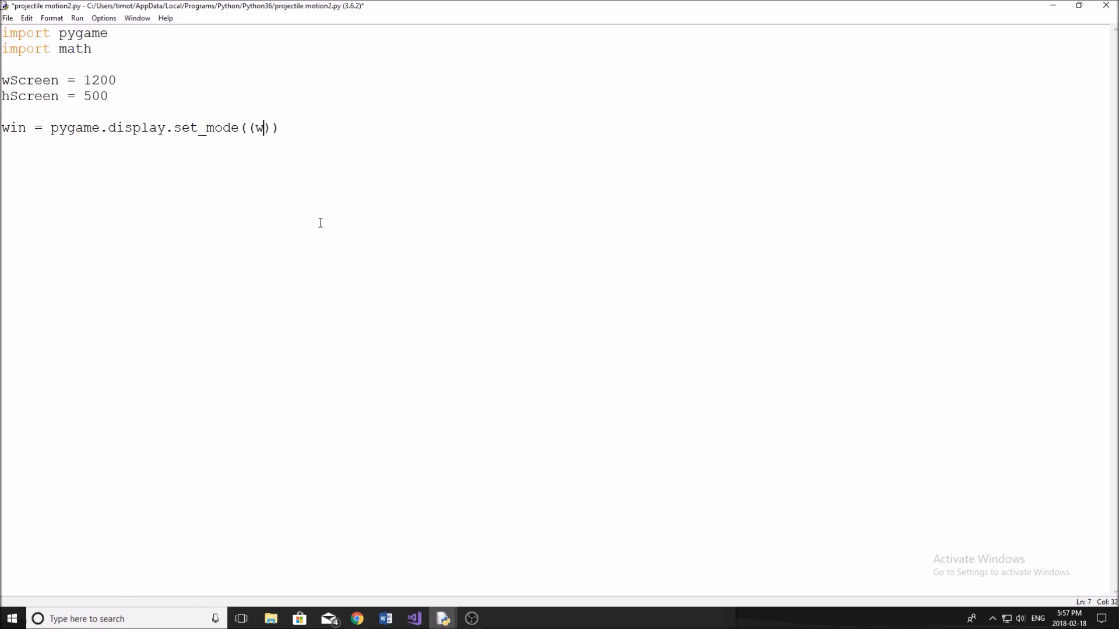
type("Screen,")
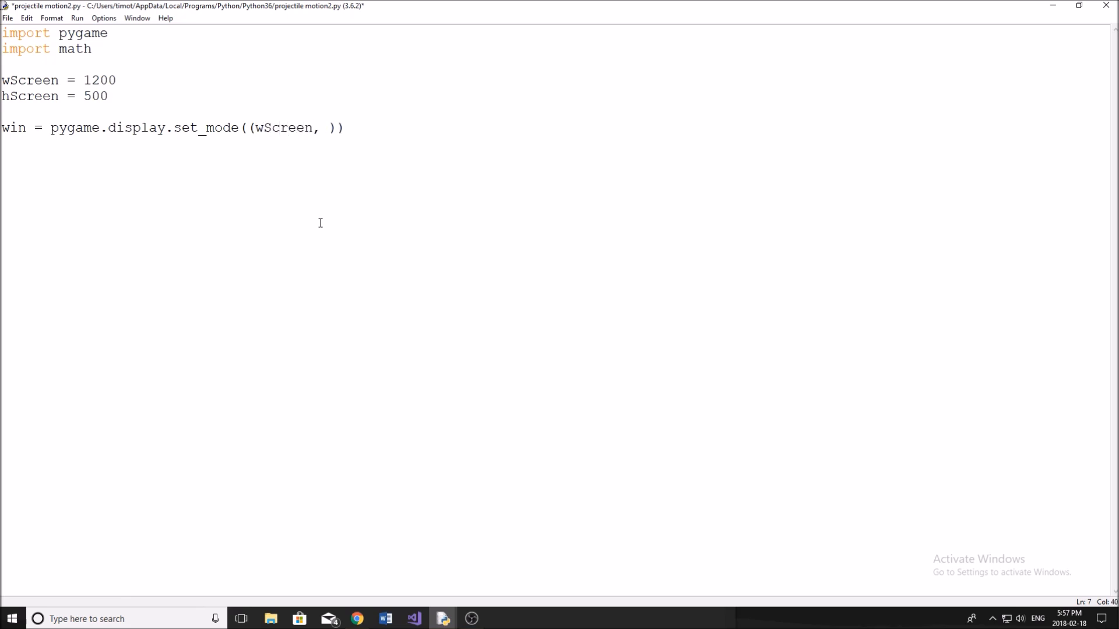
type("hScreen")
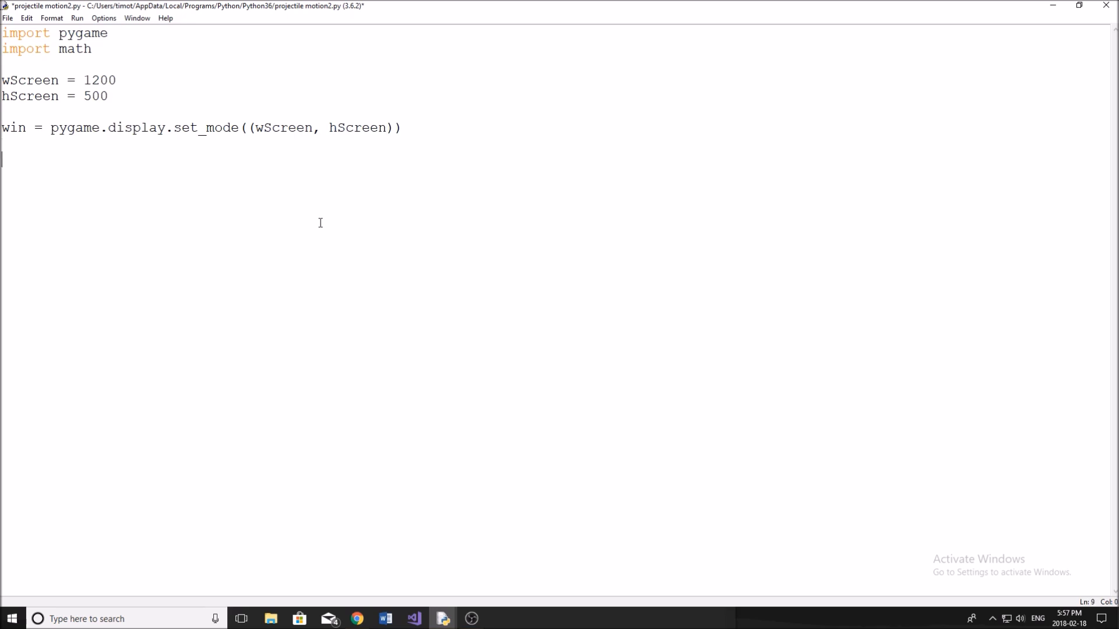
type("class")
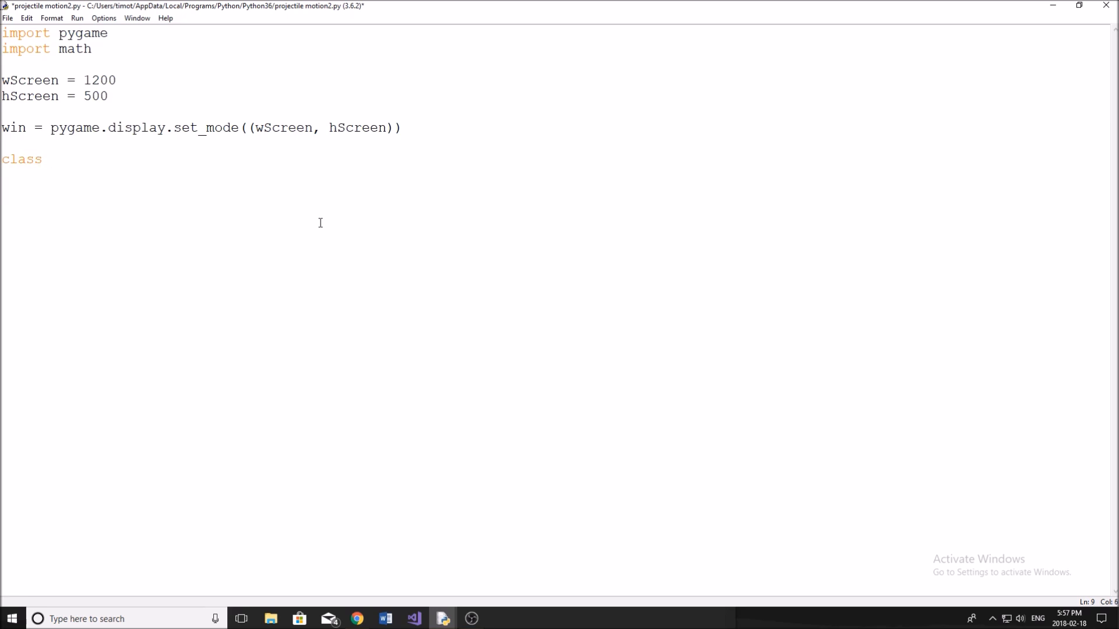
Step: Declare class ball(object) with __init__(self, x, y, radius, color)
type("ba;l")
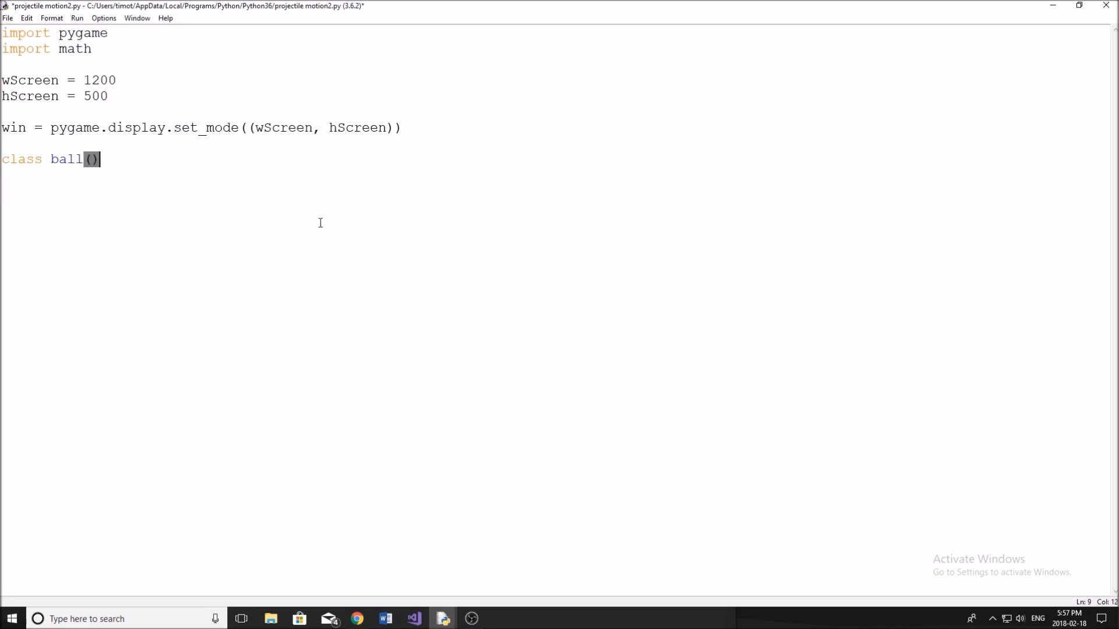
type("object")
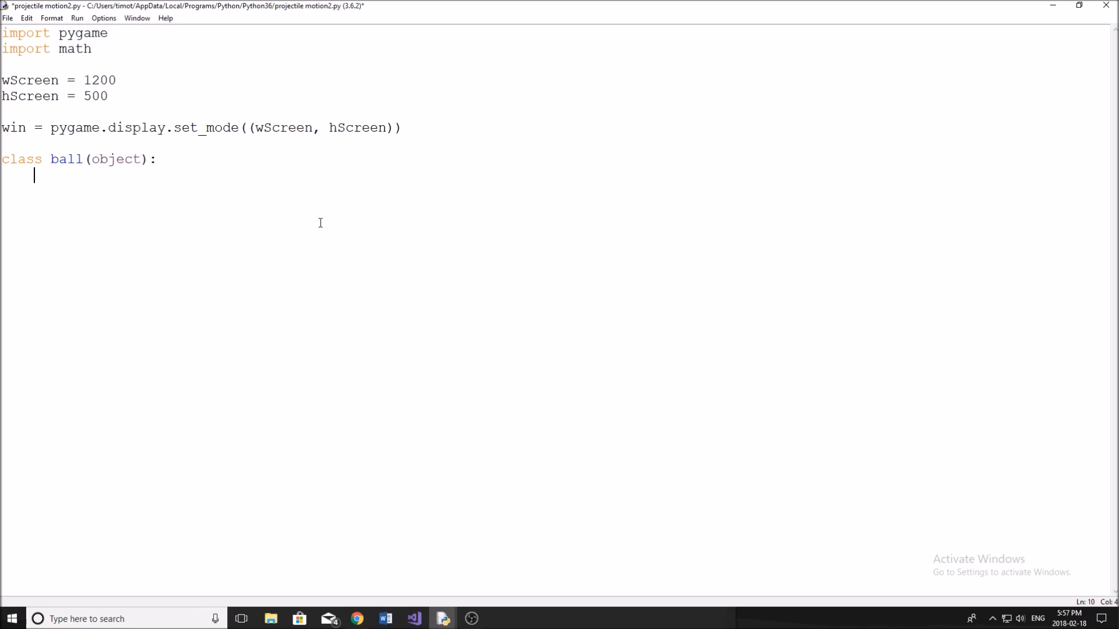
type("def __i")
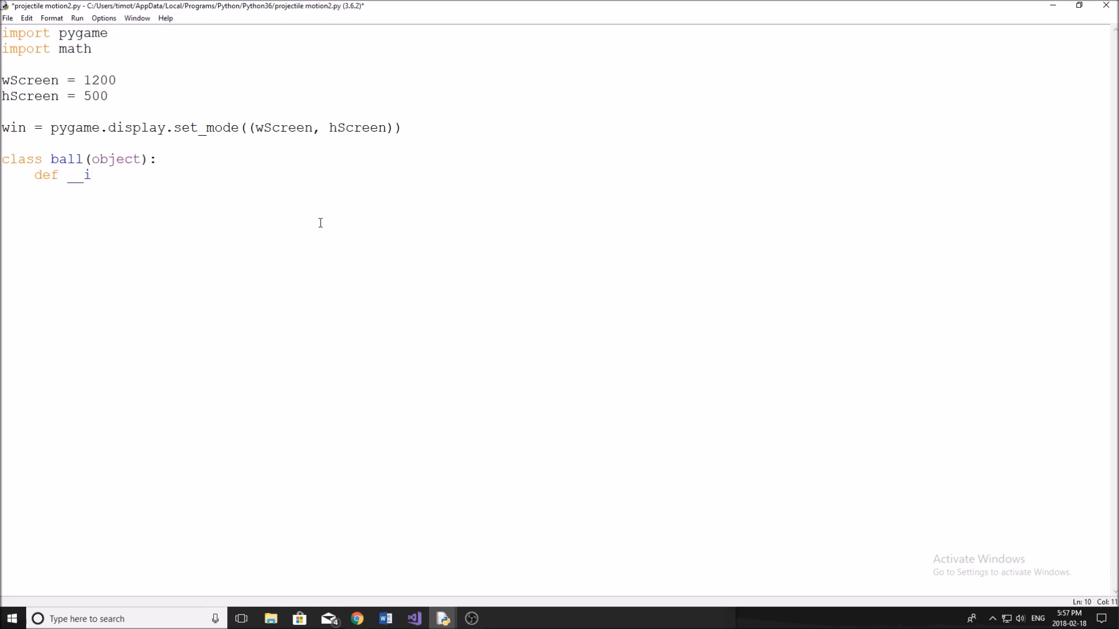
type("nit__()")
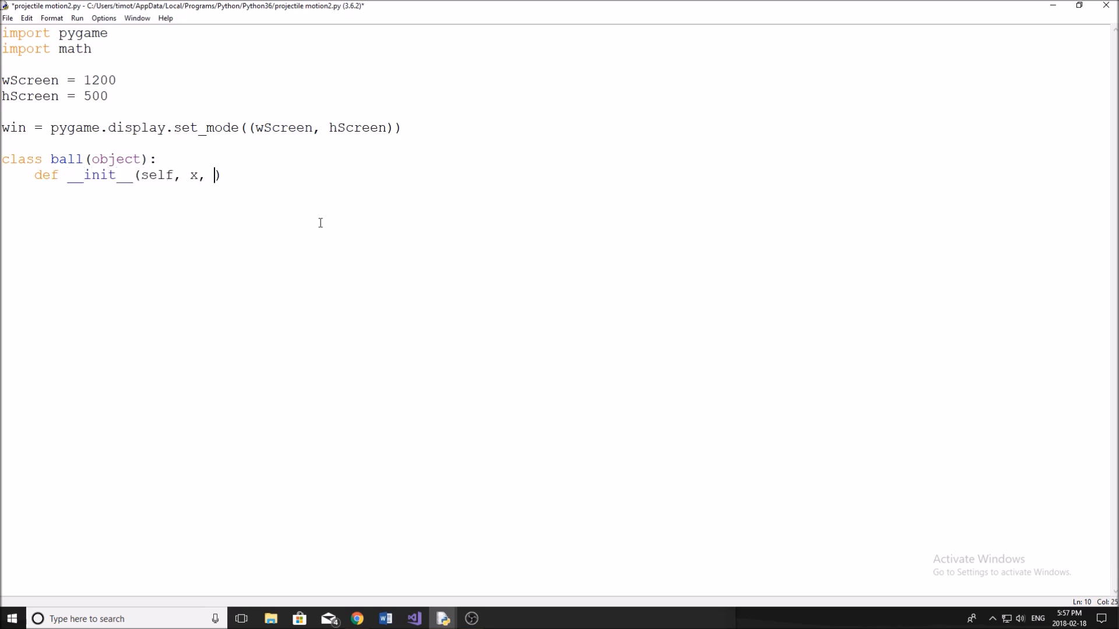
type("y, ra")
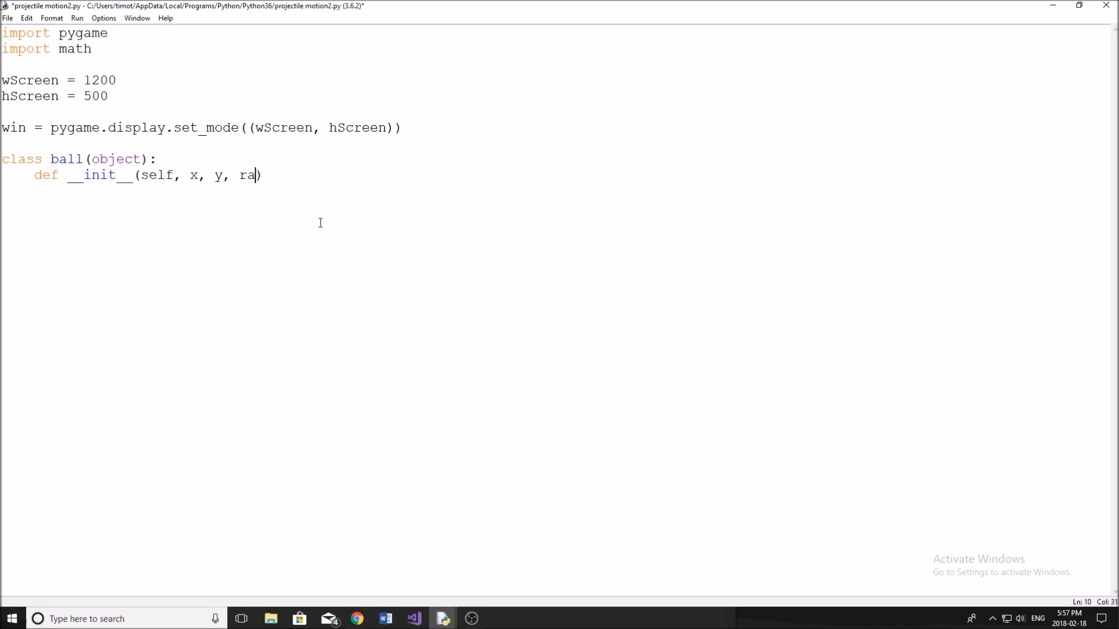
type("dius, color")
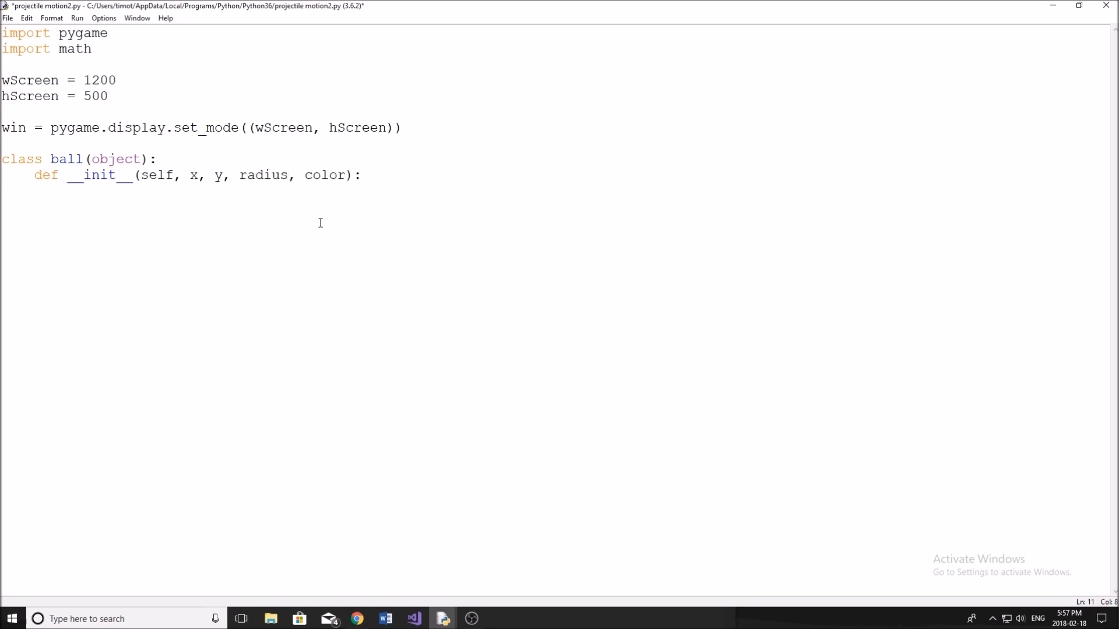
Step: Store x, y and radius as attributes on self inside __init__
type("self.x =")
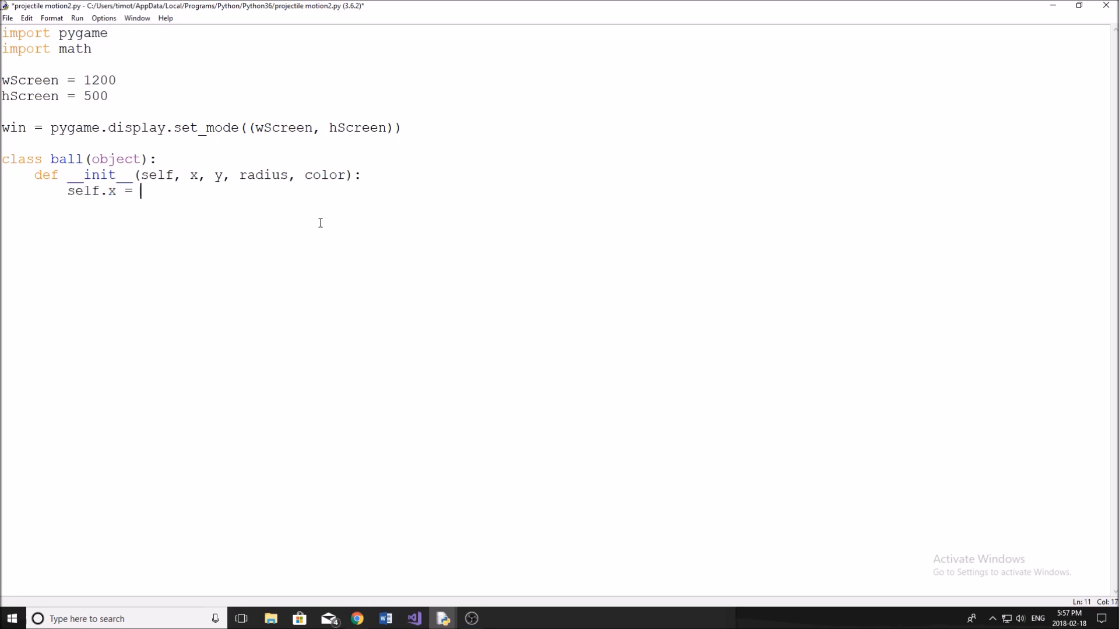
type("x")
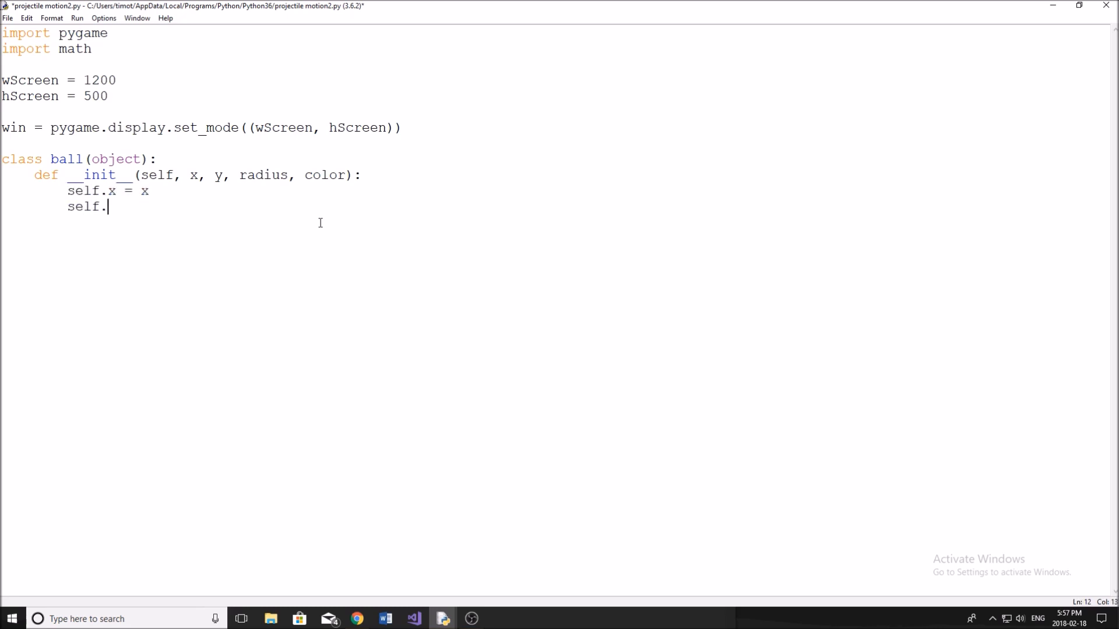
type("y = y")
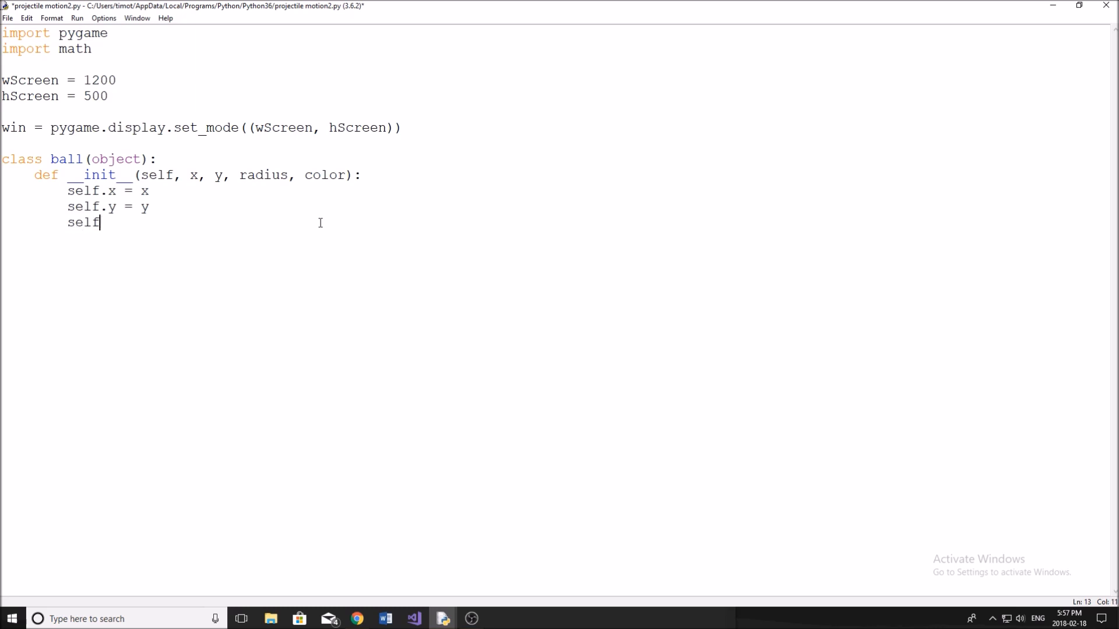
type(".r")
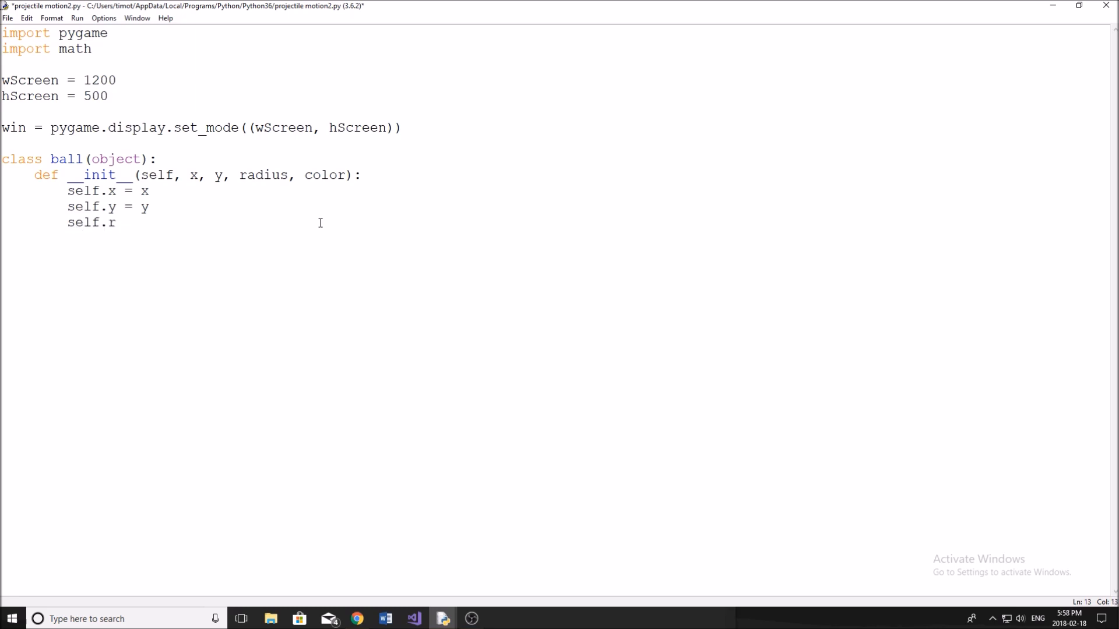
type("adius = radius")
left_click(554, 238)
type("self.color = color")
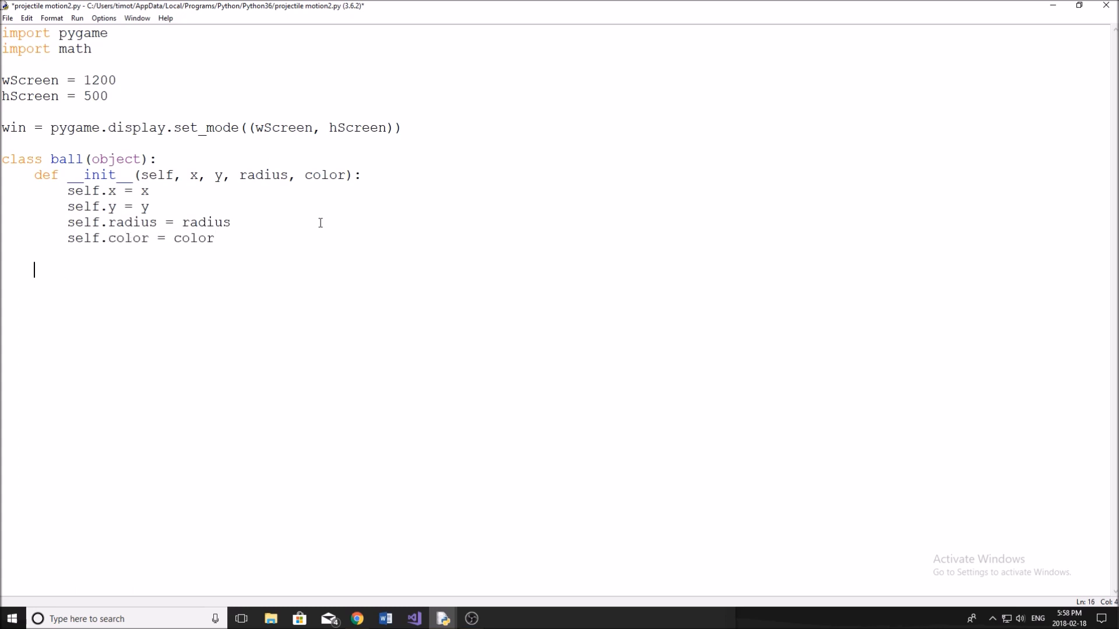
Step: Add draw(self, win) calling pygame.draw.circle with win and self.color
type("def")
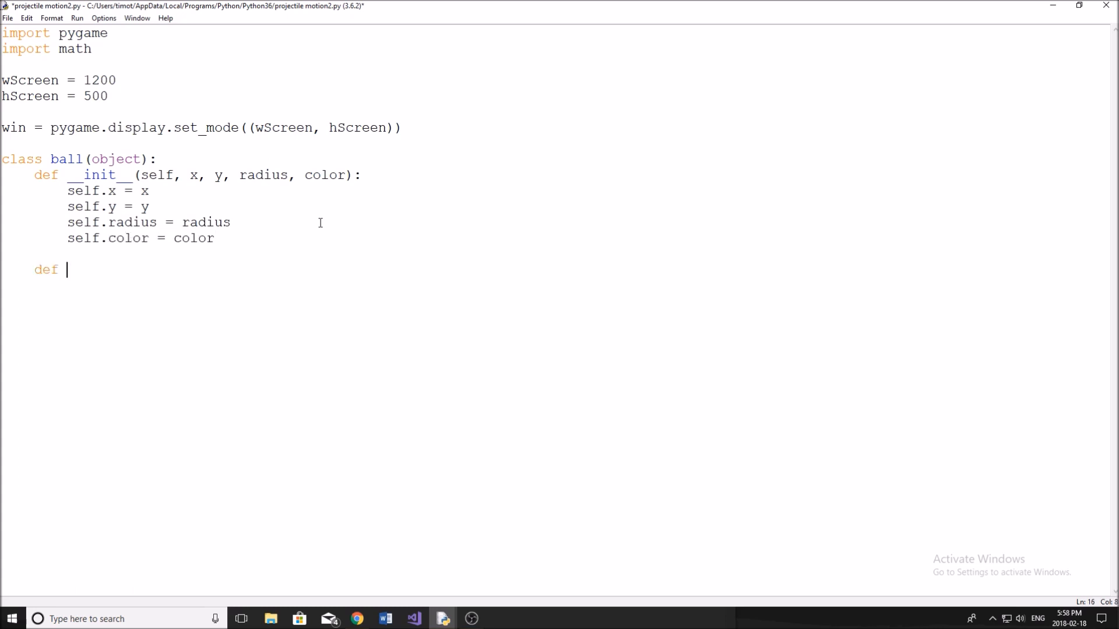
type("draw()")
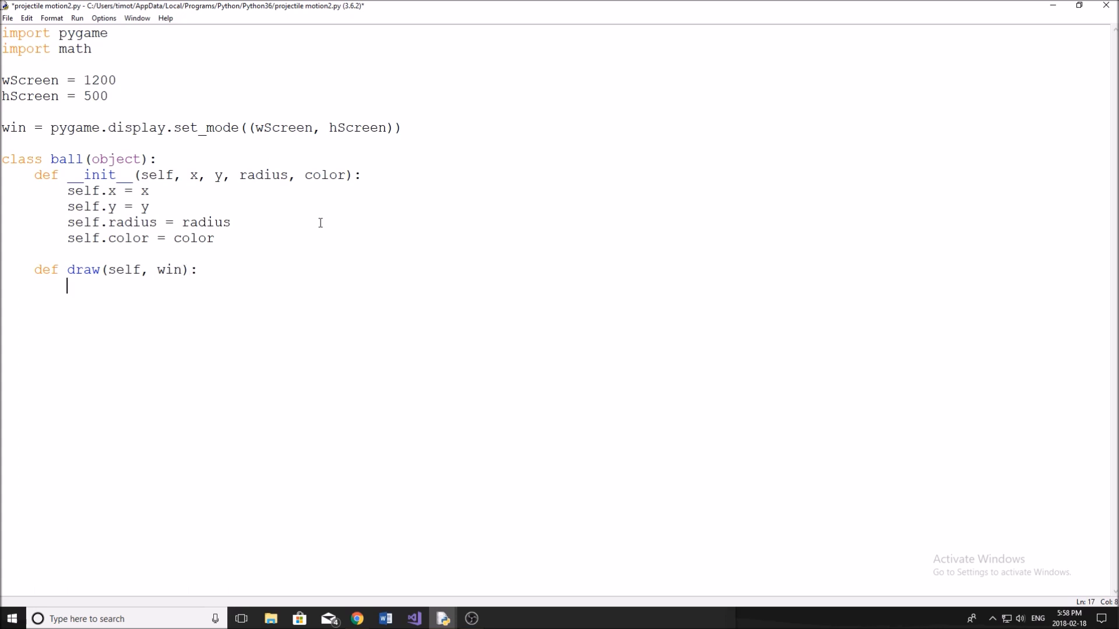
type("pygame.d")
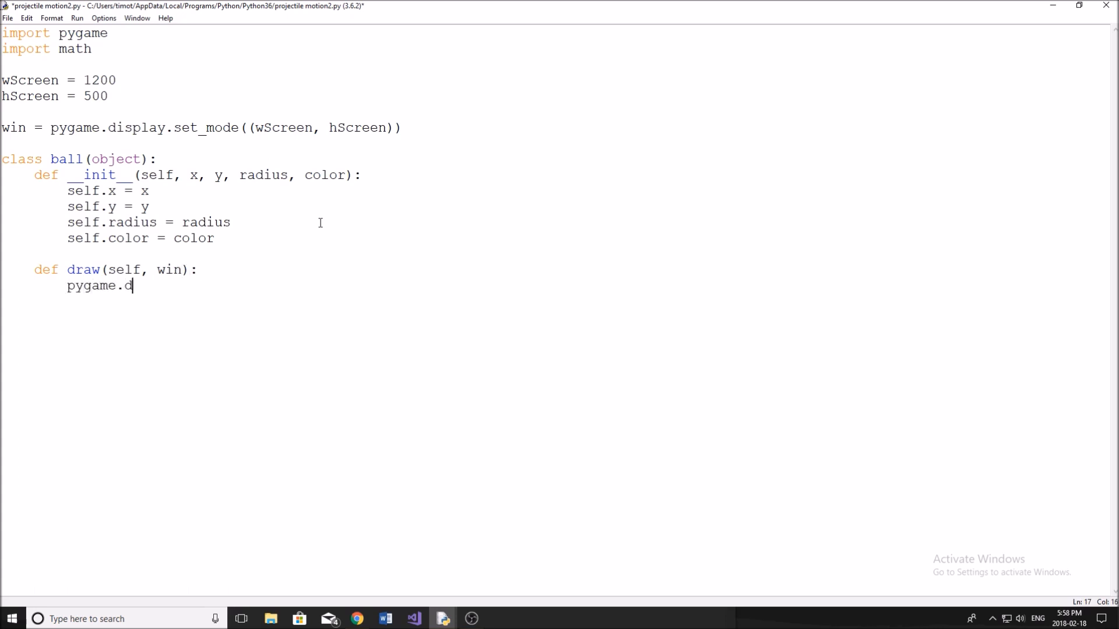
type("raw.circ")
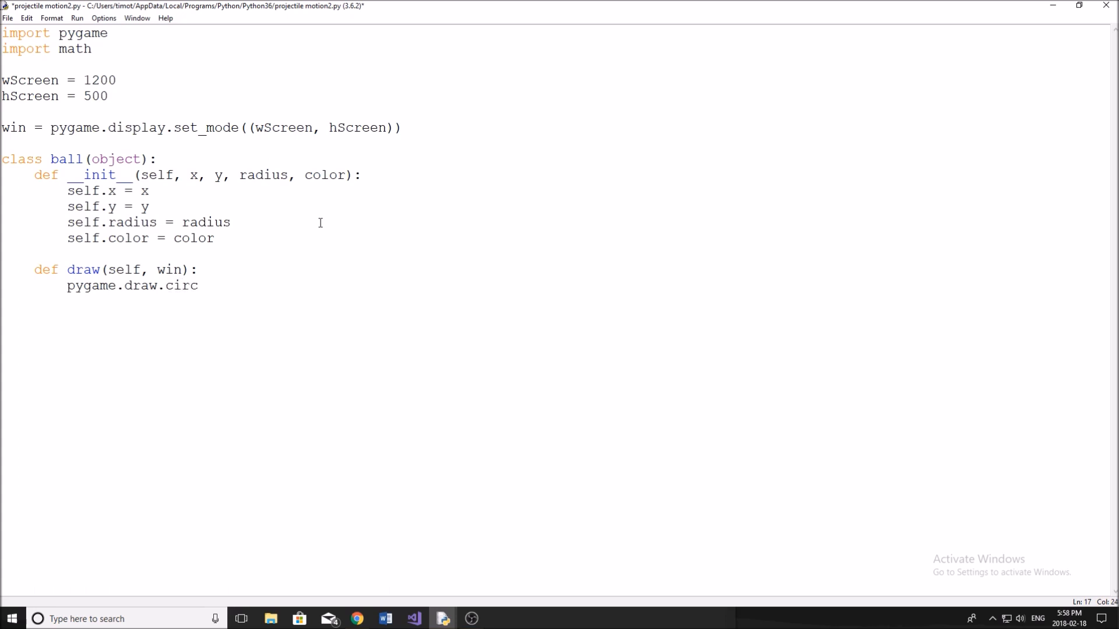
type("le")
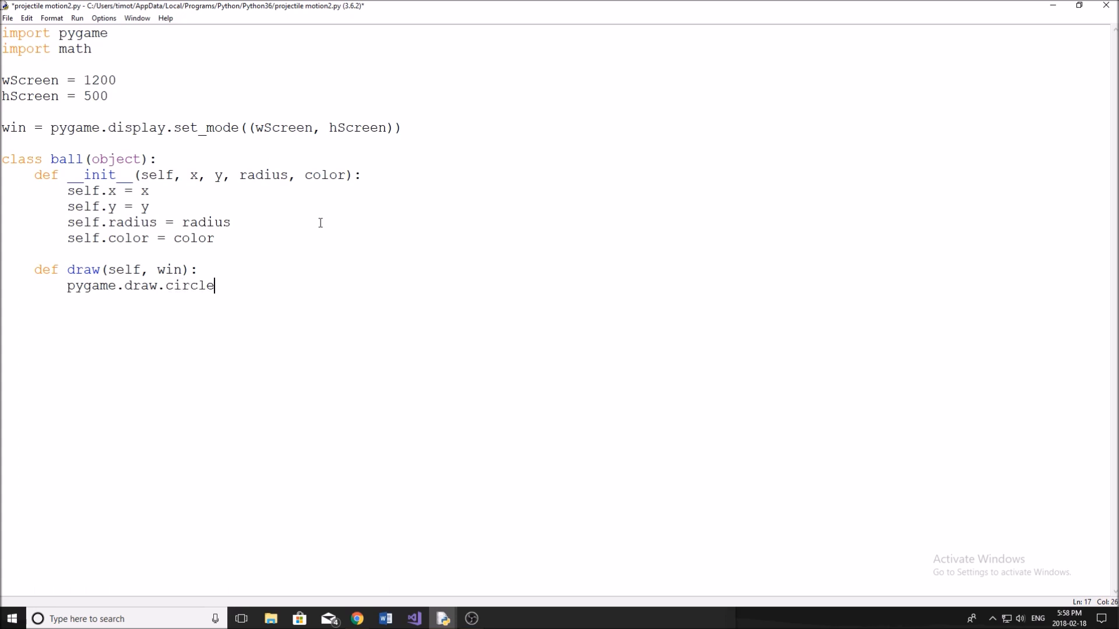
type("()")
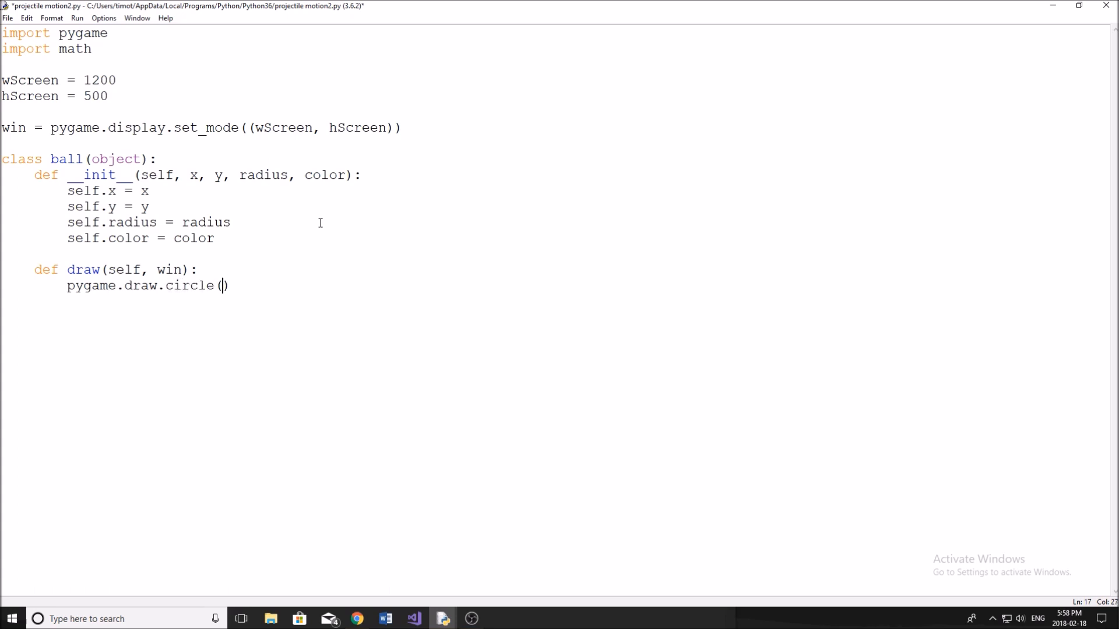
type("win")
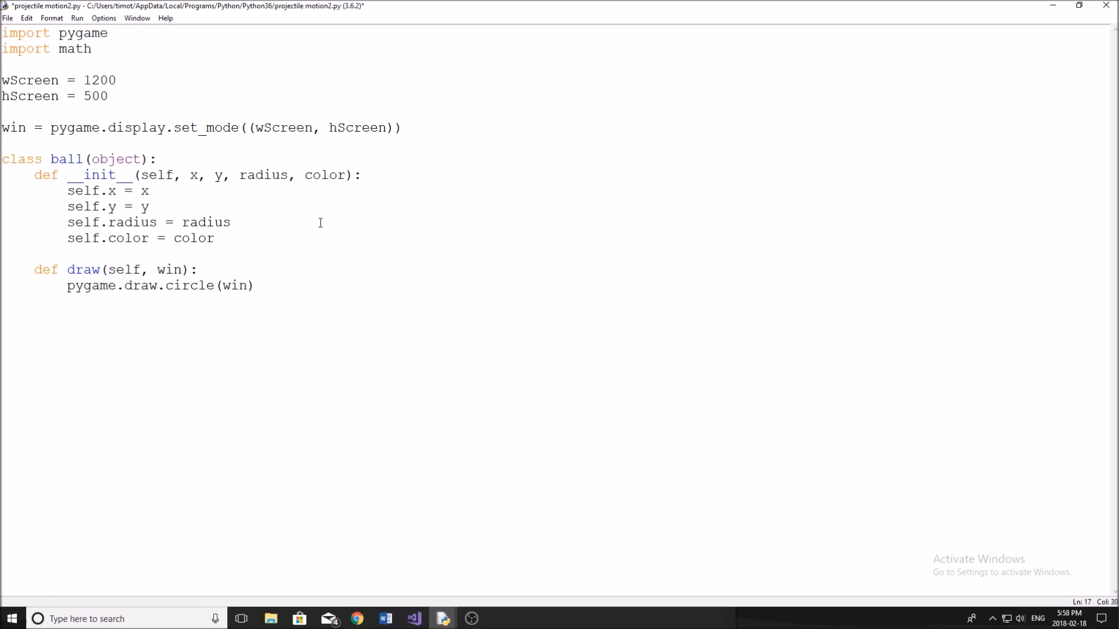
type(", ()")
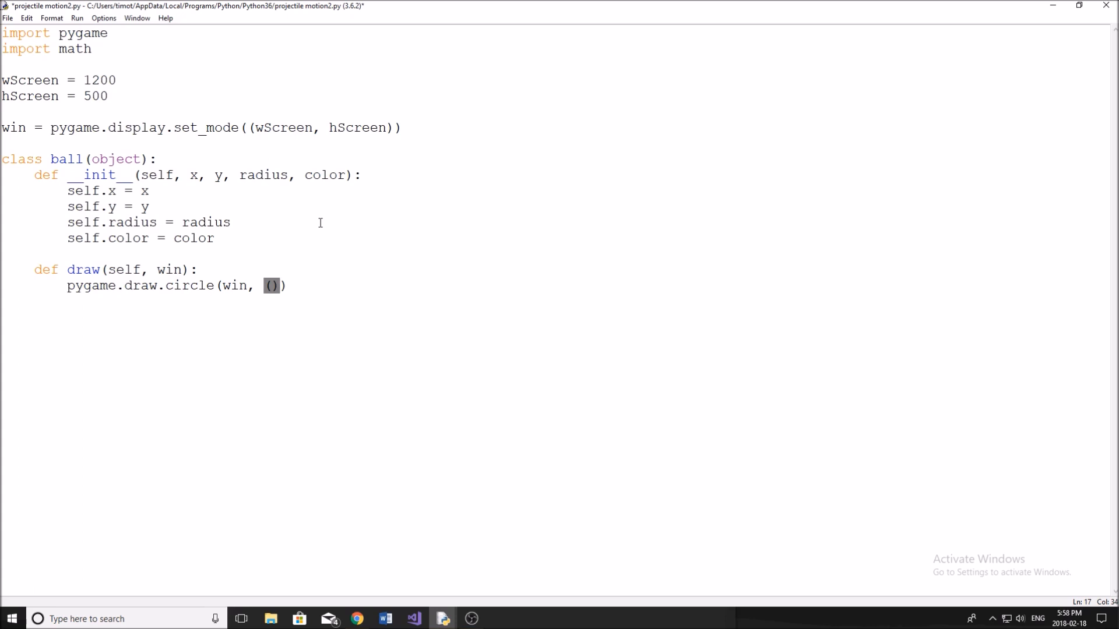
type("self.color")
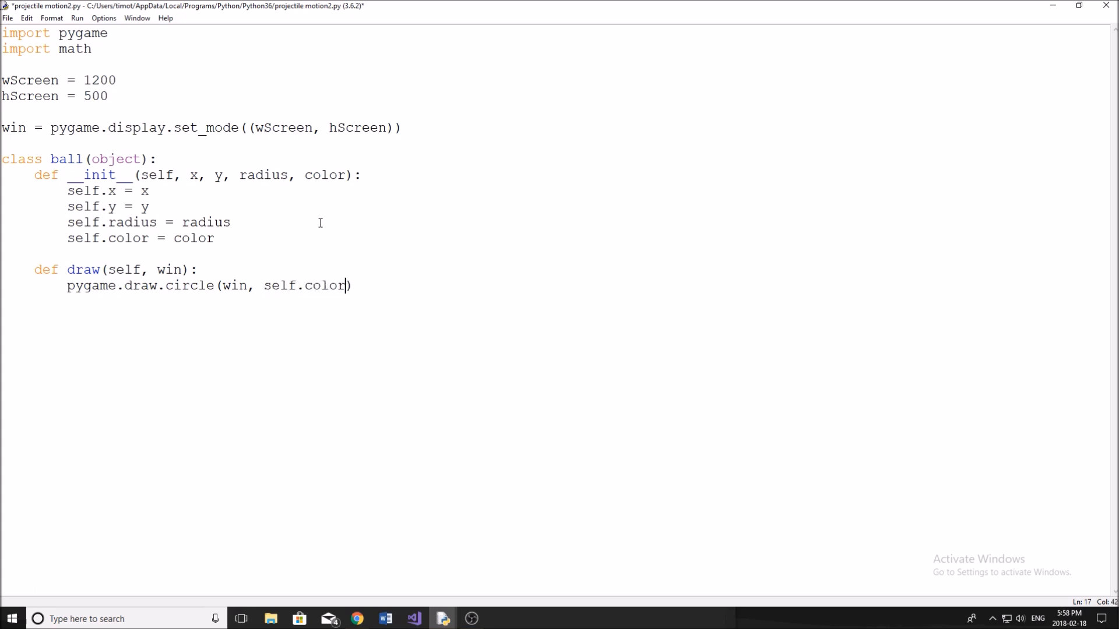
Step: Finish the circle call with (self.x, self.y) and self.radius, dropping the -1
type(", ()")
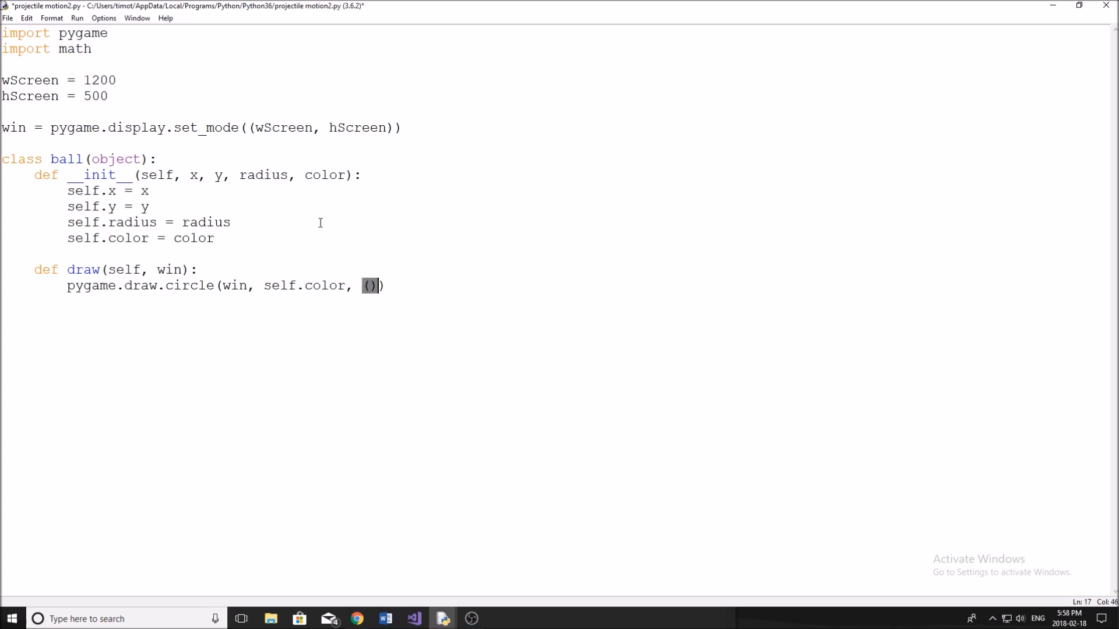
type("self,")
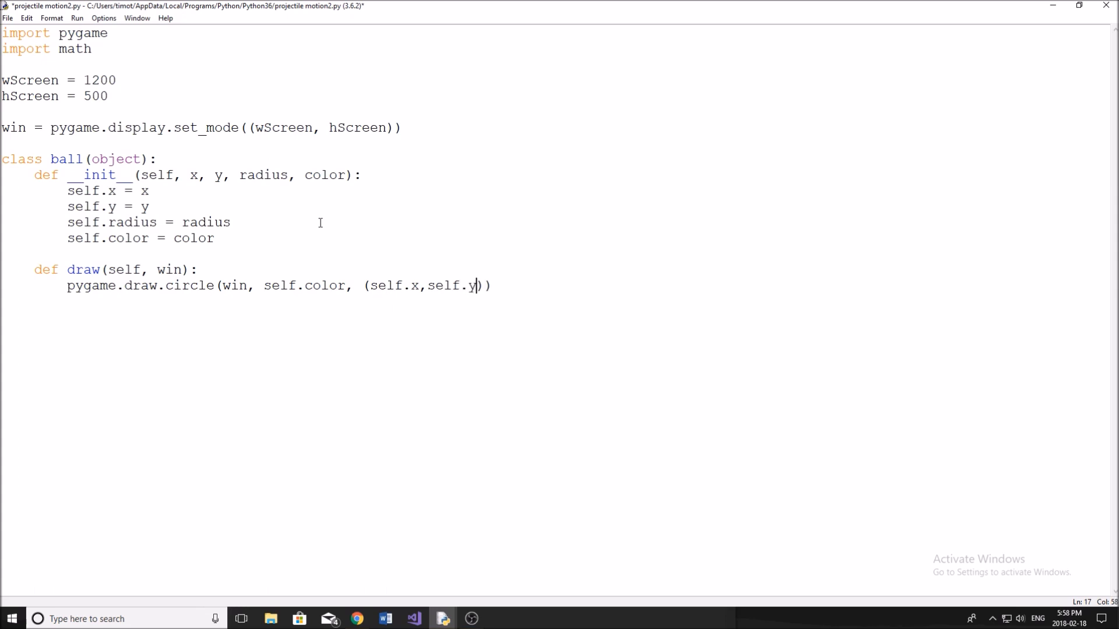
type(",")
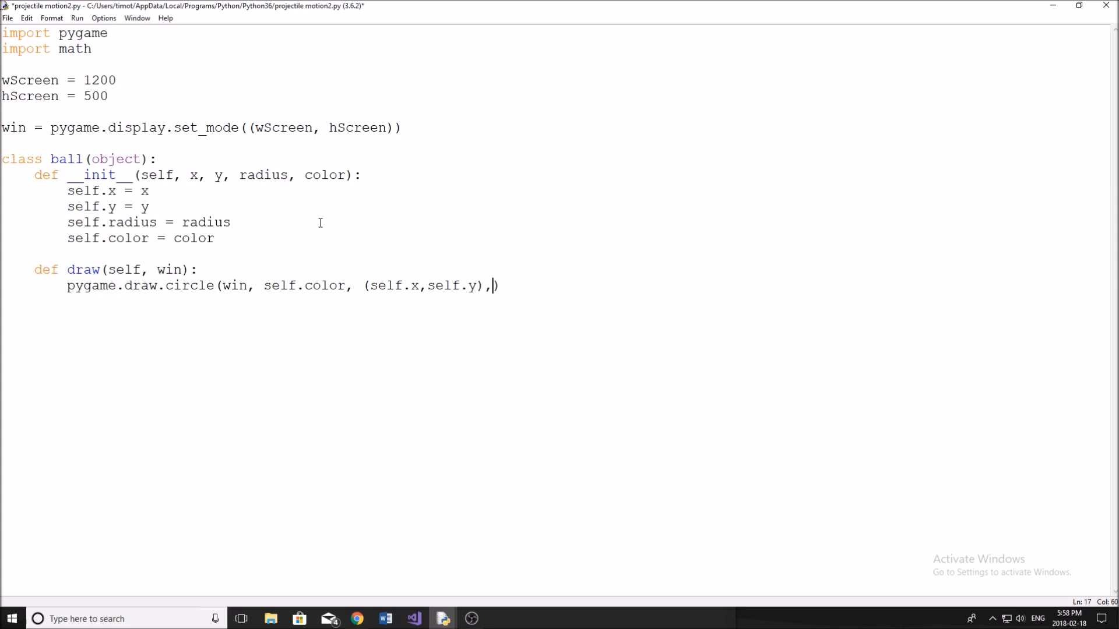
type("se")
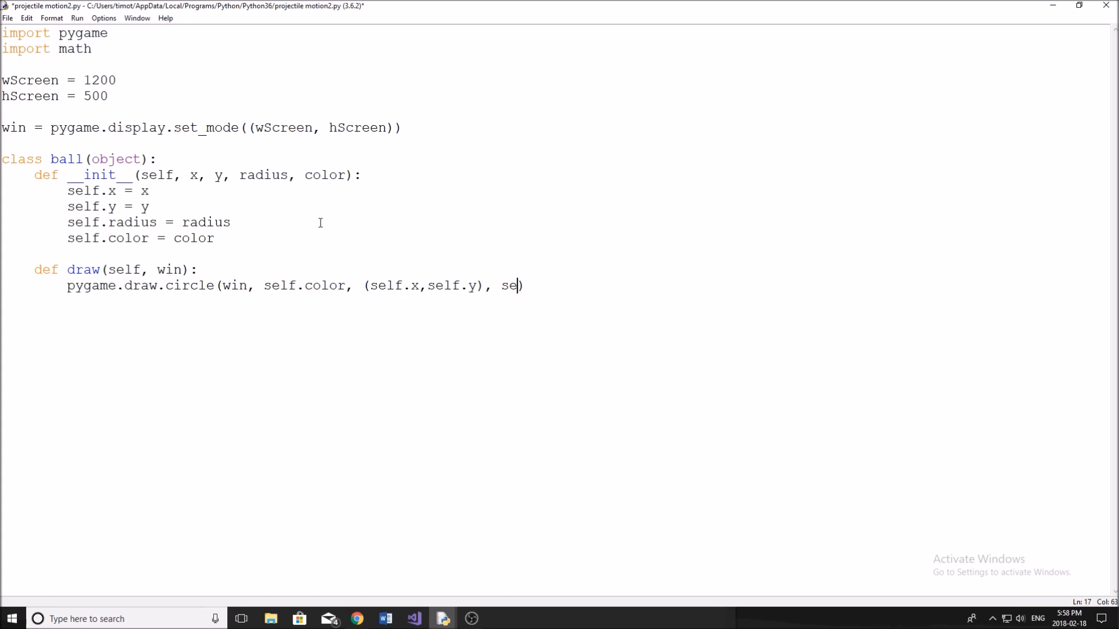
type("lf.radius")
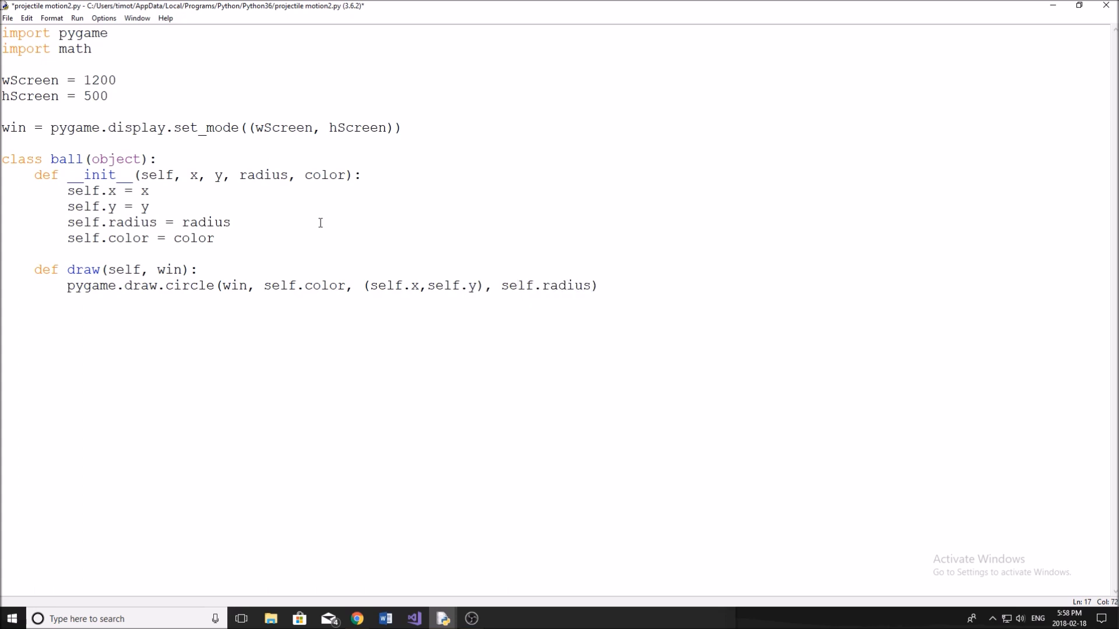
type("-")
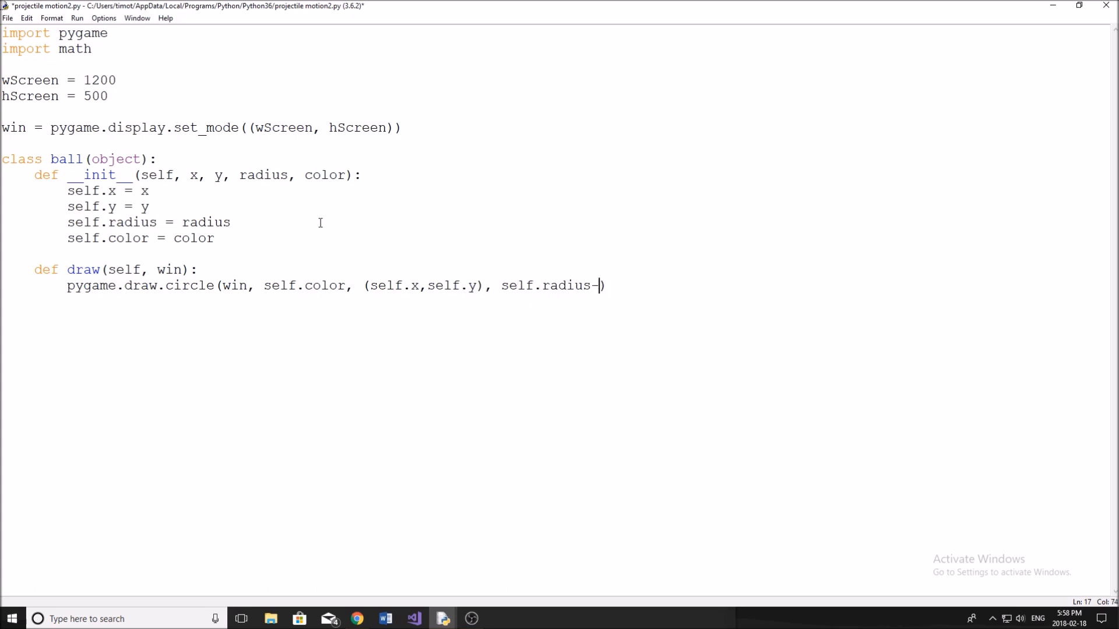
type("1")
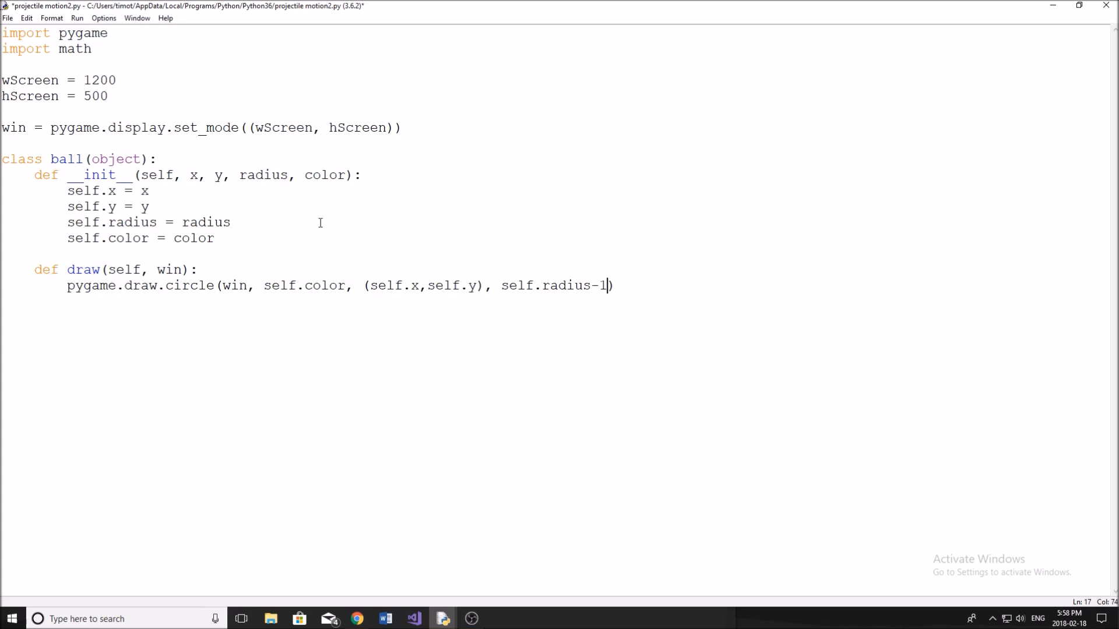
key("Backspace")
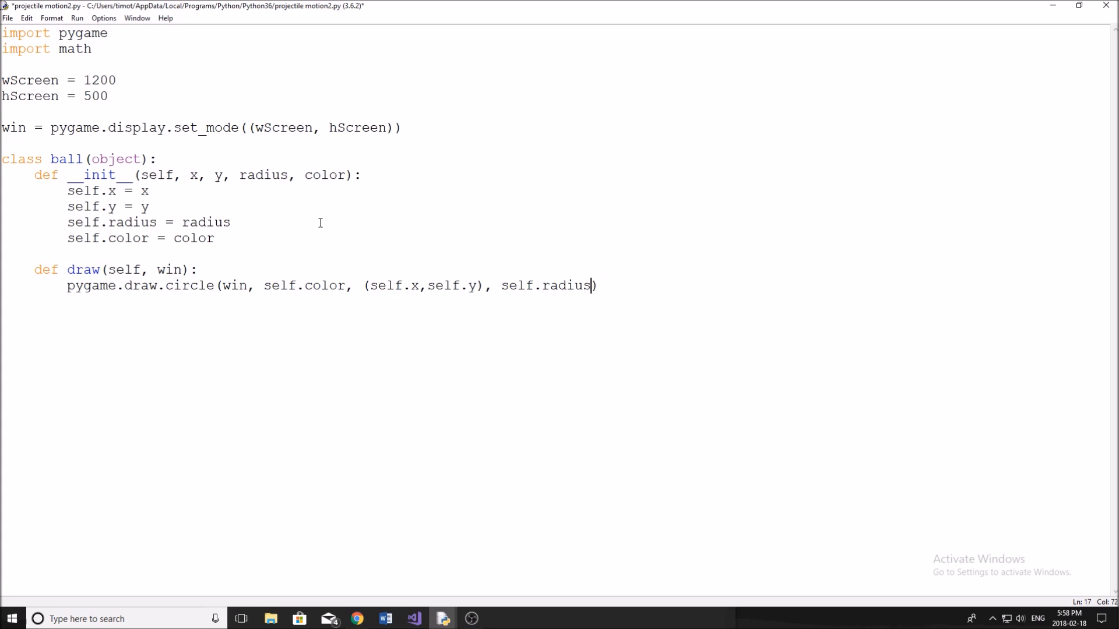
Step: Add a second circle call in the ball's colour with radius self.radius - 1
left_click(593, 286)
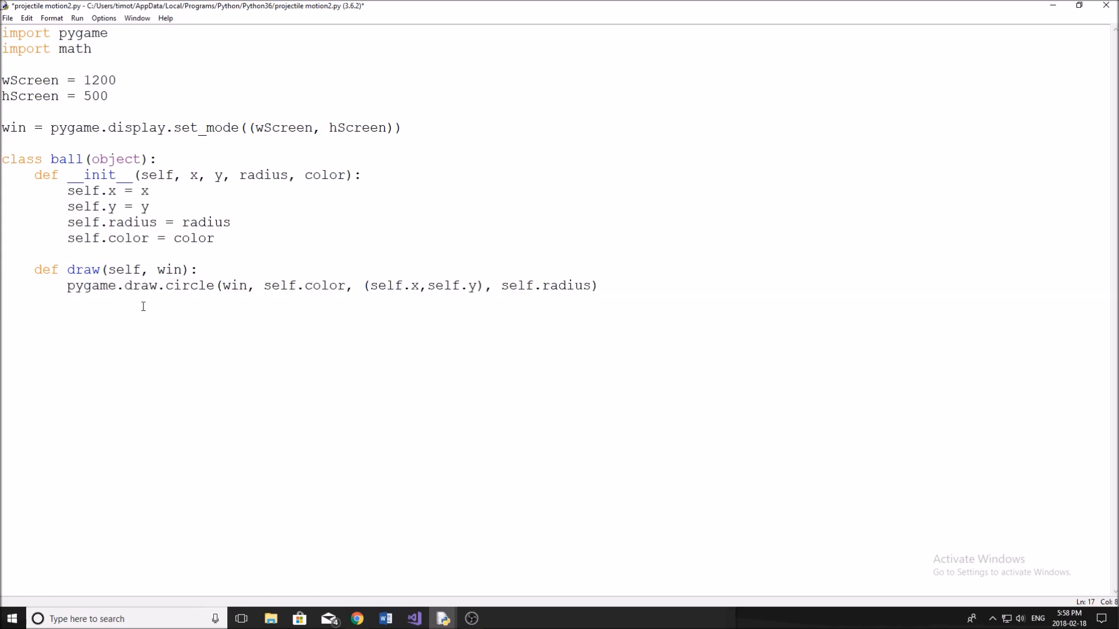
type("pygame.draw.circle(win, self.color, (self.x,self.y), self.radius)")
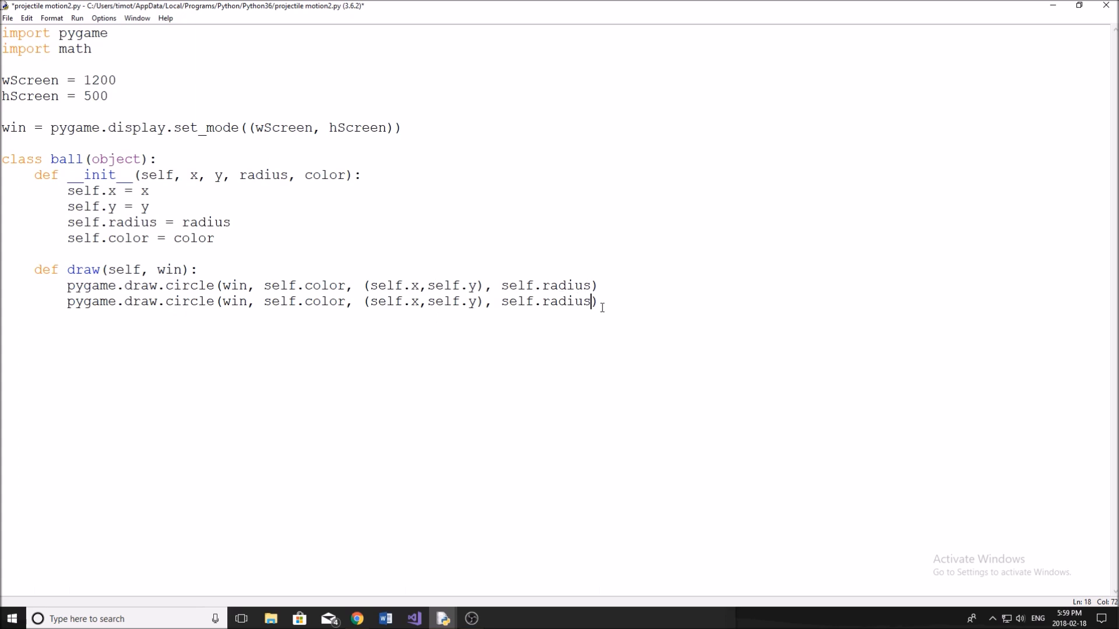
type("-1")
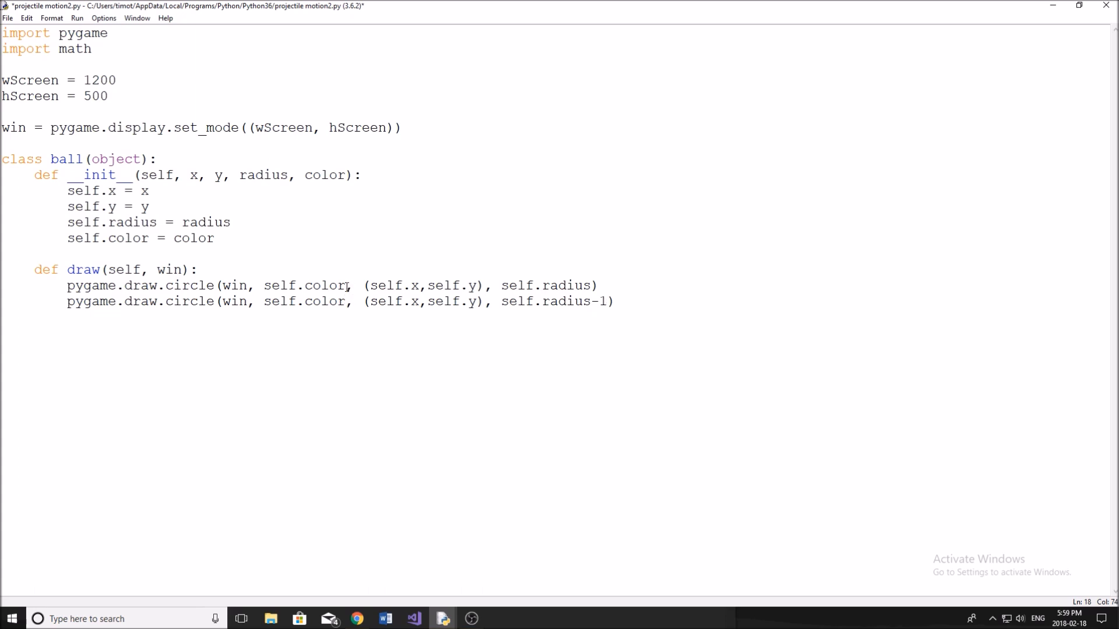
left_click(605, 301)
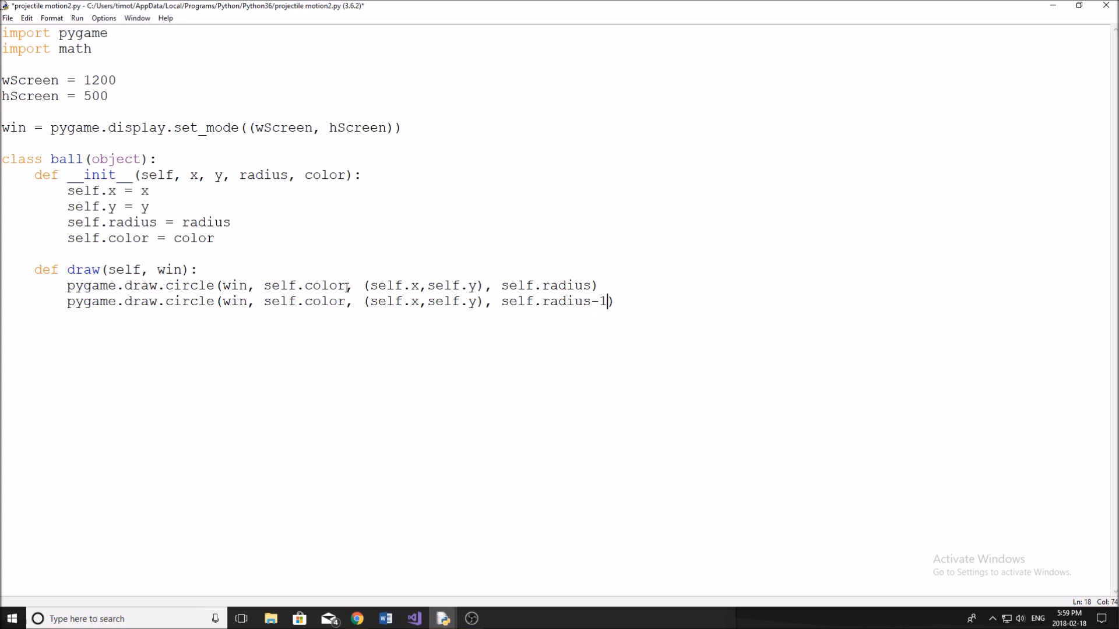
Step: Replace the first circle's self.color with black (0,0,0)
double_click(303, 285)
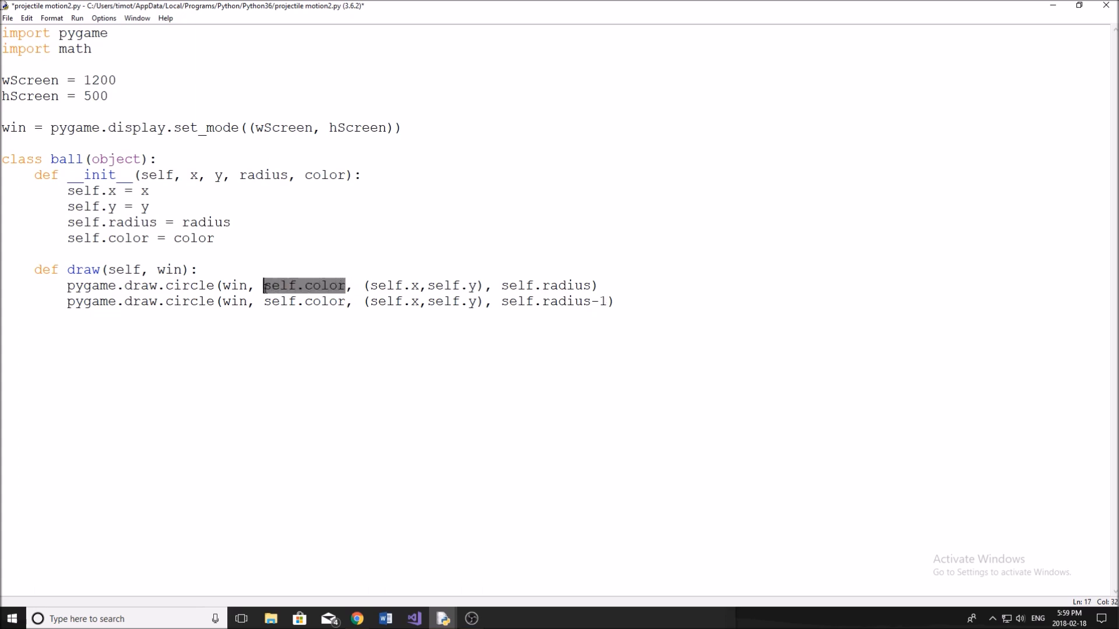
key("Delete")
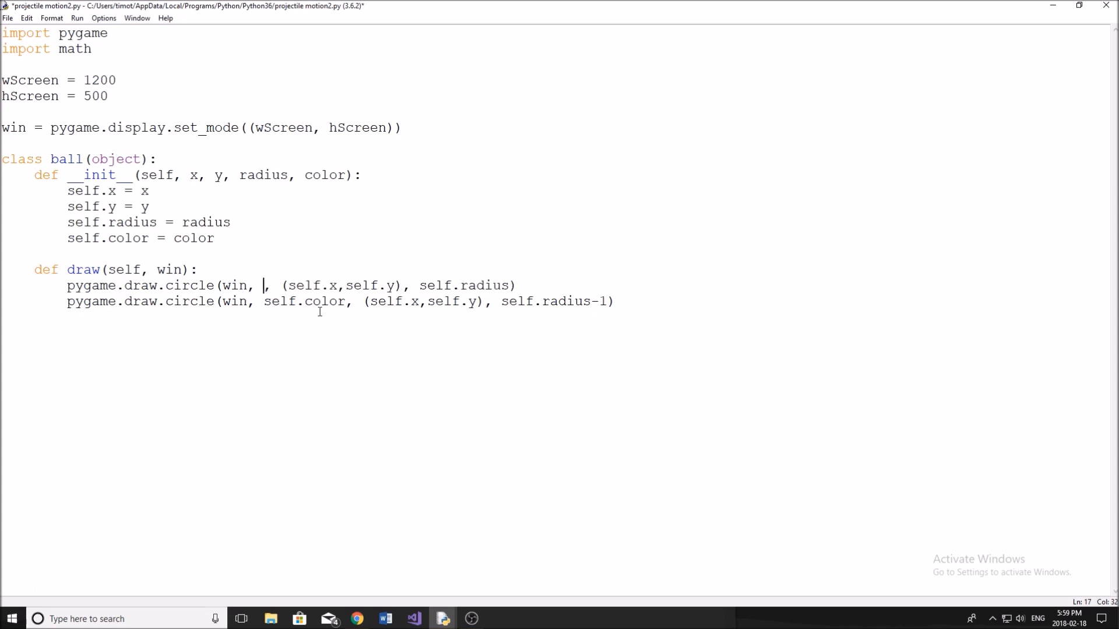
type("(0,0,)")
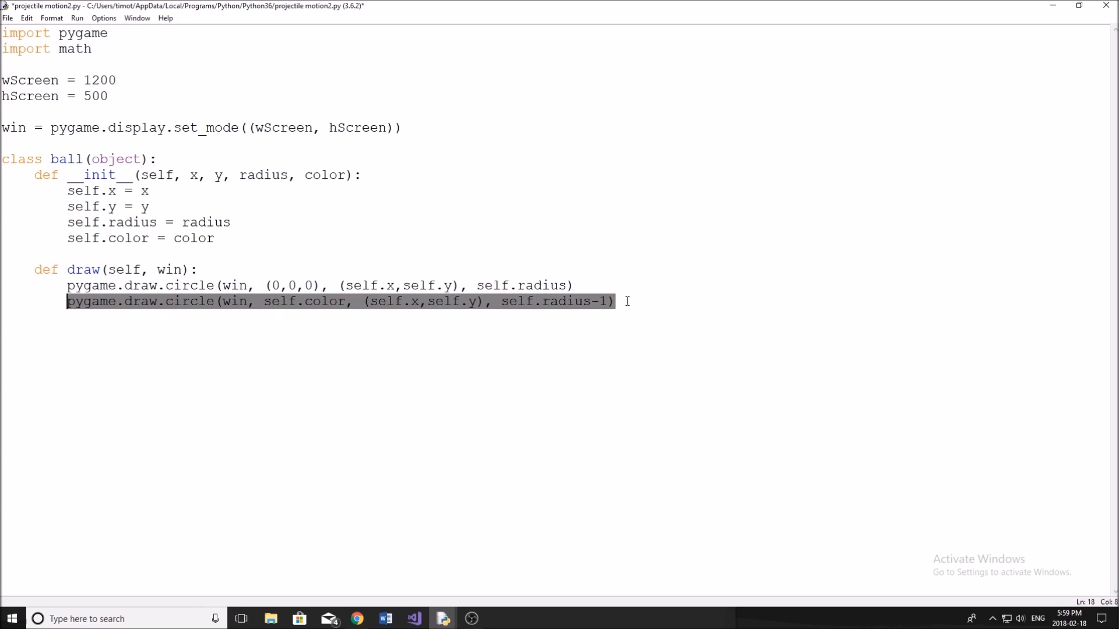
left_click(621, 301)
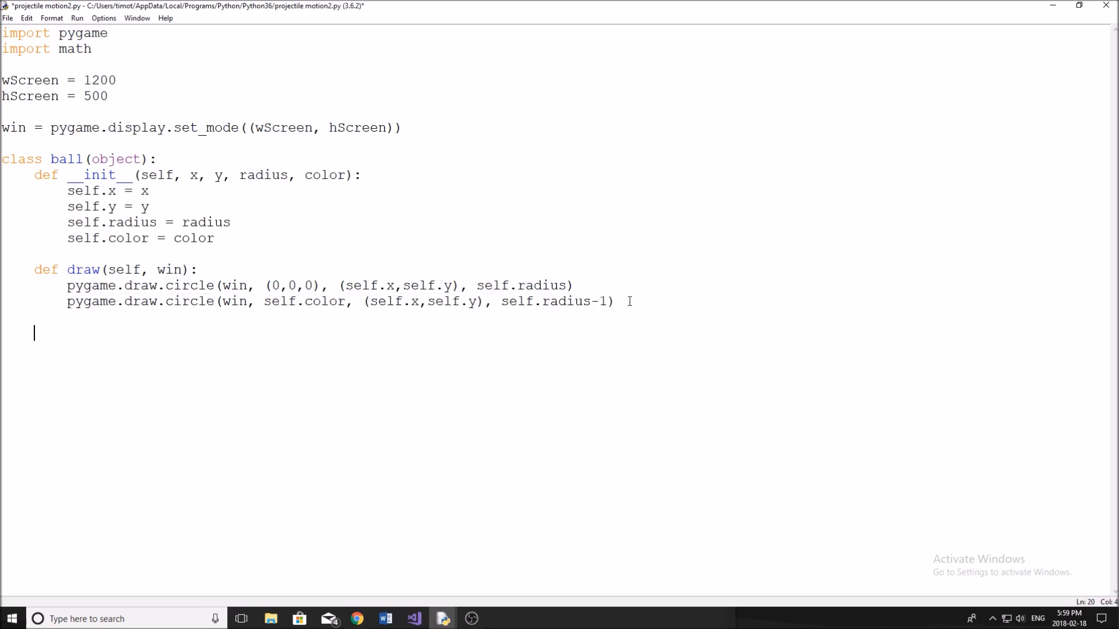
Step: Define ballPath(startx, starty, power, ang, time) on the ball class
type("def")
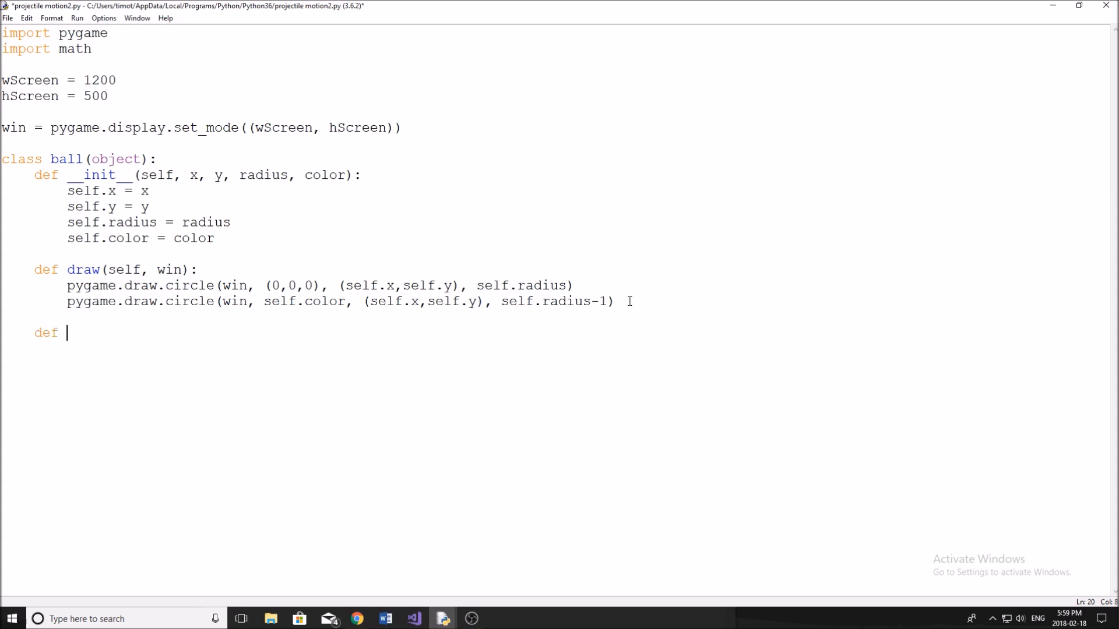
type("ballPath")
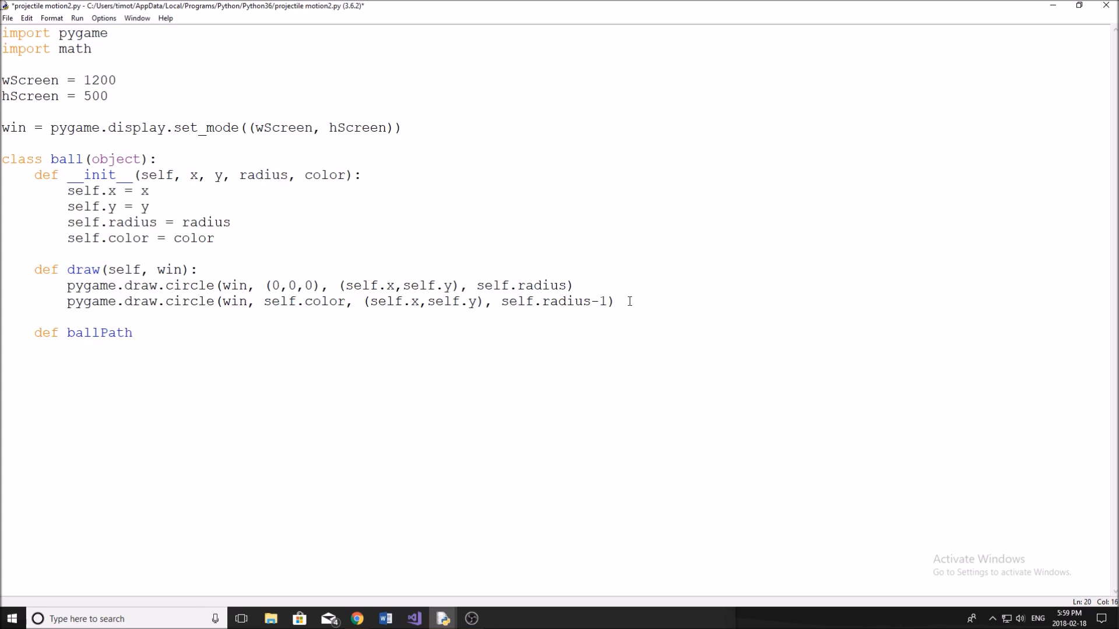
type("()")
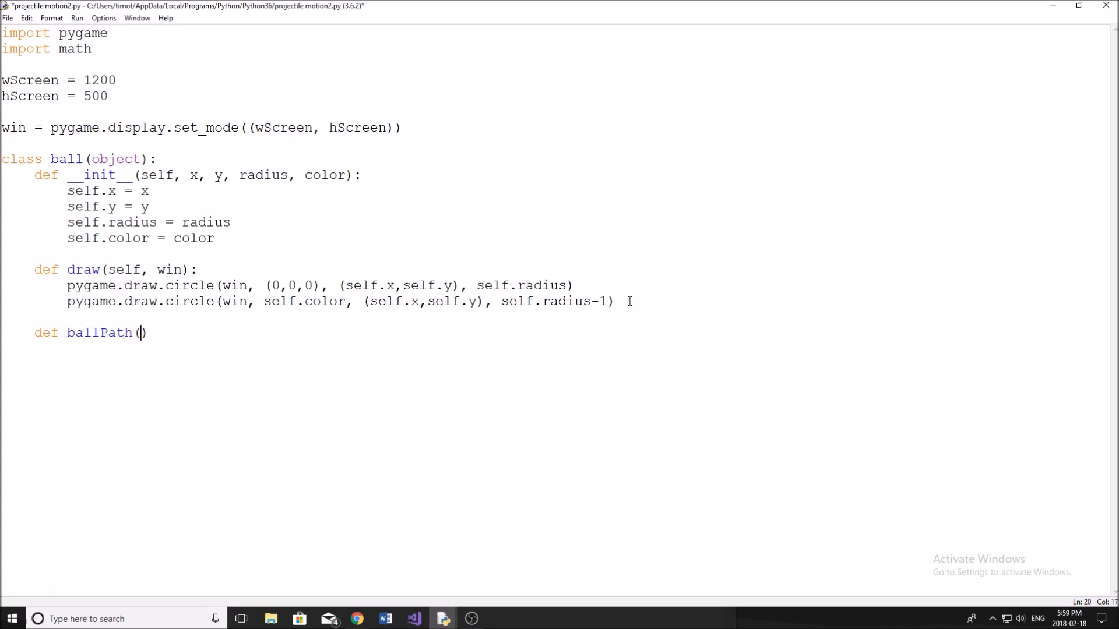
type("startx")
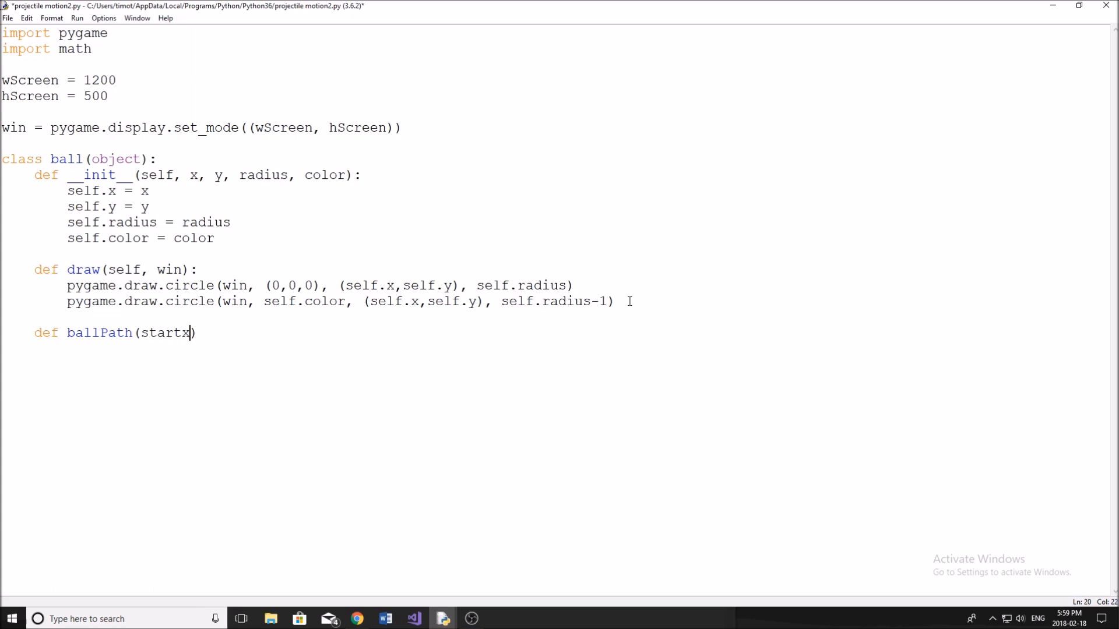
type(", start")
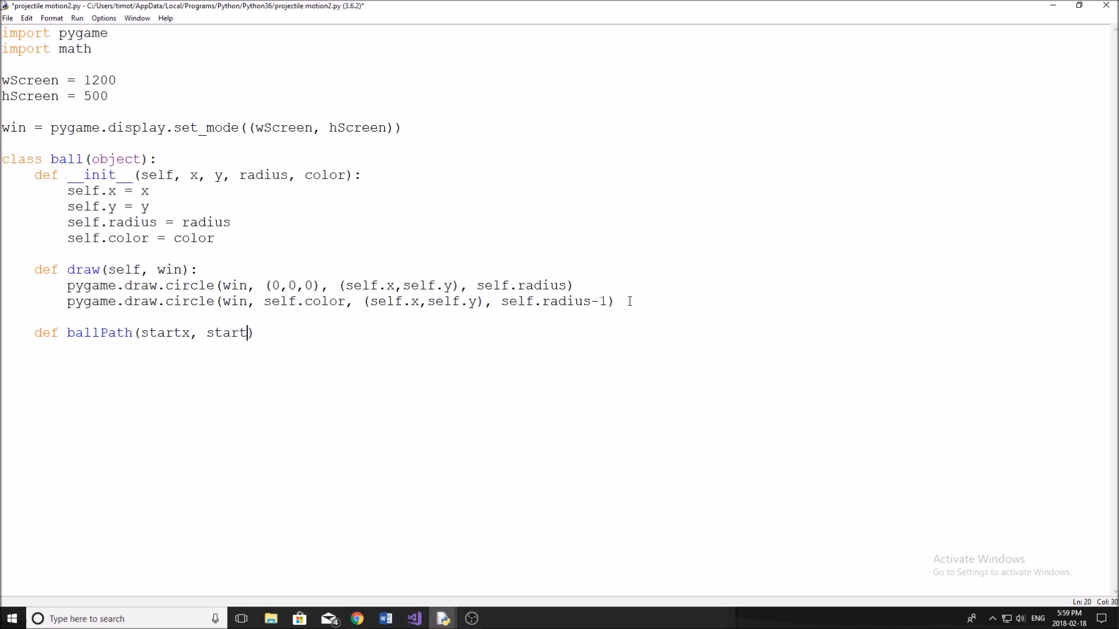
type("y, power, ang")
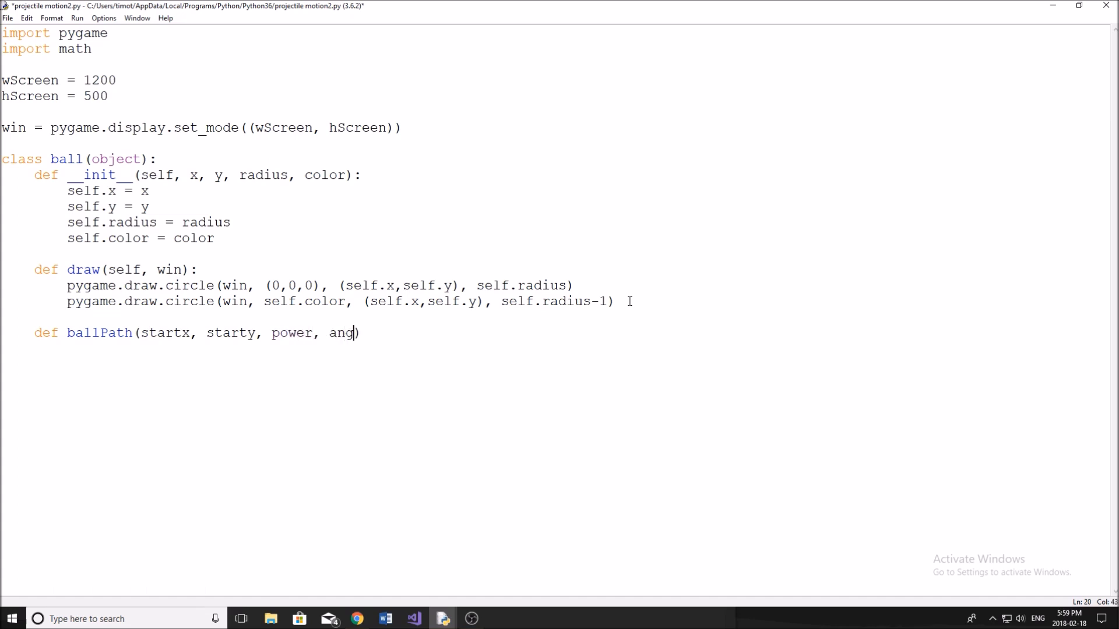
type(", ti")
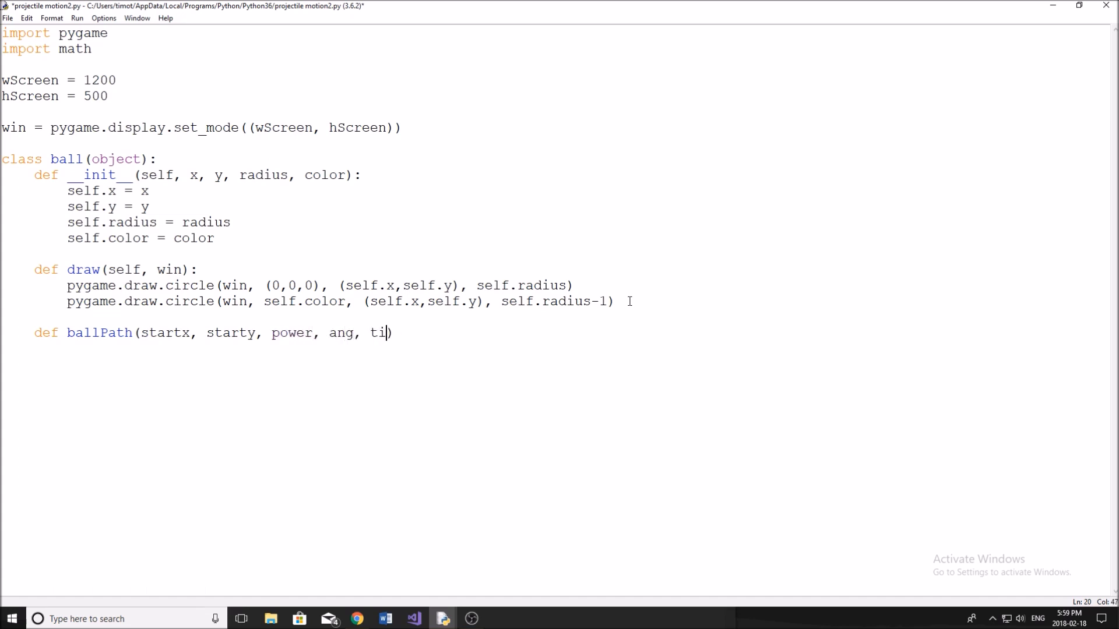
type("me):")
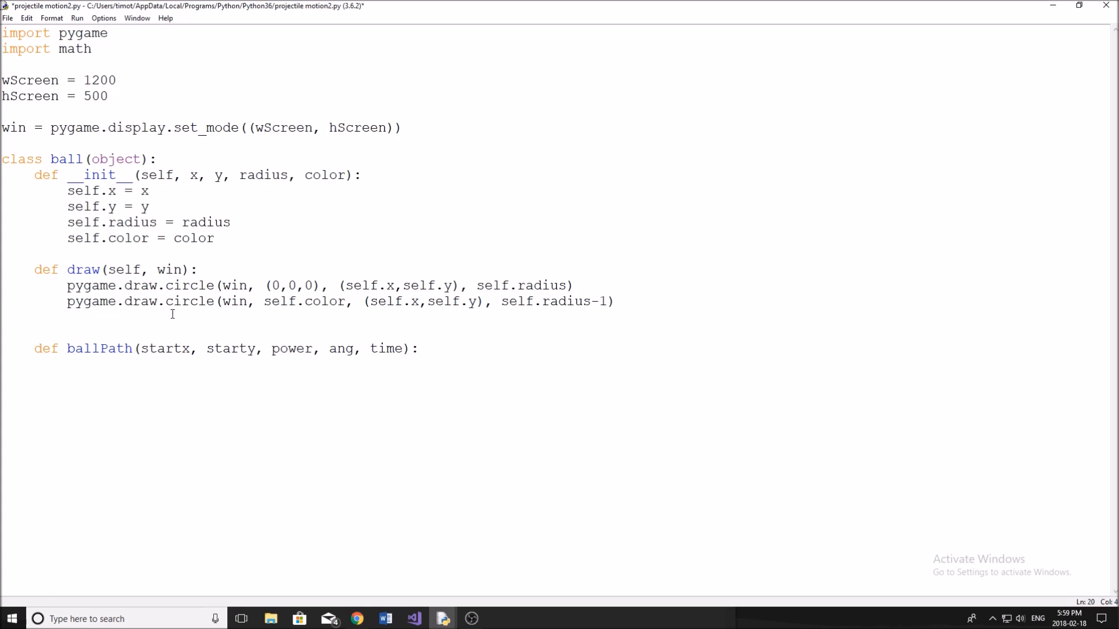
type("@staticmeth")
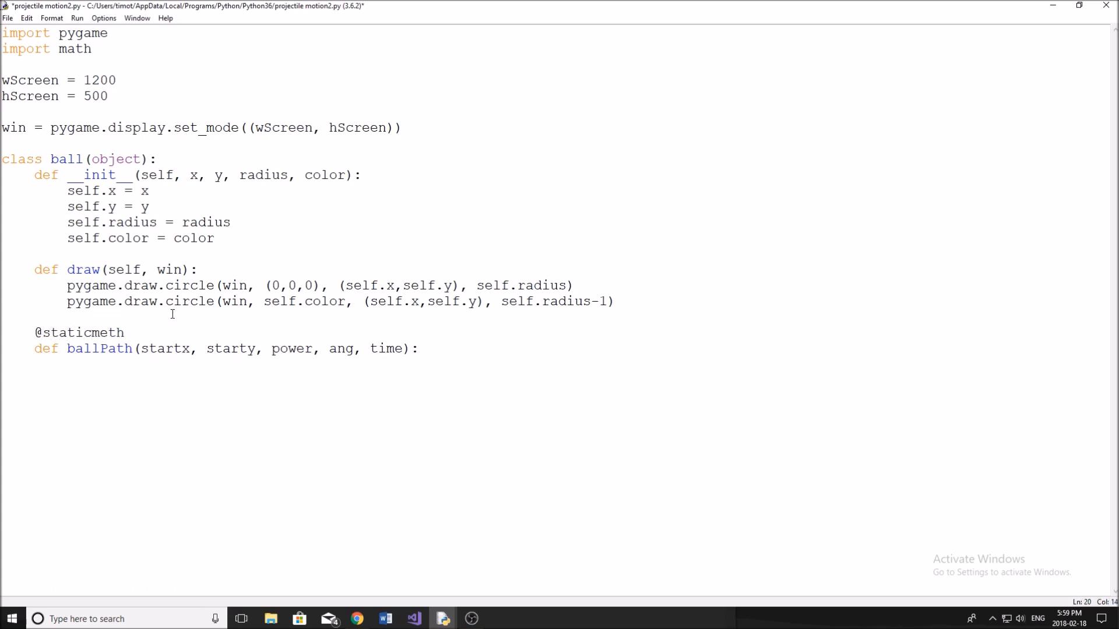
type("od")
type("pa")
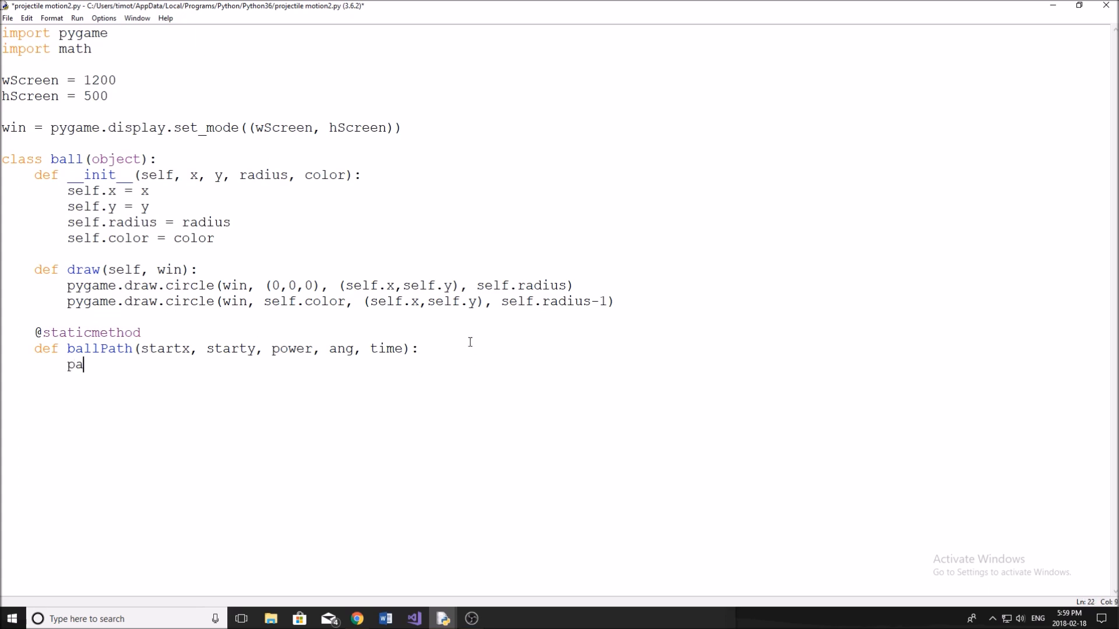
type("ss")
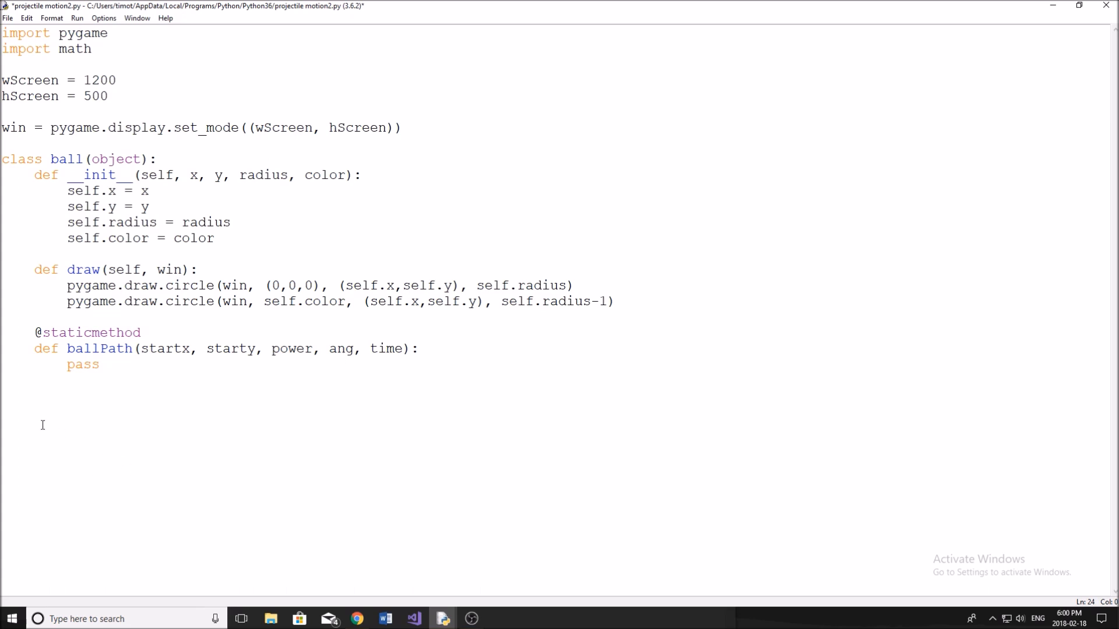
Step: Define redrawWindow() that fills win with (64,64,64) and calls pygame.display.update()
type("def")
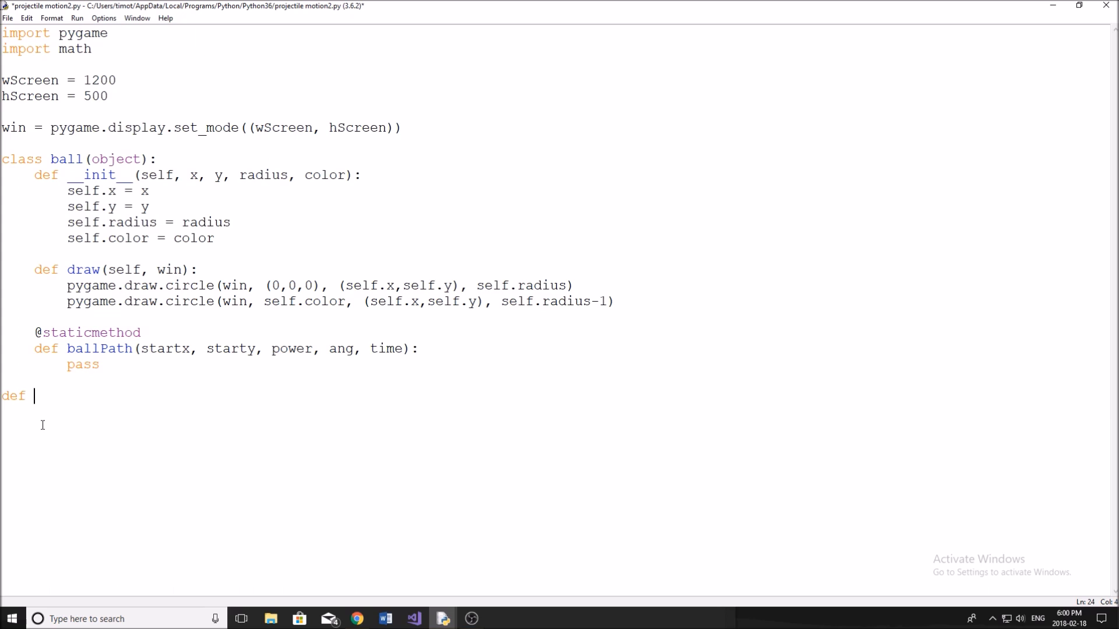
type("redrawW")
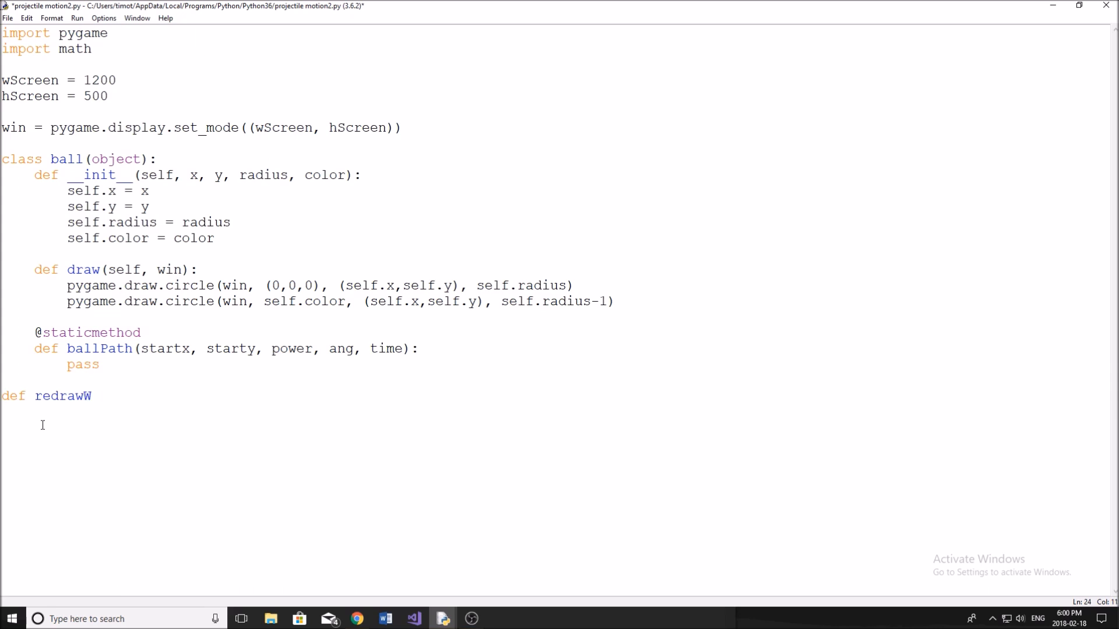
type("indow()")
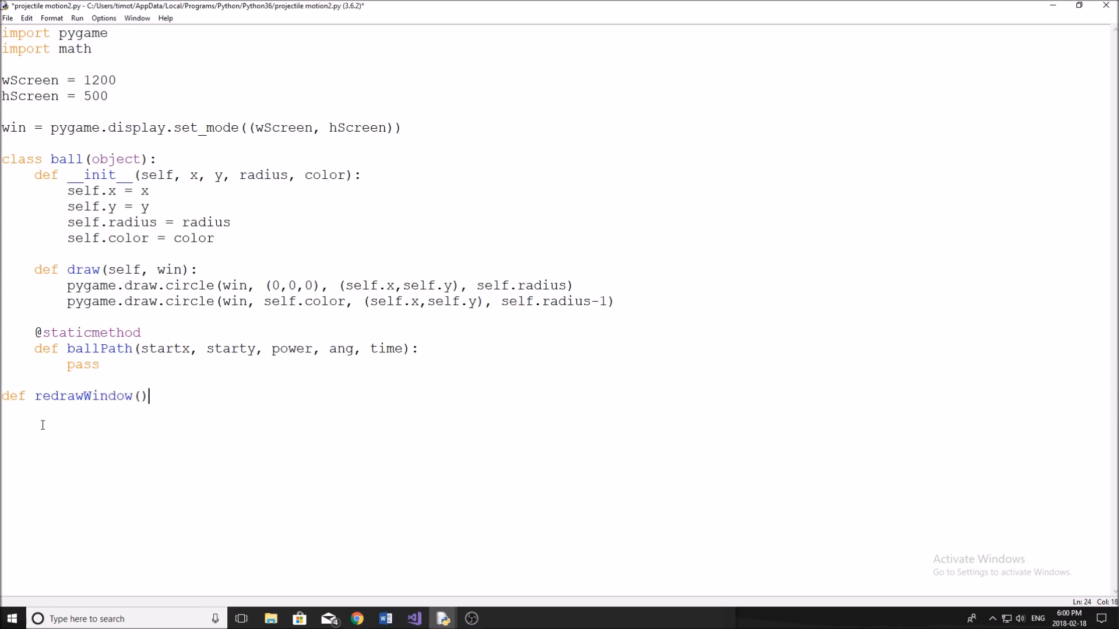
type(":")
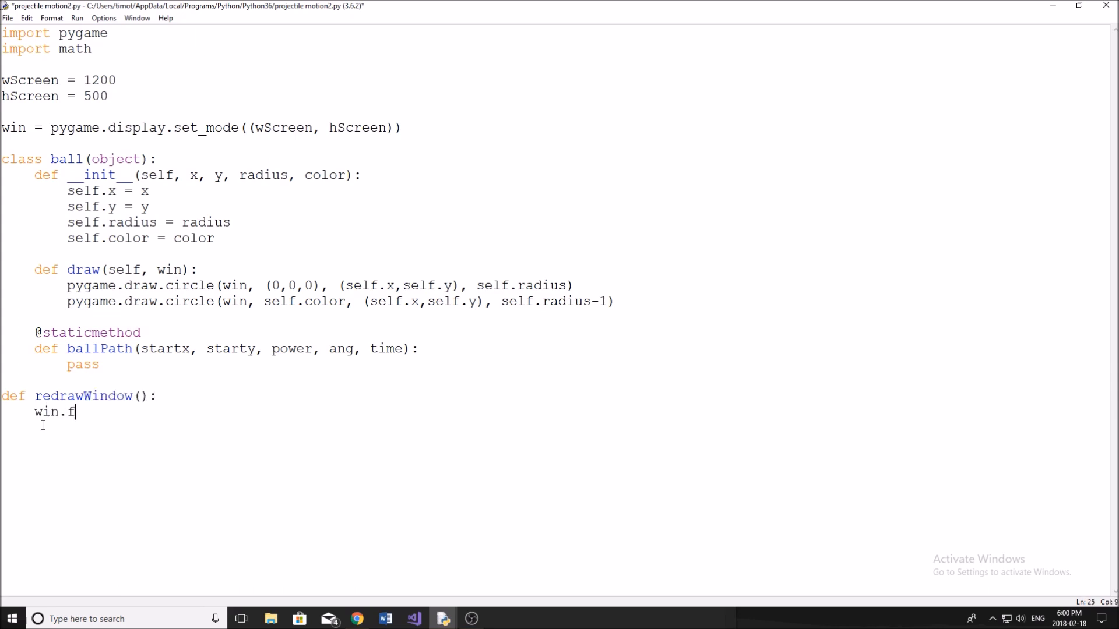
type("ill(())")
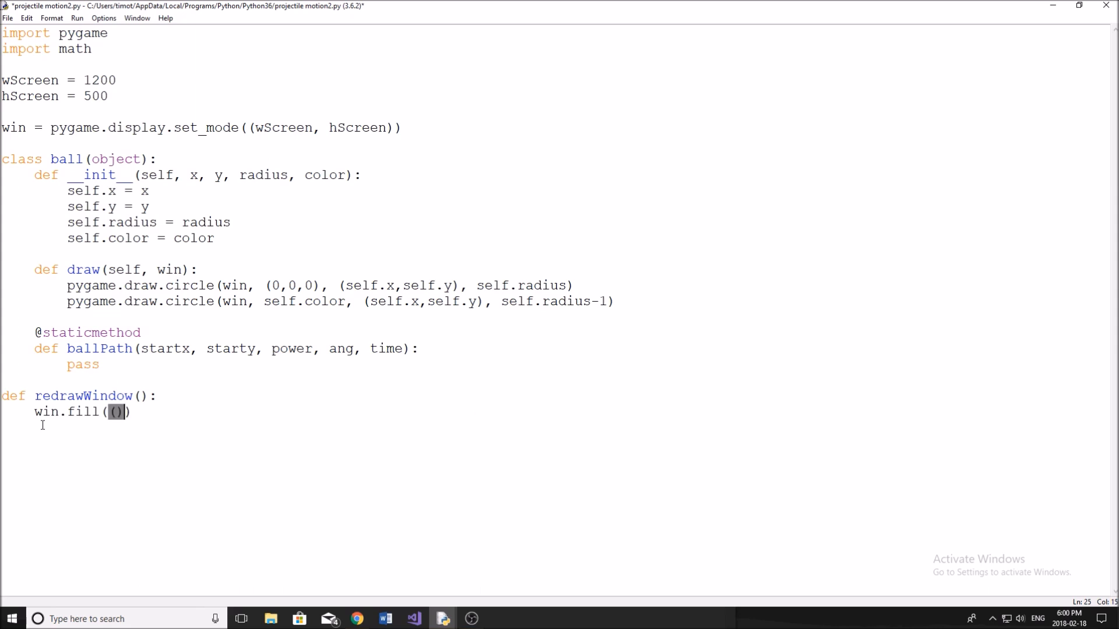
type("64,64,64")
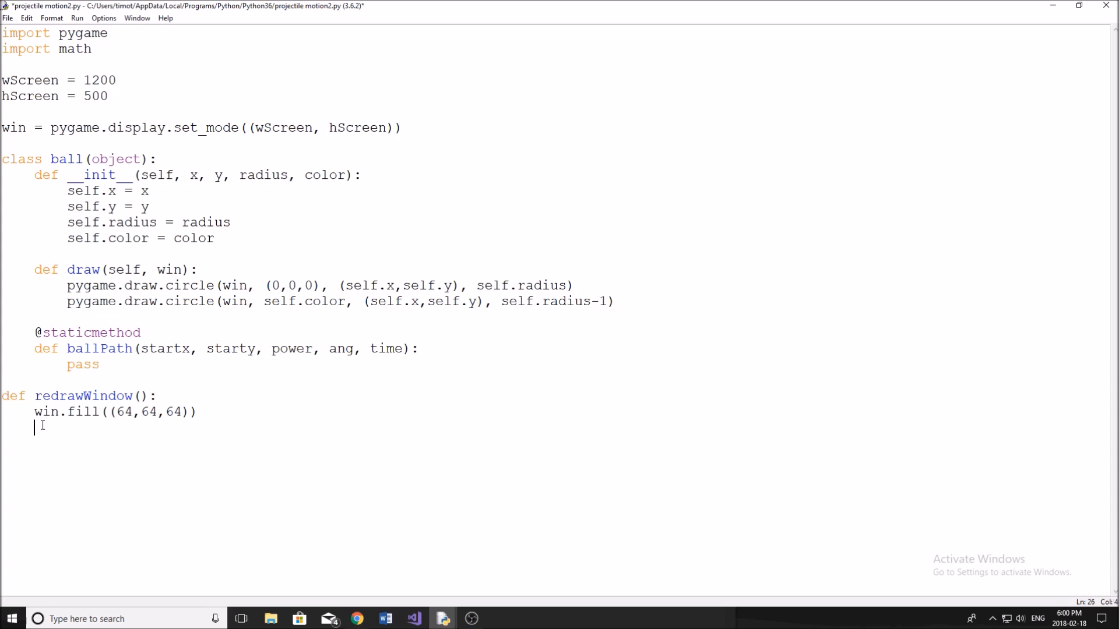
type("pygame.dis")
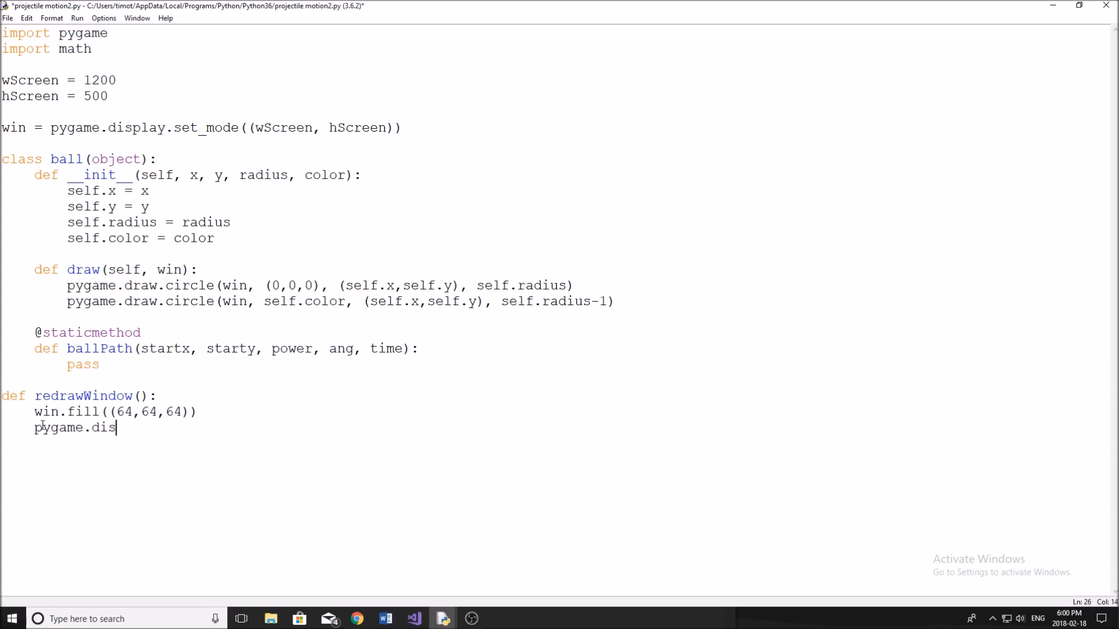
type("play")
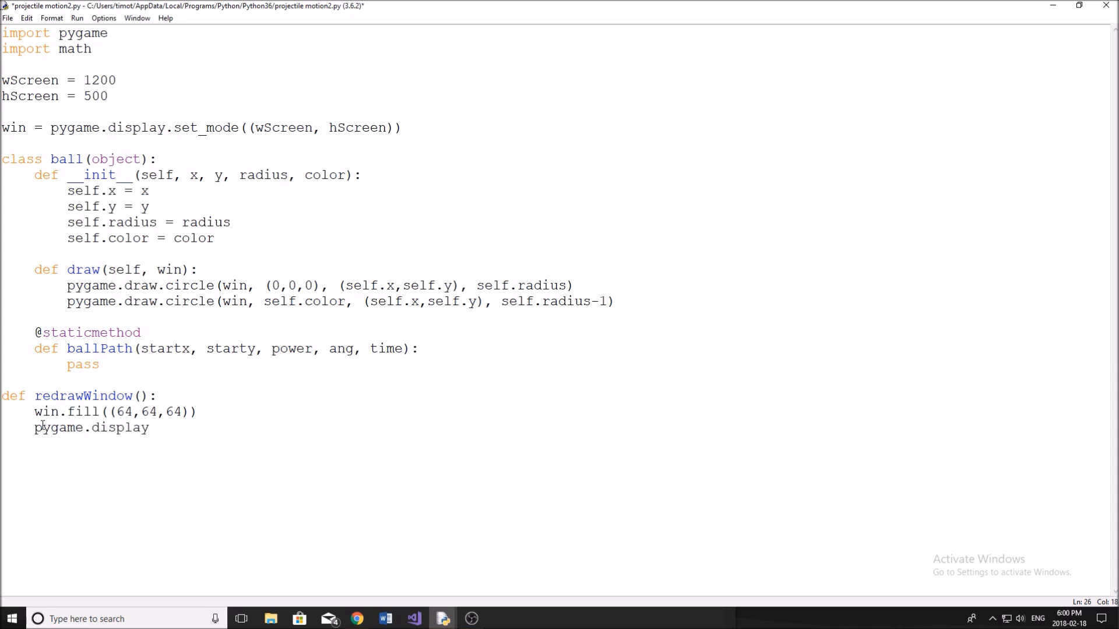
type(".update()")
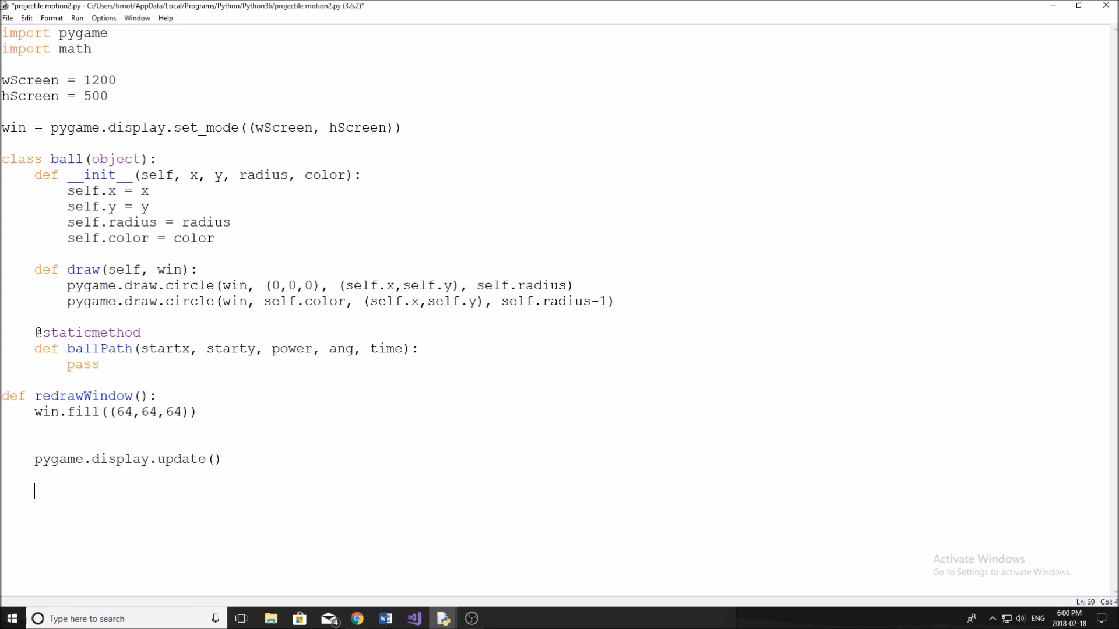
mouse_move(167, 499)
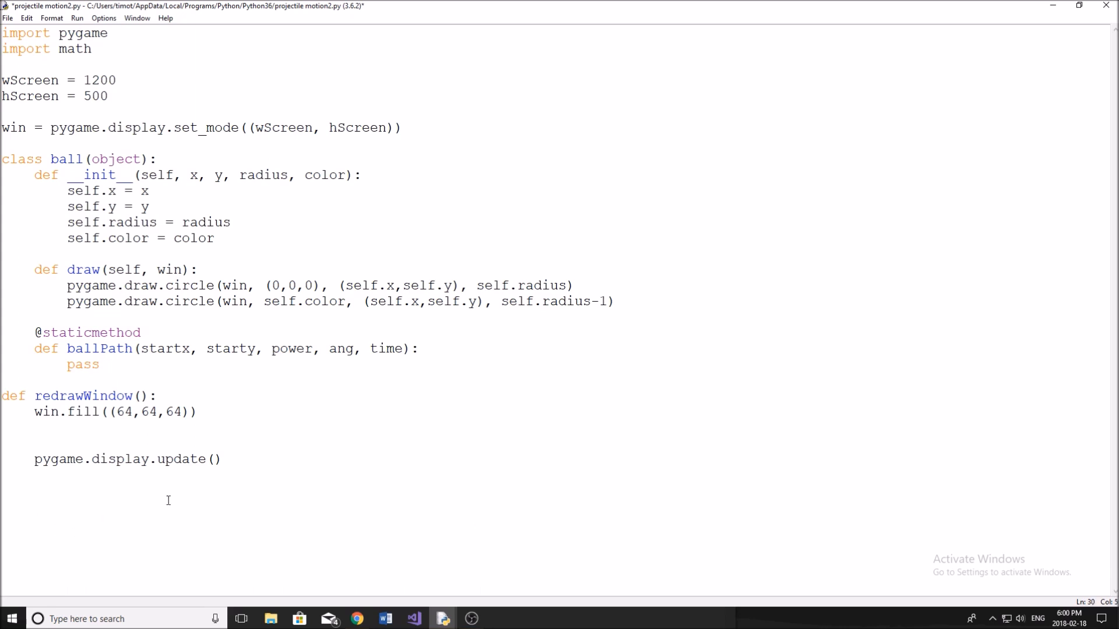
Step: Set the run flag and start a while run loop iterating over pygame.event.get()
type("ru")
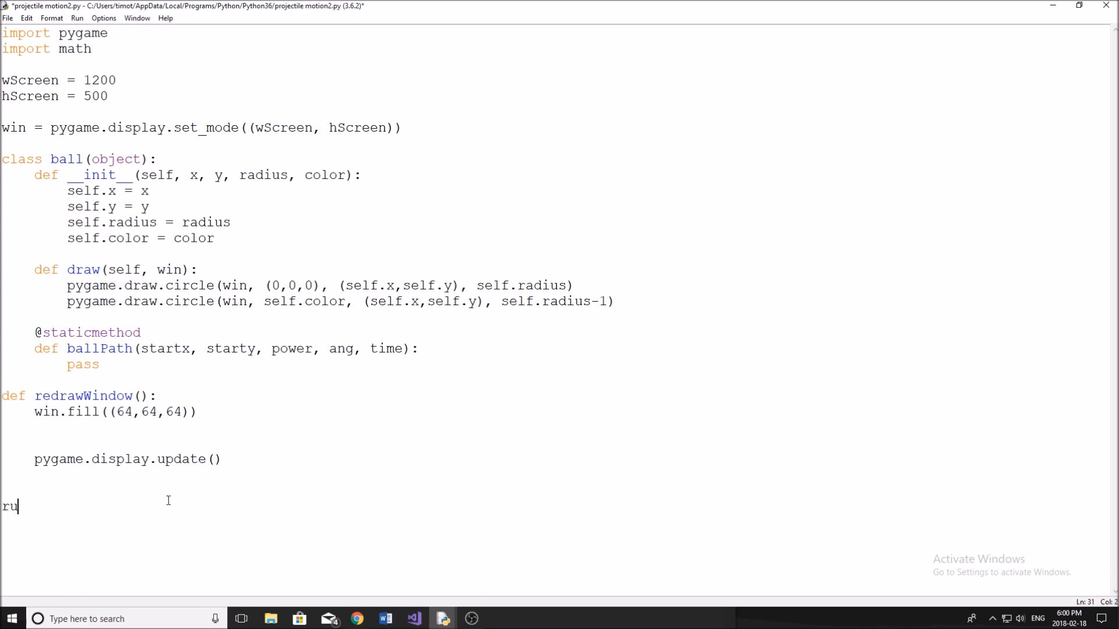
type("n = False")
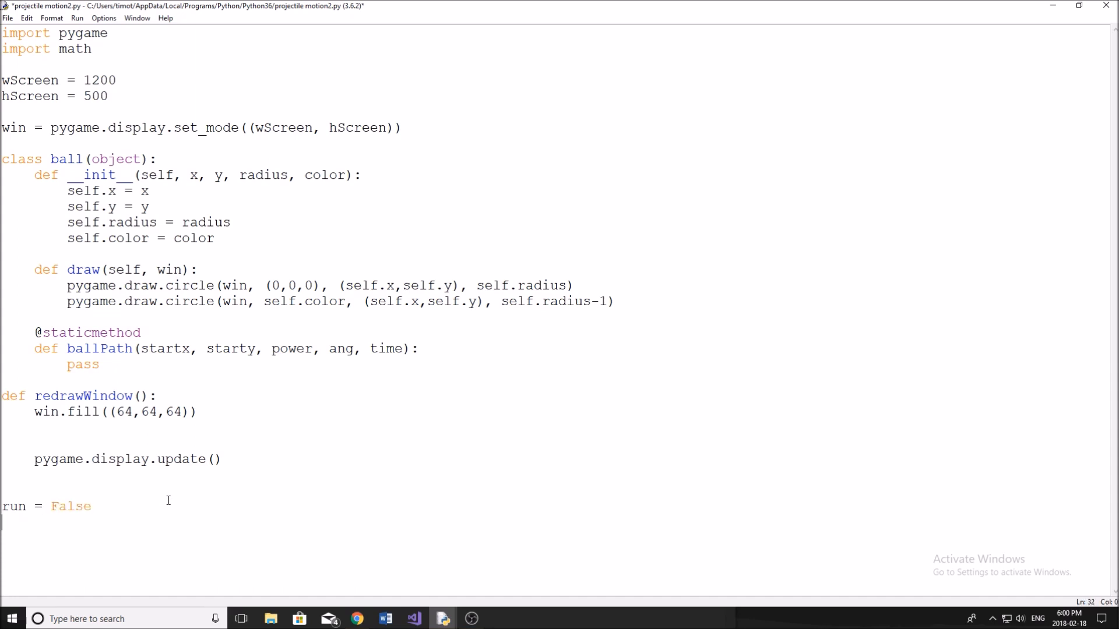
type("while run:")
left_click(48, 506)
type("Tru")
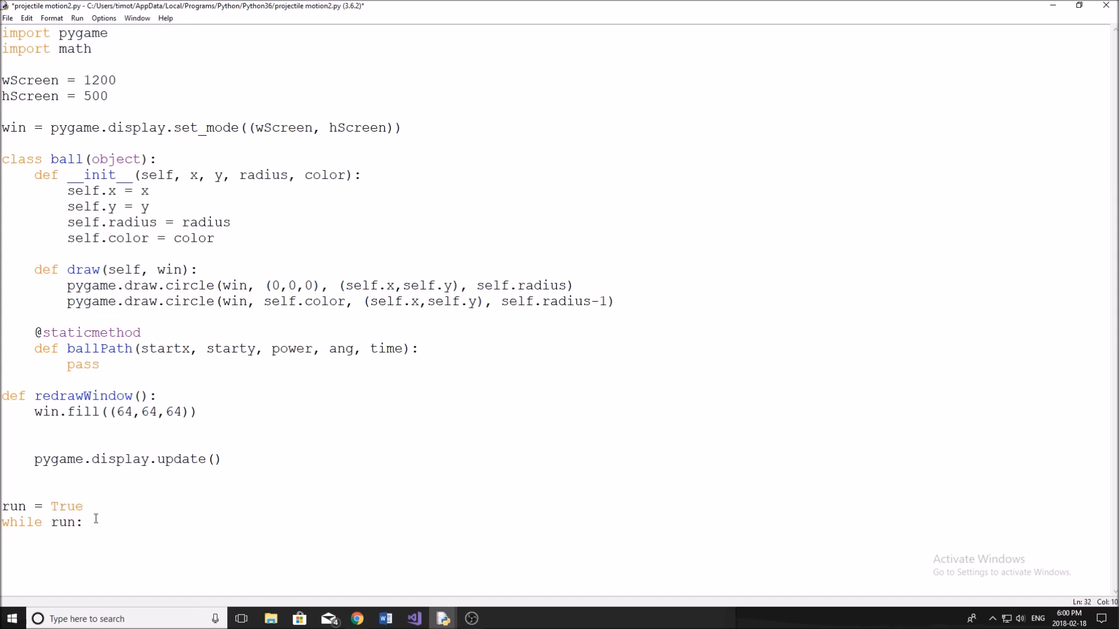
type("for event")
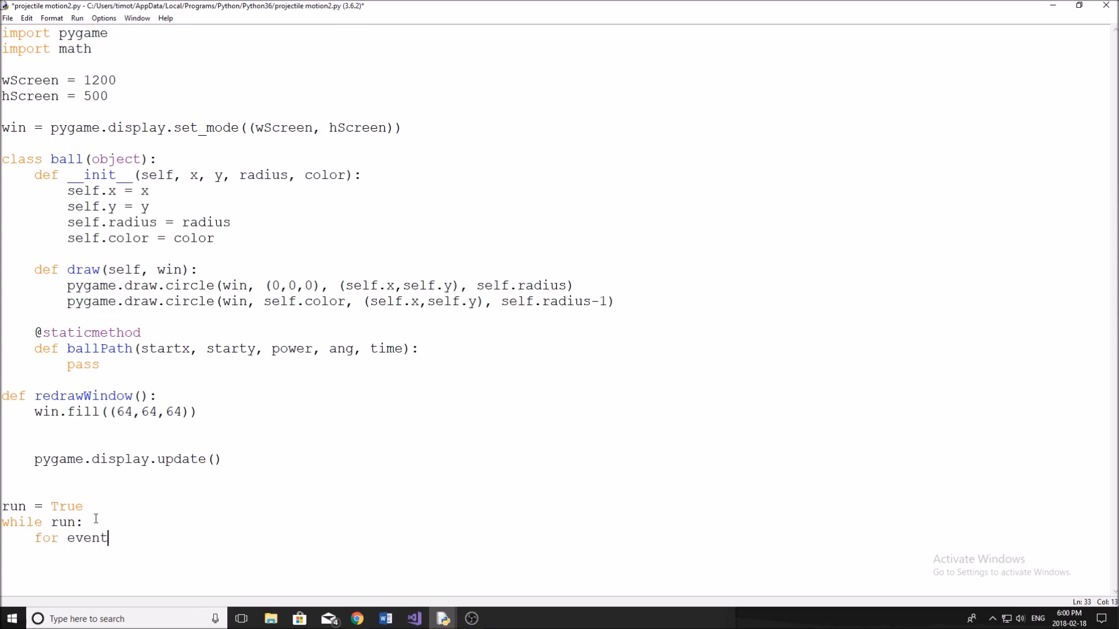
type("in pyga")
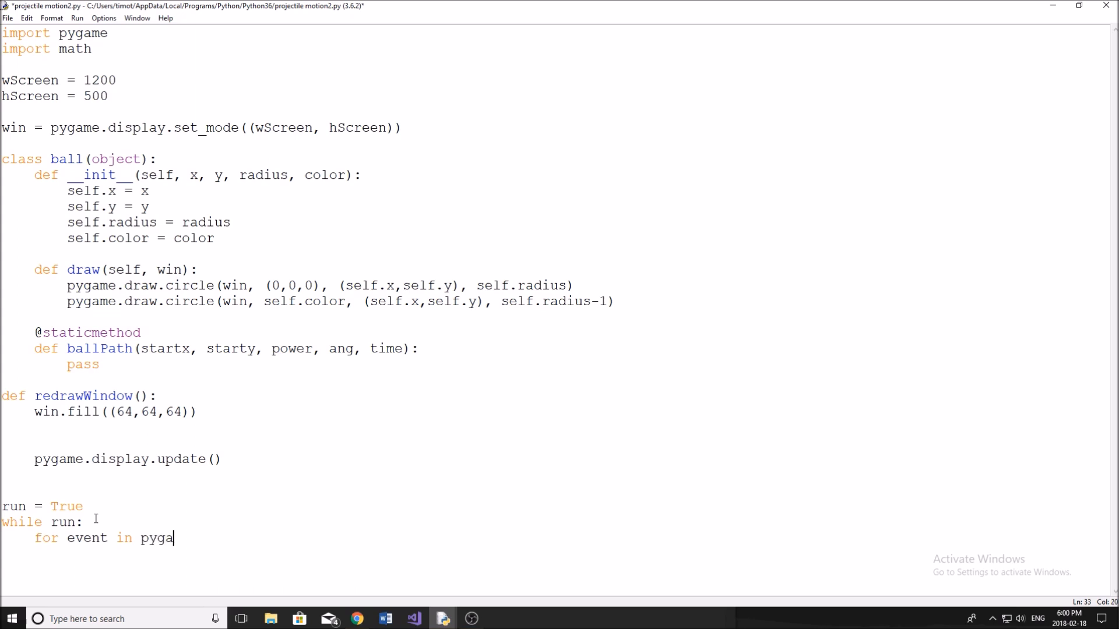
type("me.event.")
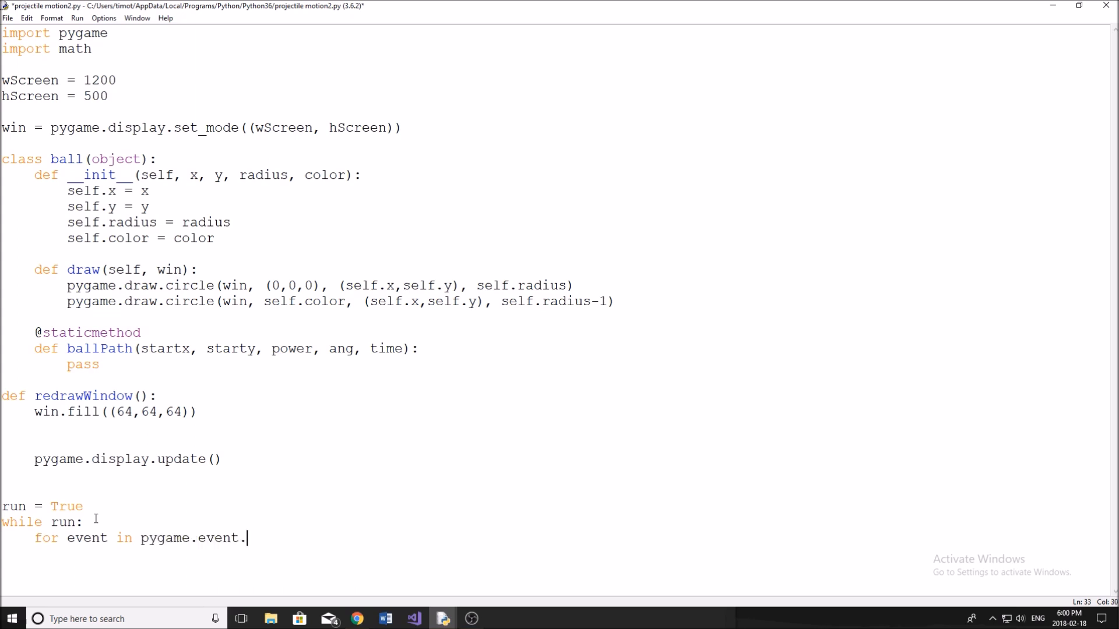
type("get():")
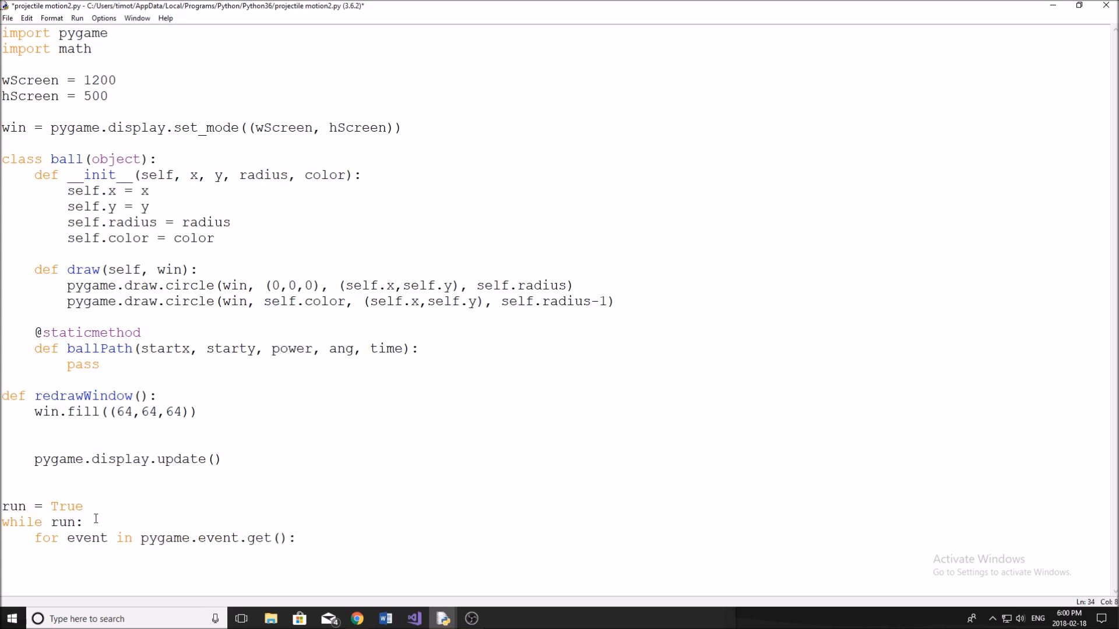
Step: Set run = False on a pygame.QUIT event and call pygame.quit() after the loop
type("if event.ty")
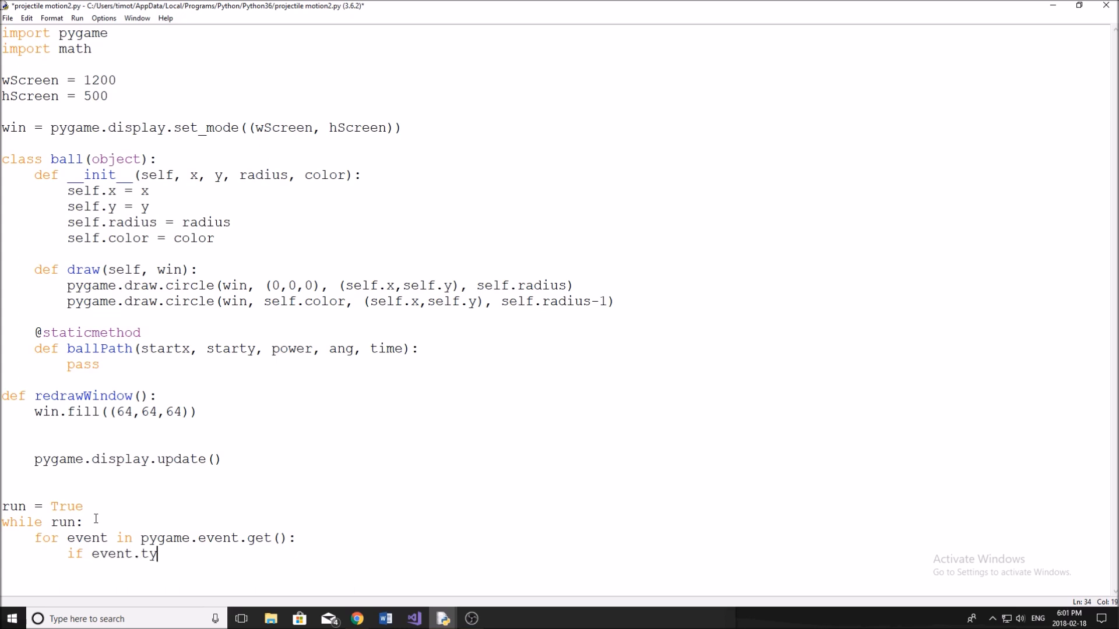
type("pe == pygame")
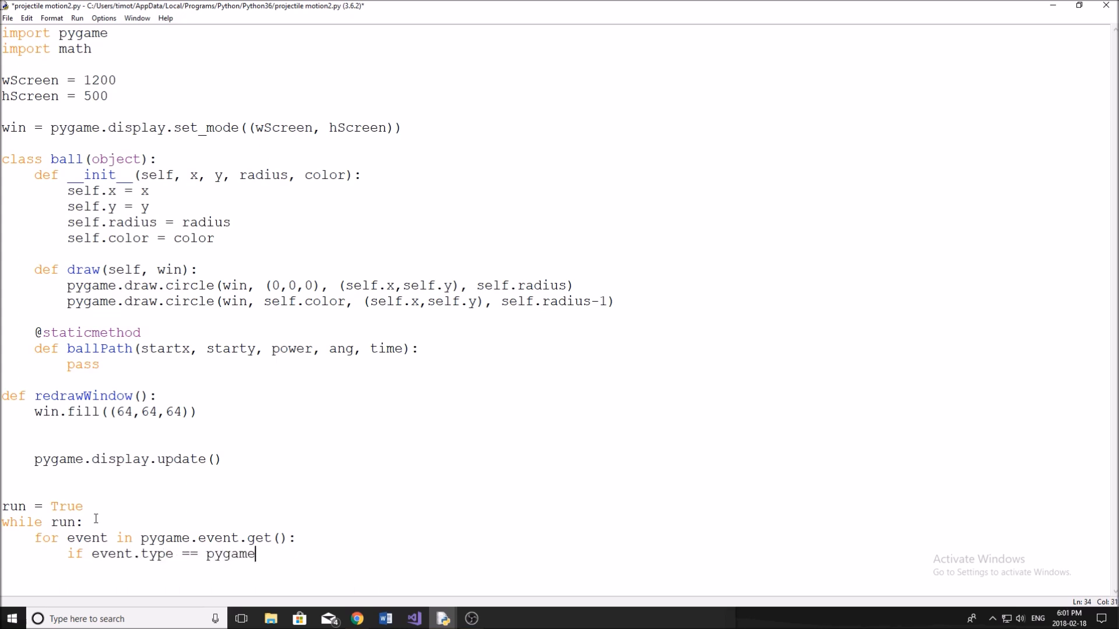
type(".QUIT:")
type("r")
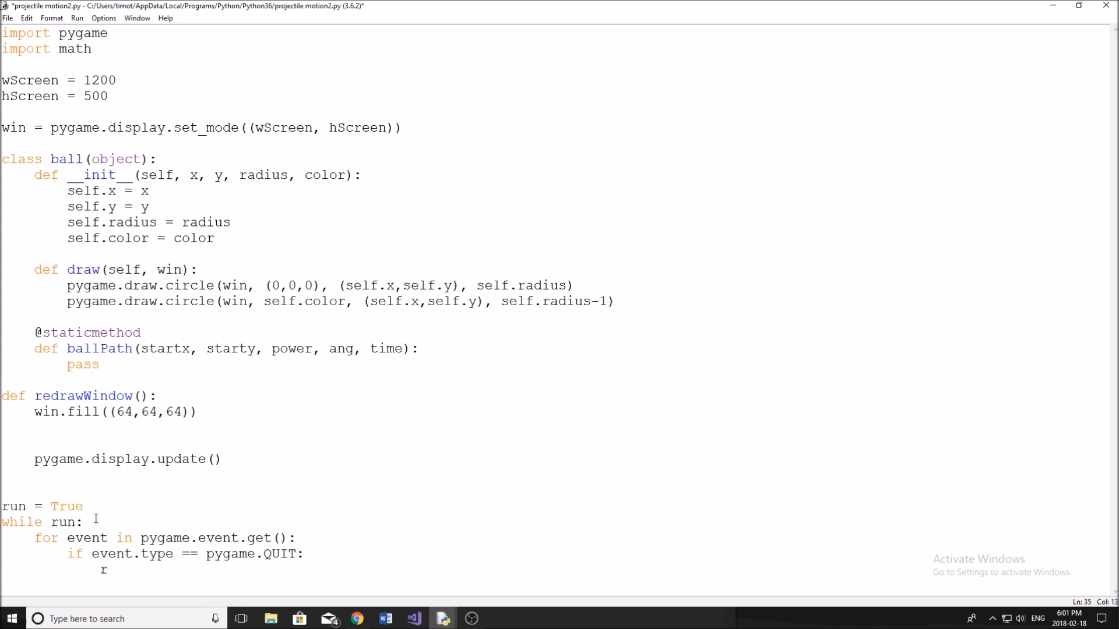
type("un = False")
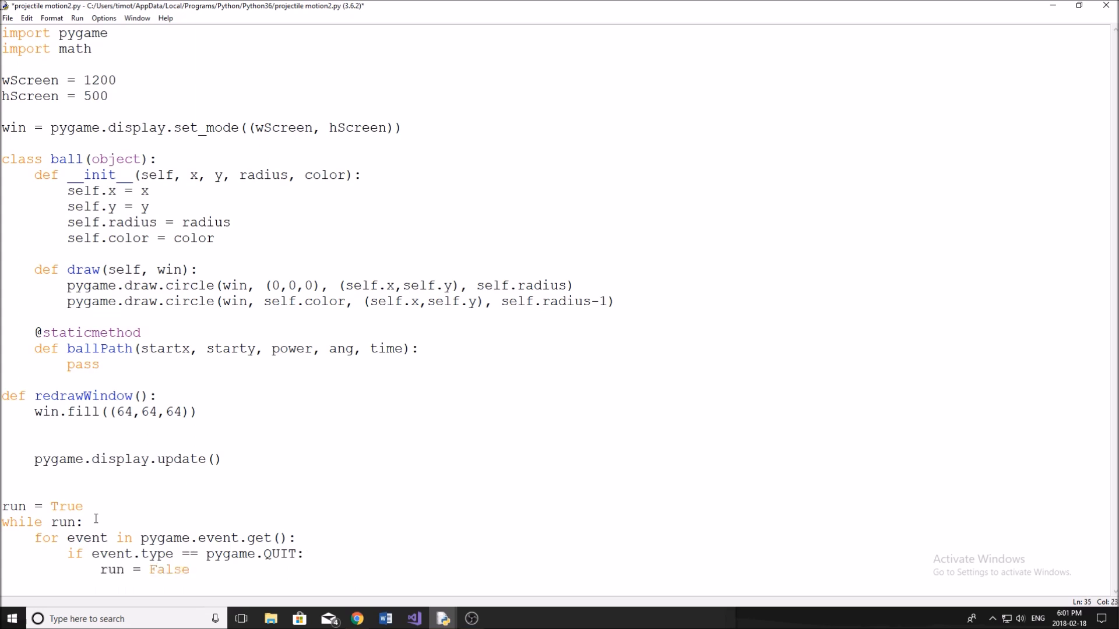
type("pyg")
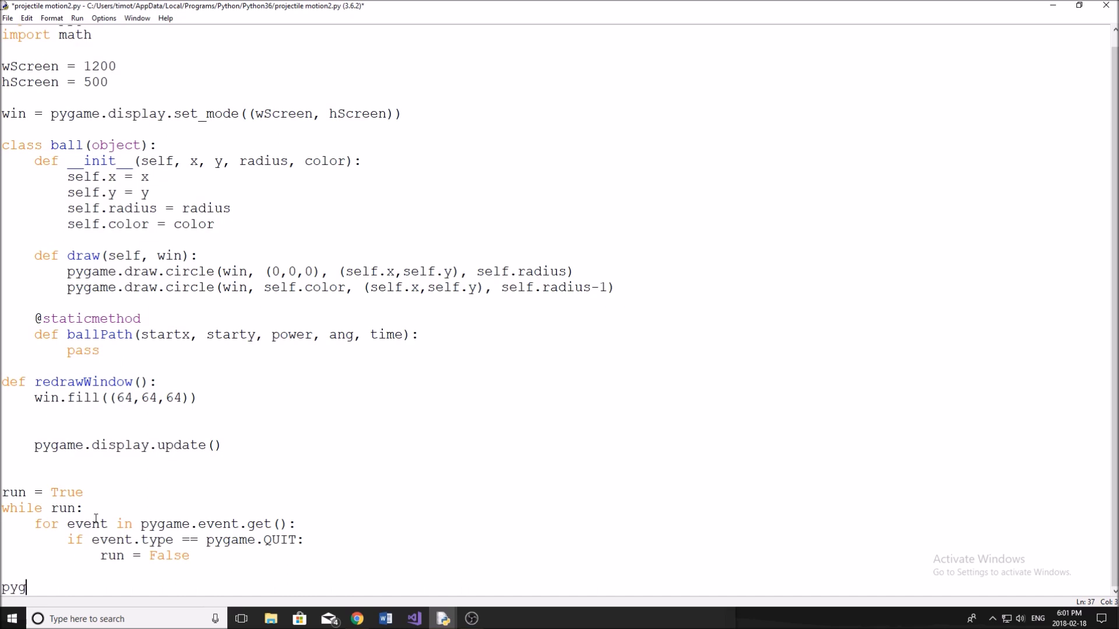
type("ame.quit()")
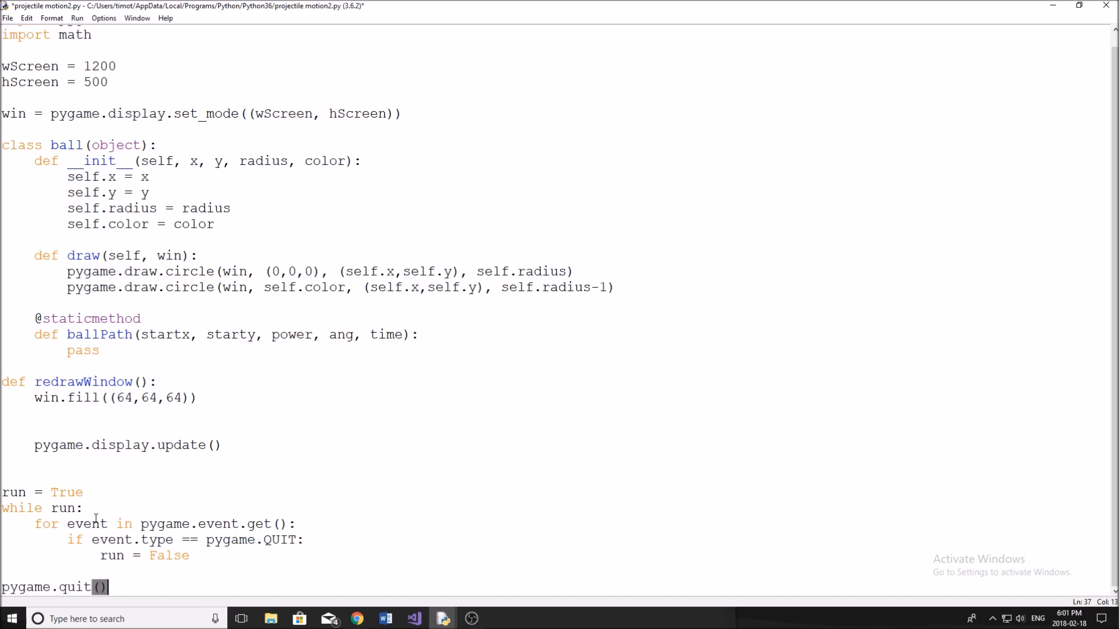
left_click(85, 508)
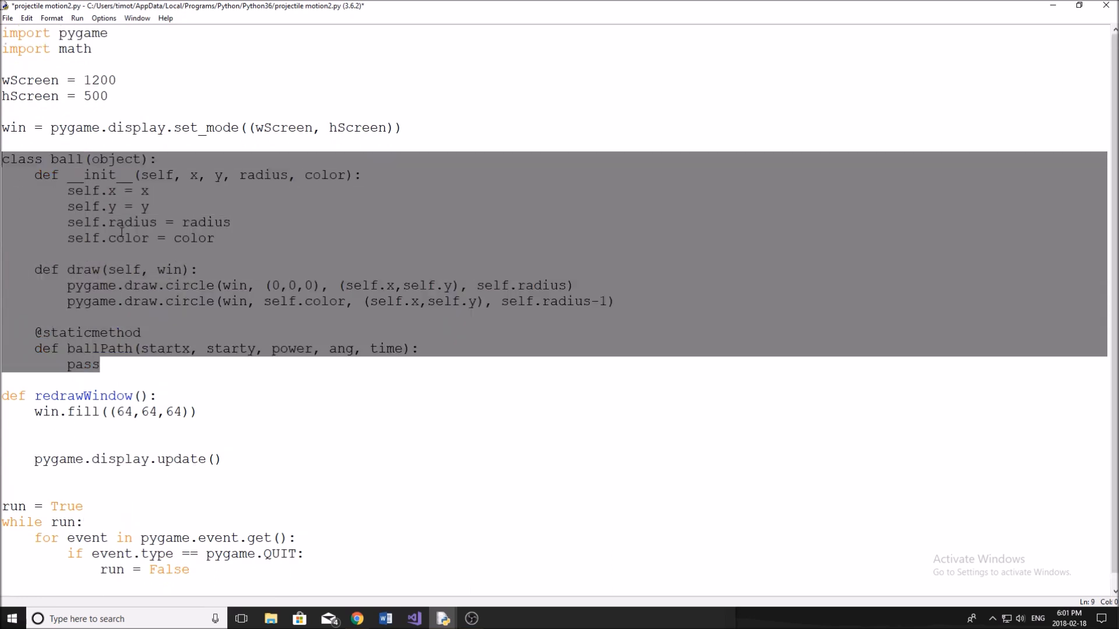
mouse_move(200, 537)
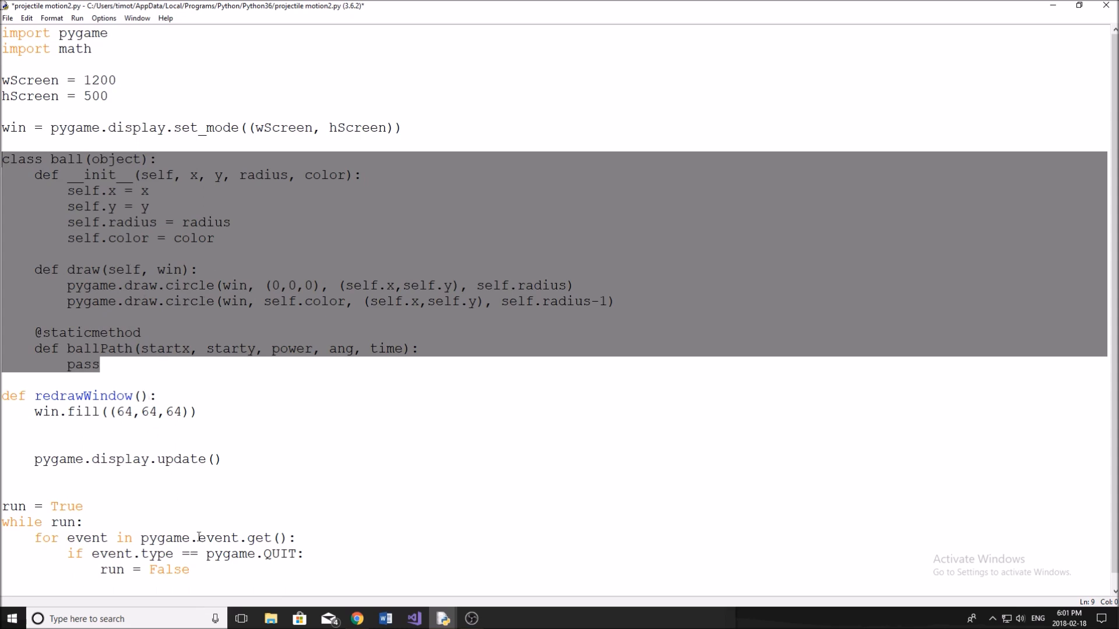
mouse_move(166, 428)
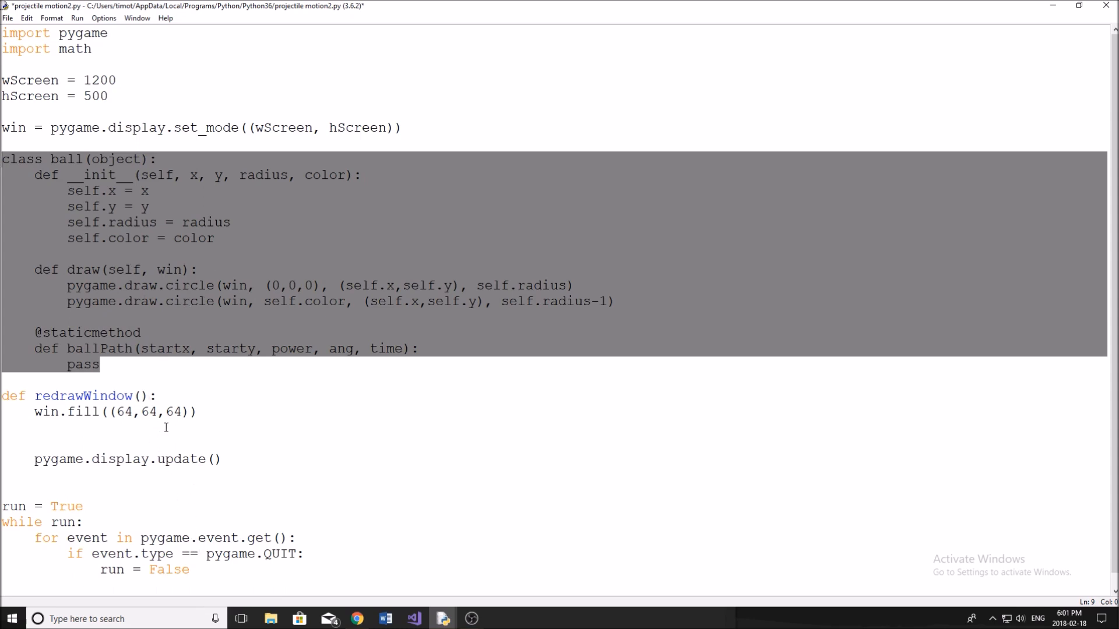
Step: Call redrawWindow() at the top of the while loop and add an empty line above run = True
left_click(160, 520)
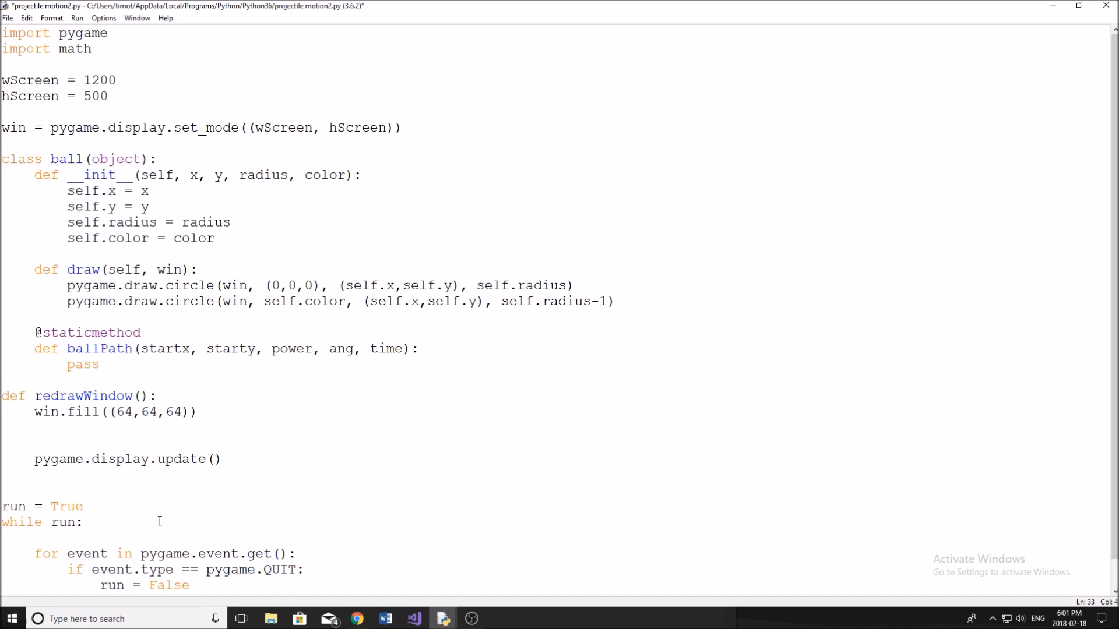
type("redraw")
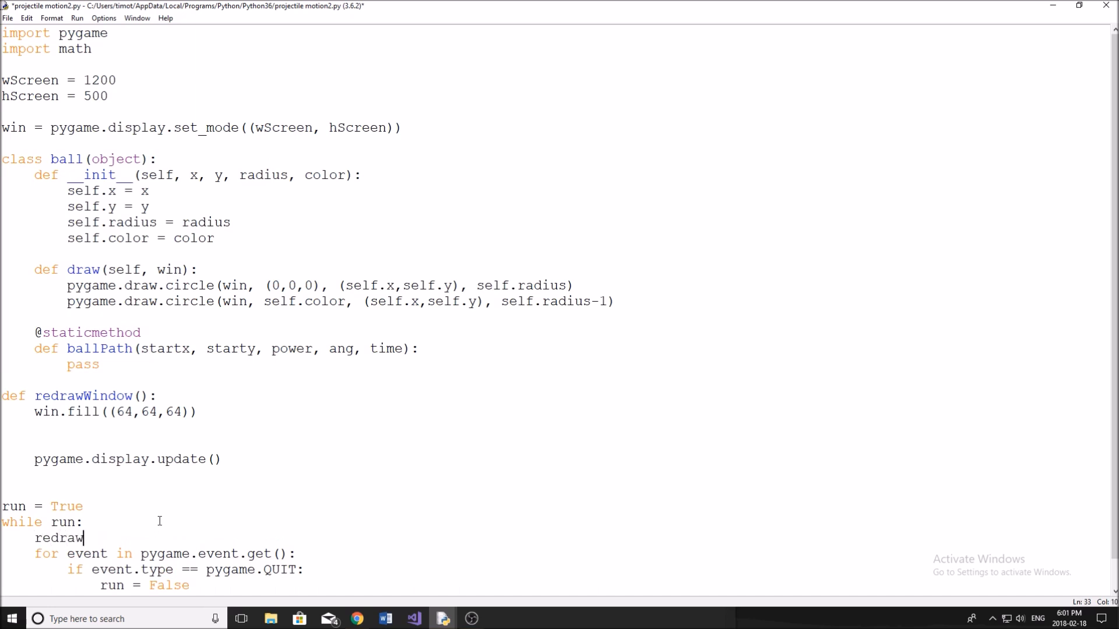
type("Window()")
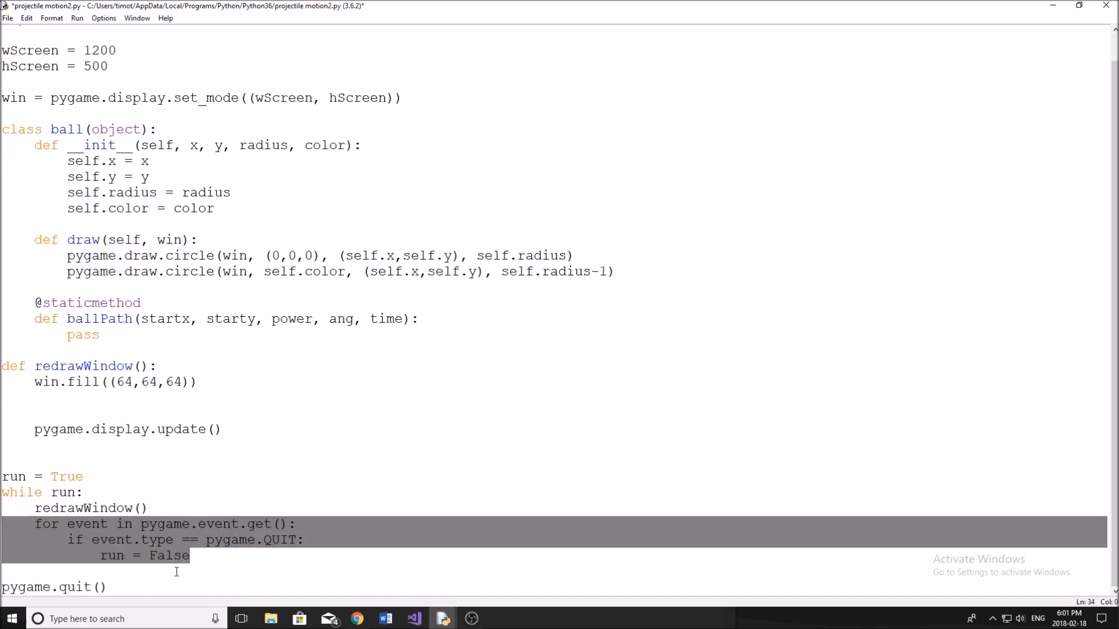
left_click(228, 556)
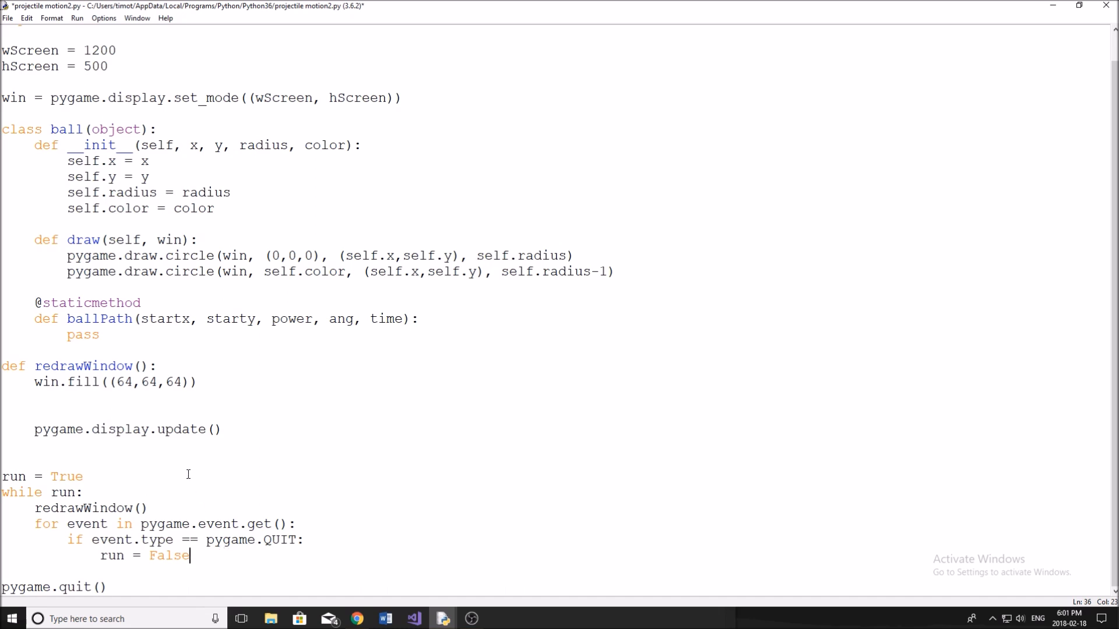
left_click(7, 462)
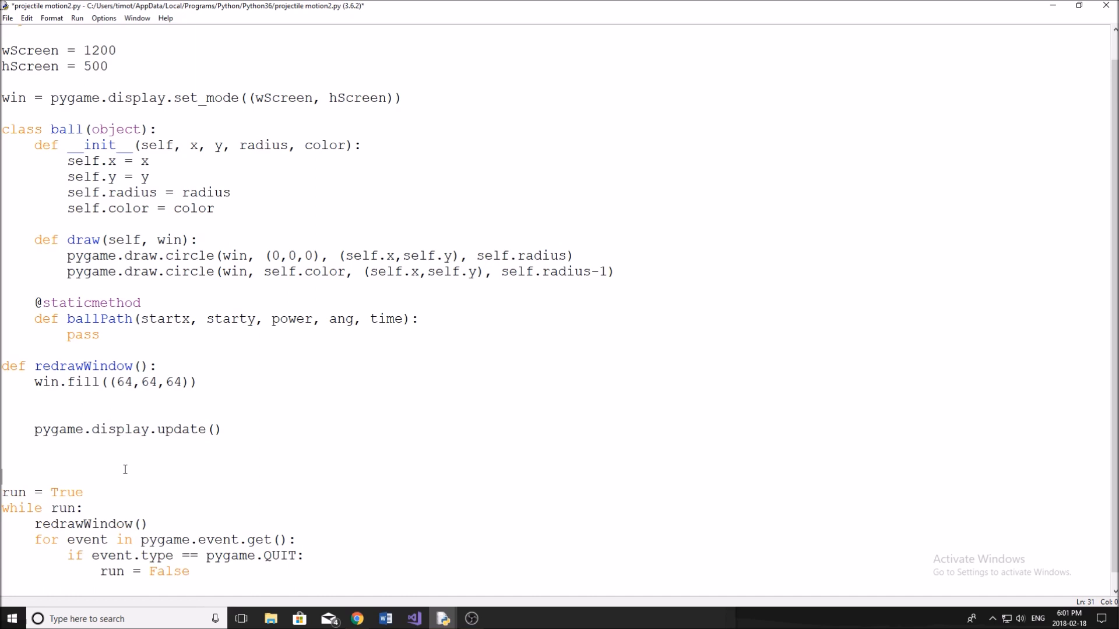
Step: Create golfBall = ball(300, 494, 5, (255,255,255)) above run = True
type("golfB")
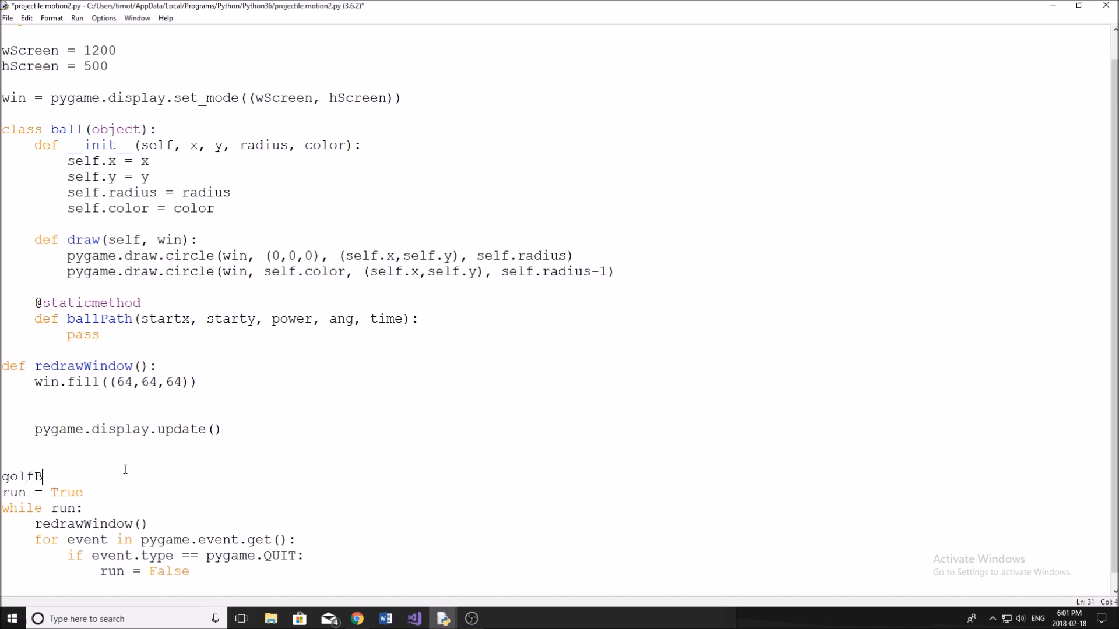
type("all =")
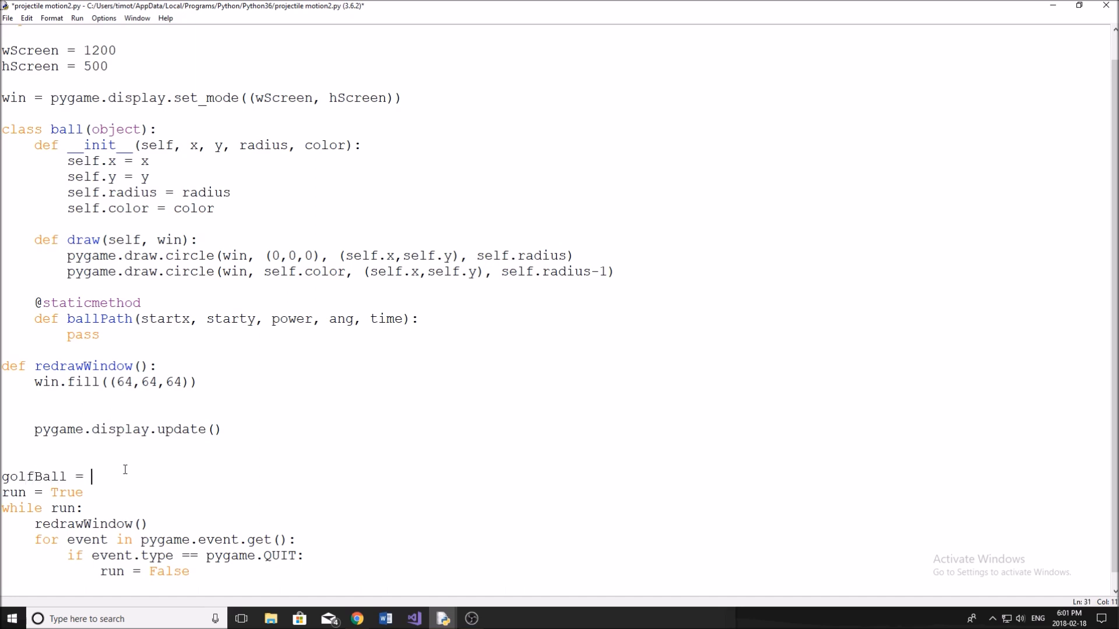
type("ball()")
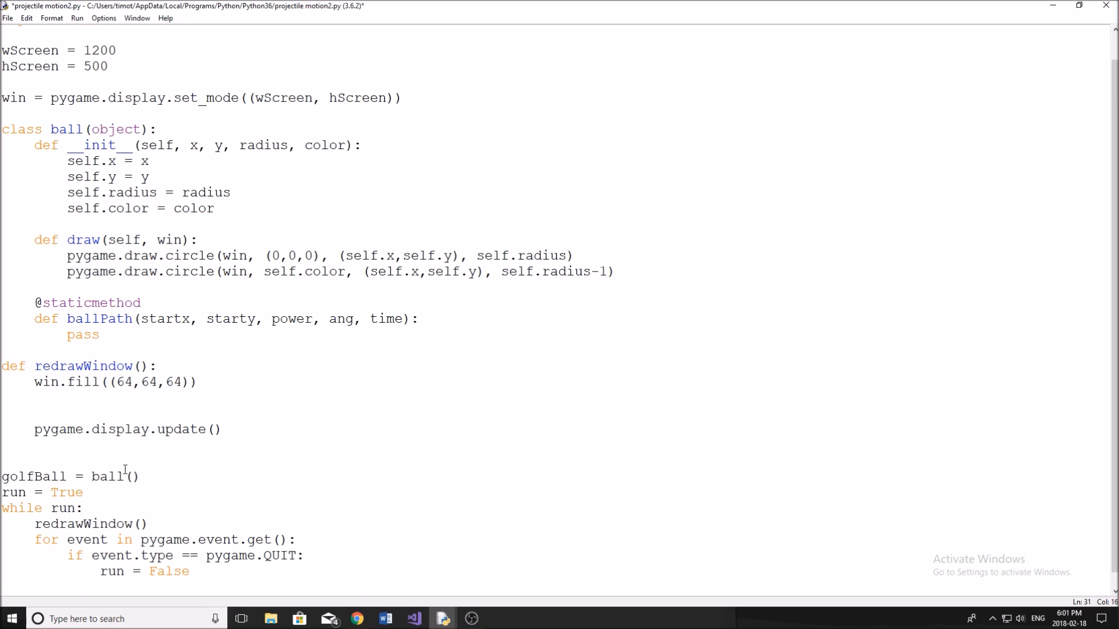
type("300,")
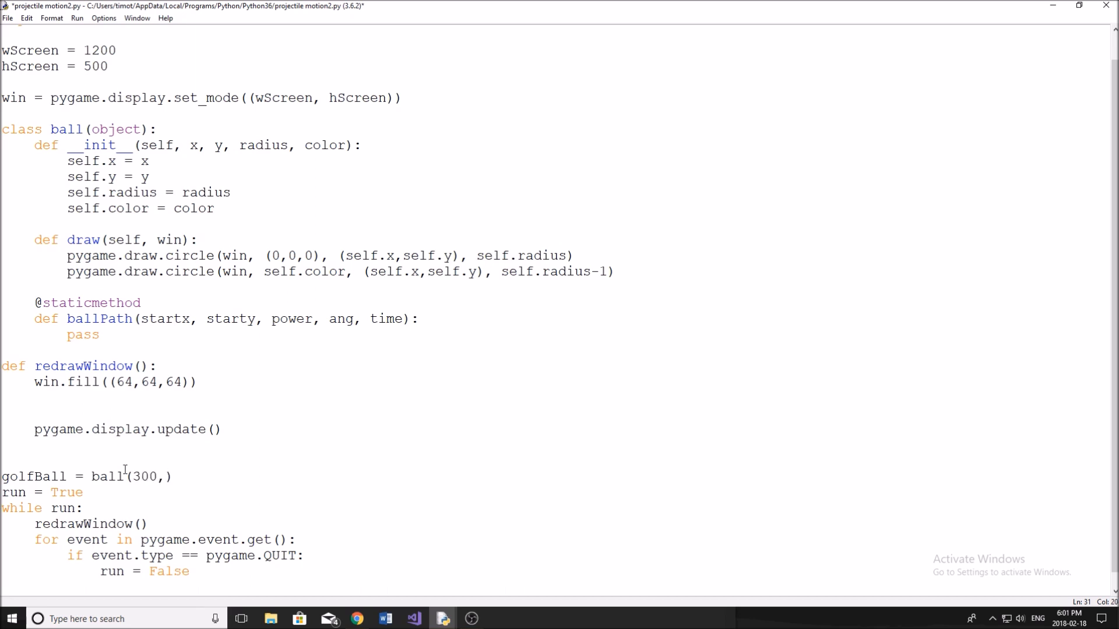
type("494")
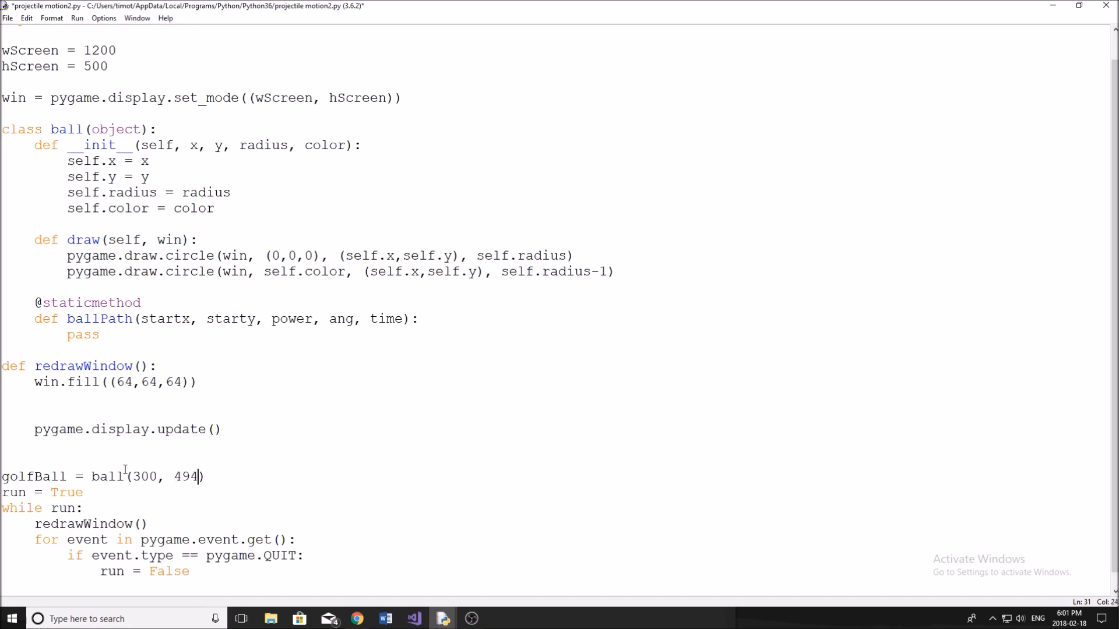
type(", 5,")
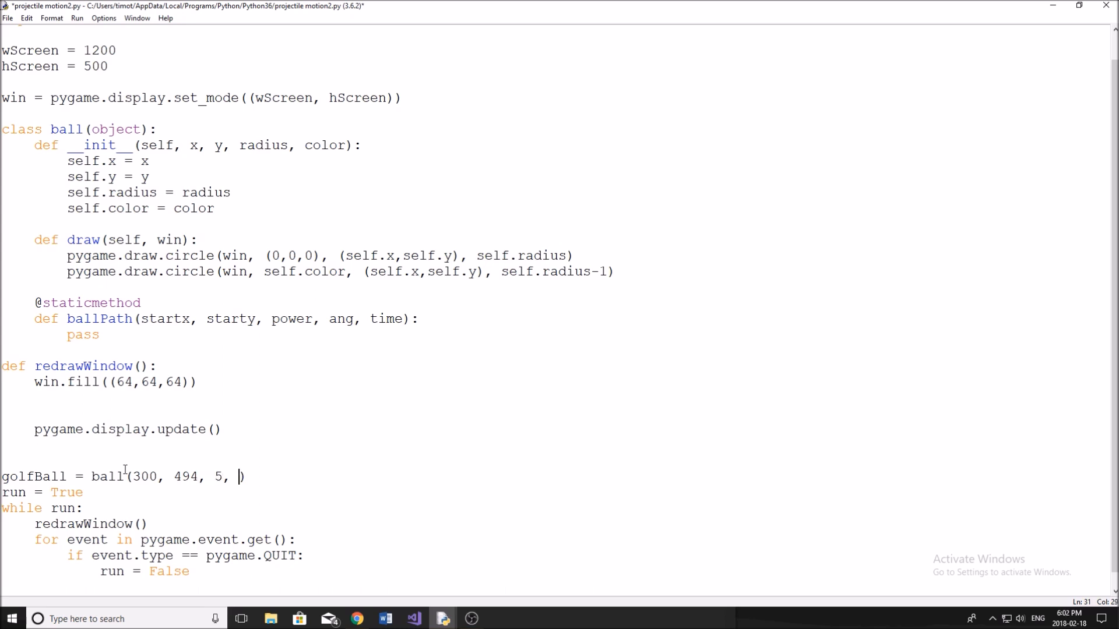
type("(255,255)")
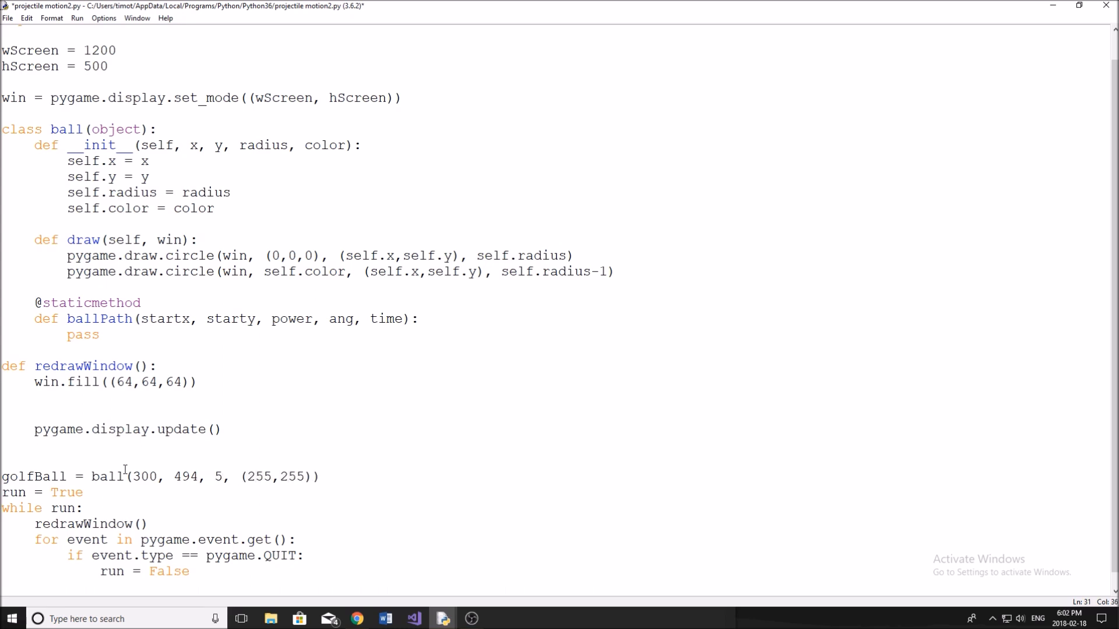
double_click(216, 477)
type(",255")
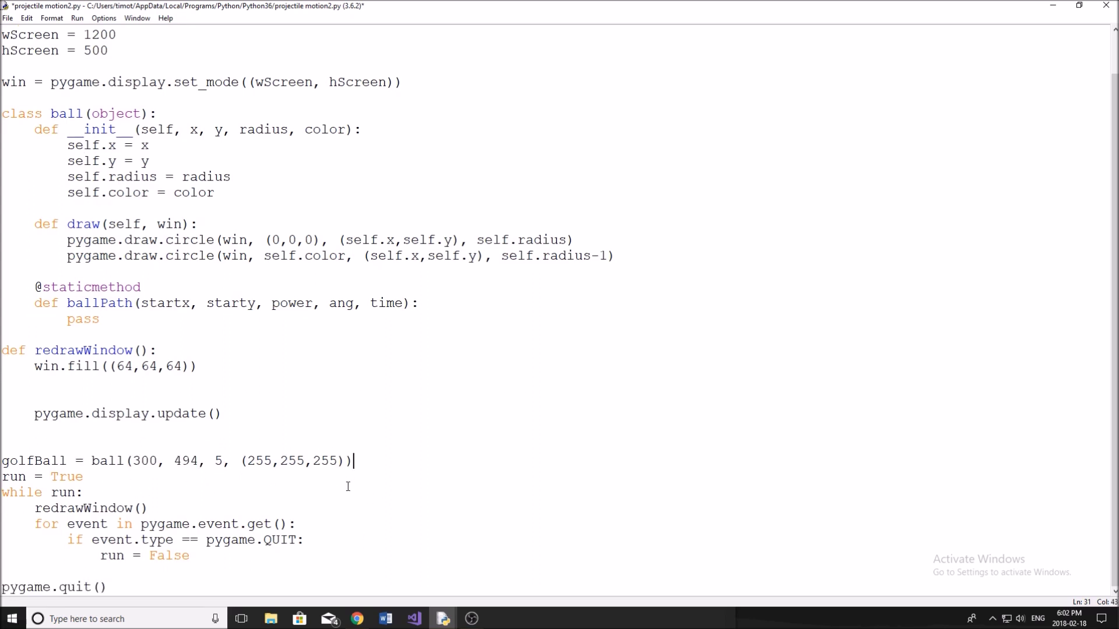
Step: Add golfBall.draw(win) after win.fill in redrawWindow and run the module to test it
scroll("up", 3)
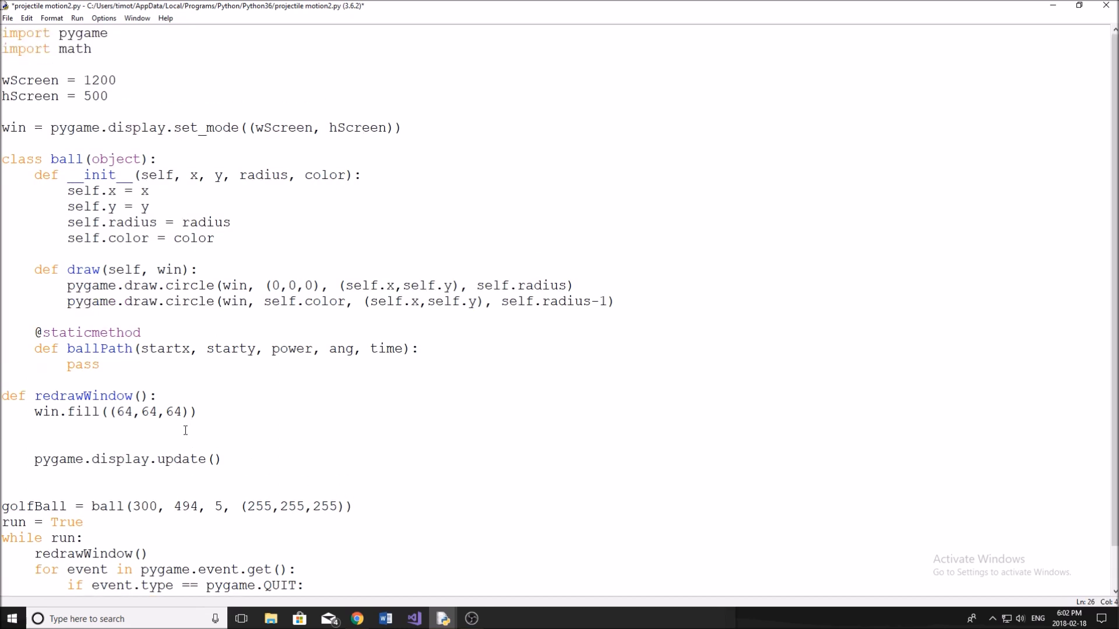
type("golfBall")
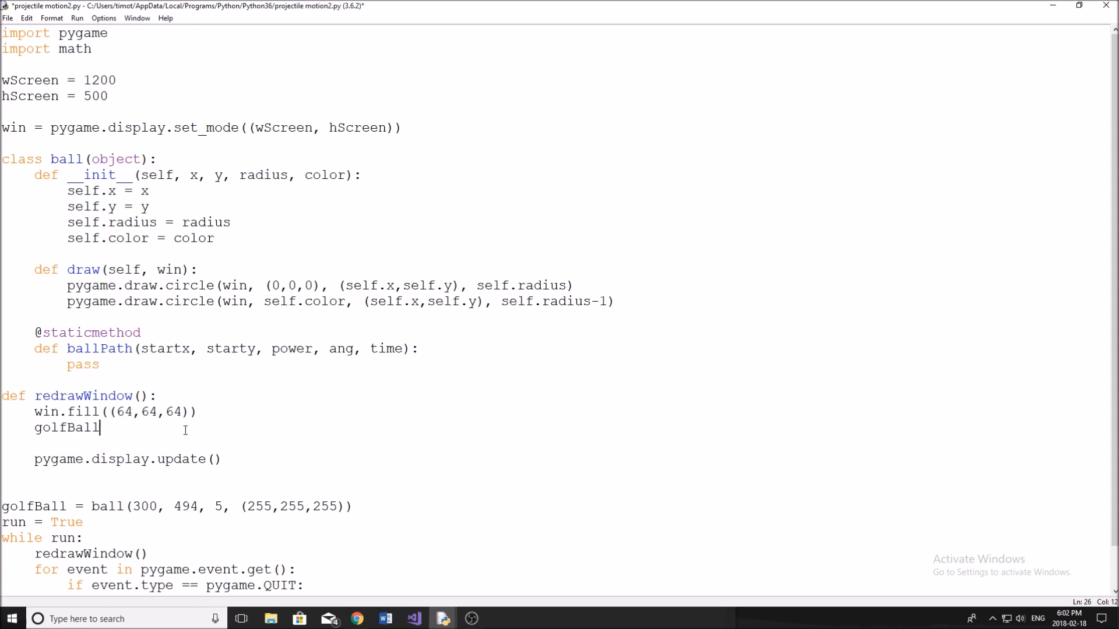
type(".draw(w)")
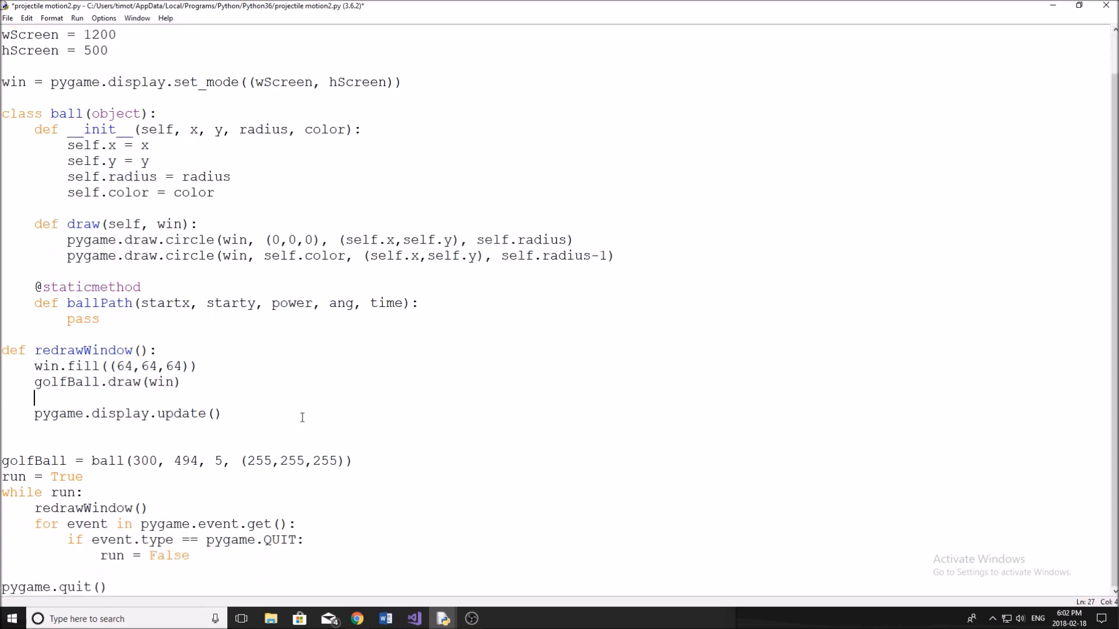
left_click(240, 496)
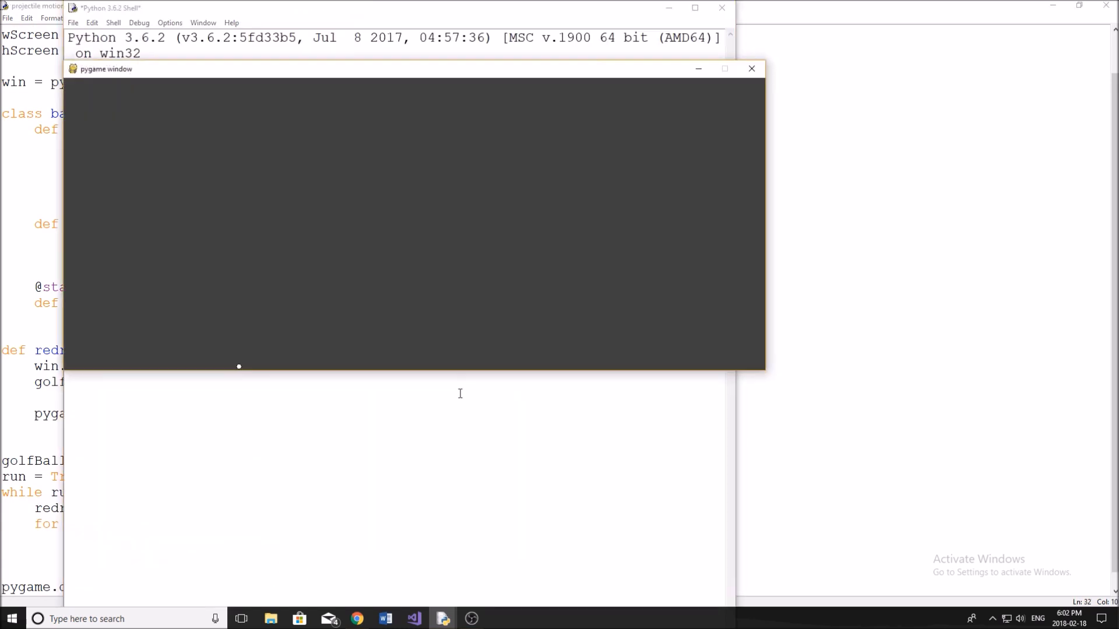
mouse_move(256, 364)
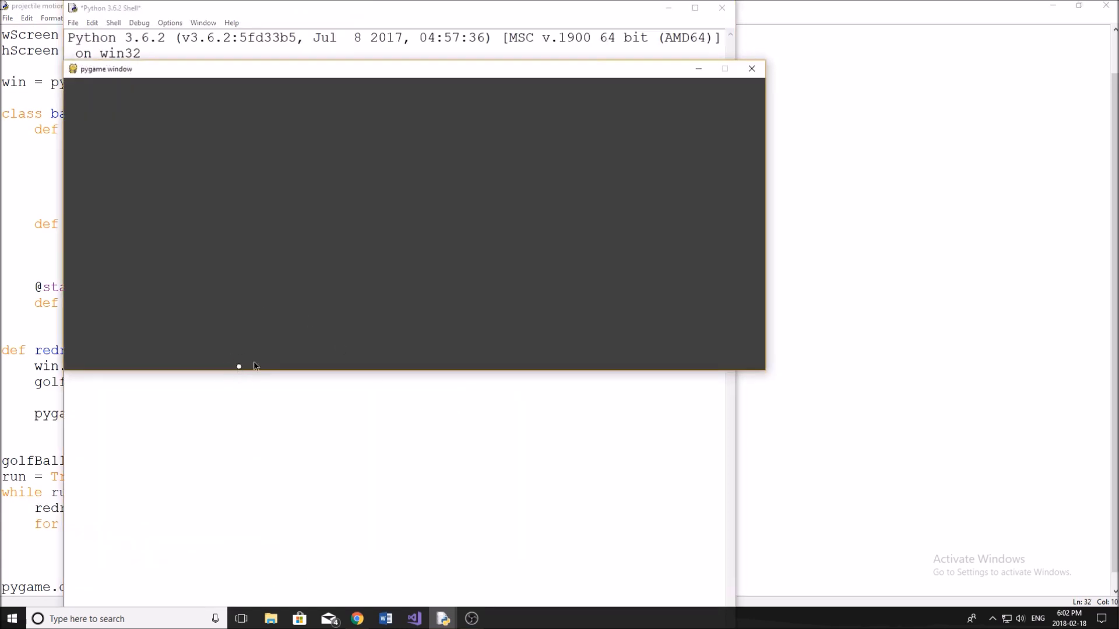
mouse_move(470, 278)
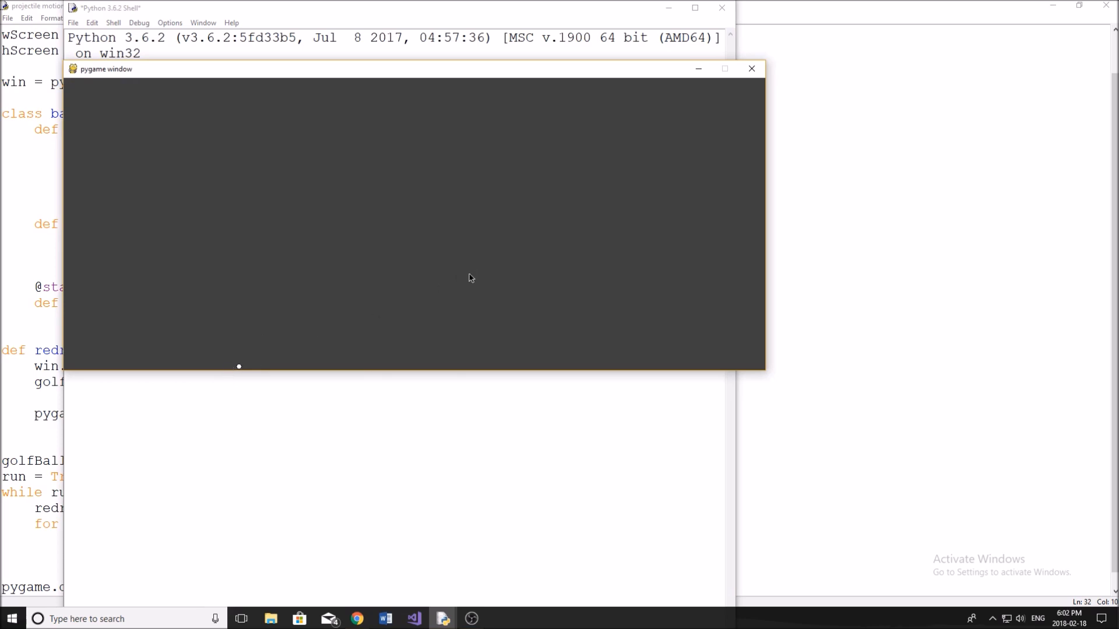
mouse_move(605, 234)
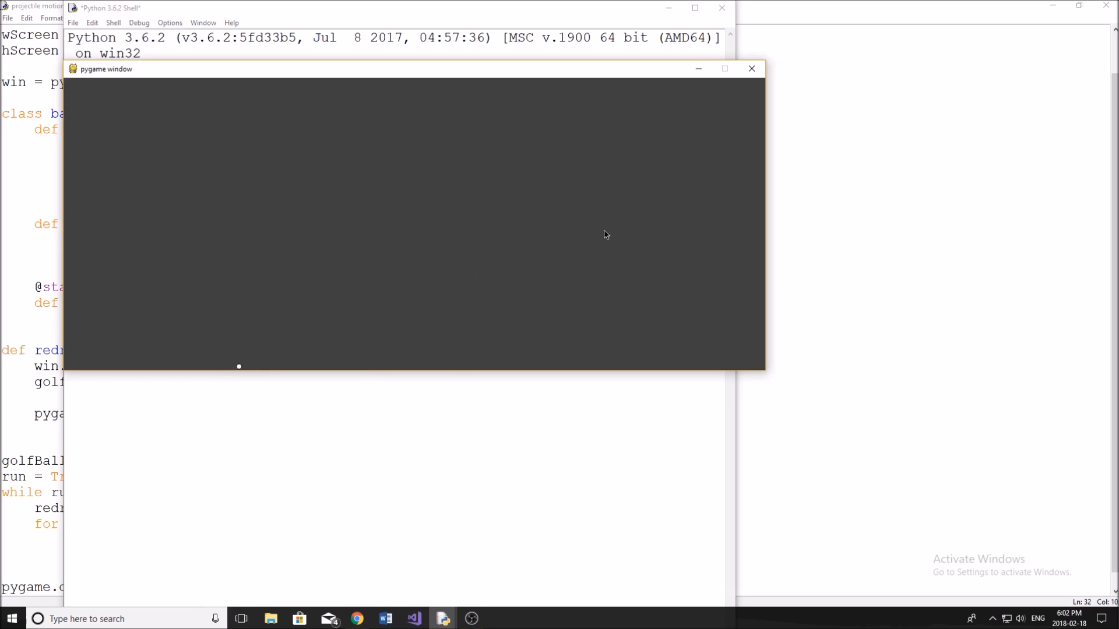
Step: Close the pygame test window showing the white ball near the bottom
left_click(750, 68)
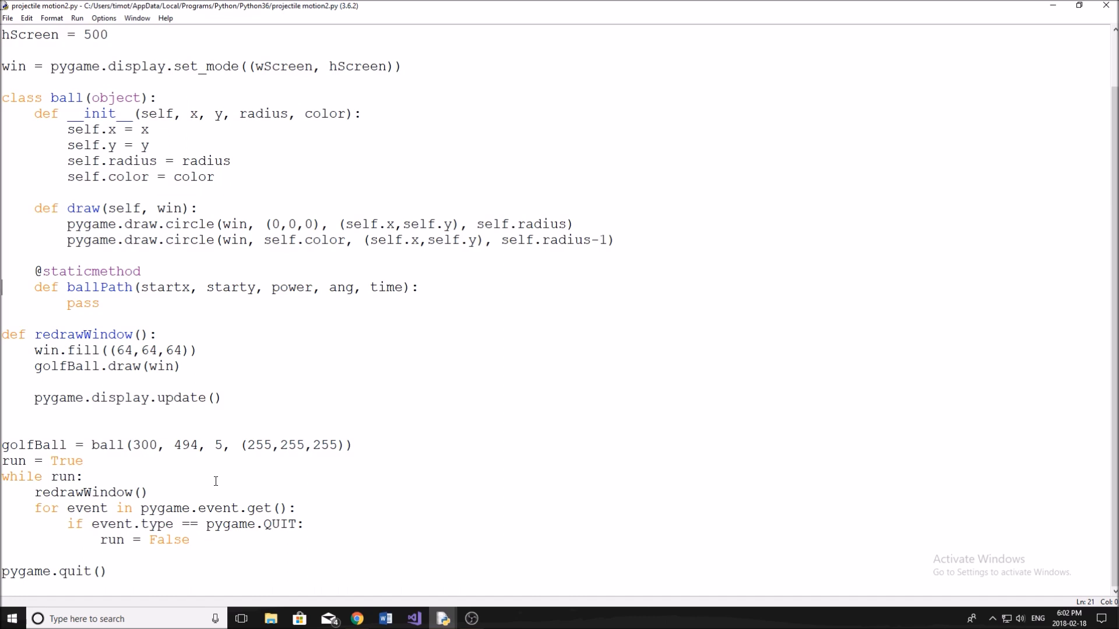
mouse_move(238, 478)
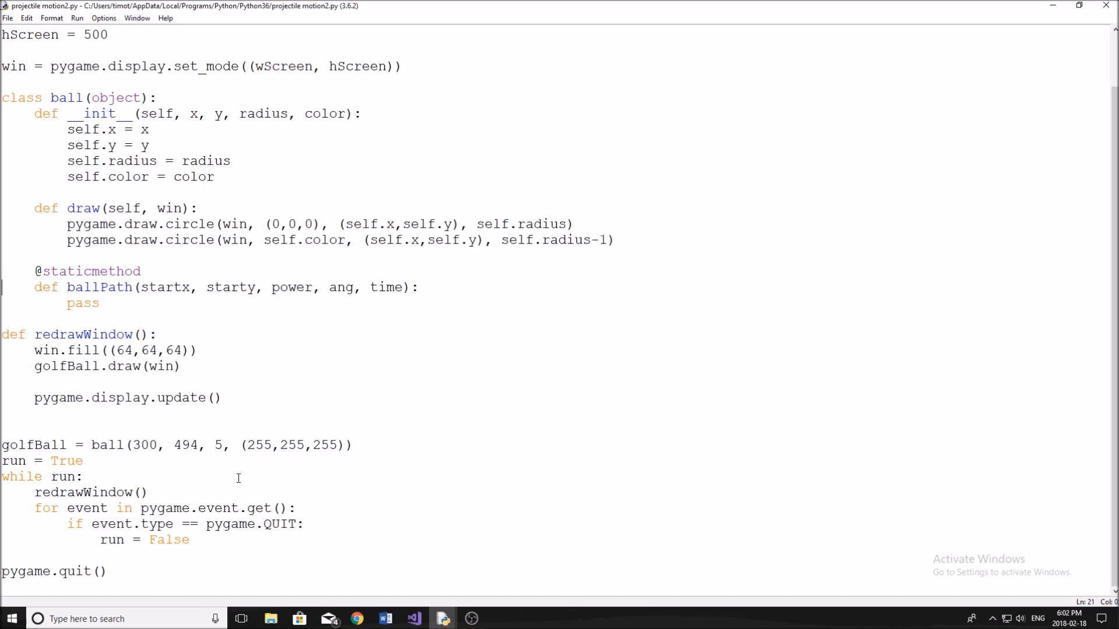
Step: Scroll up through the script to reach the golfBall creation line
scroll("up", 3)
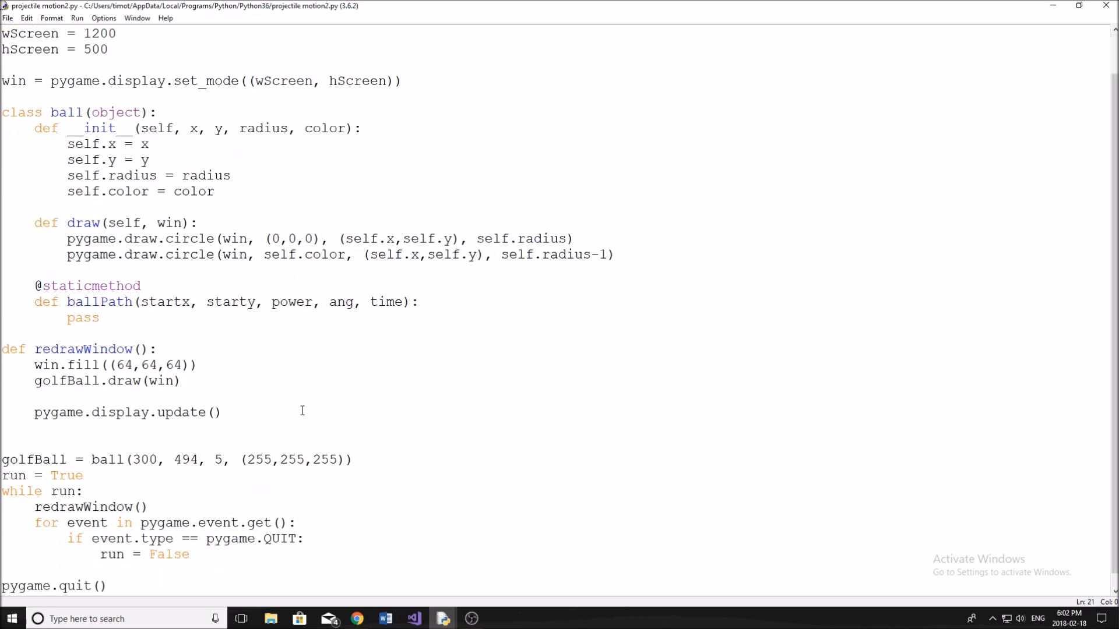
scroll("up", 3)
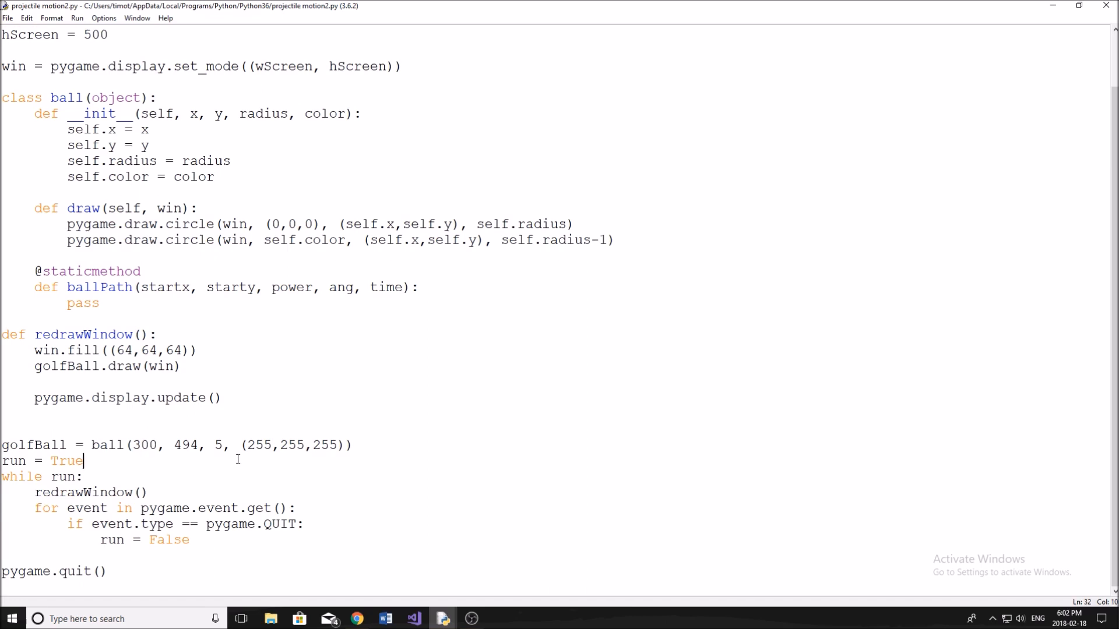
mouse_move(439, 341)
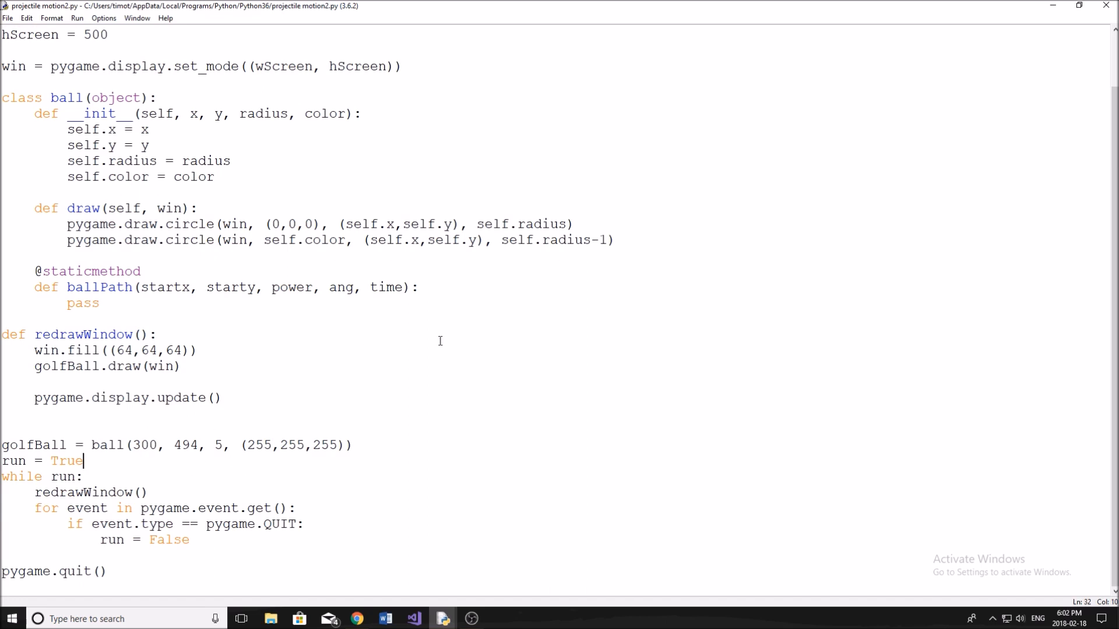
mouse_move(382, 377)
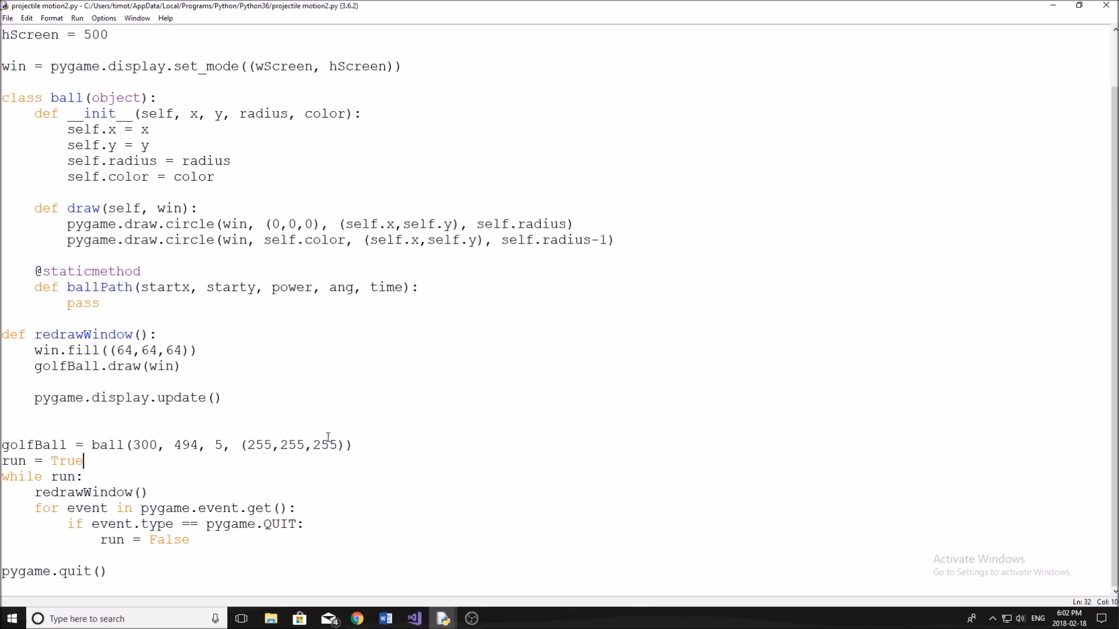
mouse_move(302, 461)
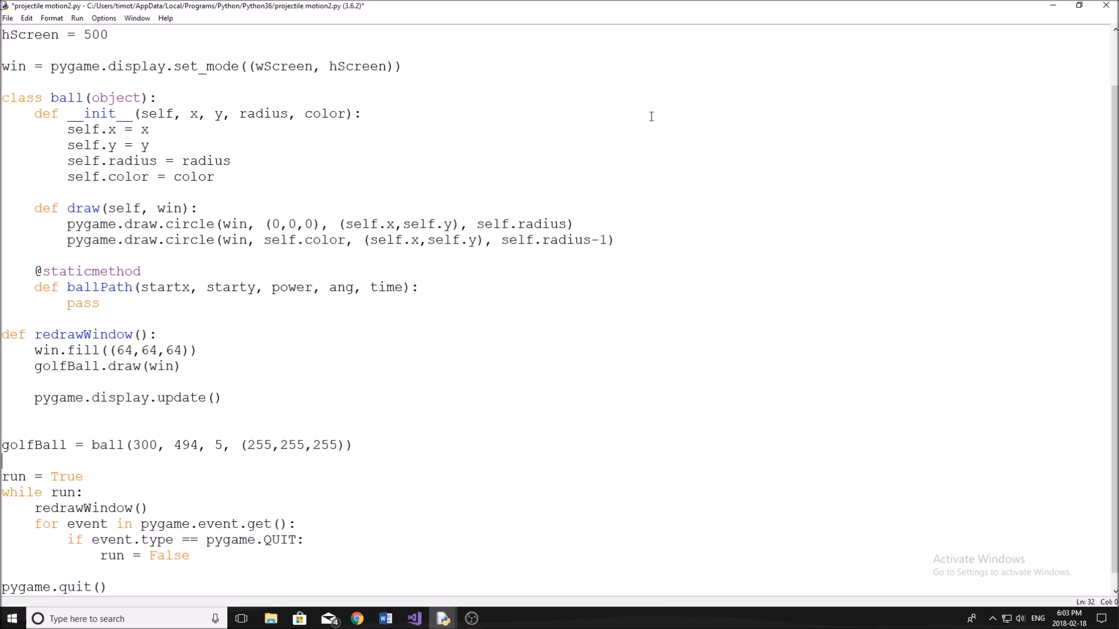
mouse_move(259, 408)
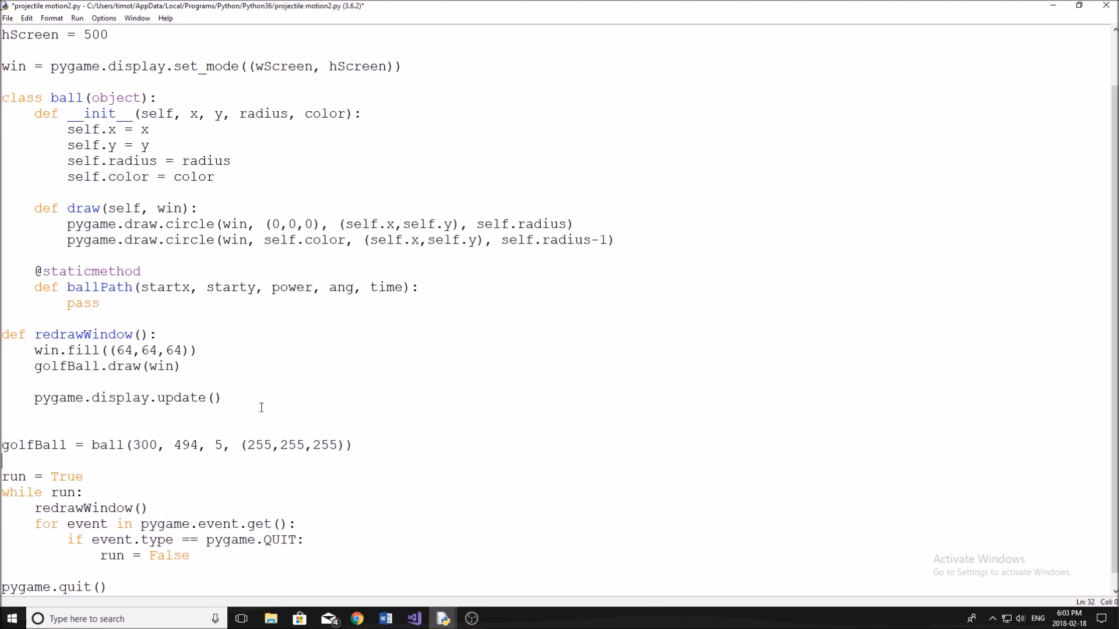
Step: Start the loop with line = [(golfBall.x, golfBall.y), ()], first point filled in
type("line")
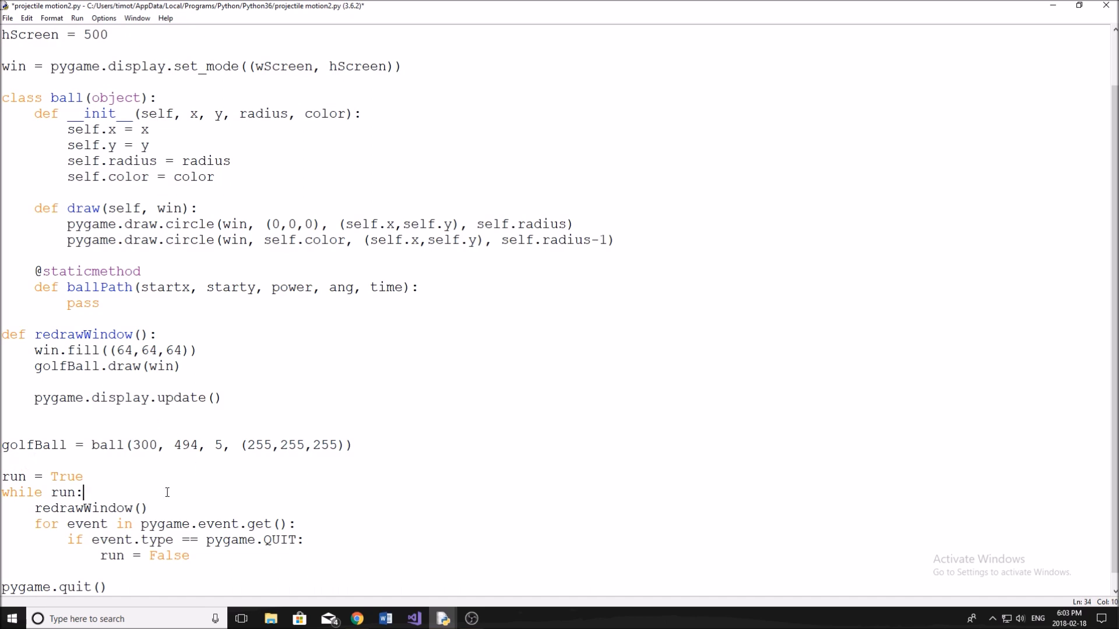
type("line")
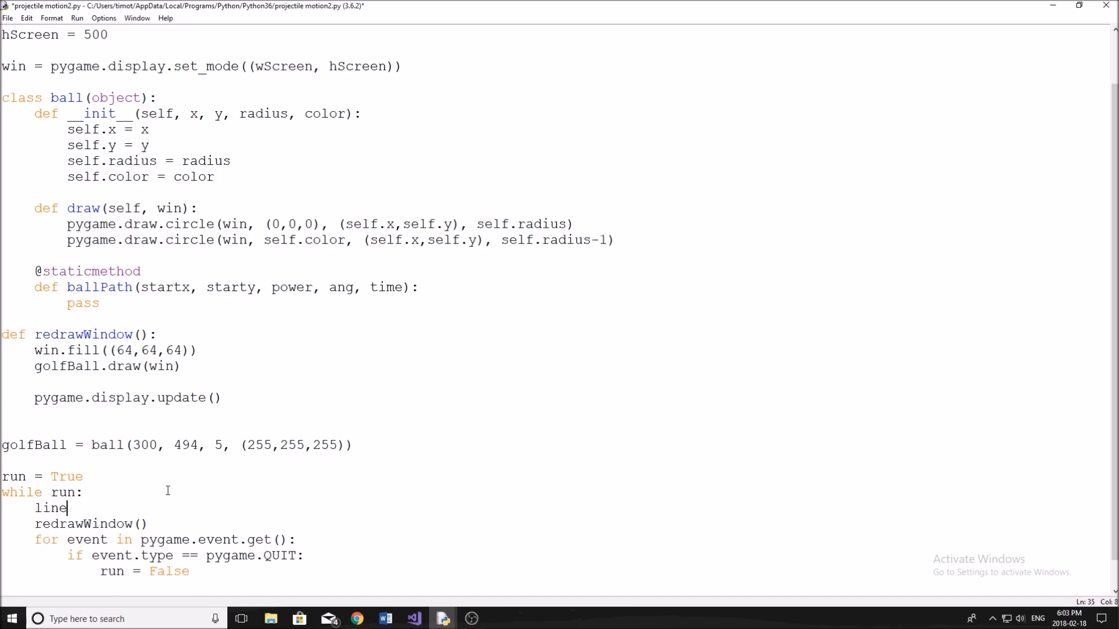
type("= []")
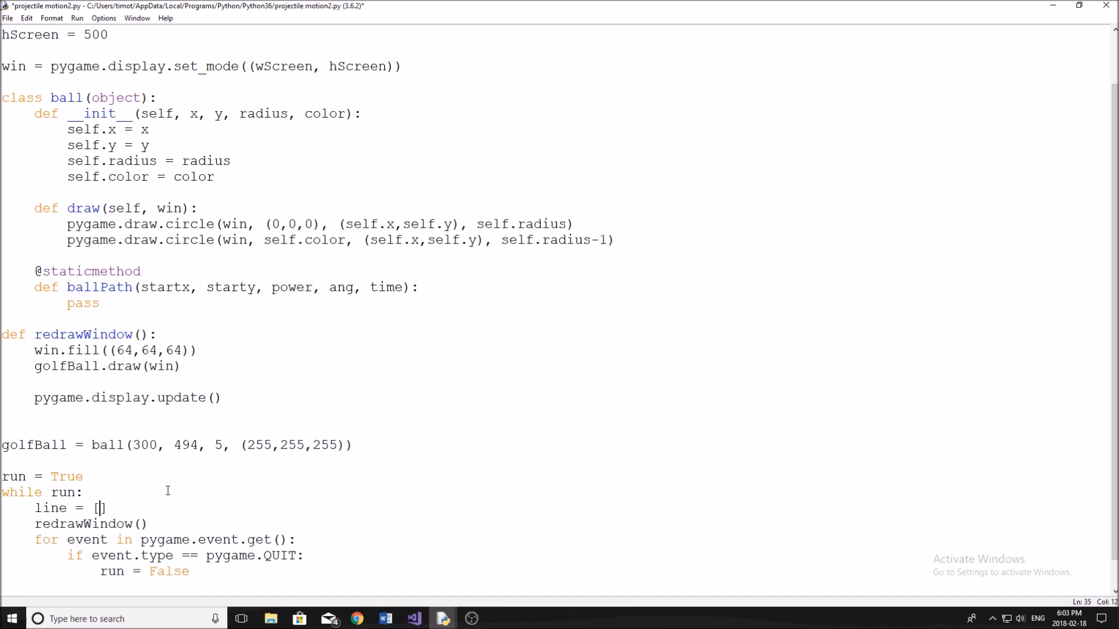
type("(), ()")
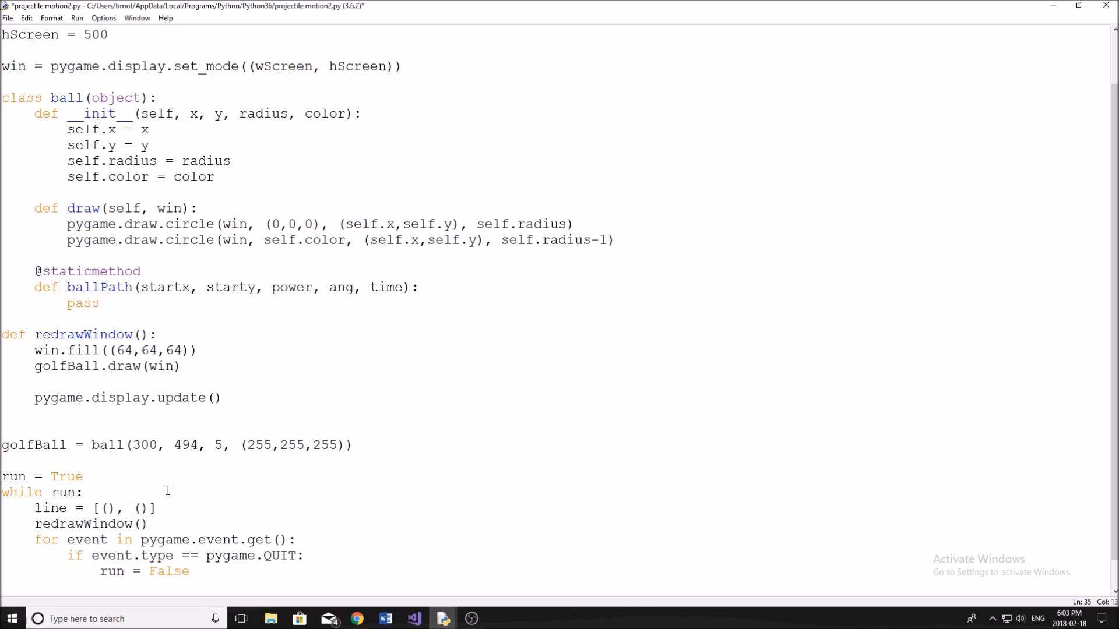
left_click(107, 508)
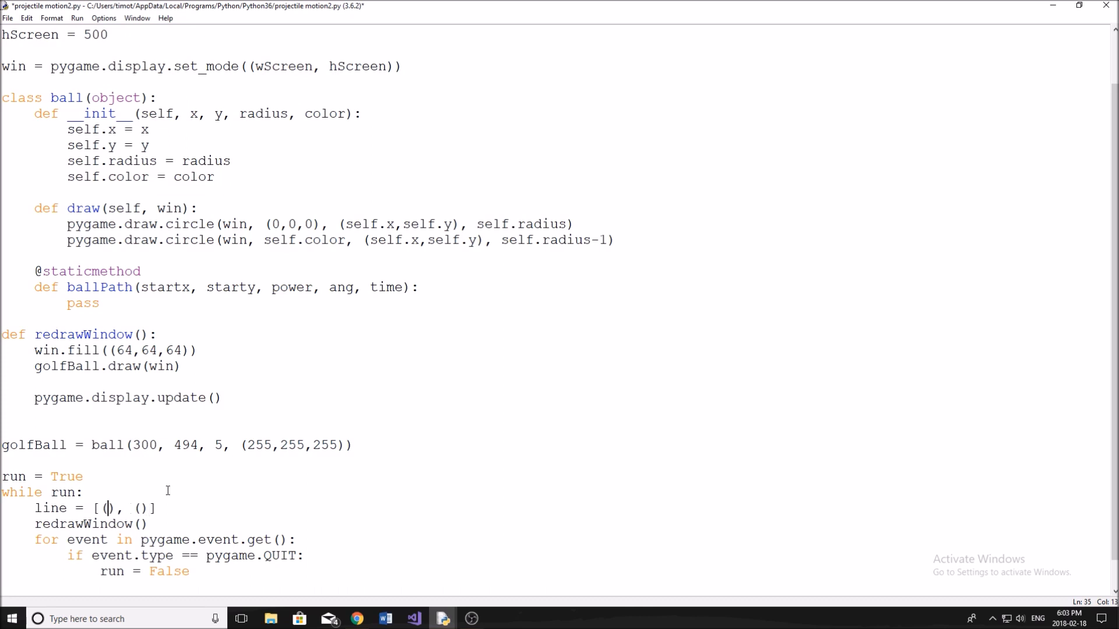
type("golfBall.x, golfBall.y")
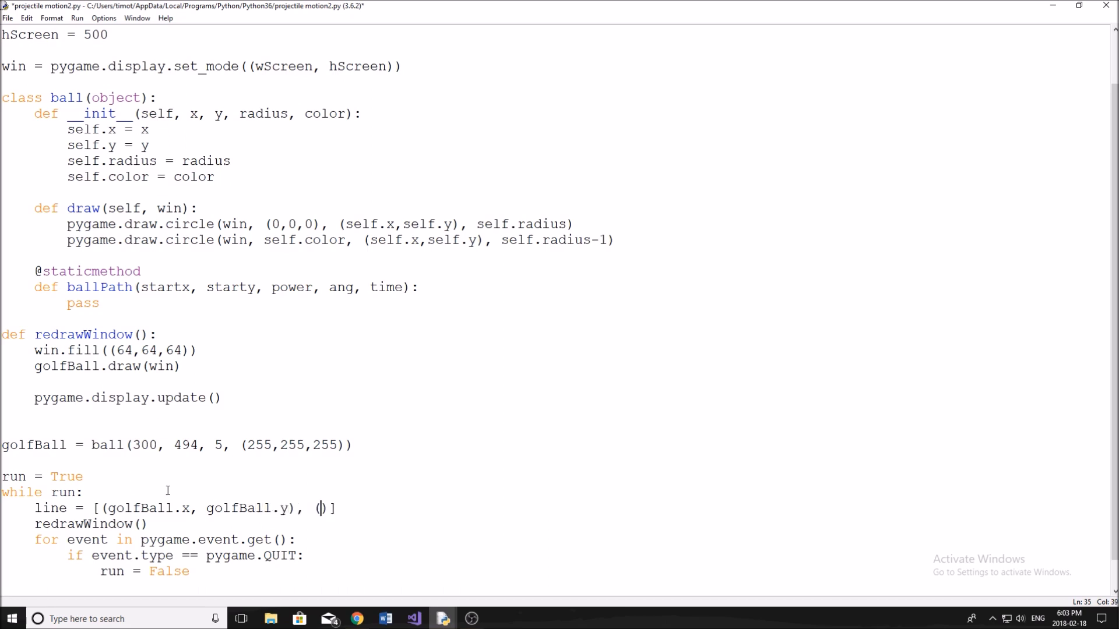
Step: Add pos = pygame.mouse.get_pos() above the line assignment and use pos as line's second point
left_click(82, 492)
type("pos =")
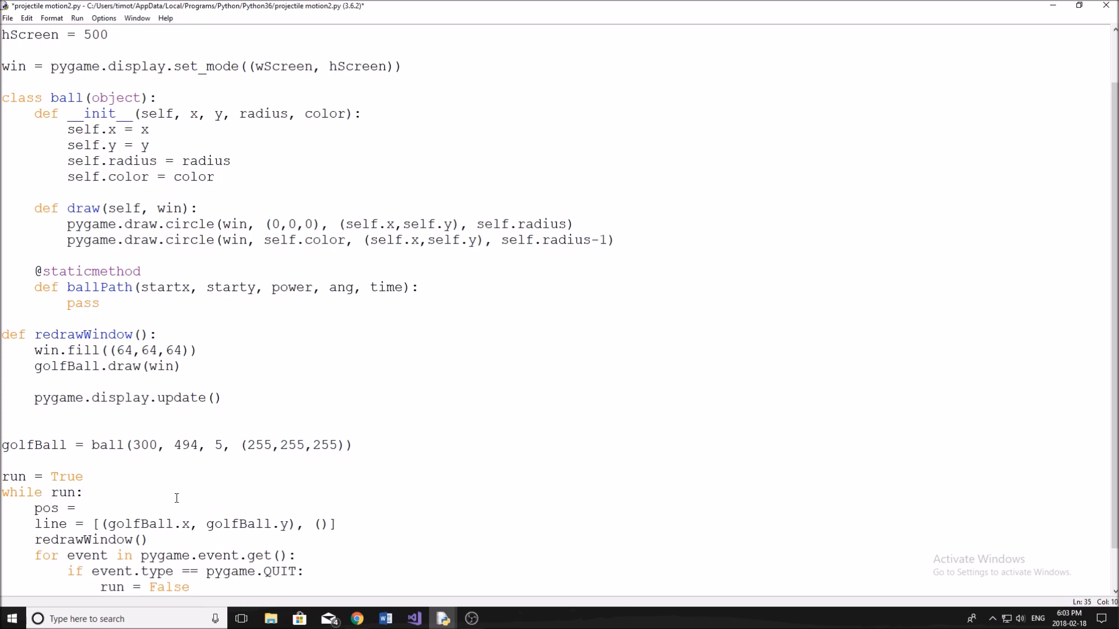
type("pygame.m")
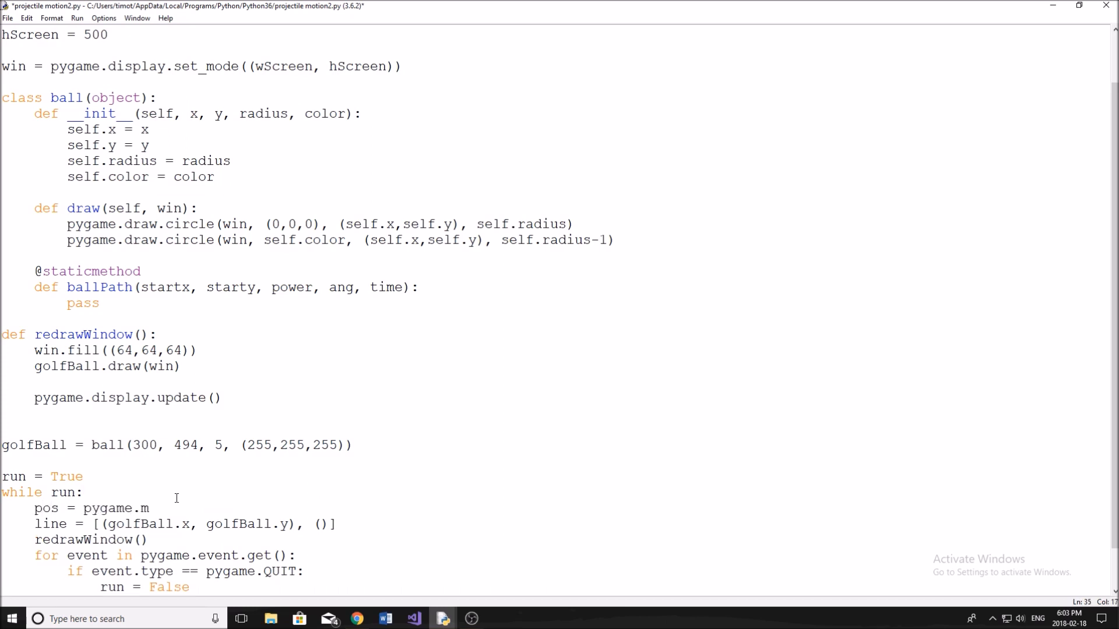
type("ouse.g")
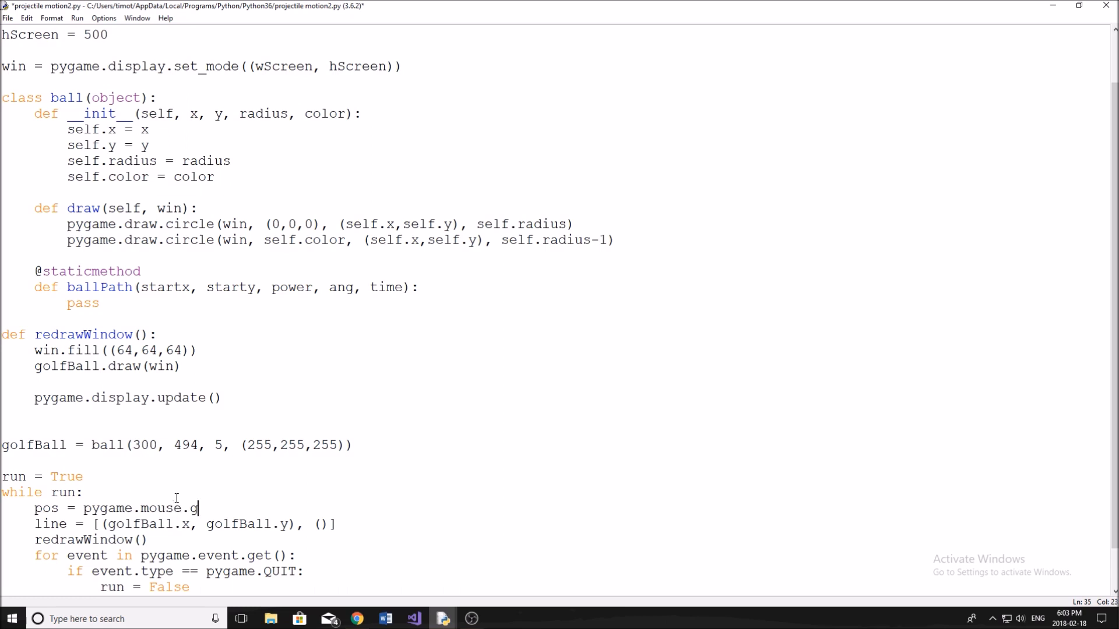
type("et_pos()")
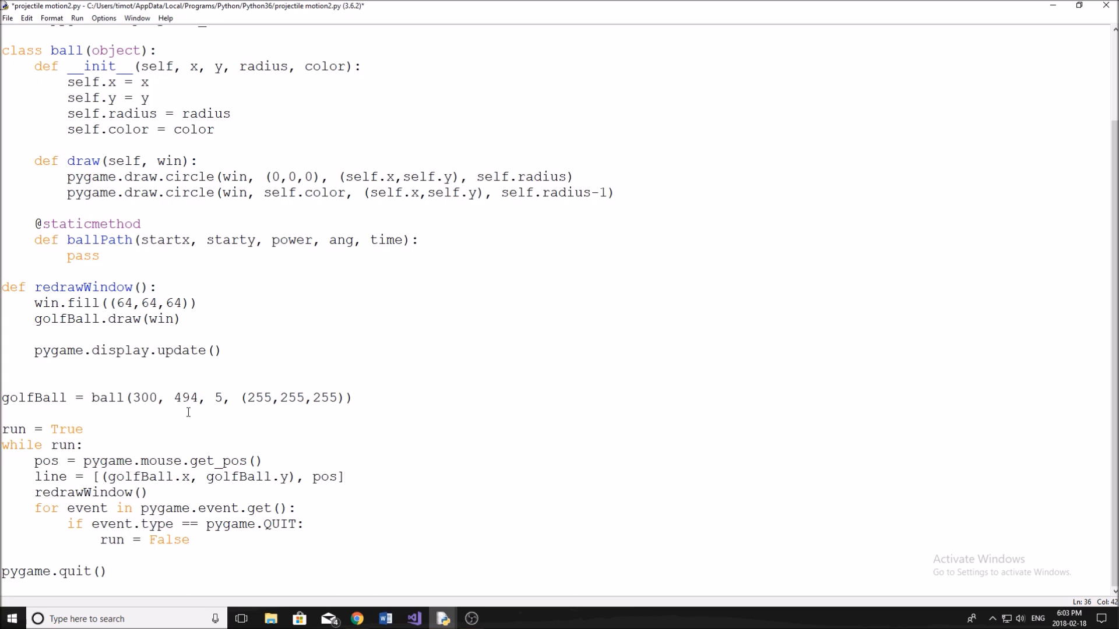
mouse_move(369, 448)
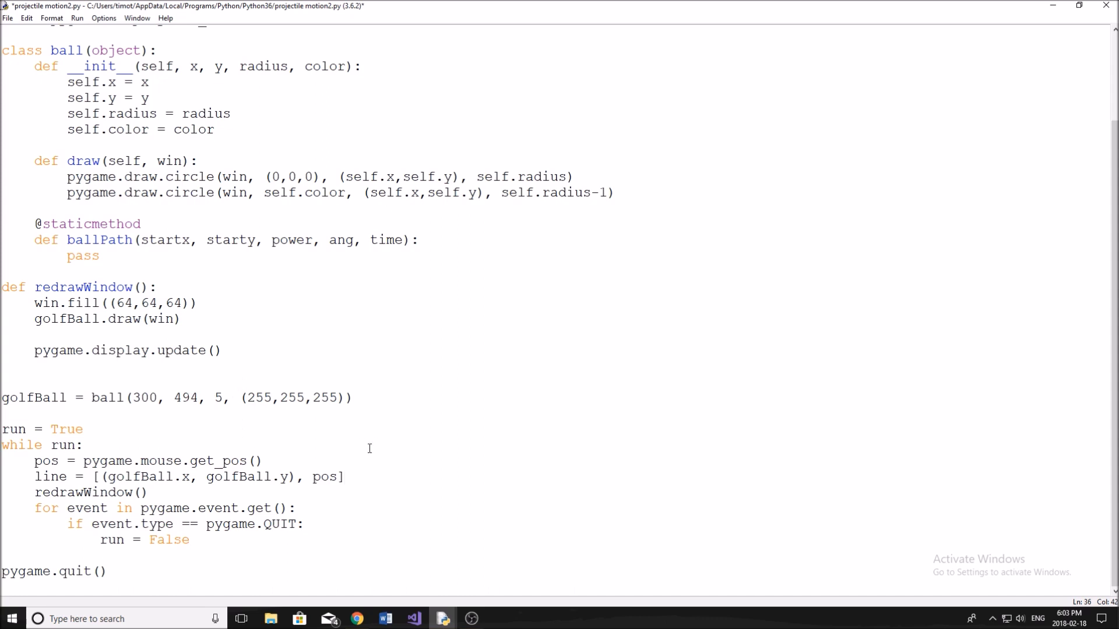
left_click(346, 477)
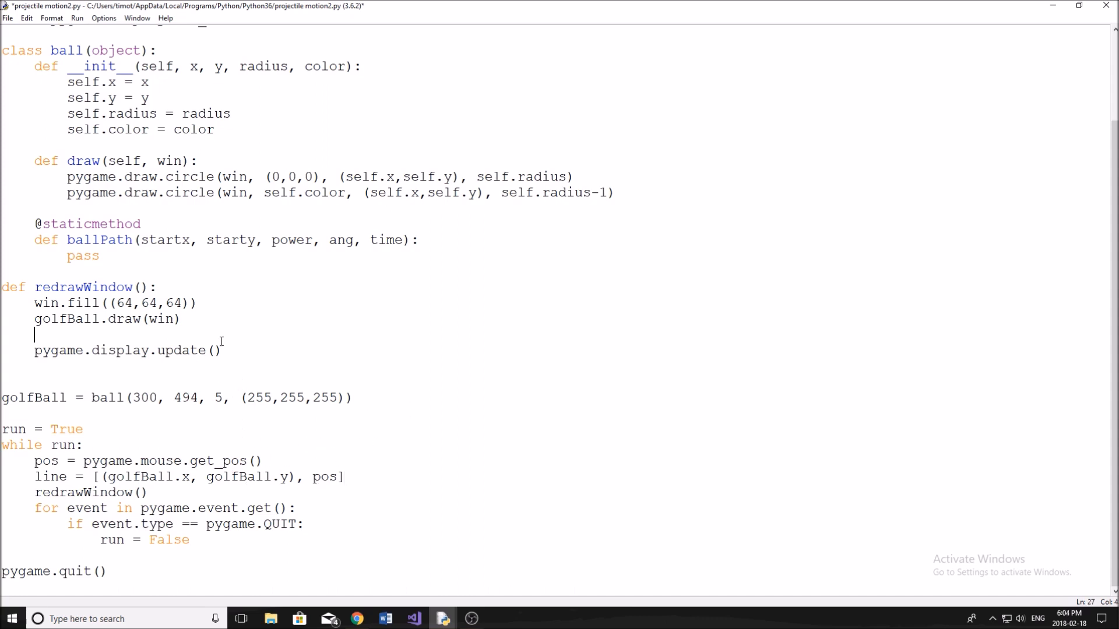
Step: Write pygame.draw.line(win, (255,255,255), line[0], line[1]) in redrawWindow
type("py")
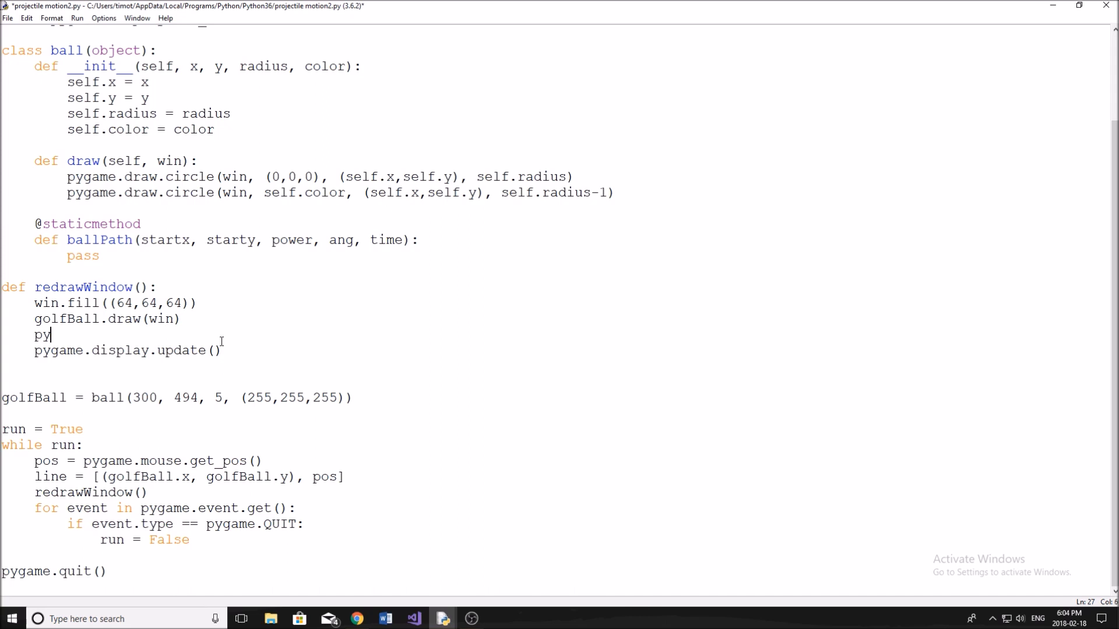
type("game.draw.")
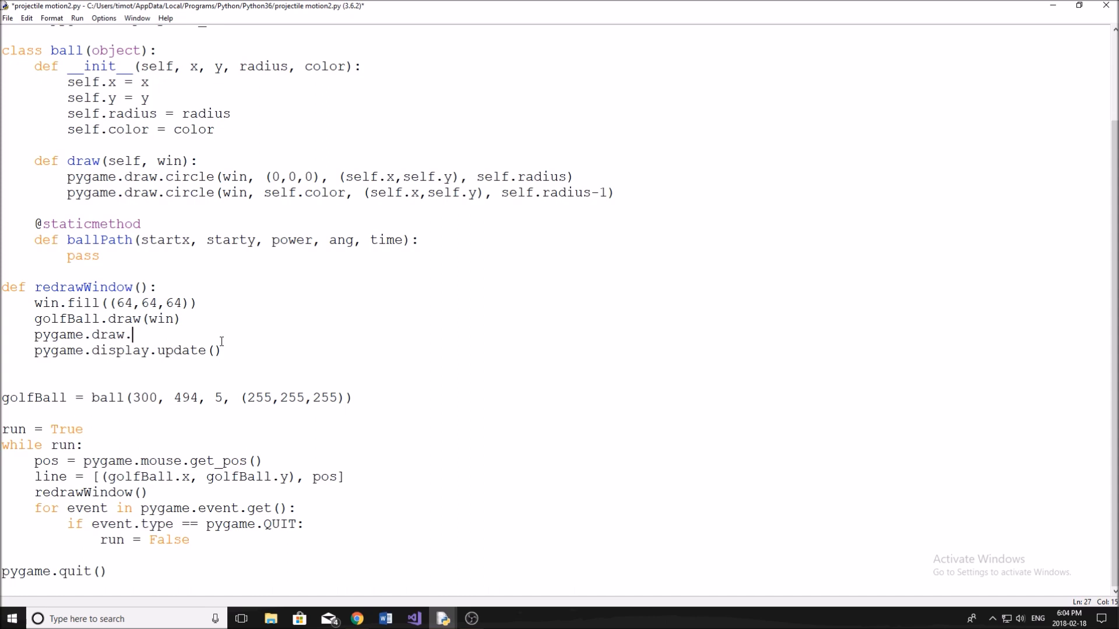
type("line()")
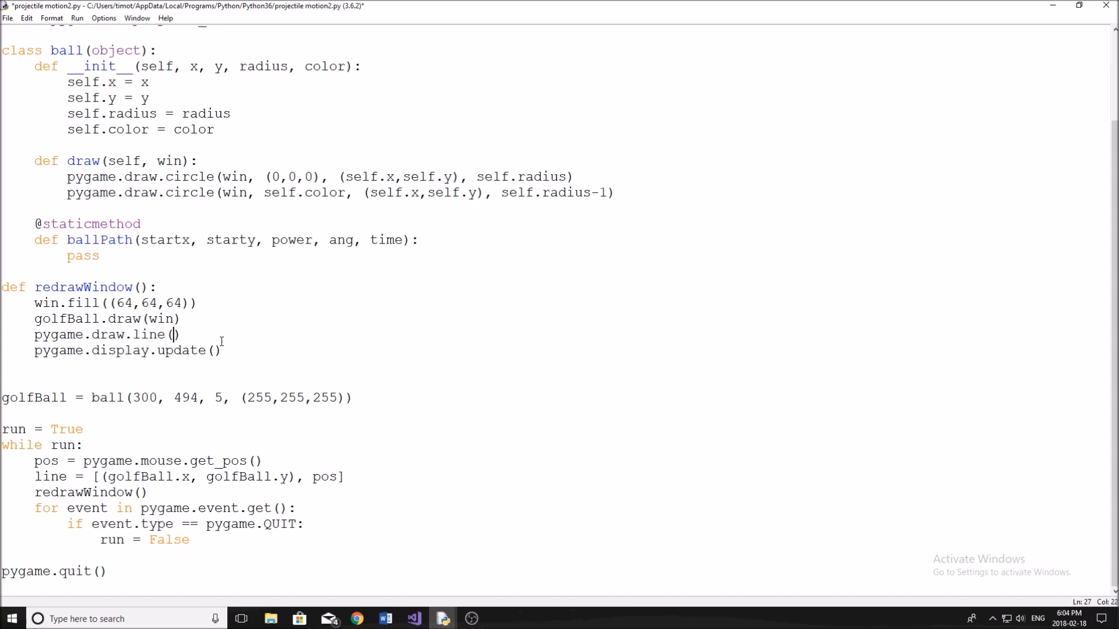
type("win,")
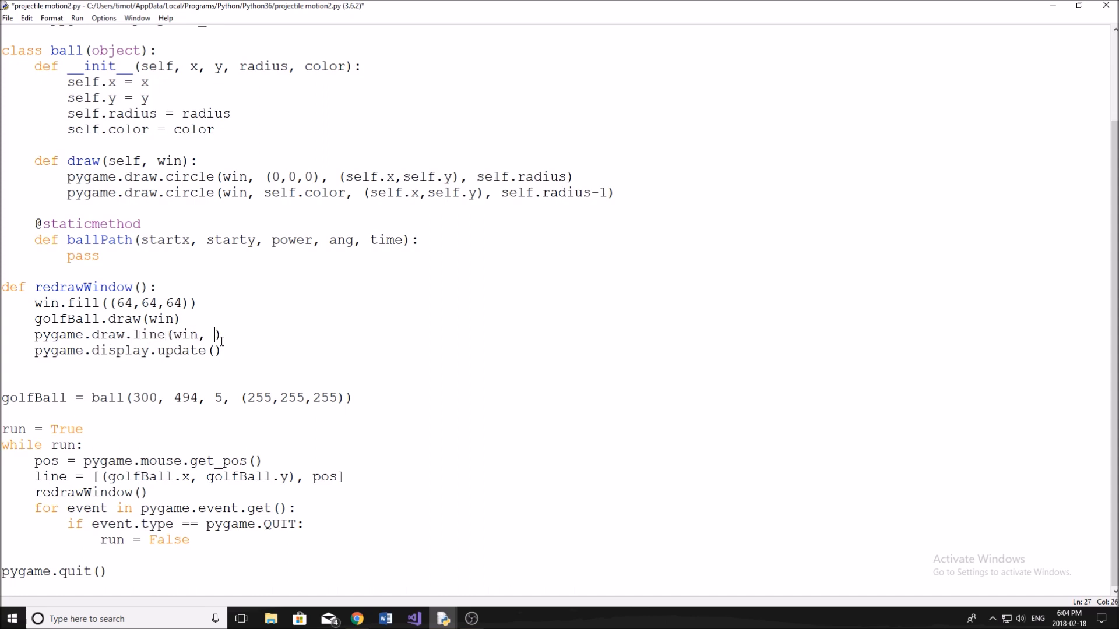
type("(255,255,255")
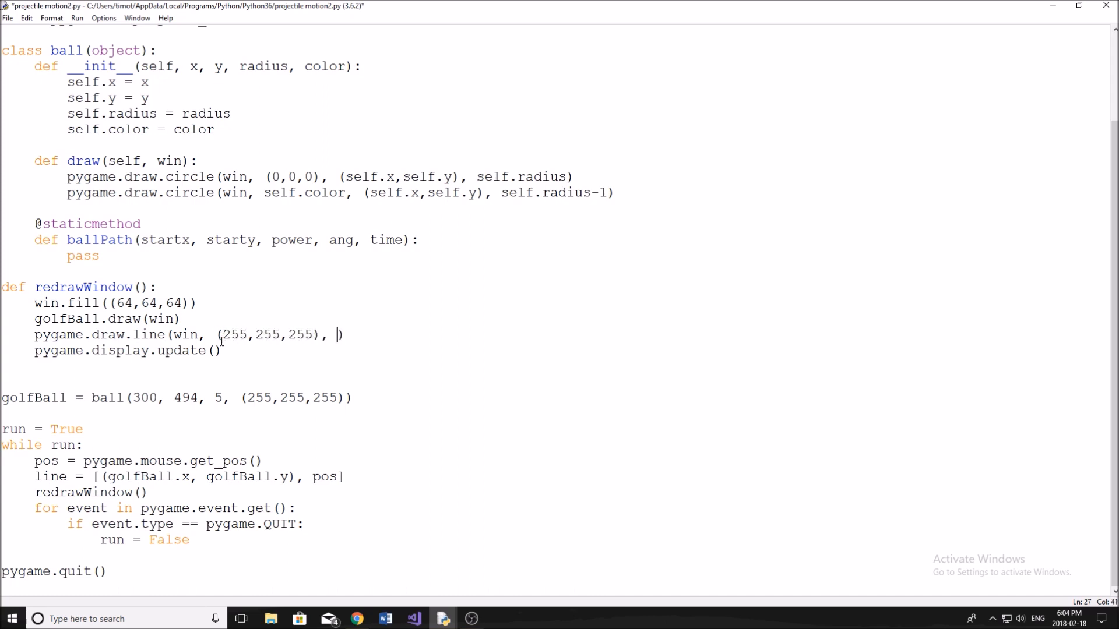
type("line")
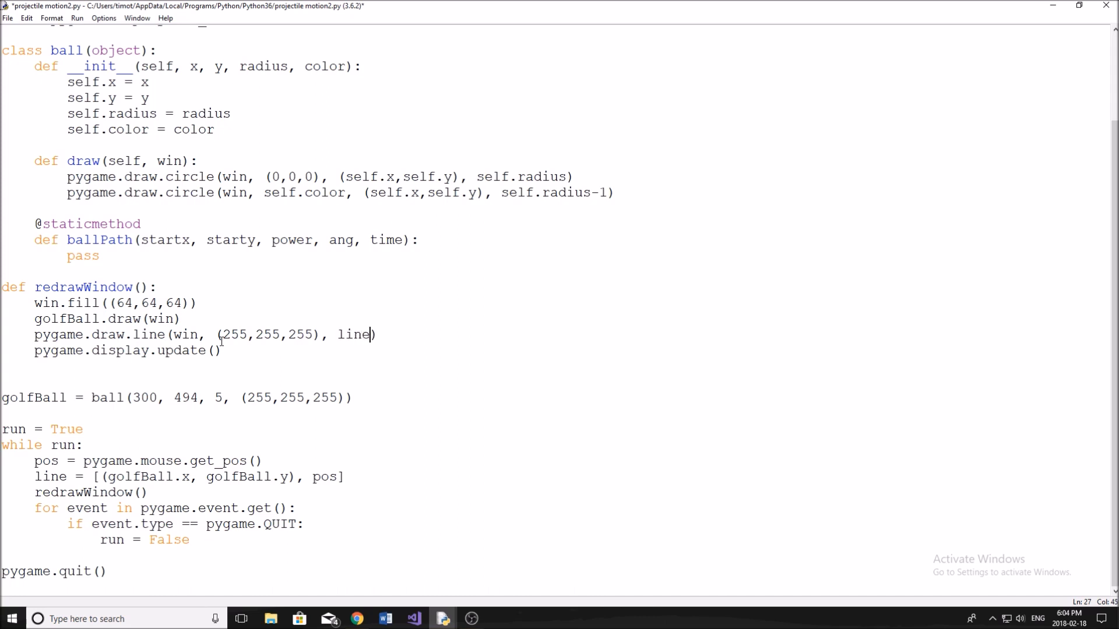
type("[0]")
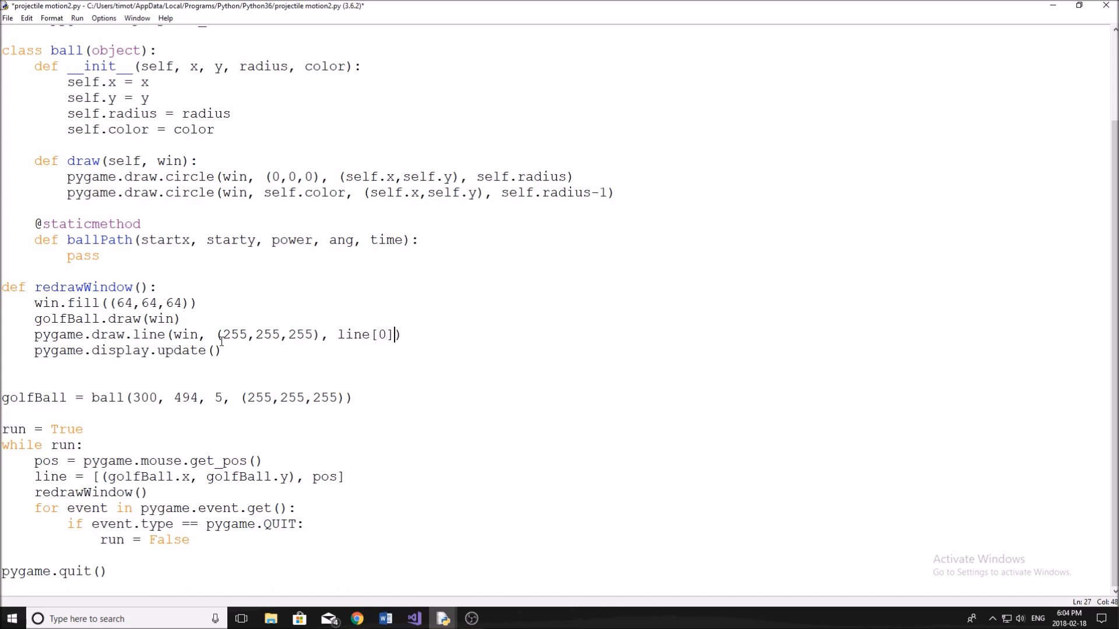
type(", line[]")
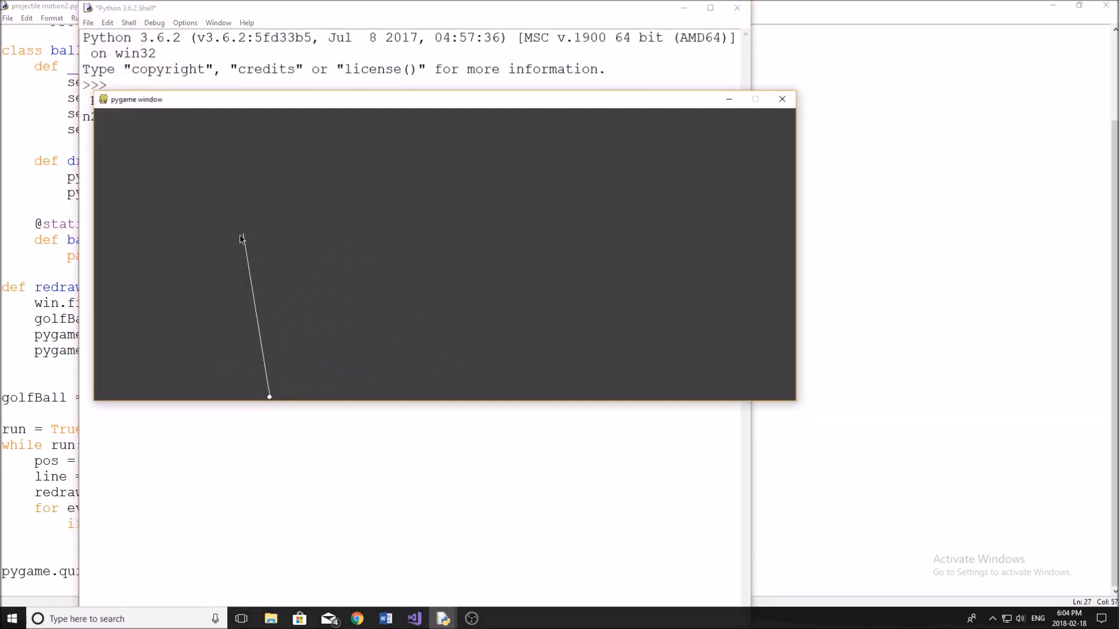
mouse_move(150, 317)
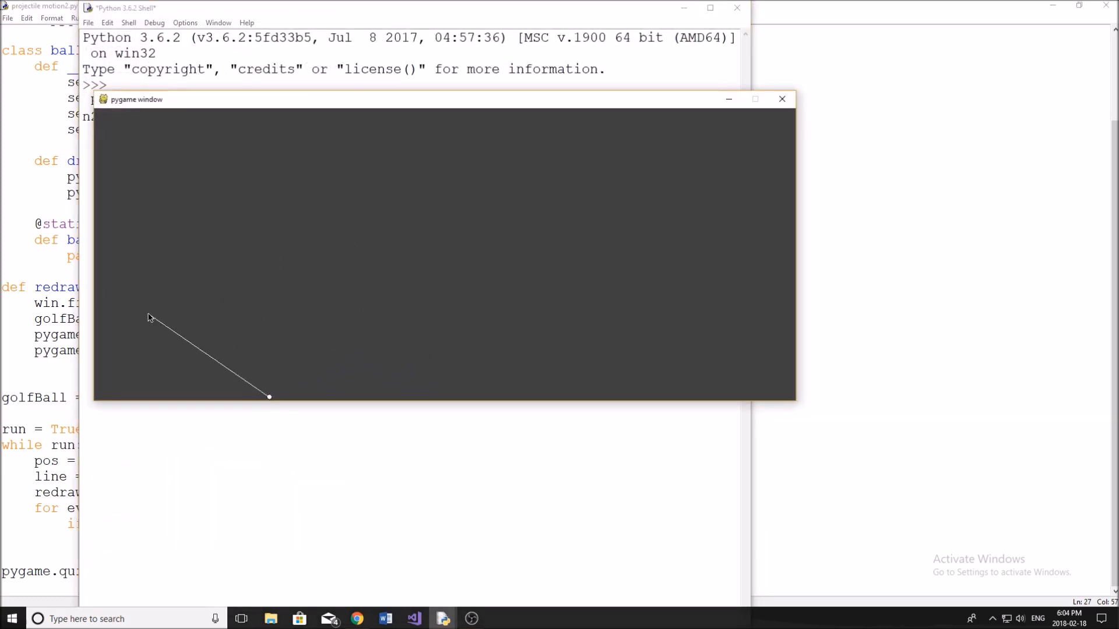
mouse_move(417, 207)
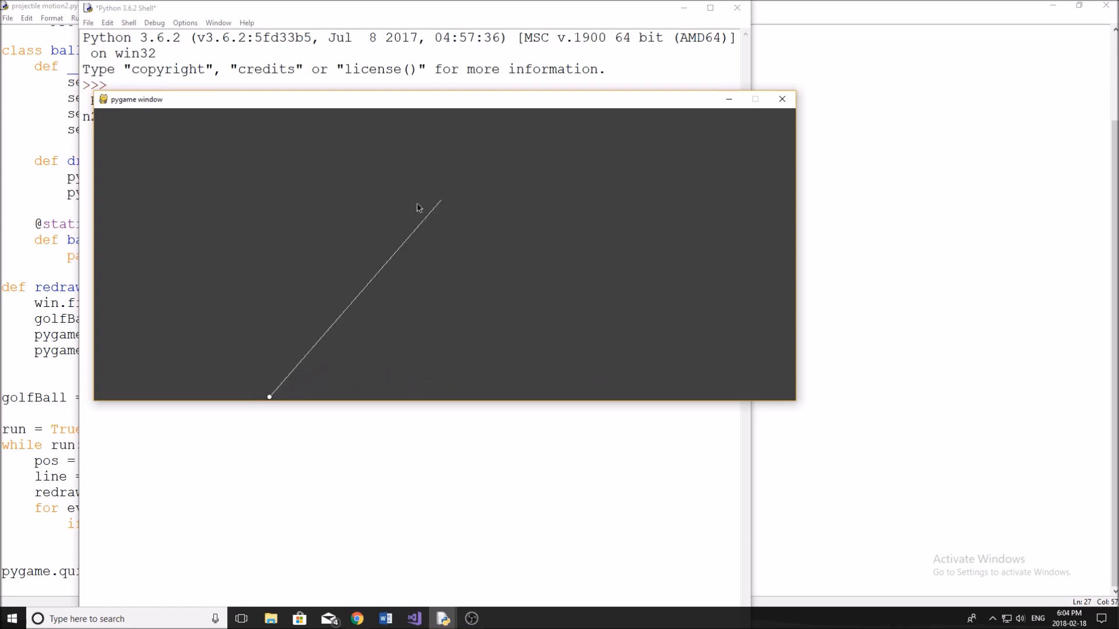
mouse_move(285, 296)
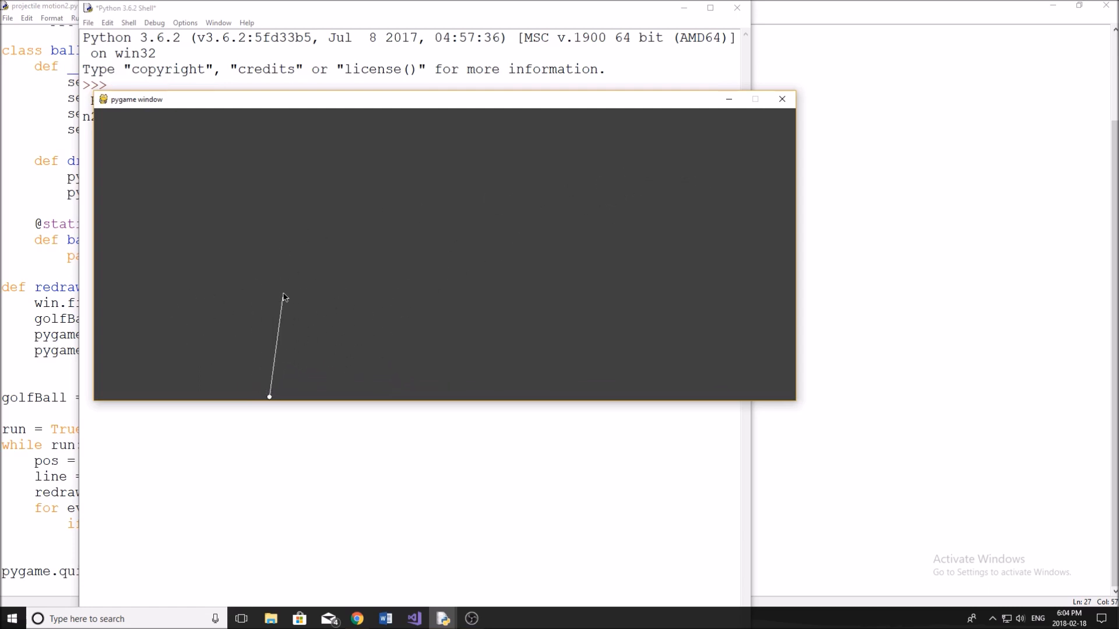
mouse_move(660, 139)
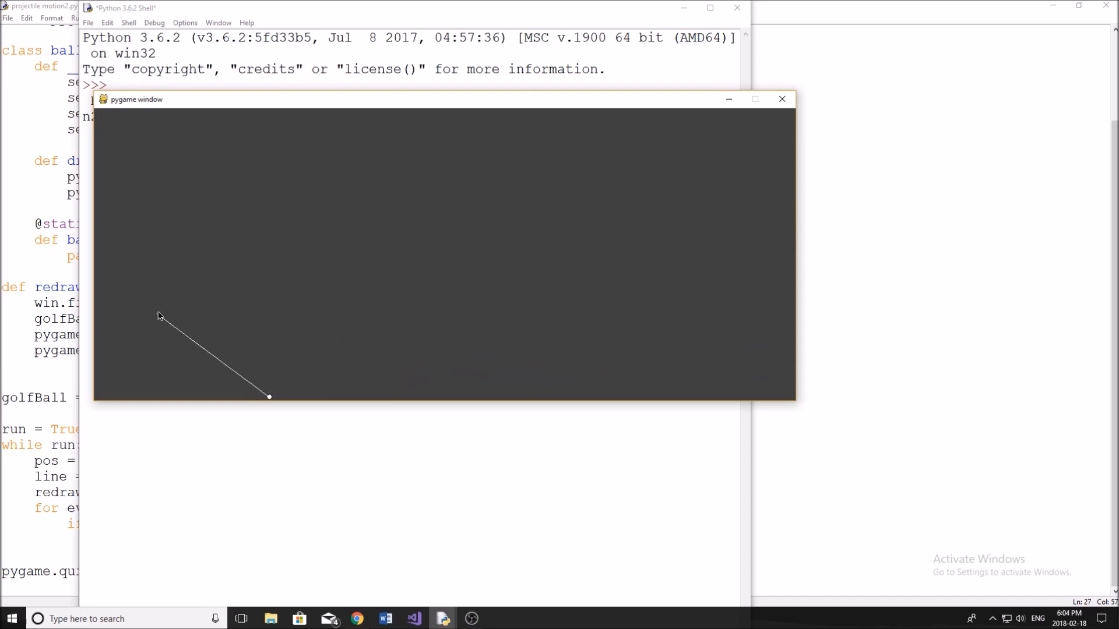
mouse_move(227, 295)
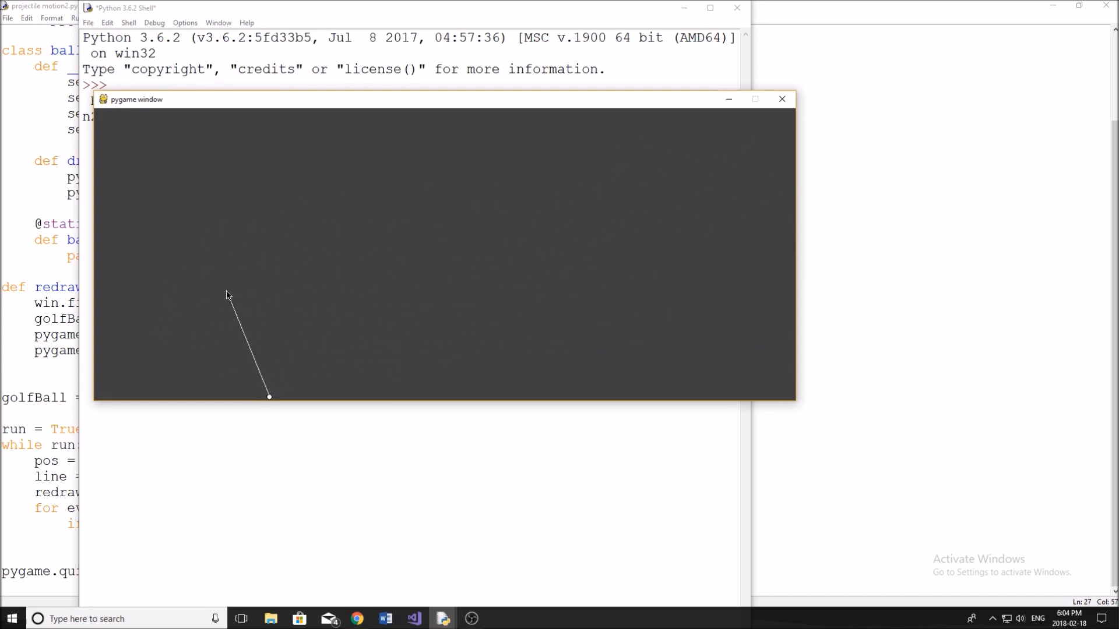
mouse_move(238, 262)
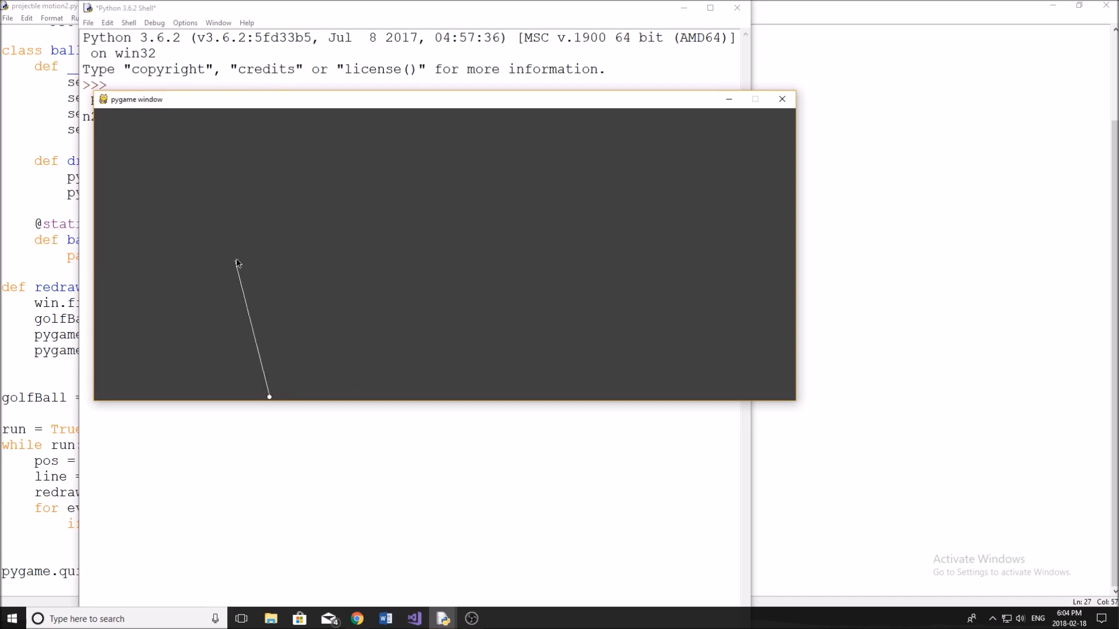
mouse_move(746, 127)
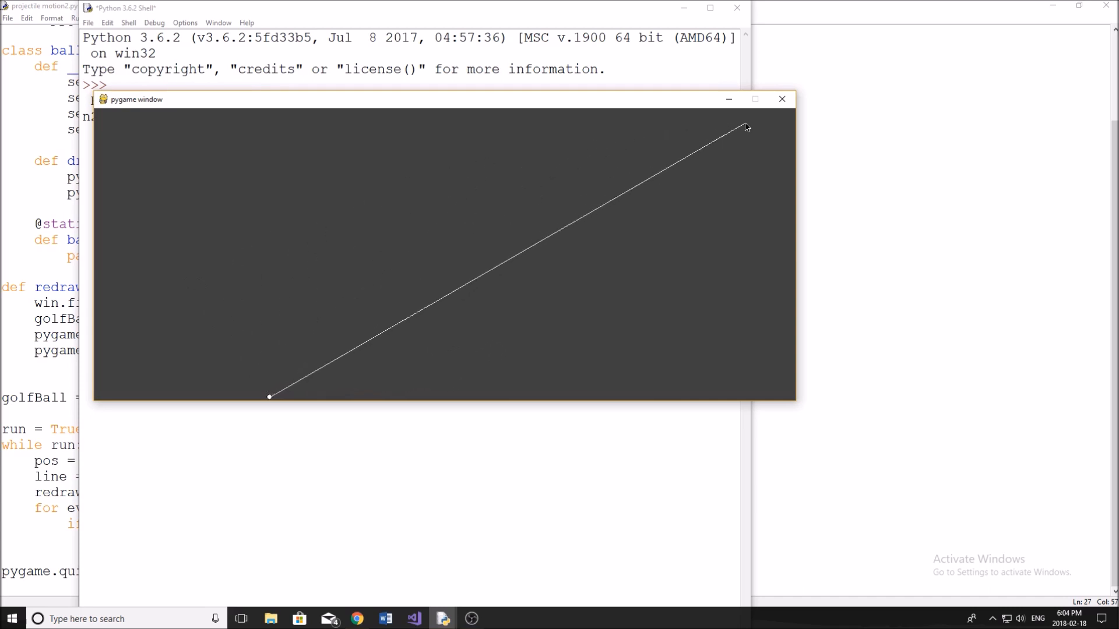
Step: Close the pygame window after checking the aiming line follows the mouse
left_click(782, 99)
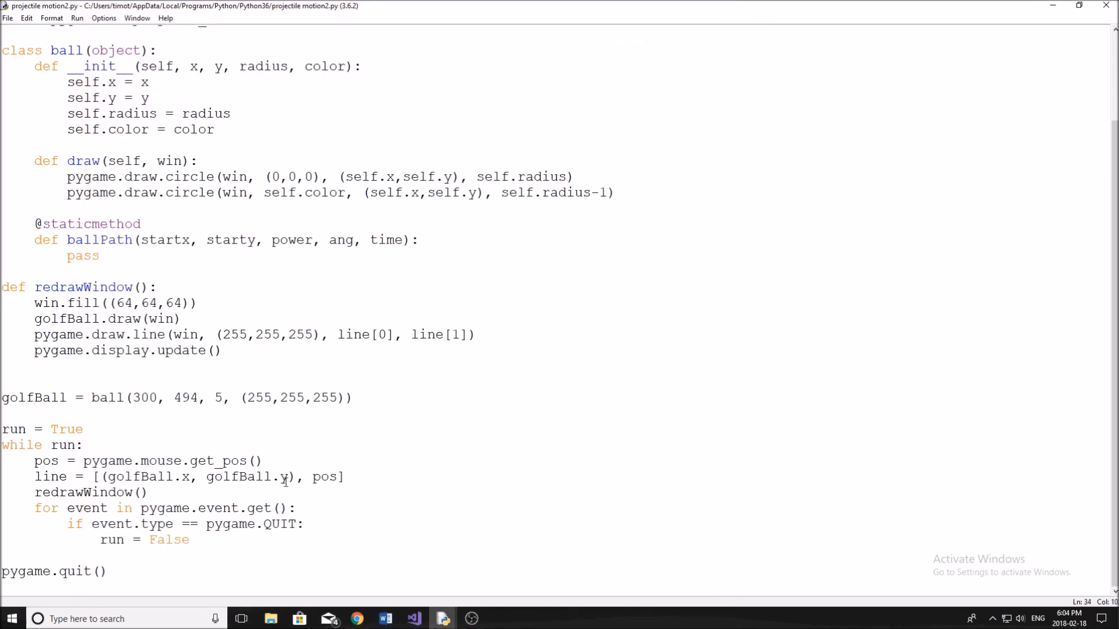
Step: Initialise x, y, time, power and angle to 0 and shoot to False below the golfBall line
left_click(149, 421)
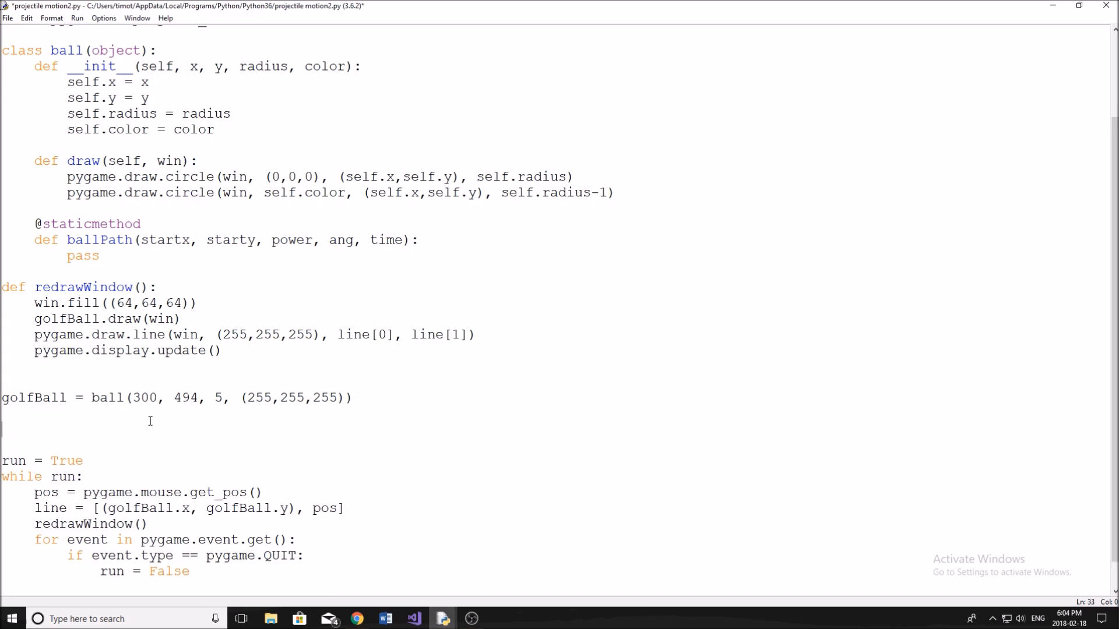
type("x = 0")
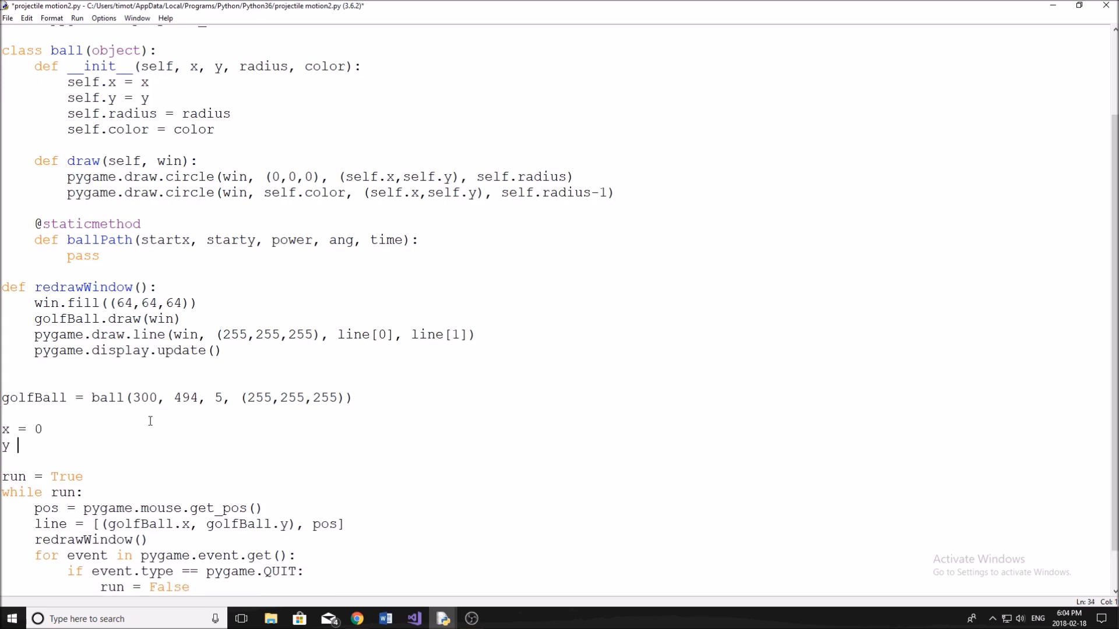
type("= 0")
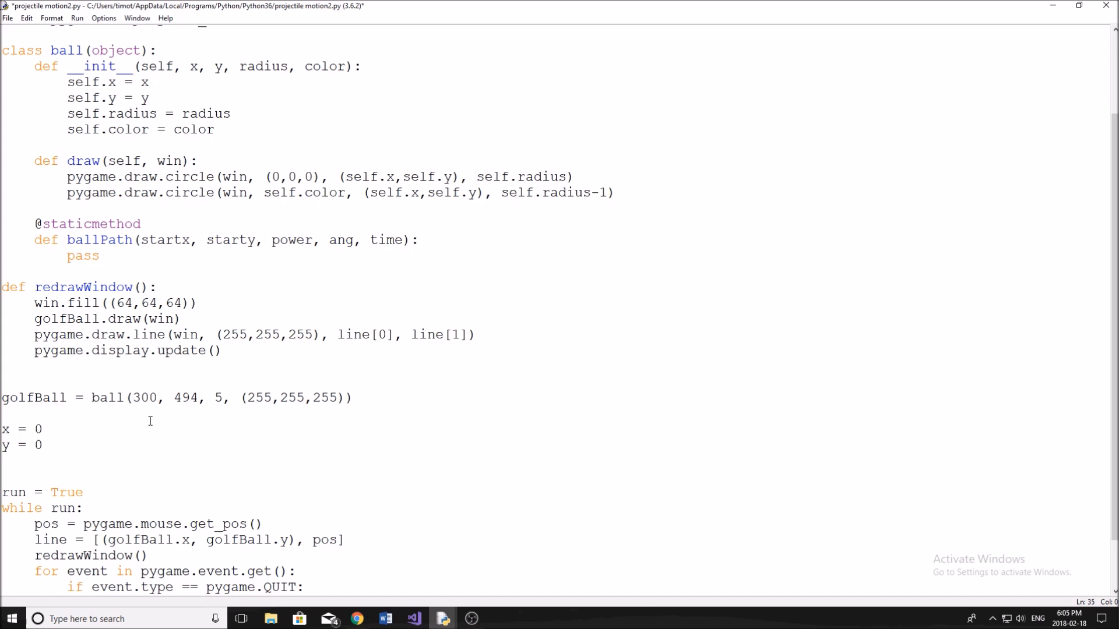
type("time -")
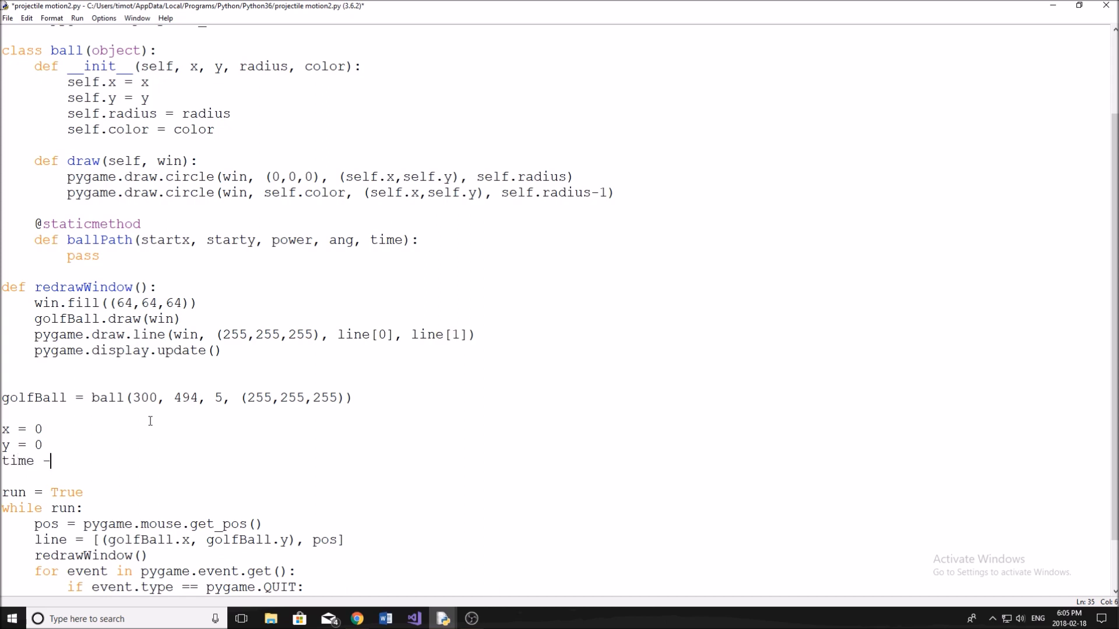
type("= 0")
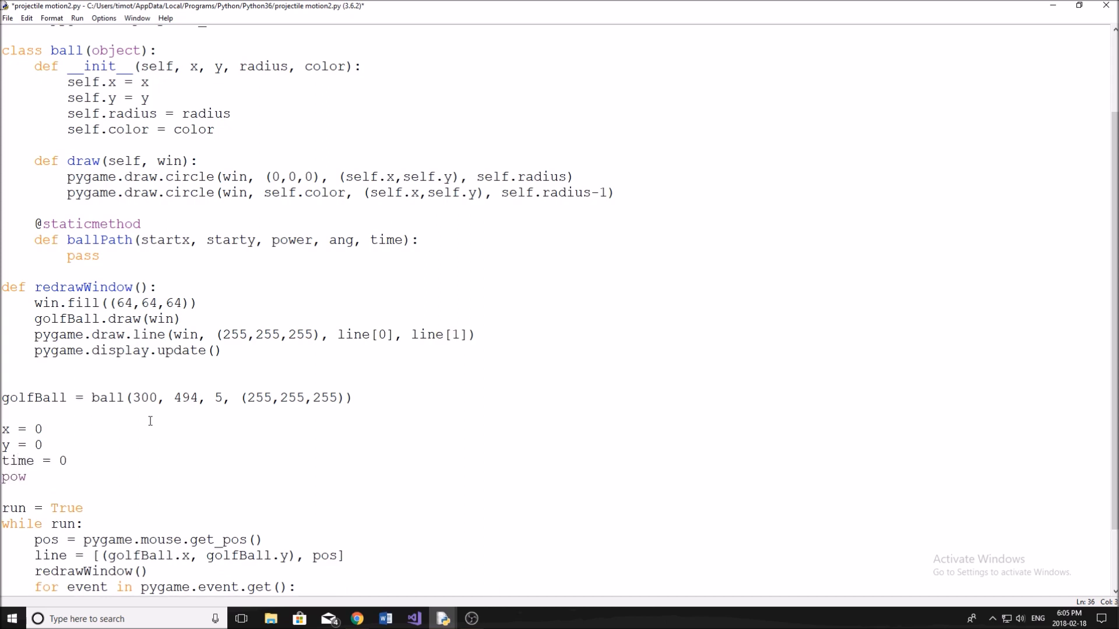
type("er = 0")
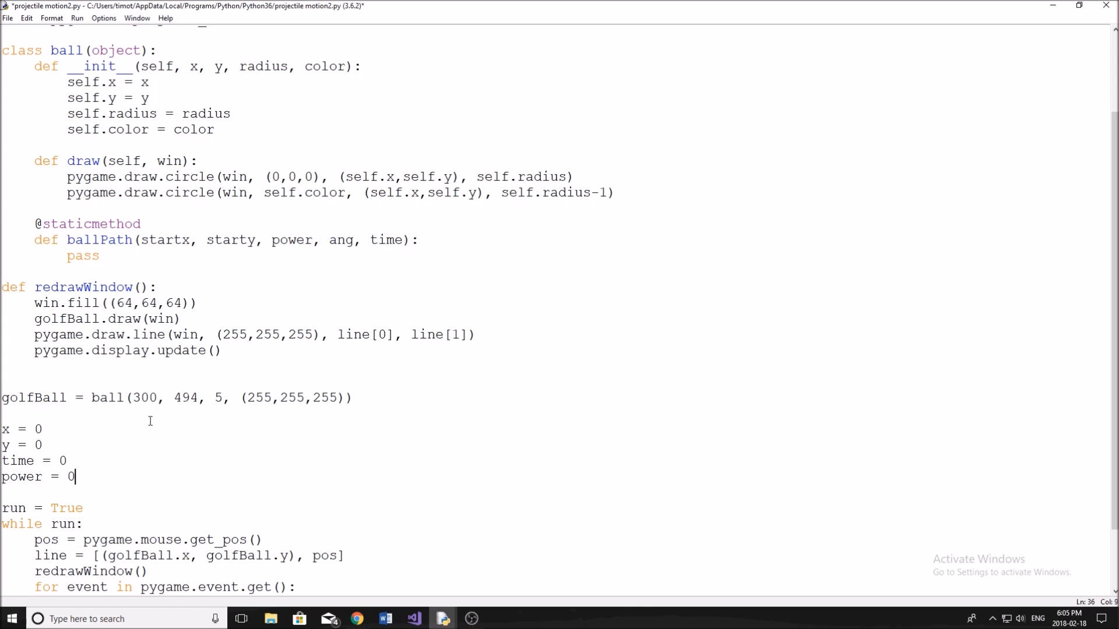
type("angle = 0")
type("shot = False")
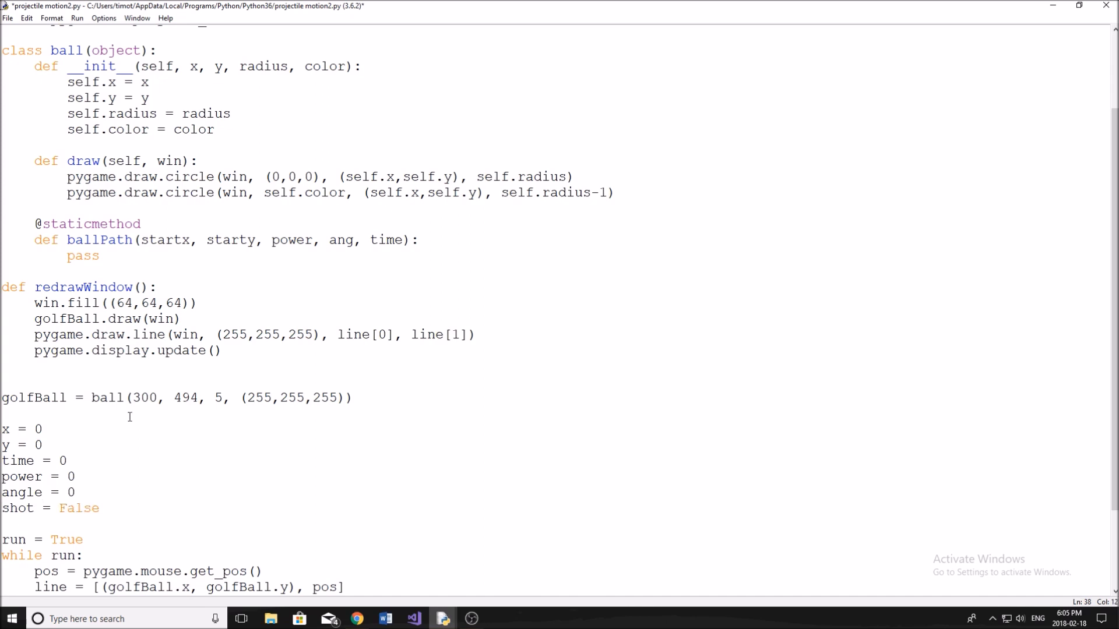
scroll("down", 3)
type("o")
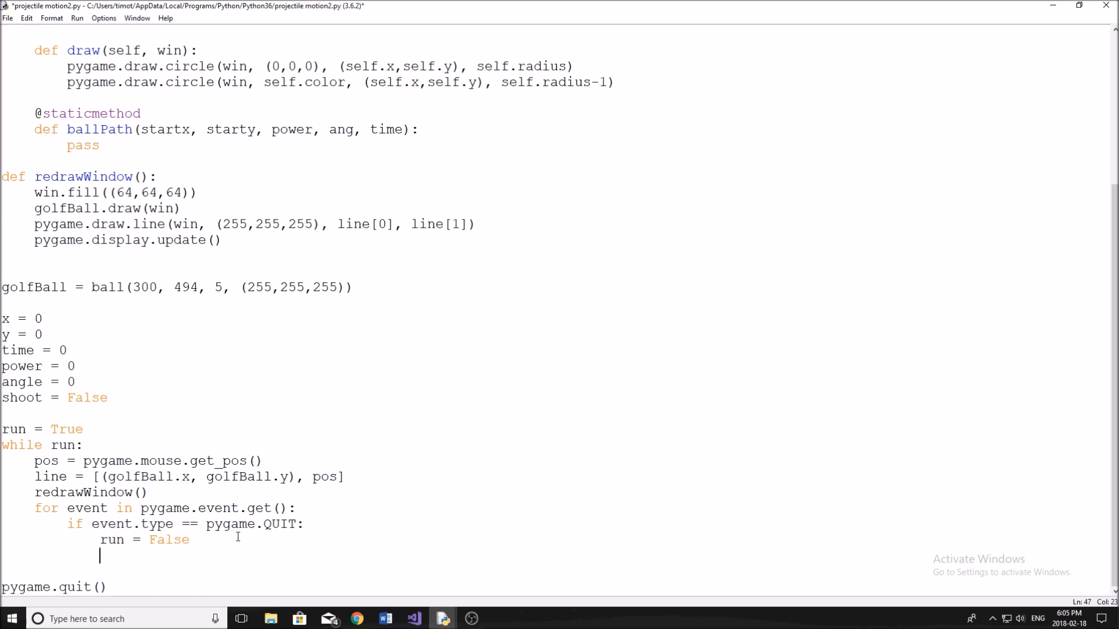
Step: Add an event.MOUSEBUTTONDOWN branch that sets shoot = True when shoot == False
type("if")
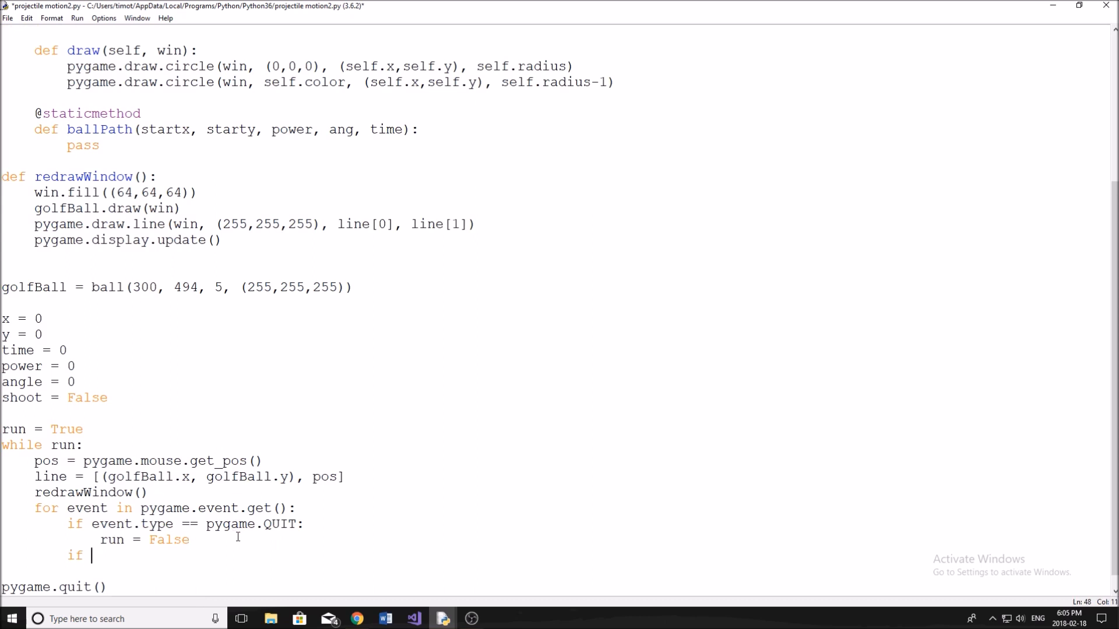
type("event")
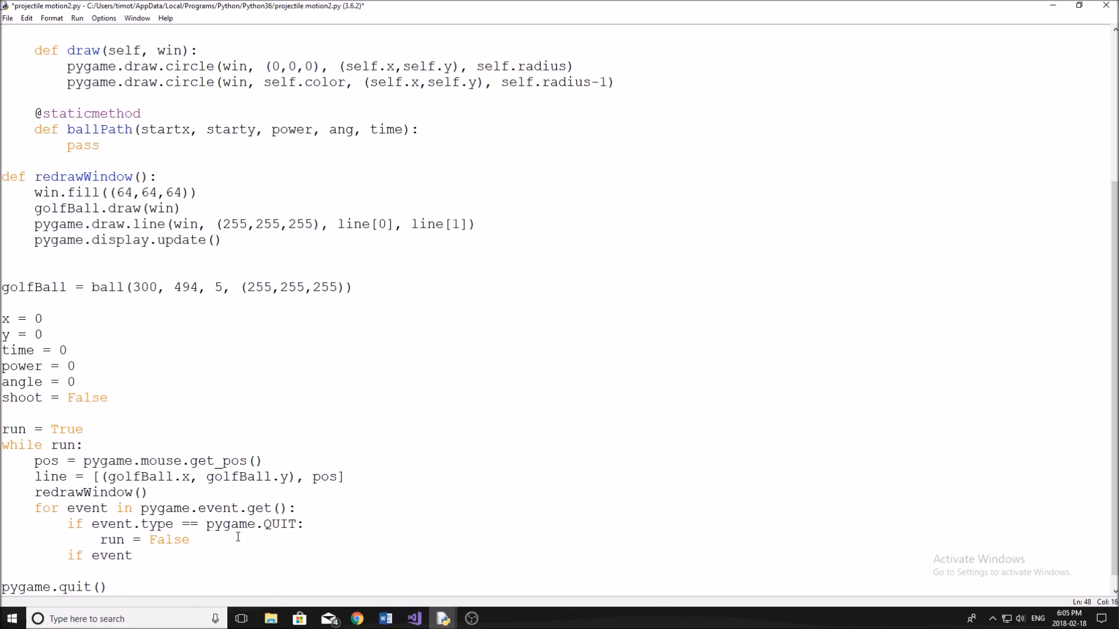
key("BackSpace")
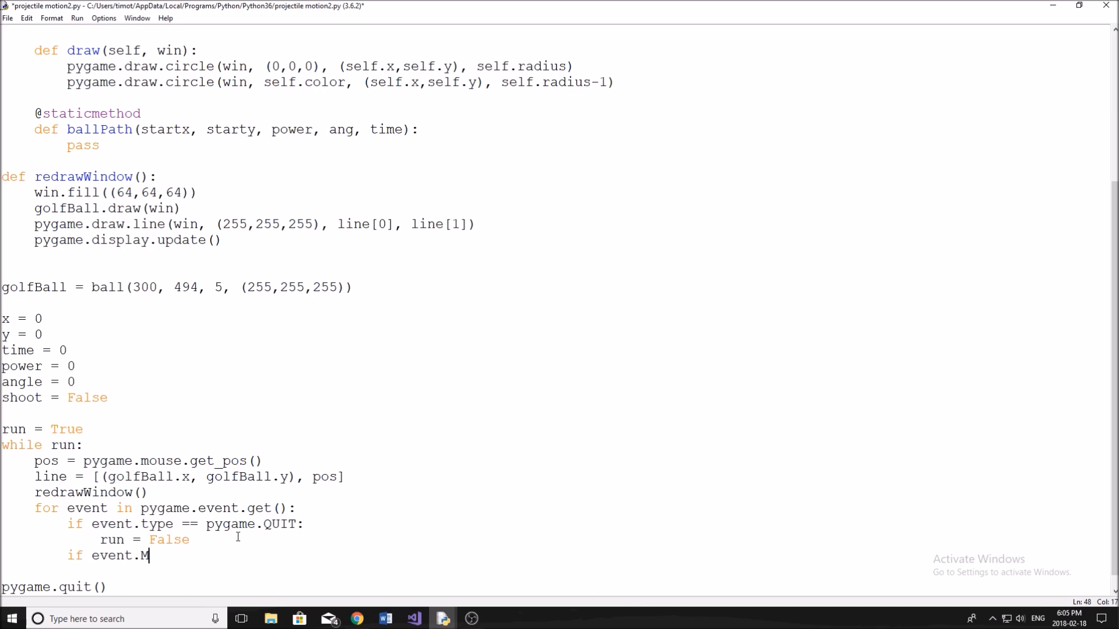
type("OU")
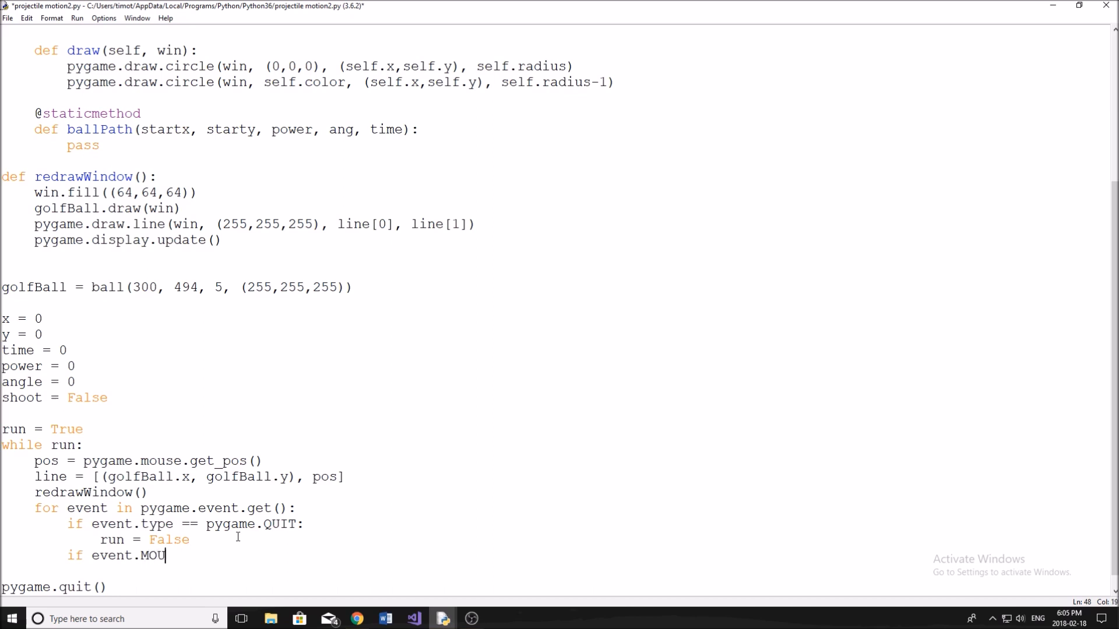
type("SEBUTTONDOWN:")
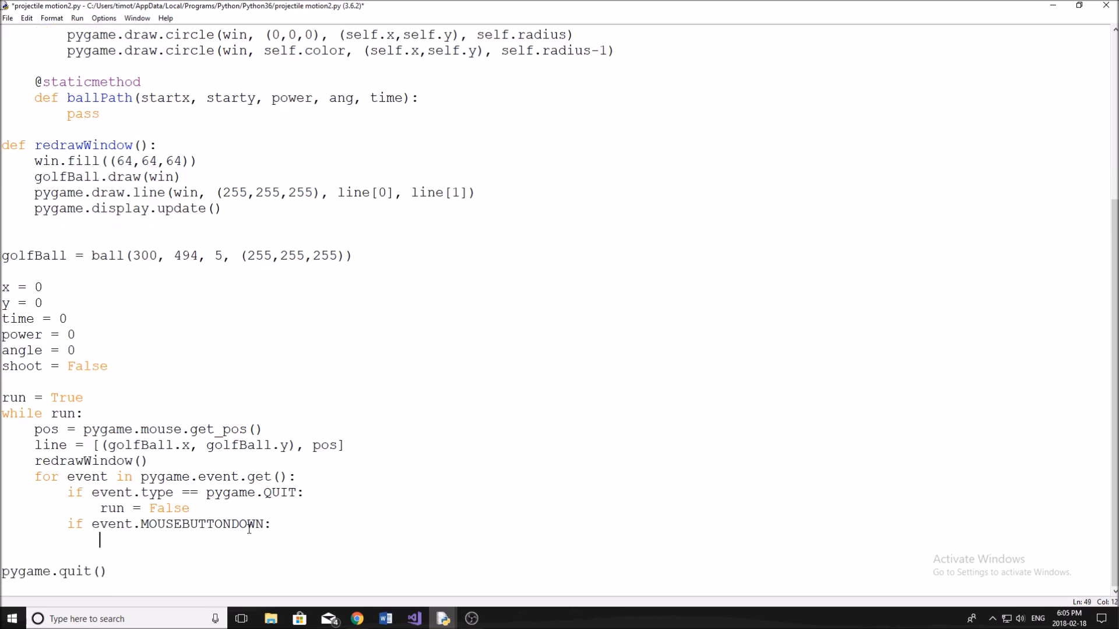
type("SHO")
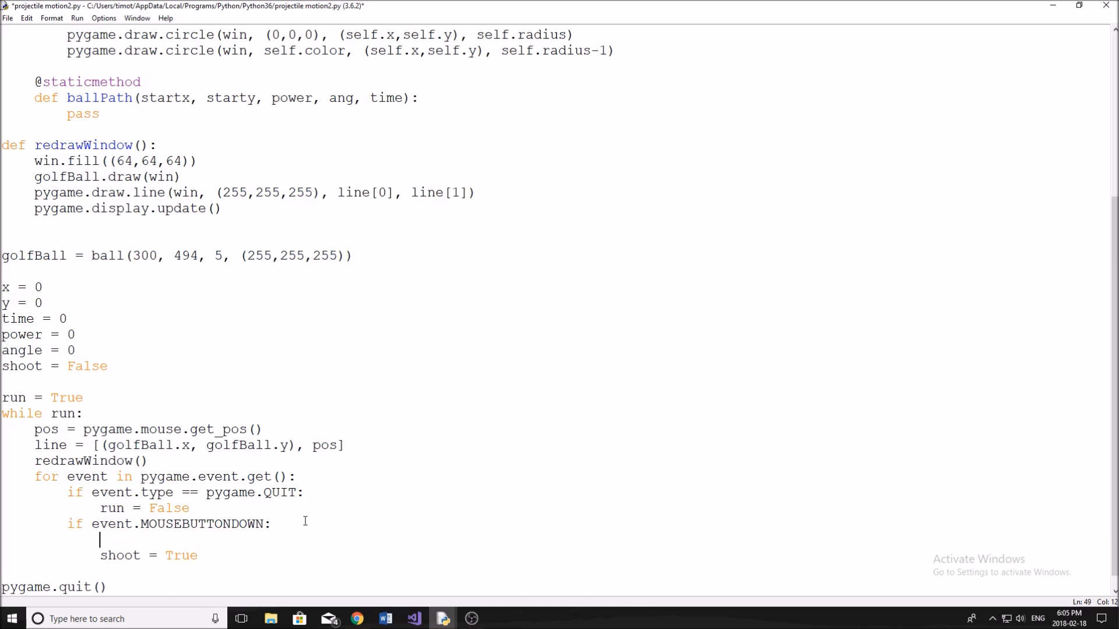
type("if shoot == Fal")
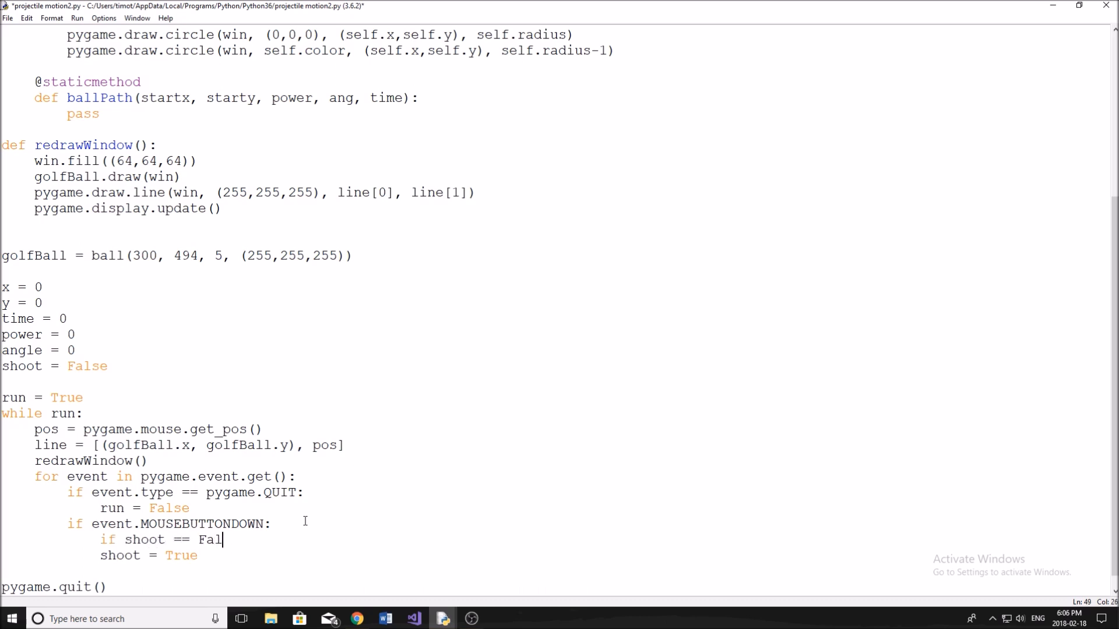
type("se:")
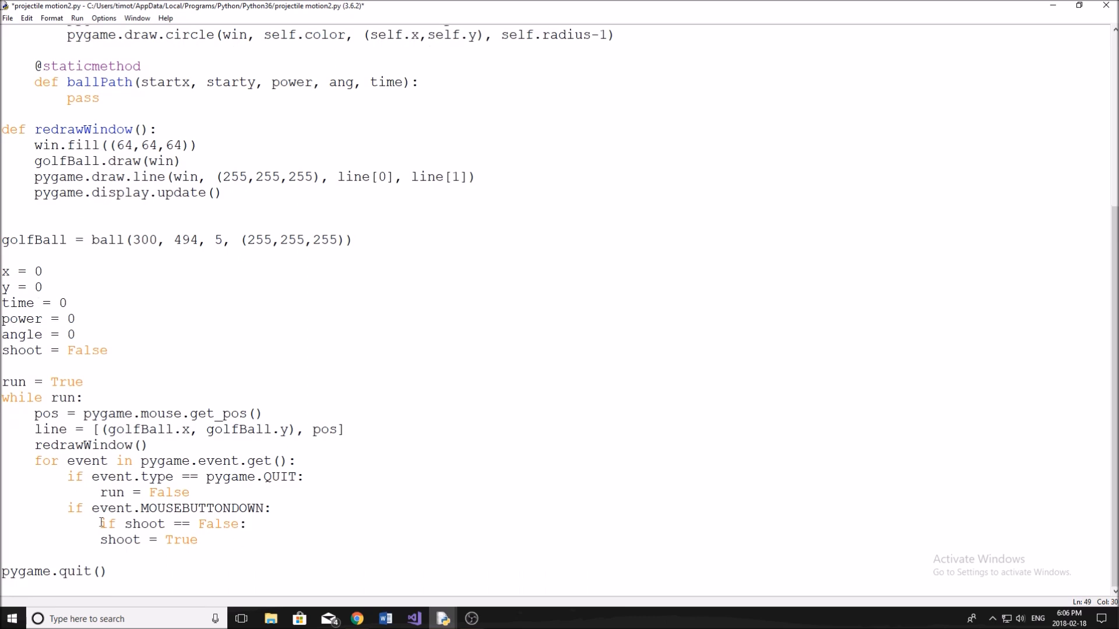
left_click(246, 539)
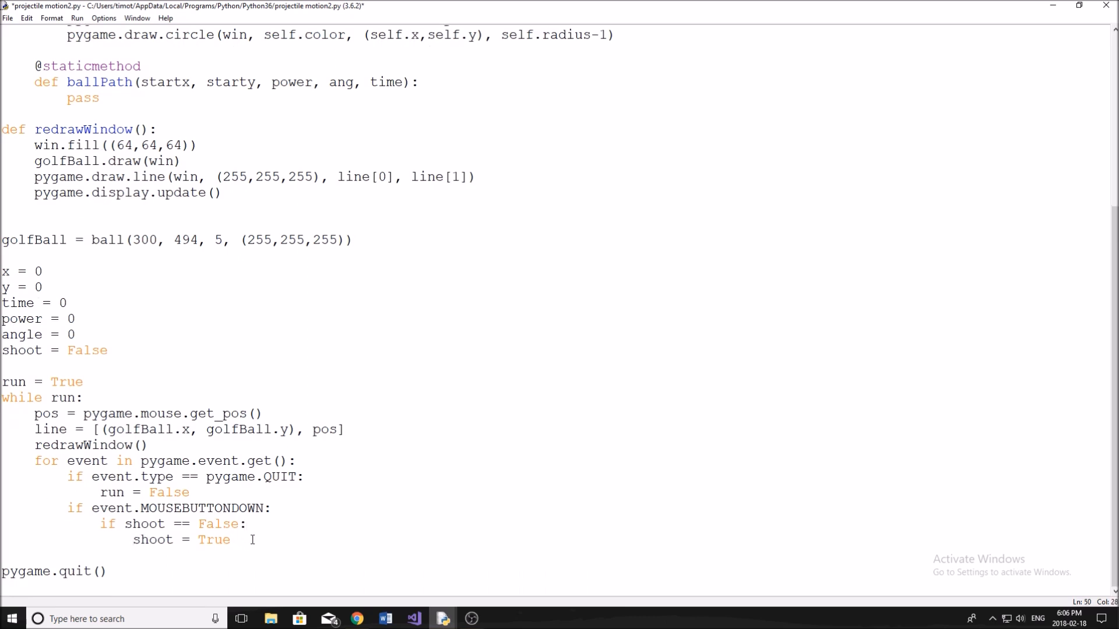
left_click(284, 554)
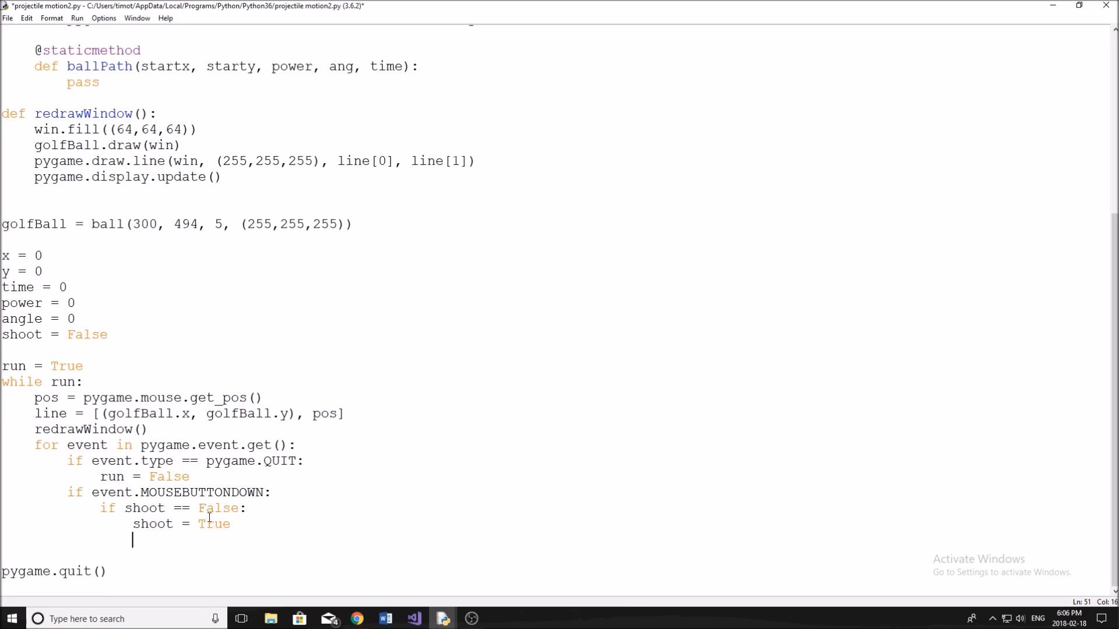
Step: In the click branch set x = golfBall.x, y = golfBall.y, time = 0 and begin power =
type("x =")
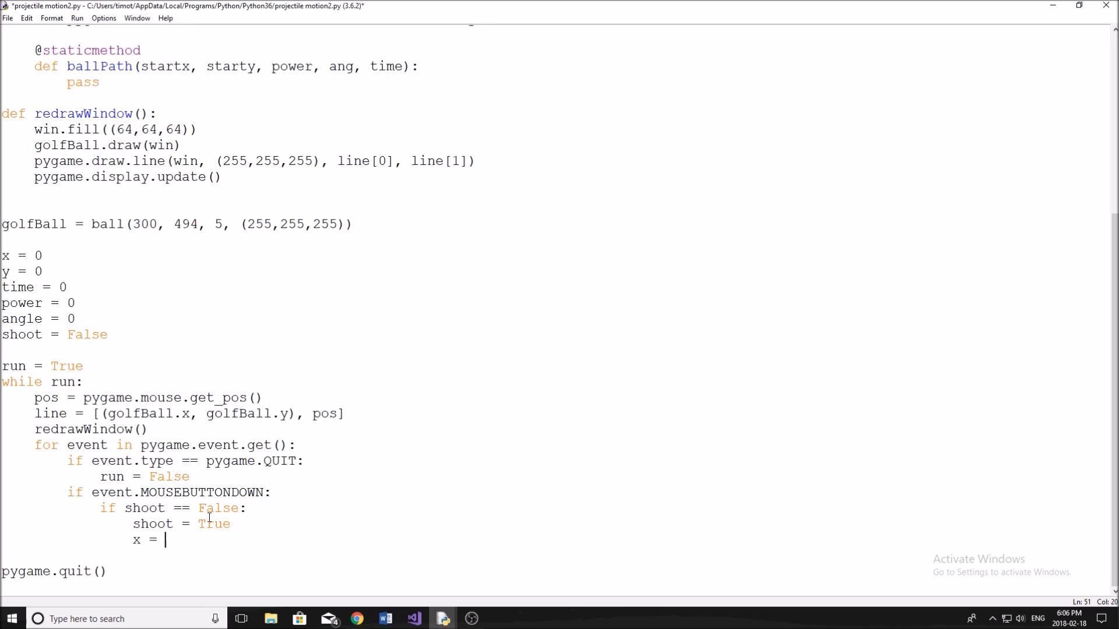
type("golfBall.x")
type("y = golfBall.y")
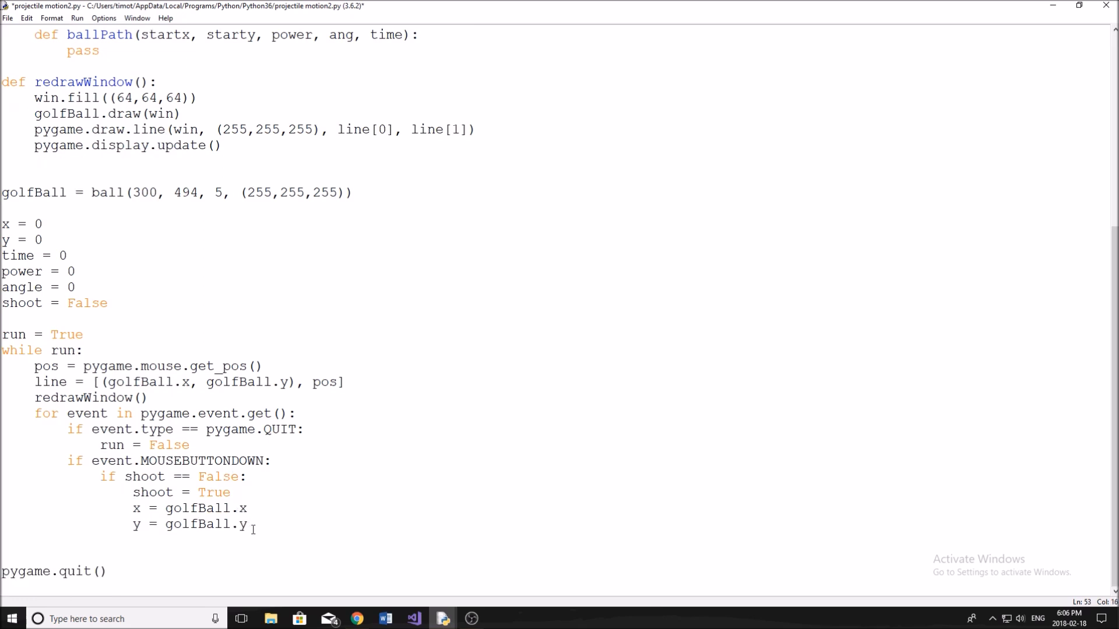
mouse_move(256, 533)
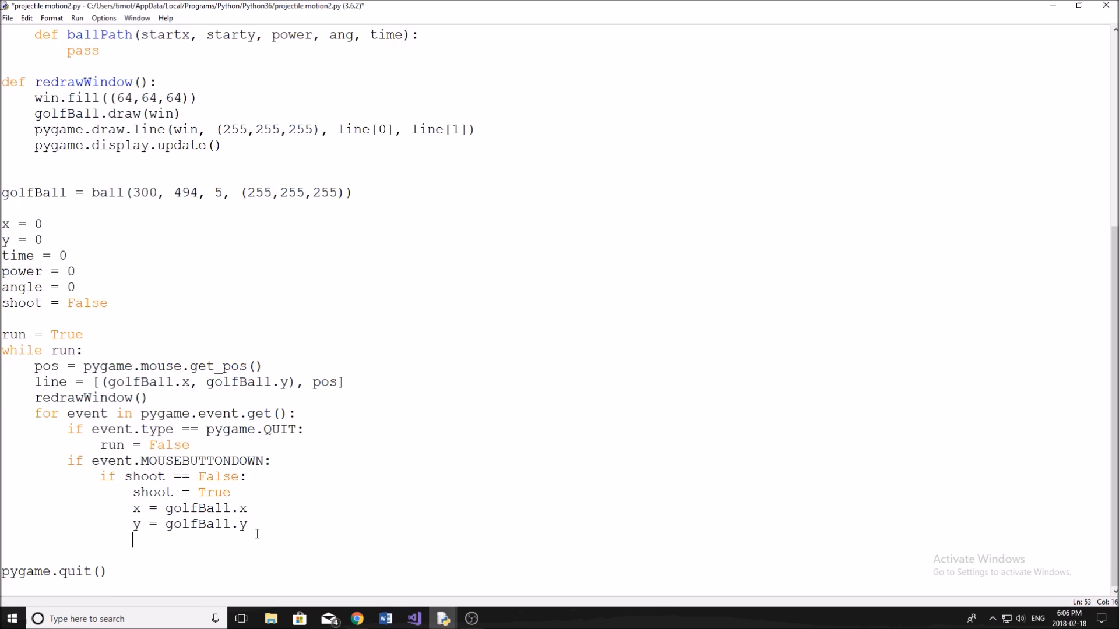
type("time = 0")
type("power")
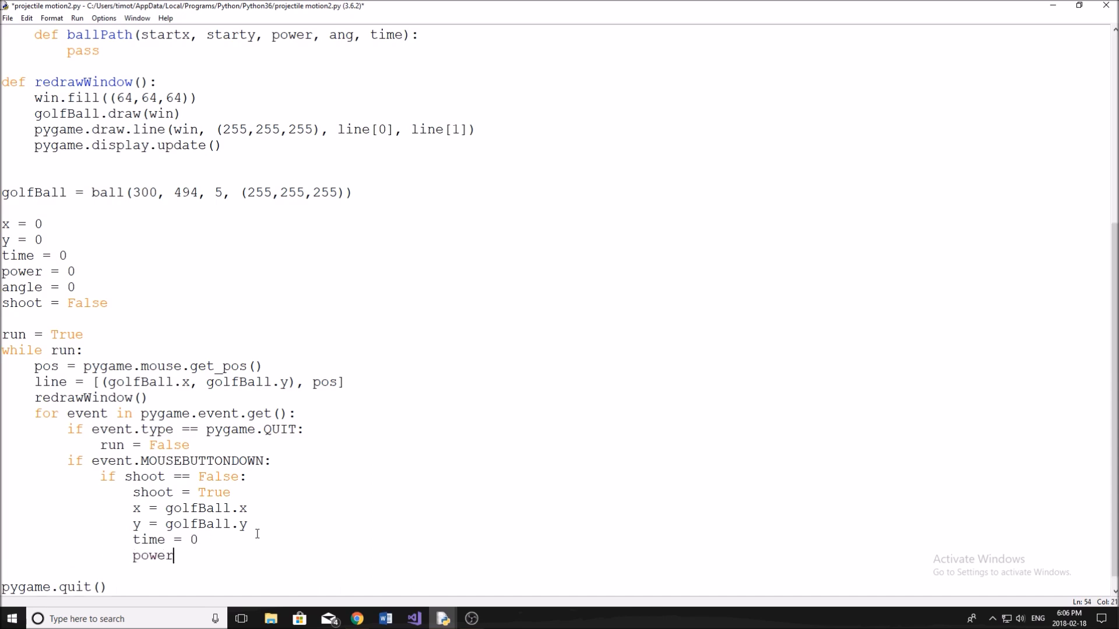
type("=")
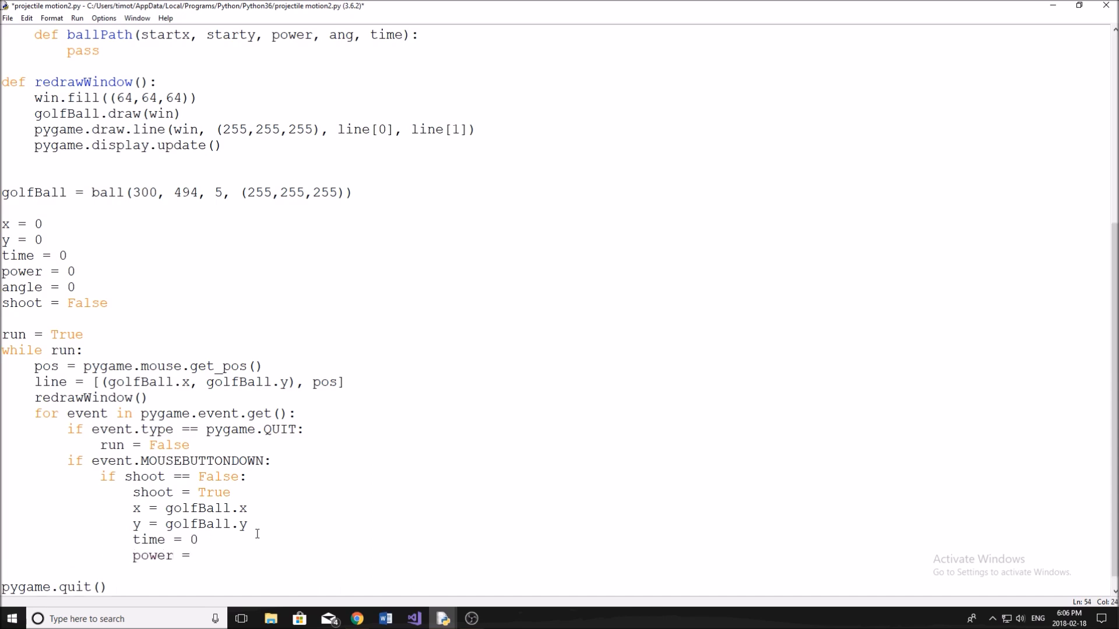
left_click(199, 556)
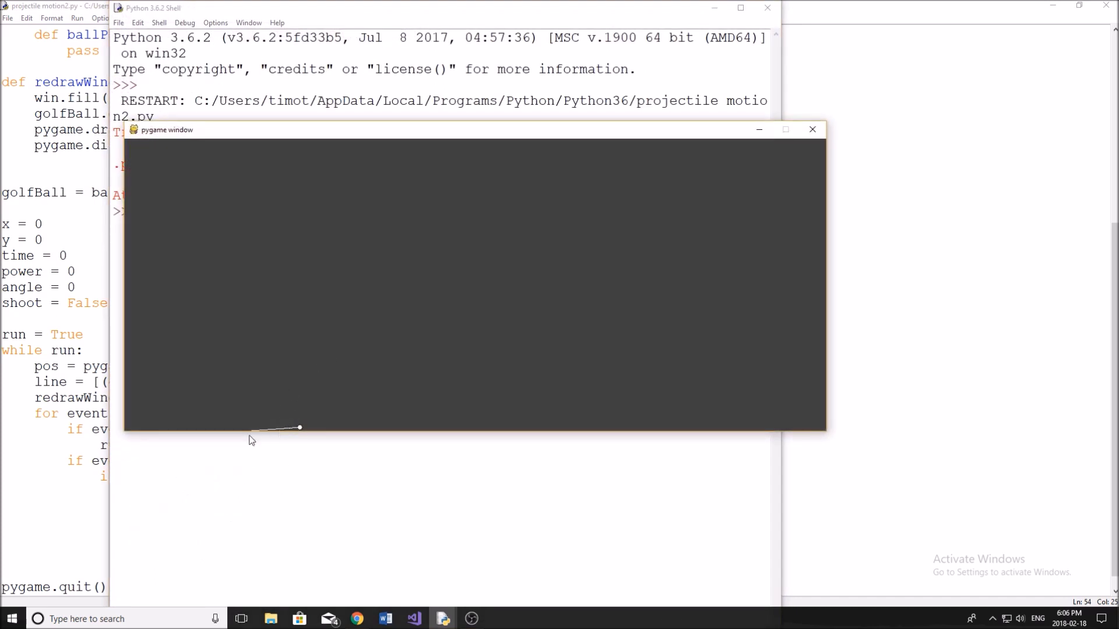
mouse_move(242, 491)
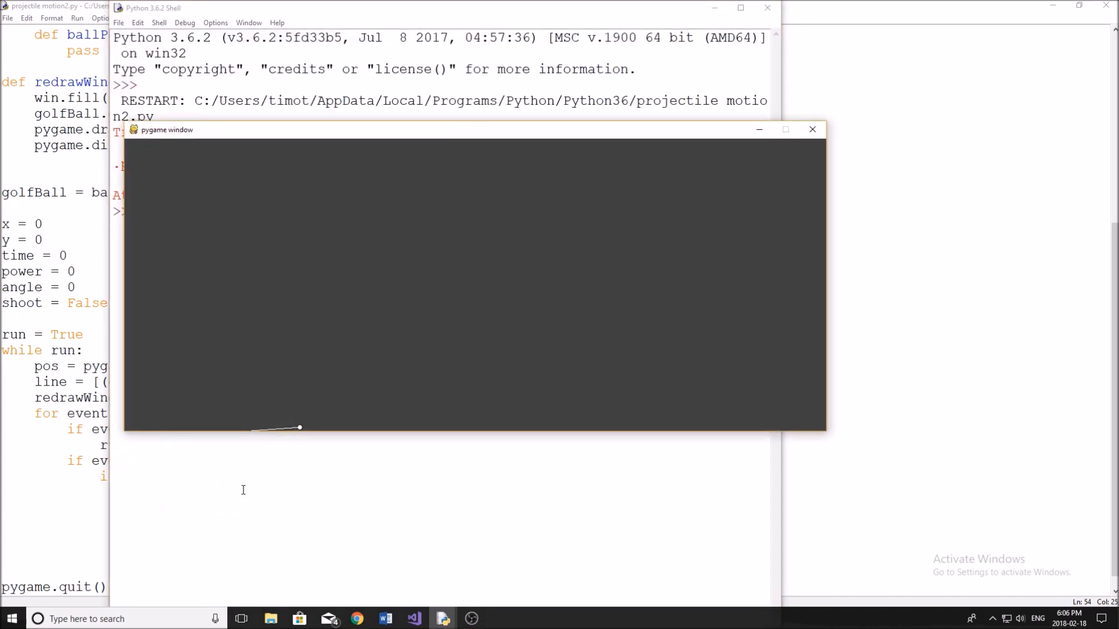
mouse_move(258, 429)
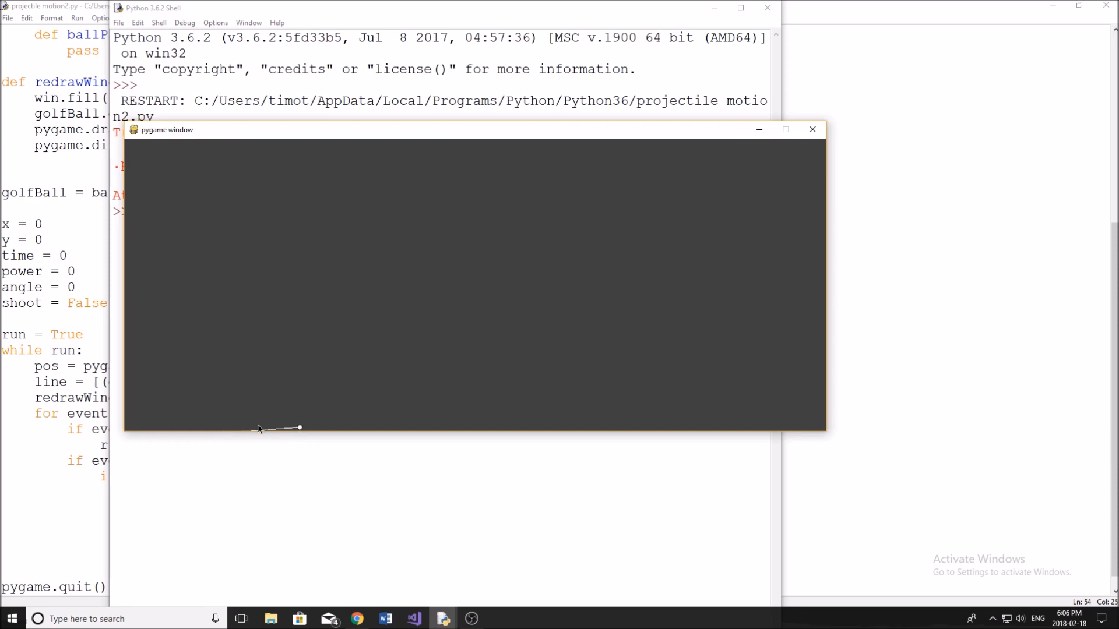
mouse_move(813, 129)
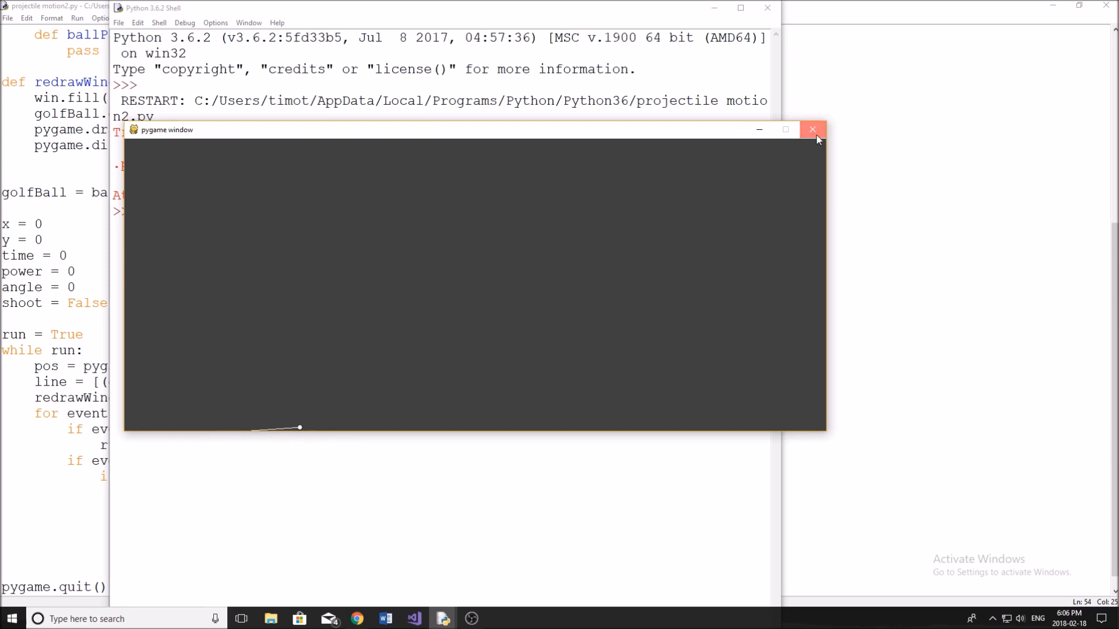
Step: Close the game window, leaving an AttributeError about Event's MOUSEBUTTONDOWN in the shell
left_click(812, 129)
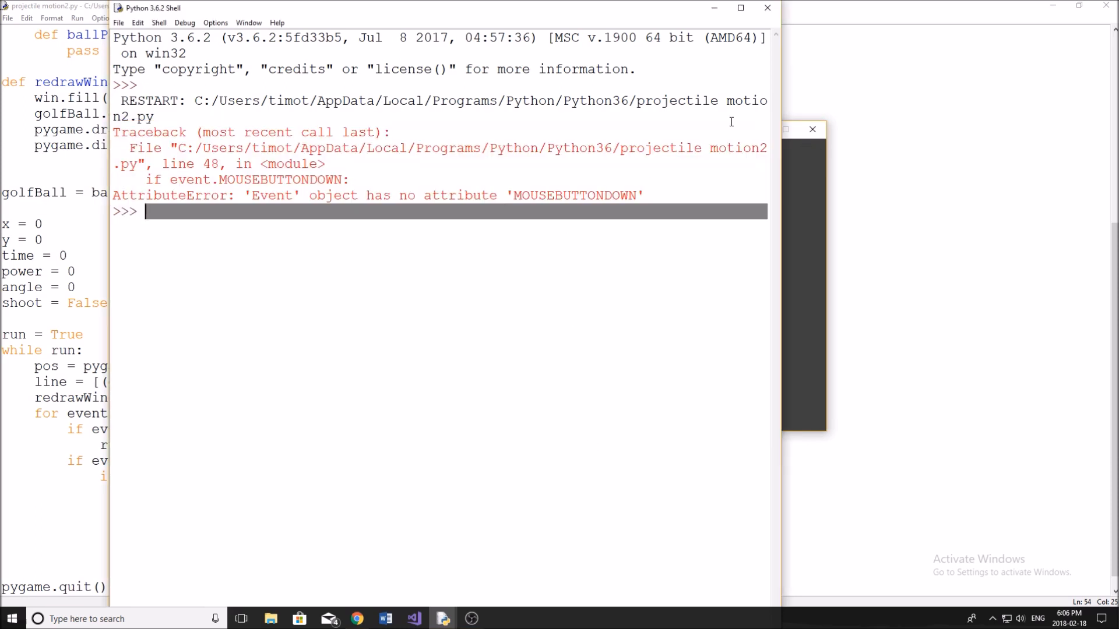
mouse_move(779, 20)
type("type == ")
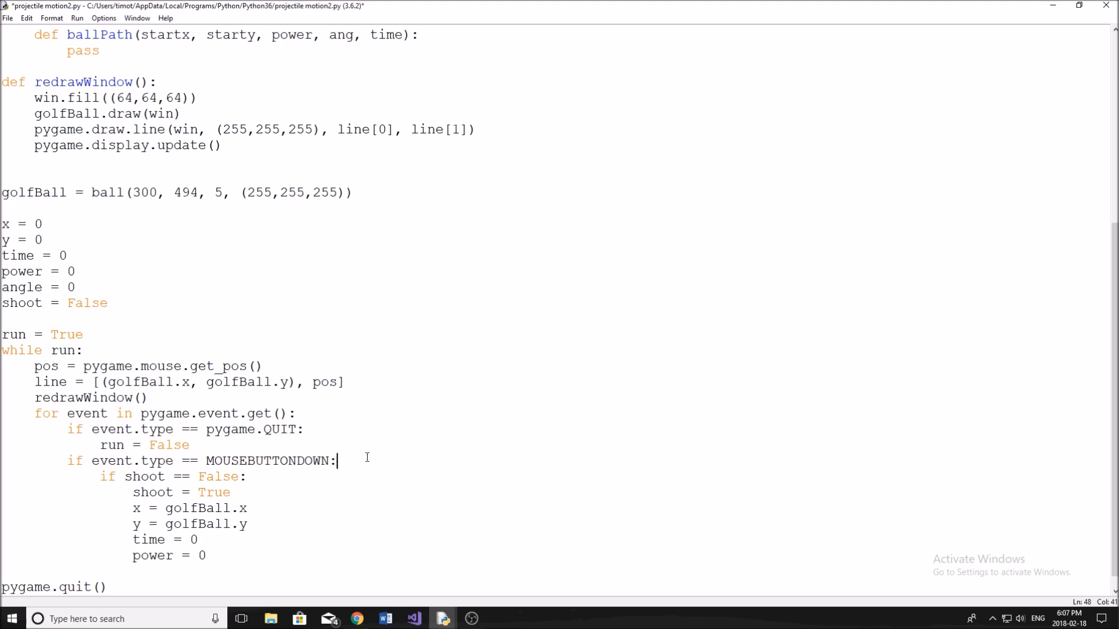
Step: Change the click check to compare event.type with MOUSEBUTTONDOWN and reset power to 0
double_click(154, 460)
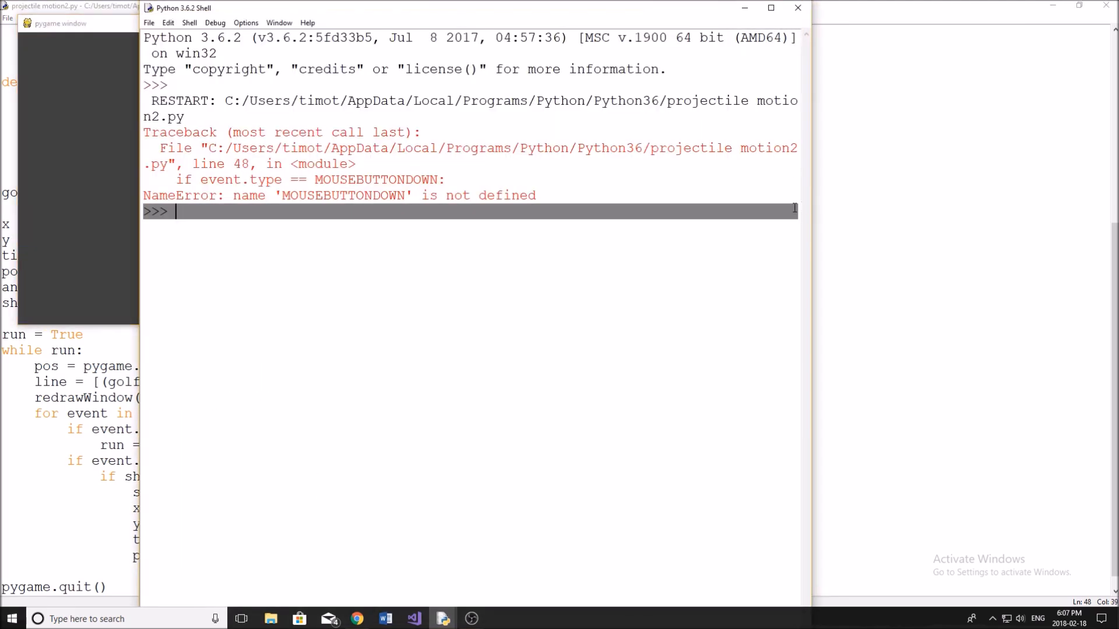
mouse_move(791, 26)
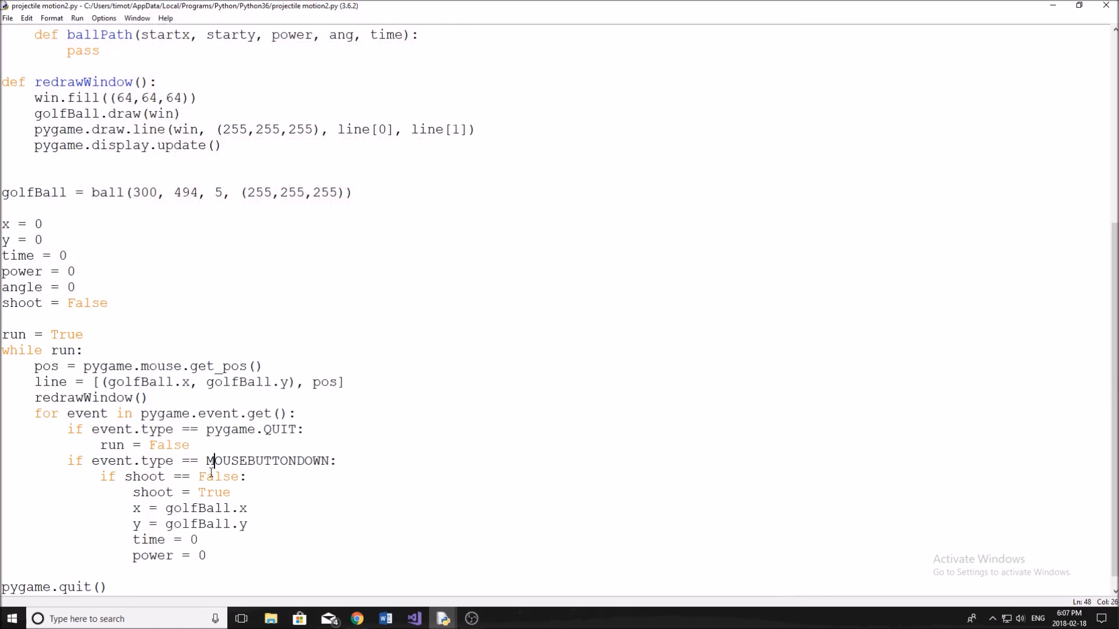
left_click(205, 460)
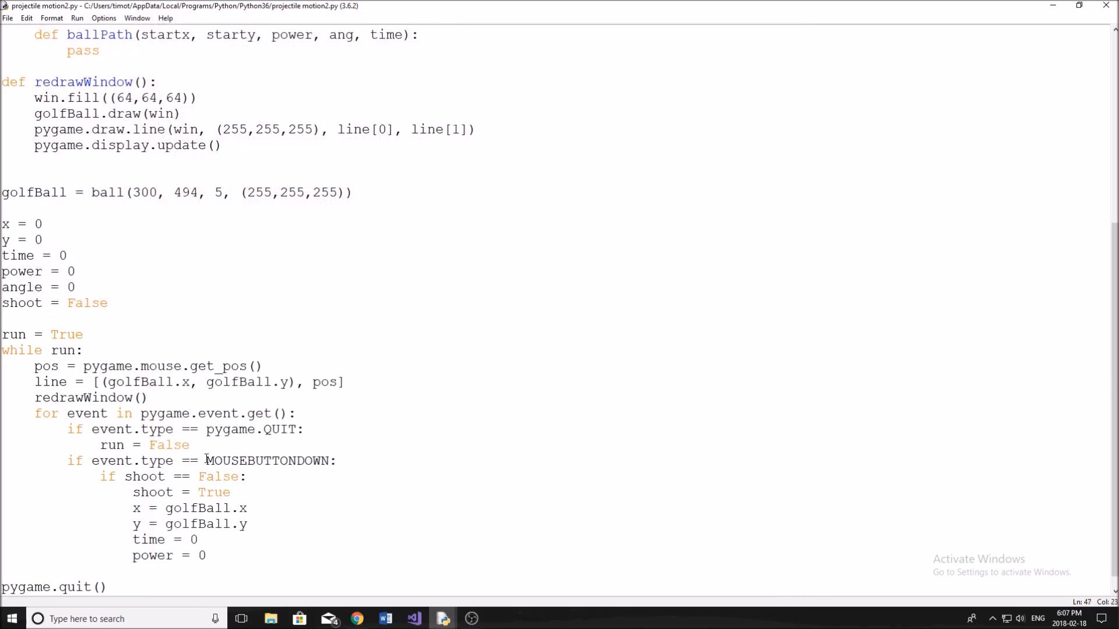
left_click(208, 444)
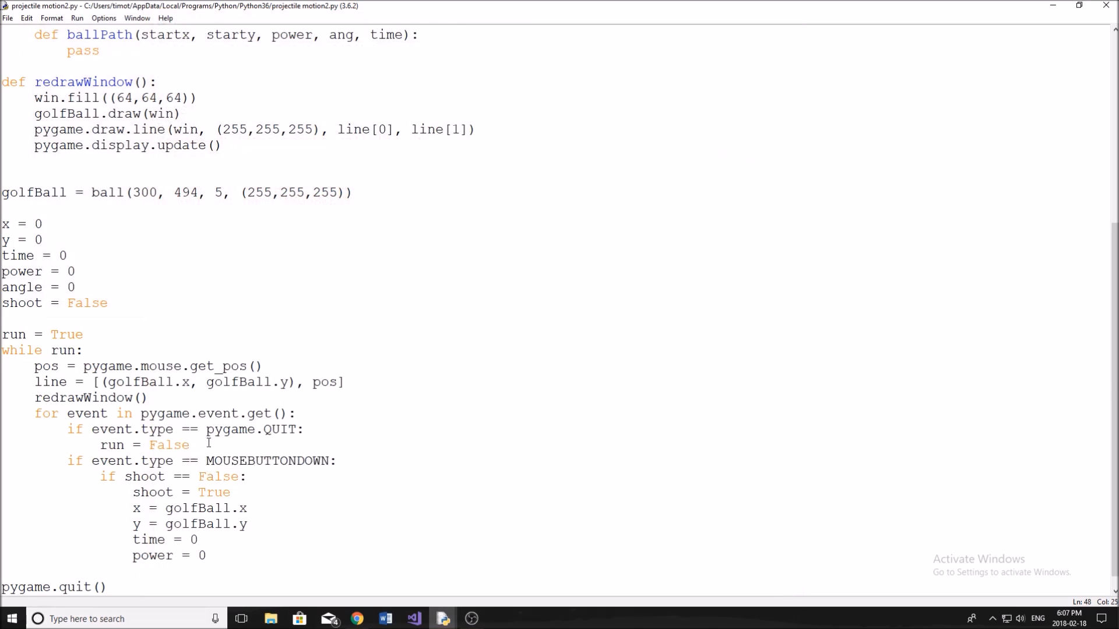
scroll("down", 3)
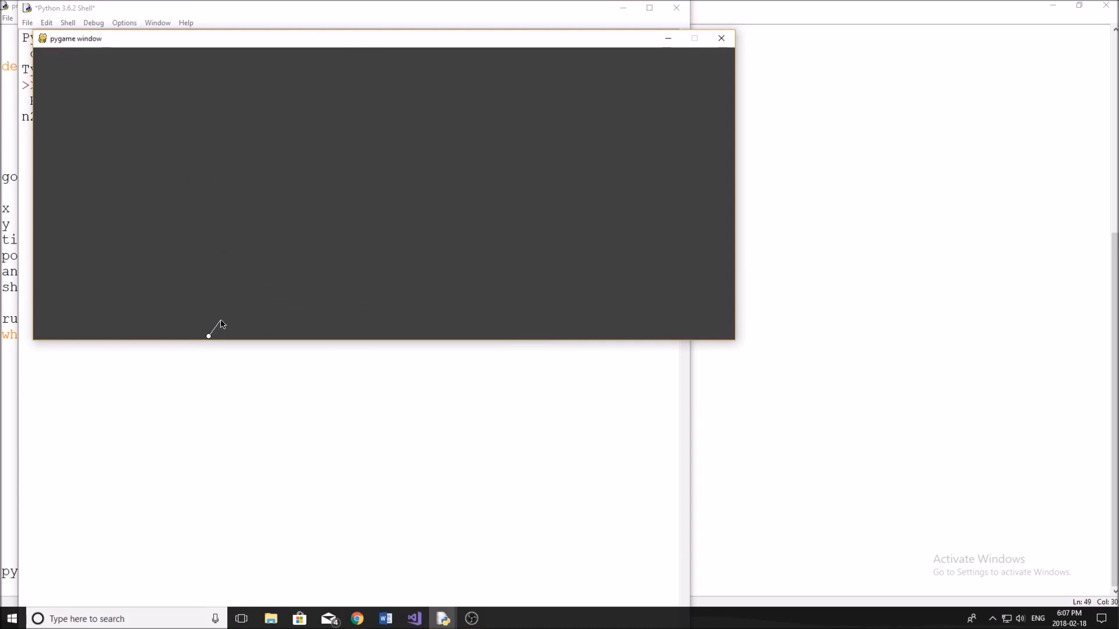
mouse_move(443, 137)
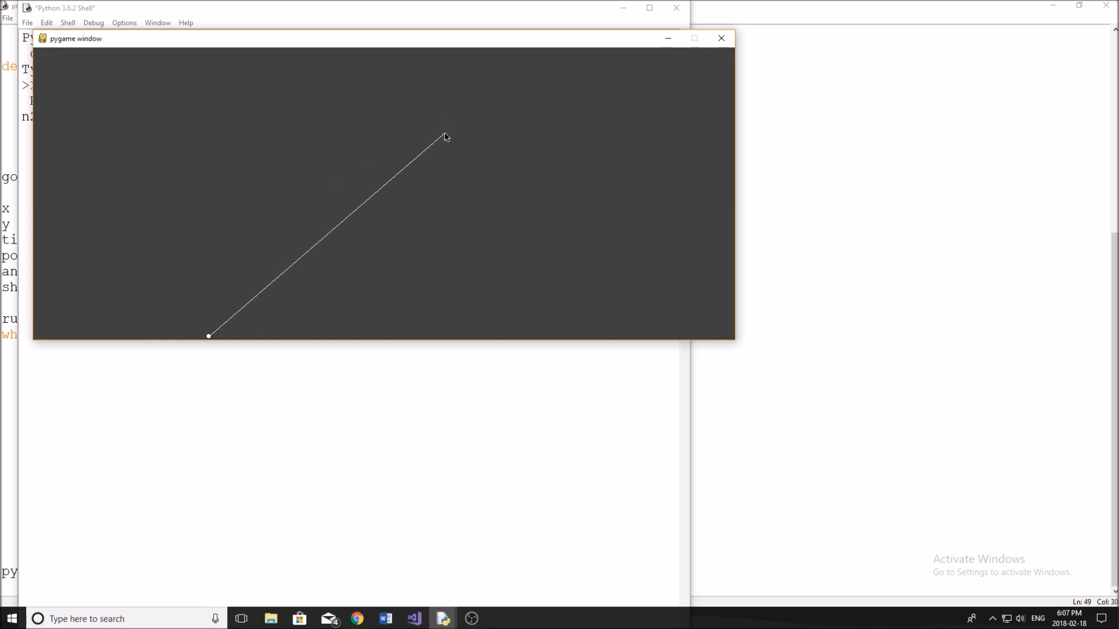
Step: Click in the running game window to test the shot with pygame.MOUSEBUTTONDOWN
left_click(720, 37)
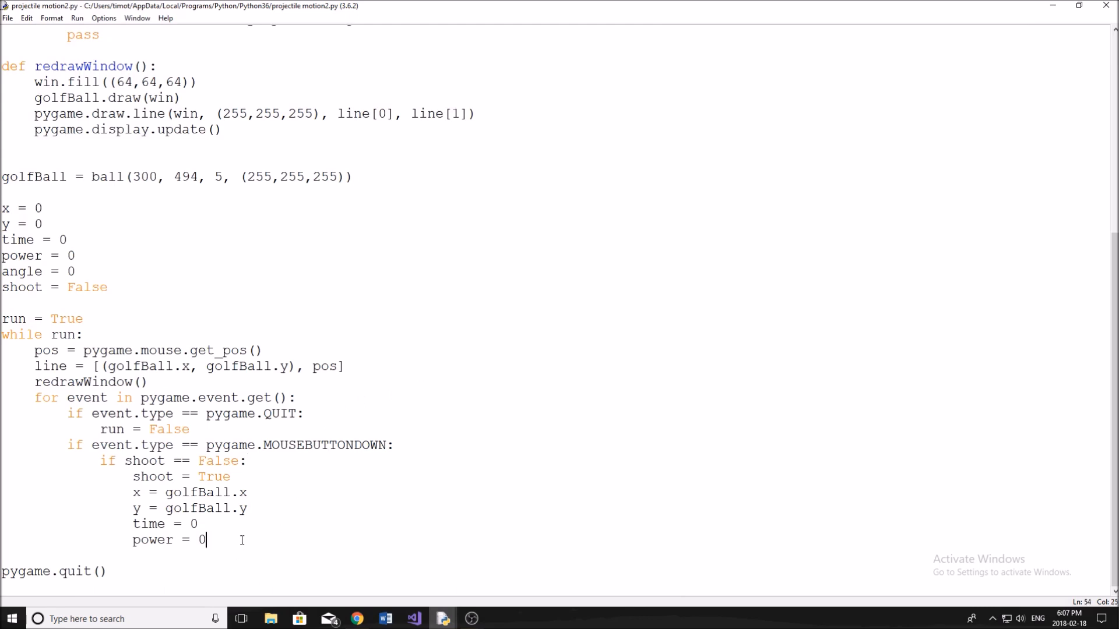
Step: Replace power's placeholder 0 with math.sqrt(()**2 + ()**2), both terms still empty
key("Backspace")
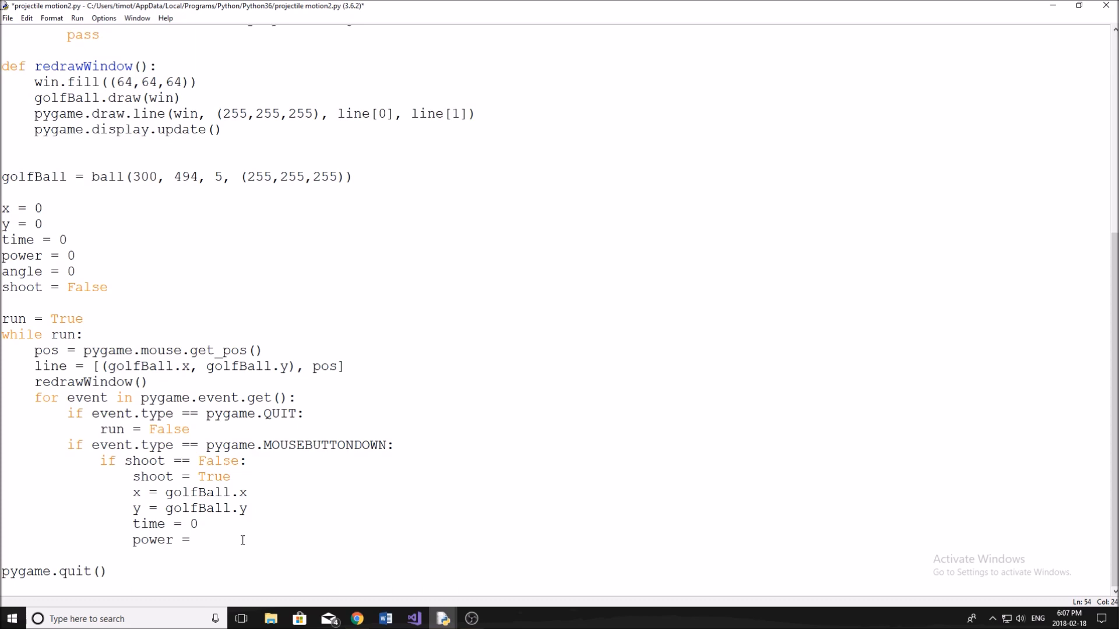
type("math.")
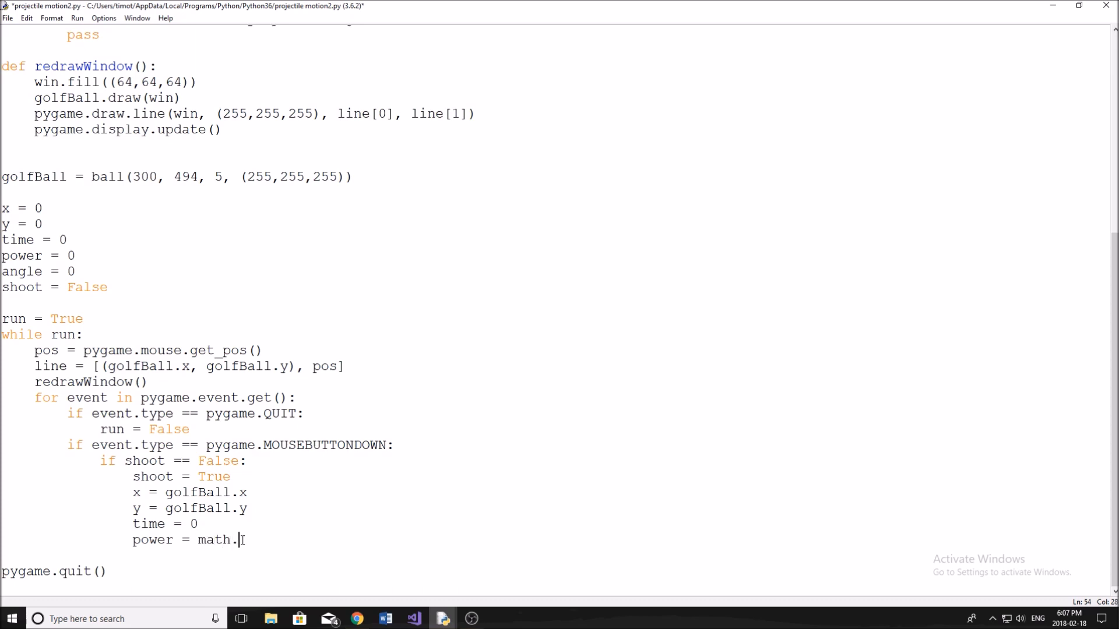
type("sqrt()")
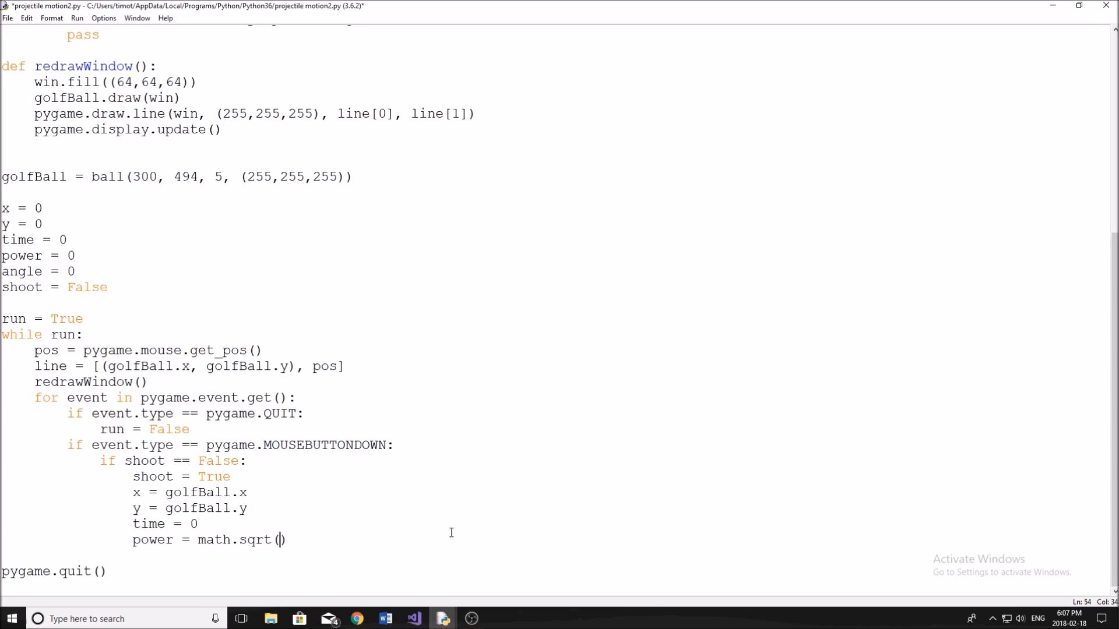
type("(")
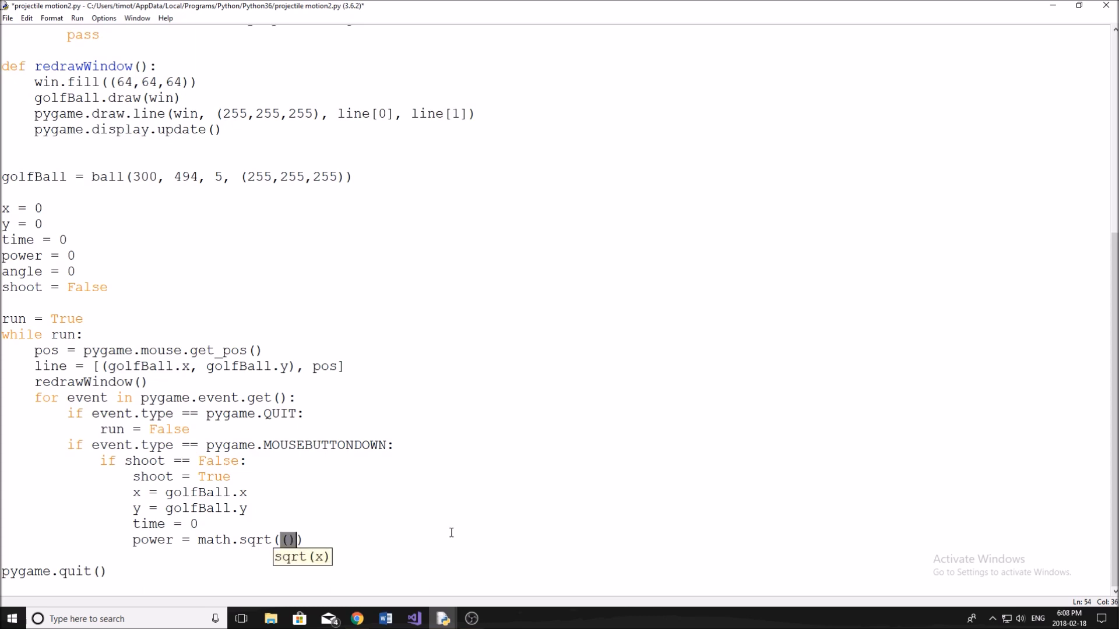
type("**3")
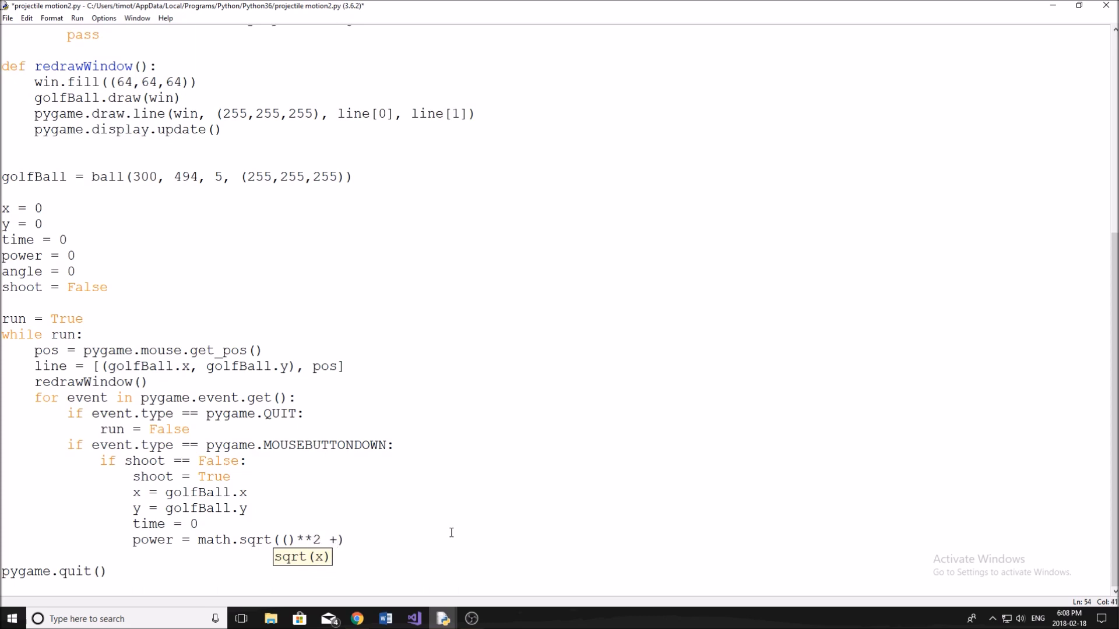
type("()")
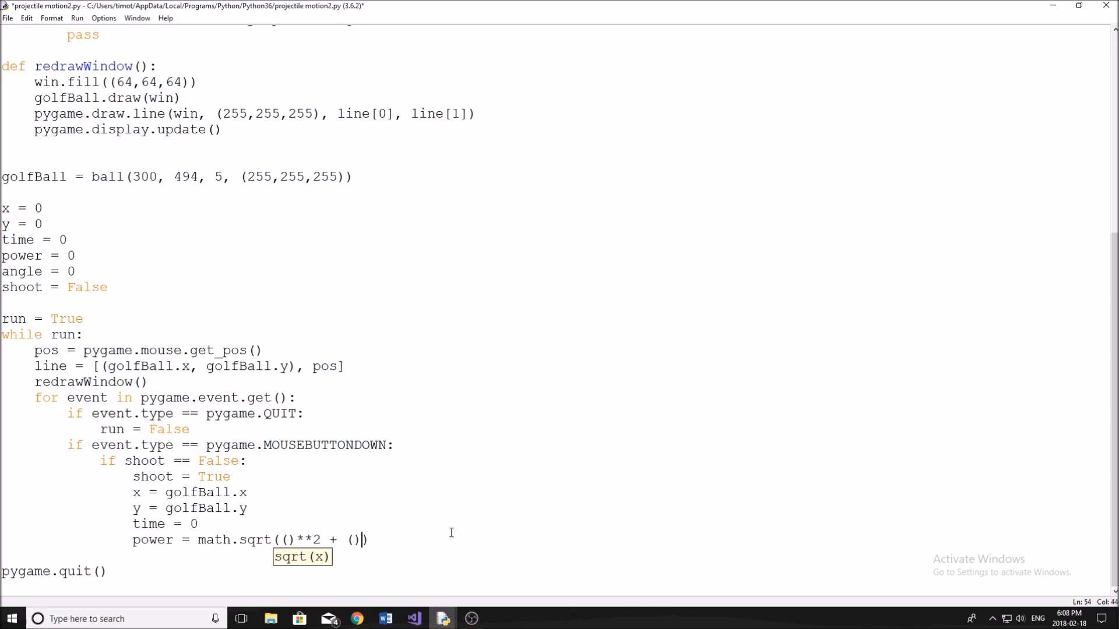
type("**2")
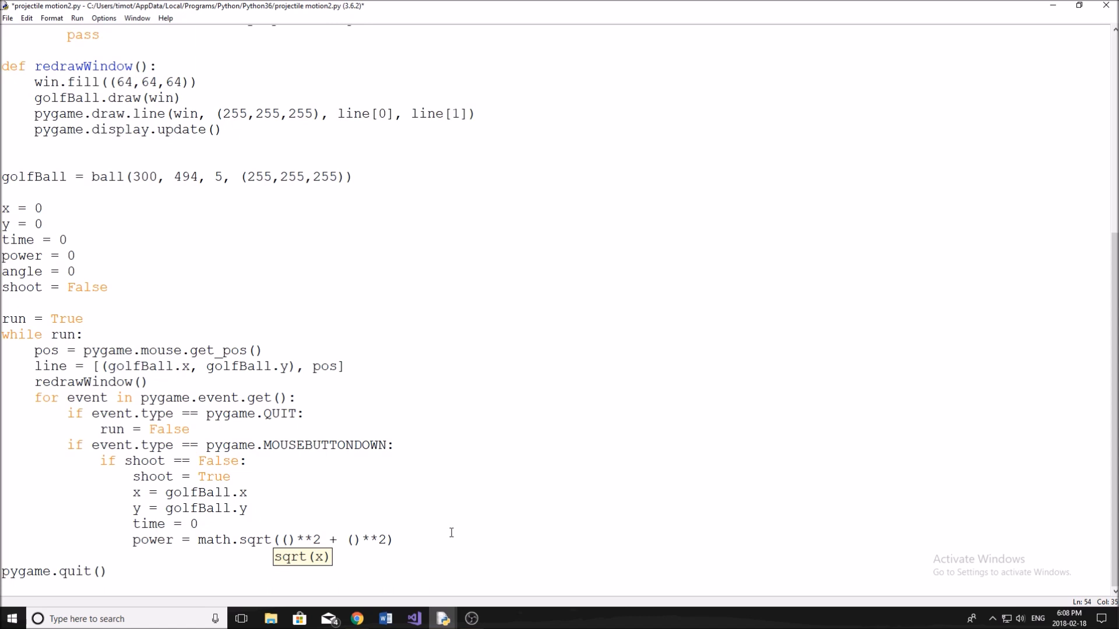
mouse_move(383, 513)
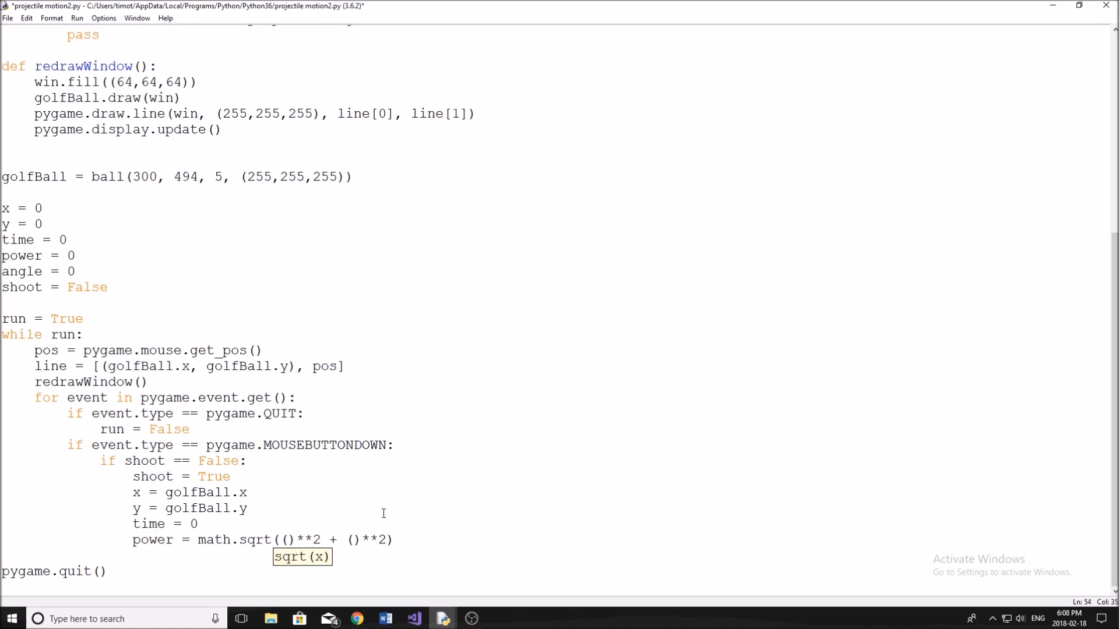
Step: Highlight the ball coordinates in the line list to explain the distance terms
left_click(287, 540)
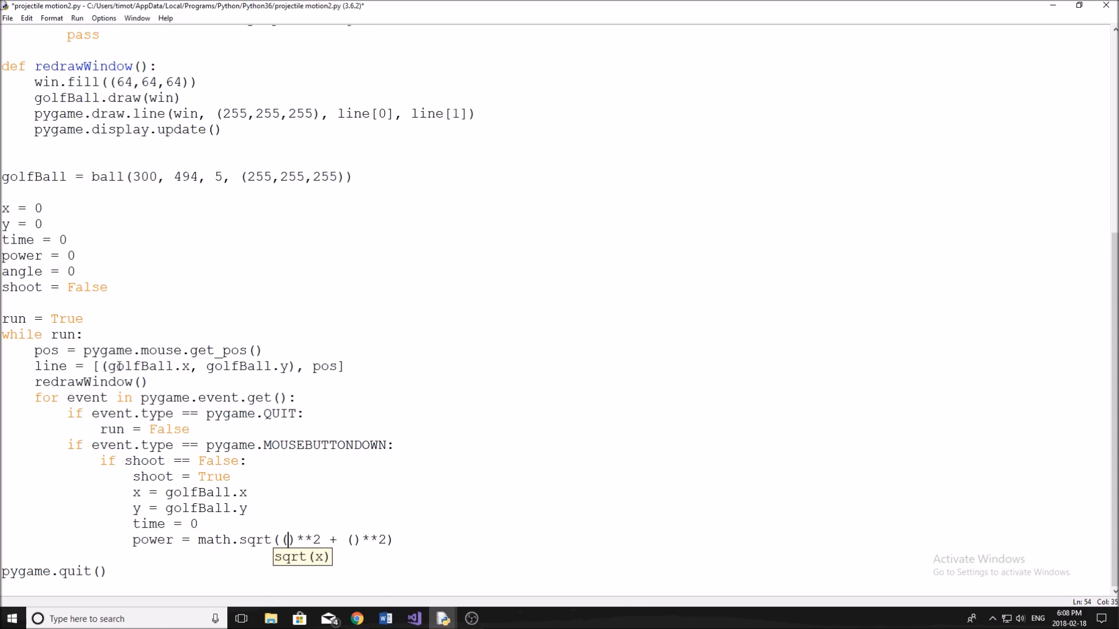
left_click(319, 366)
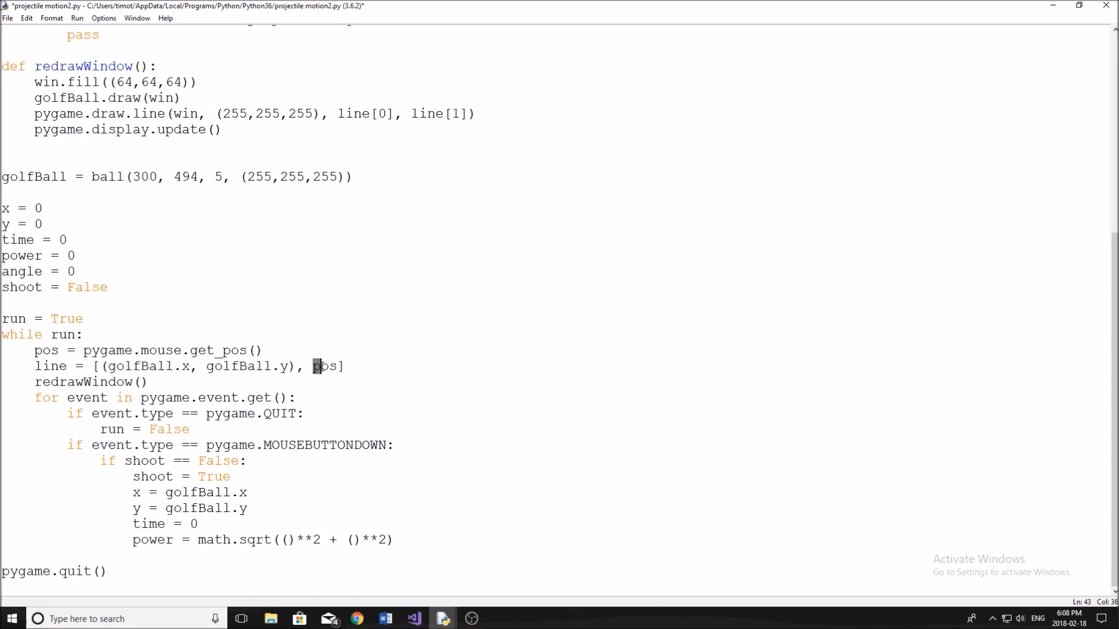
double_click(325, 366)
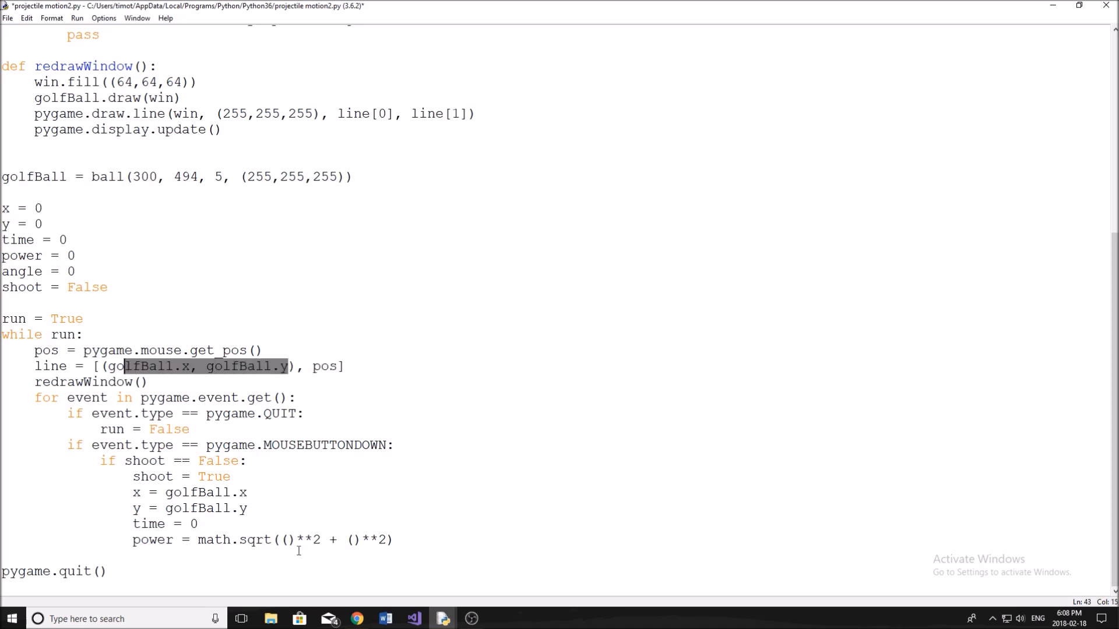
Step: Fill the first squared term with the vertical difference line[1][1] - line[0][1]
left_click(287, 539)
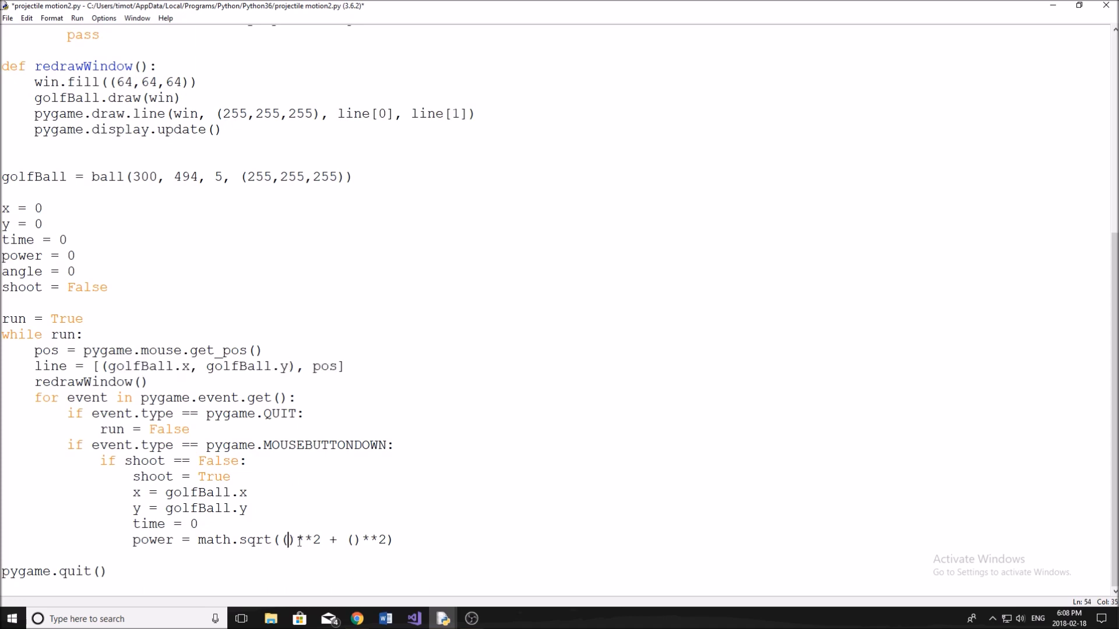
type("line")
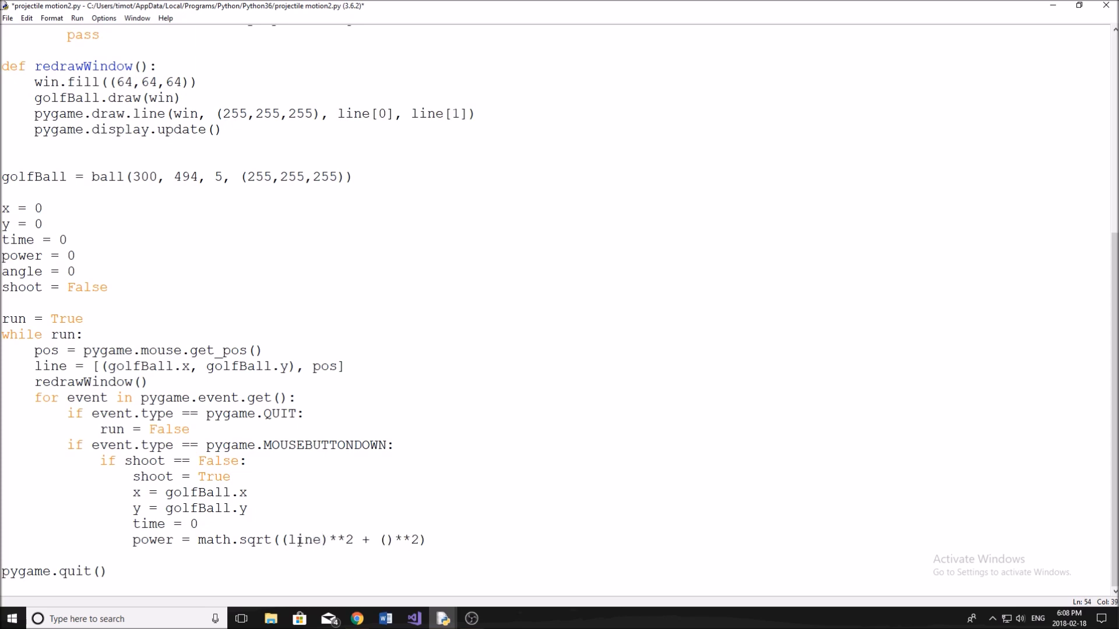
type("[][]")
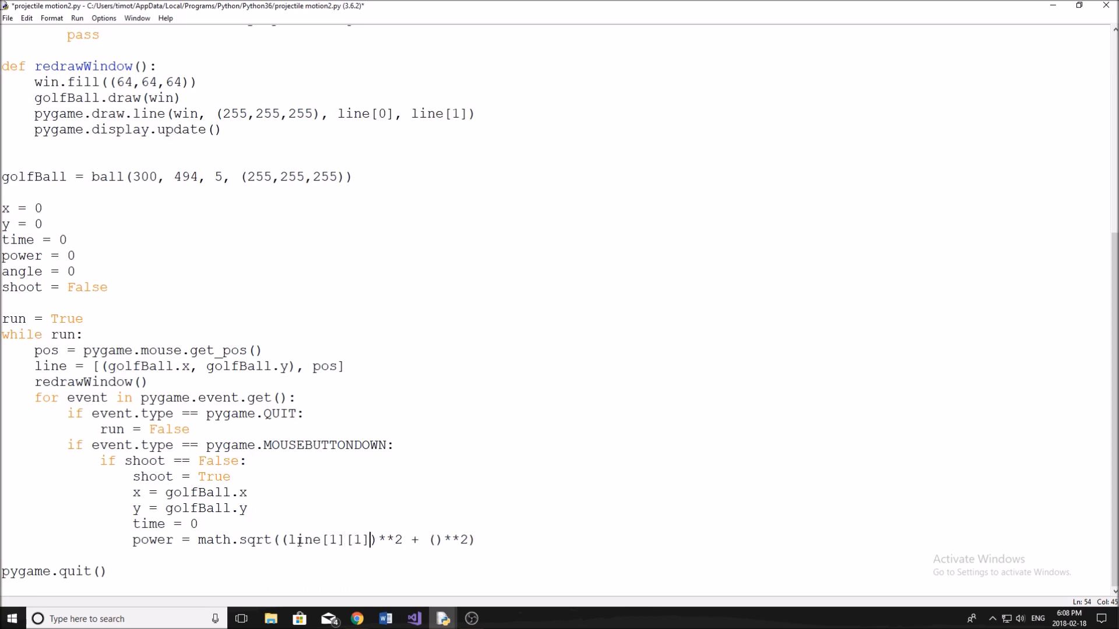
type("- line")
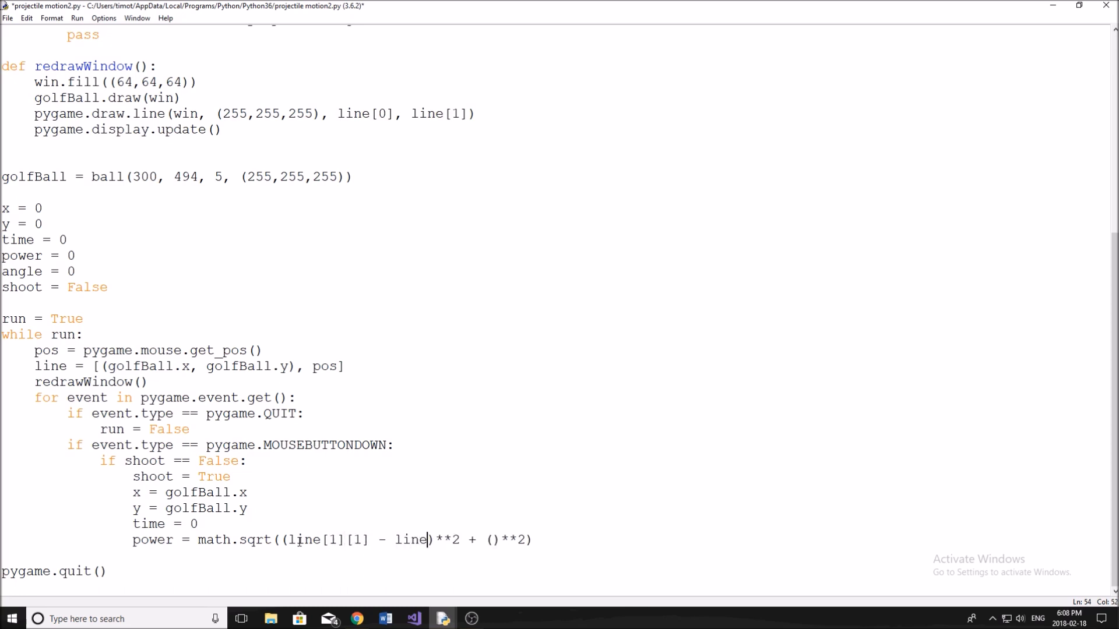
type("[0]")
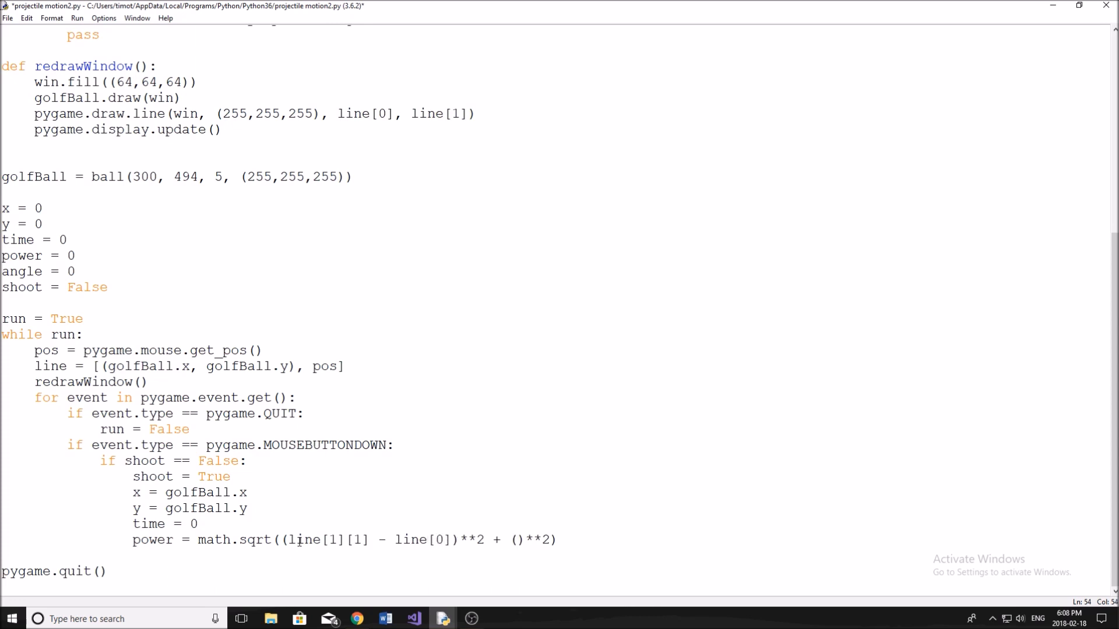
type("[1]")
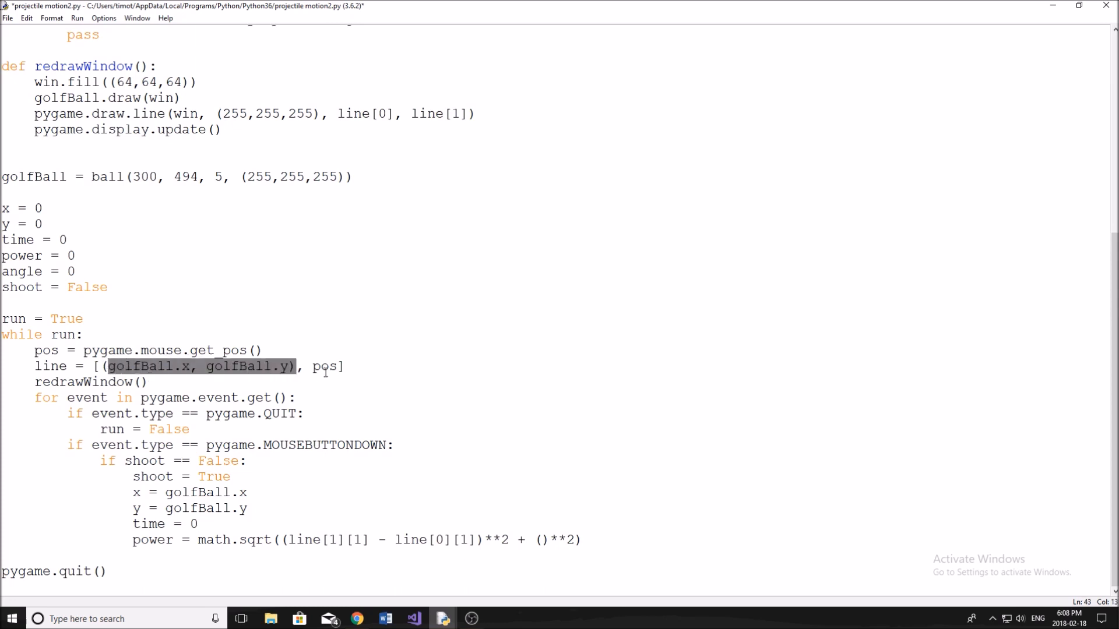
double_click(326, 365)
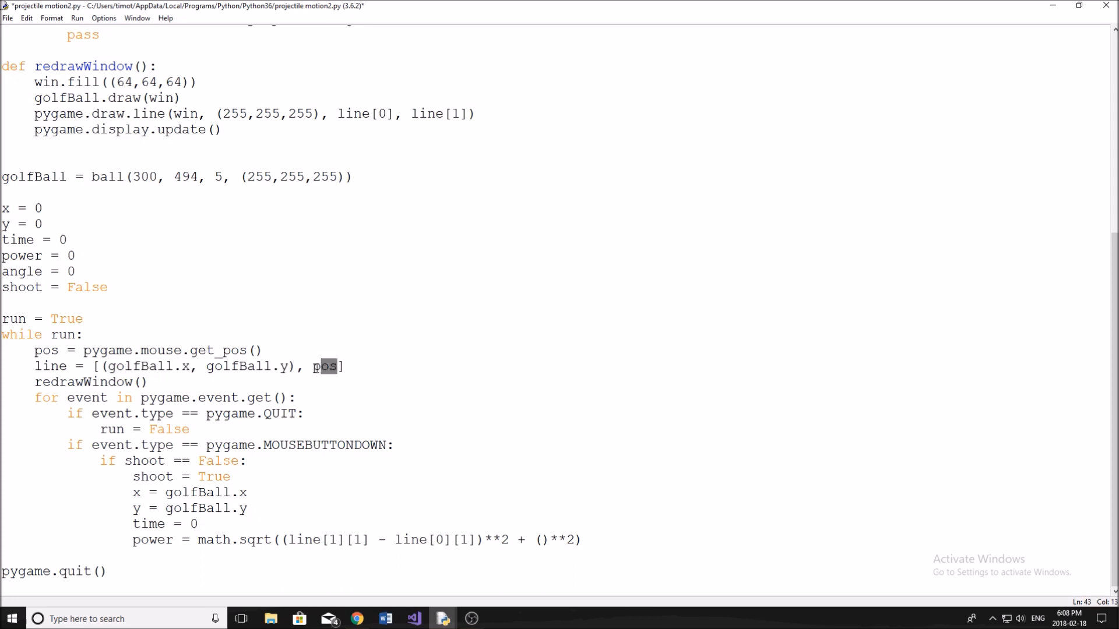
mouse_move(491, 255)
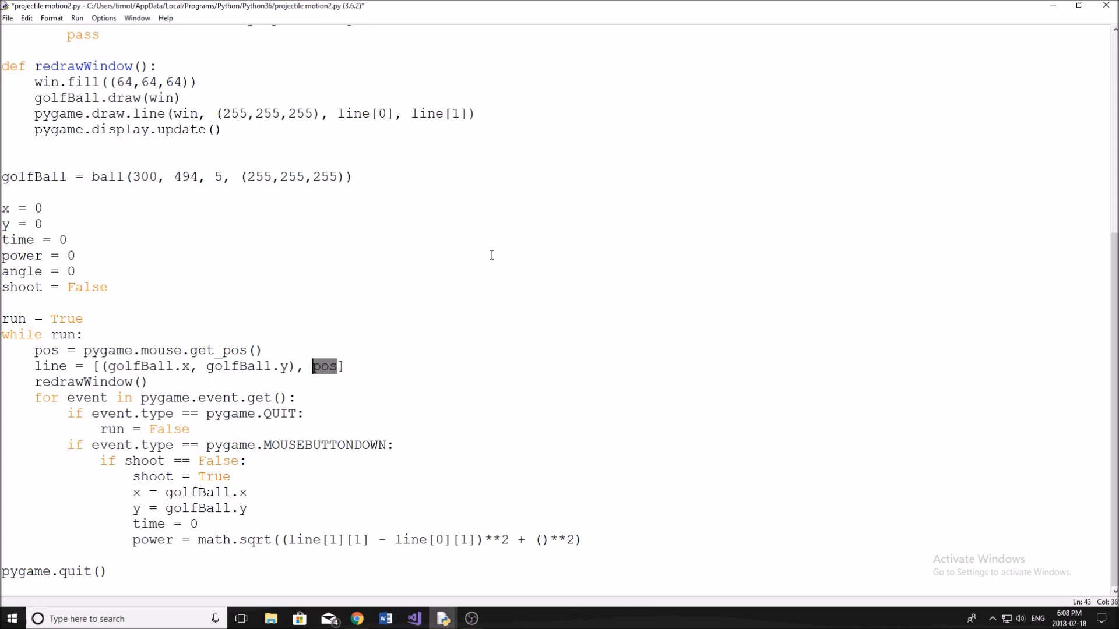
mouse_move(432, 285)
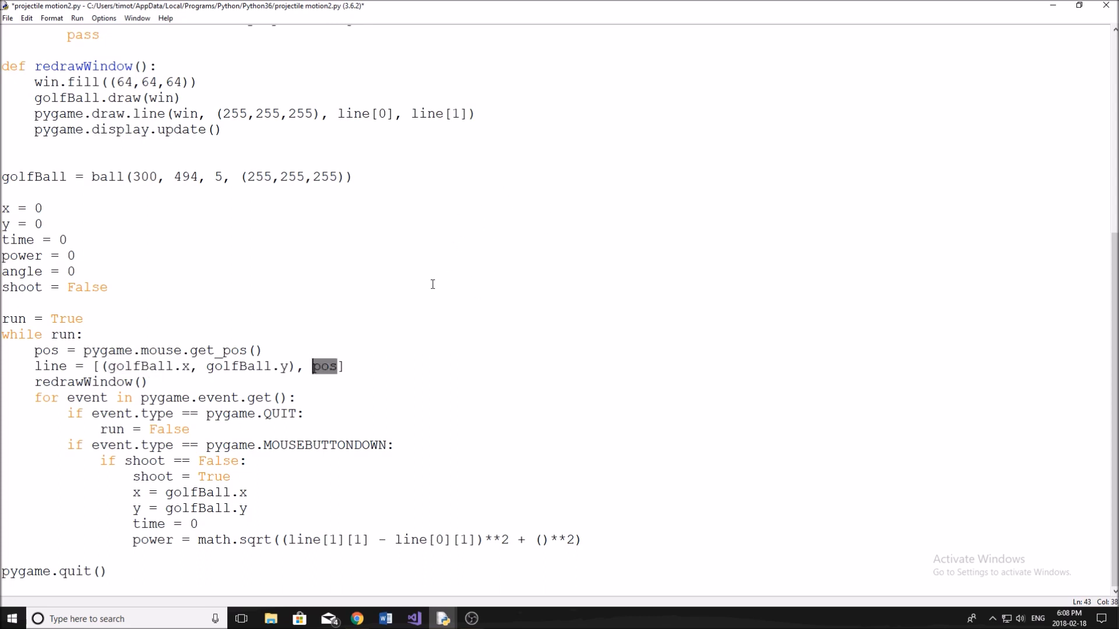
mouse_move(485, 220)
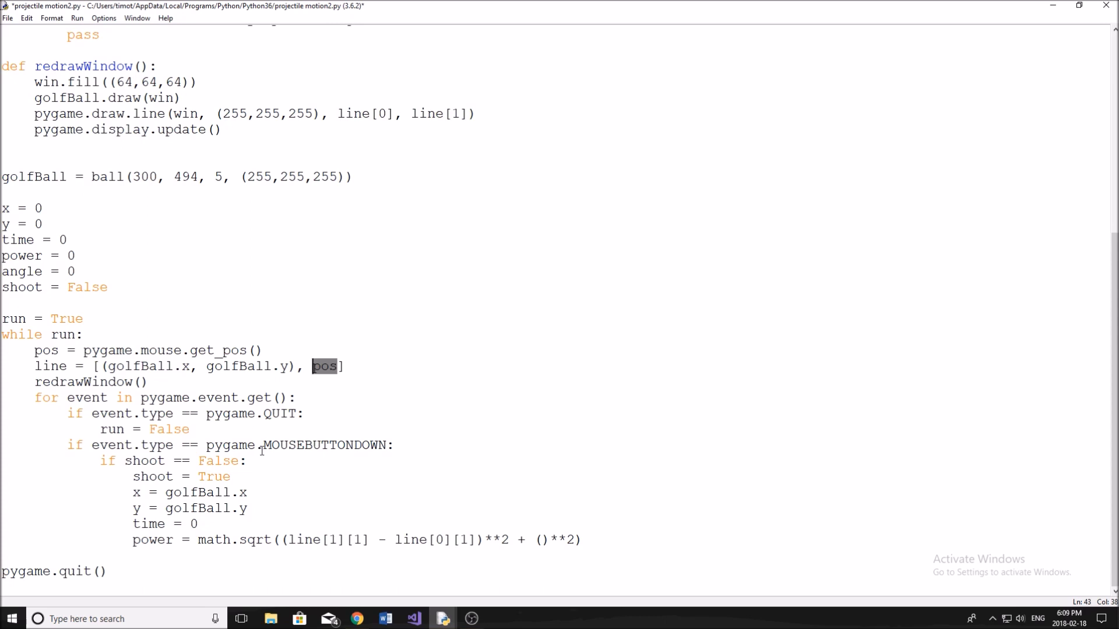
mouse_move(396, 509)
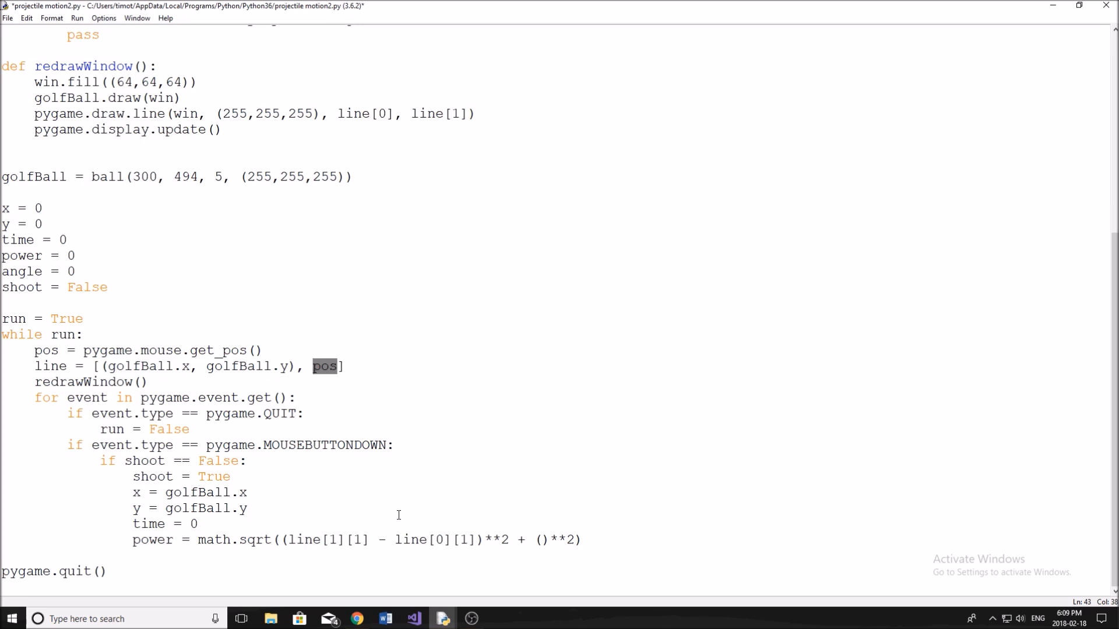
mouse_move(478, 544)
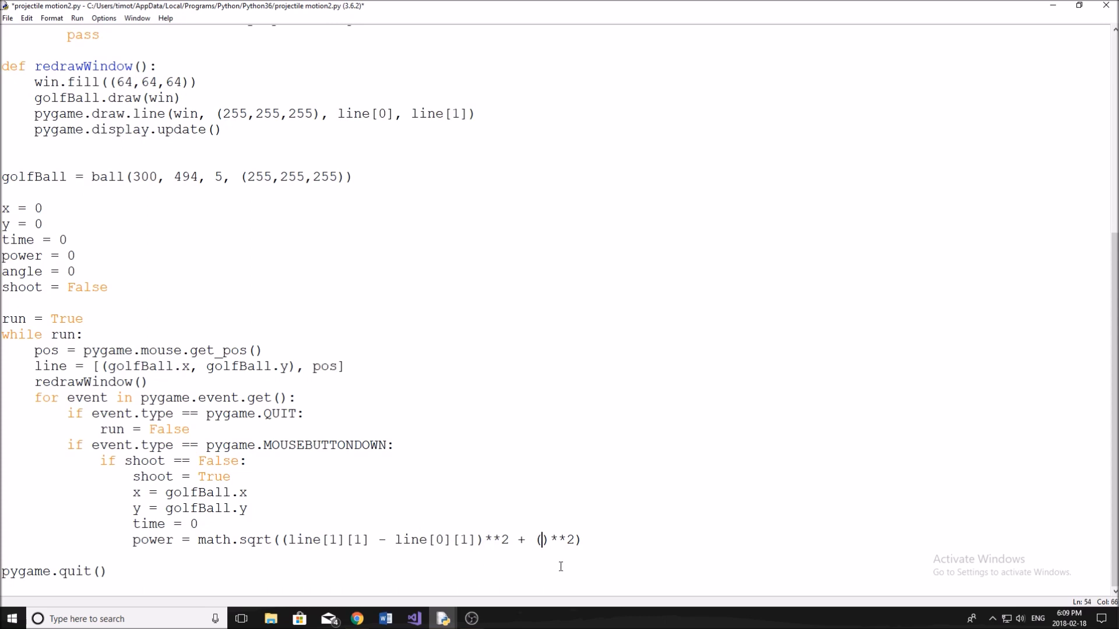
Step: Fill the second squared term with the horizontal difference line[1][0]-line[0][0]
type("linep")
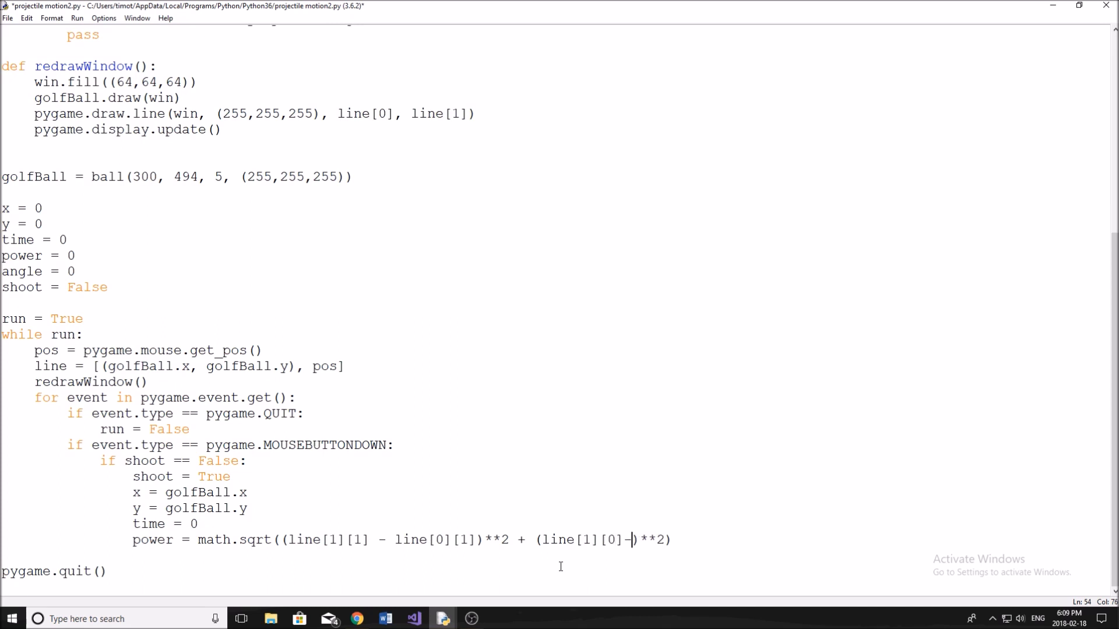
type("line")
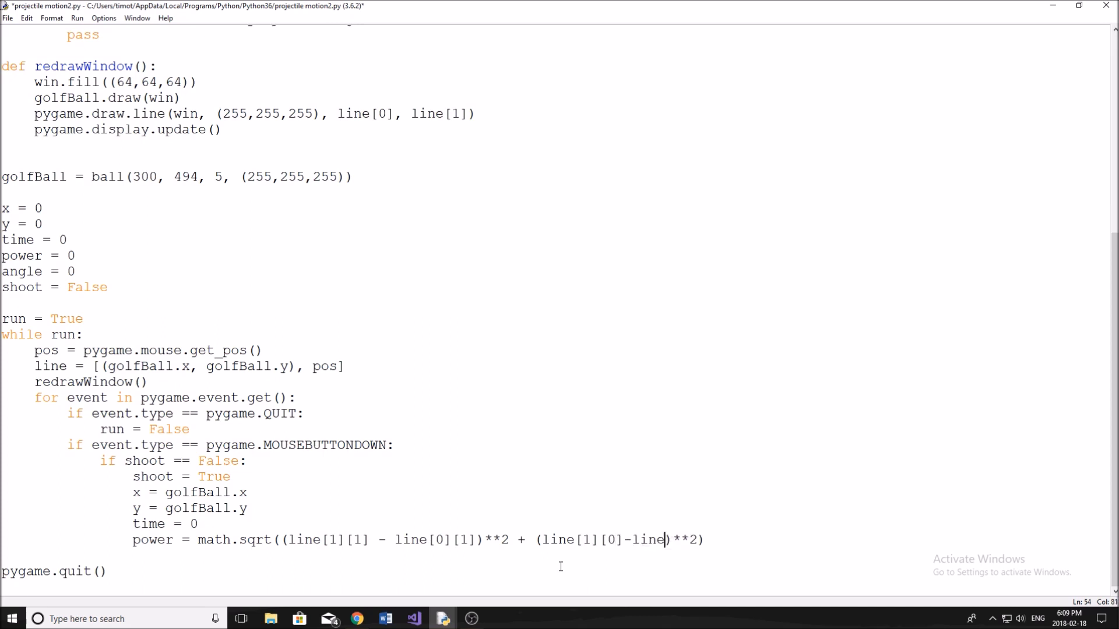
type("[")
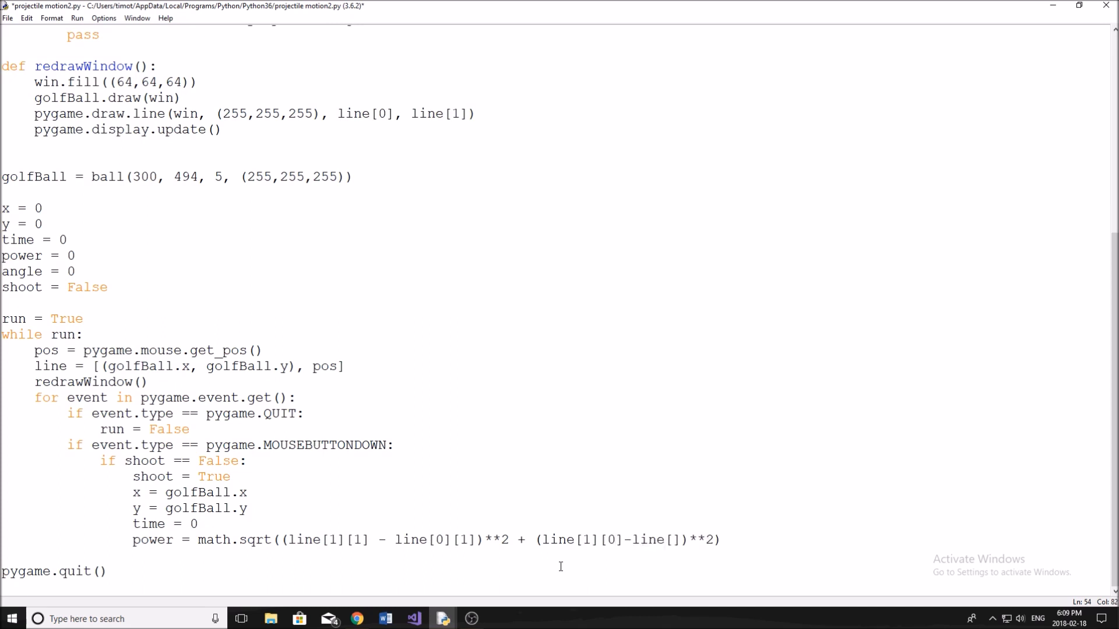
type("0][")
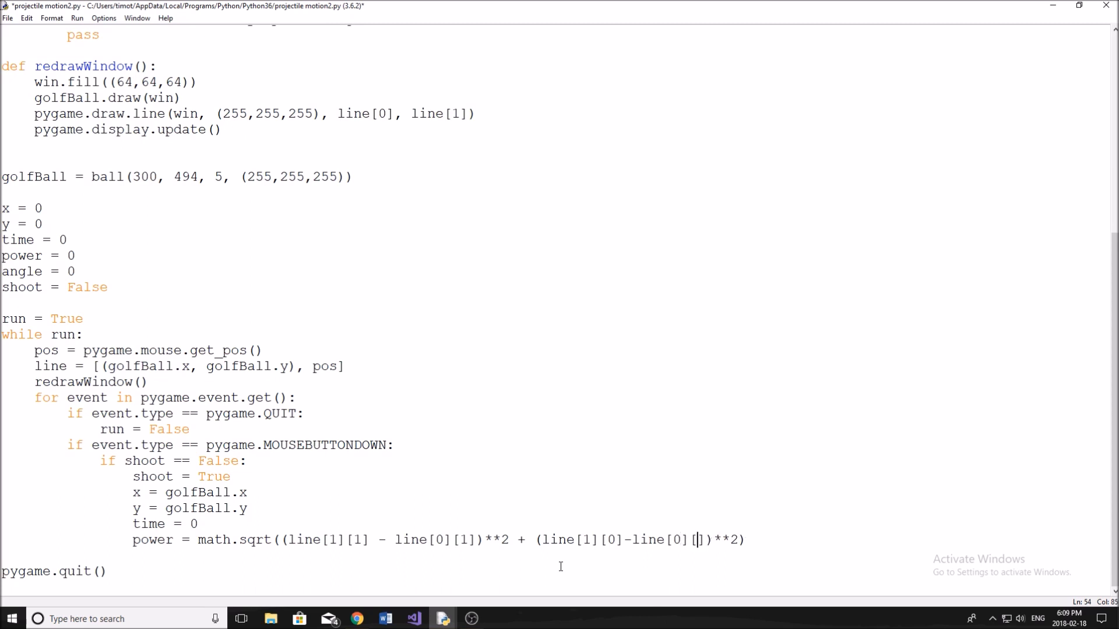
type("0")
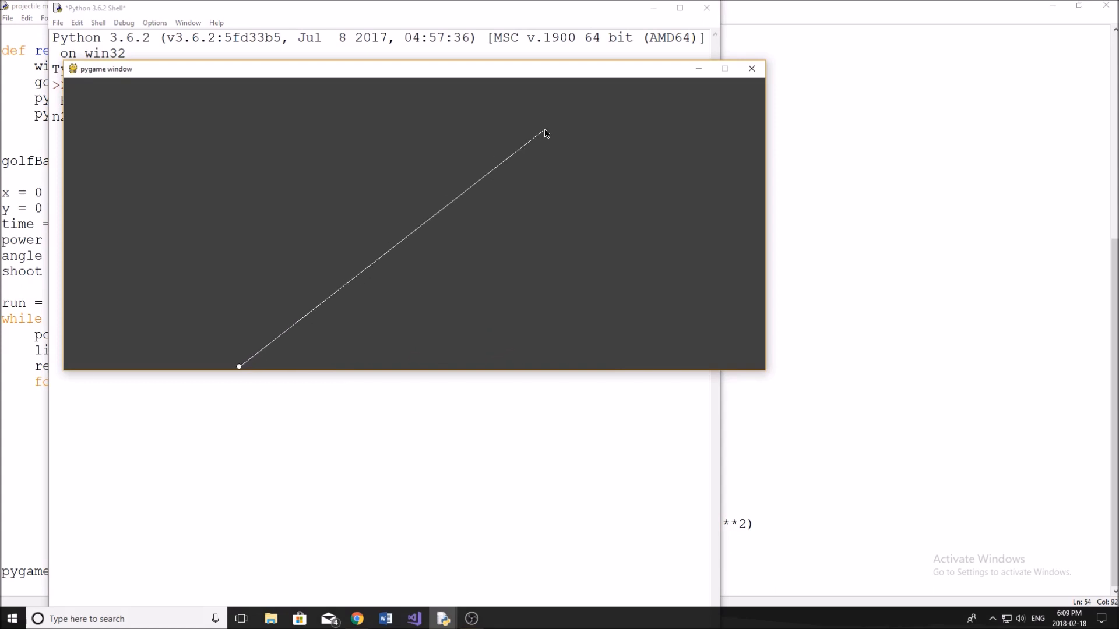
mouse_move(597, 131)
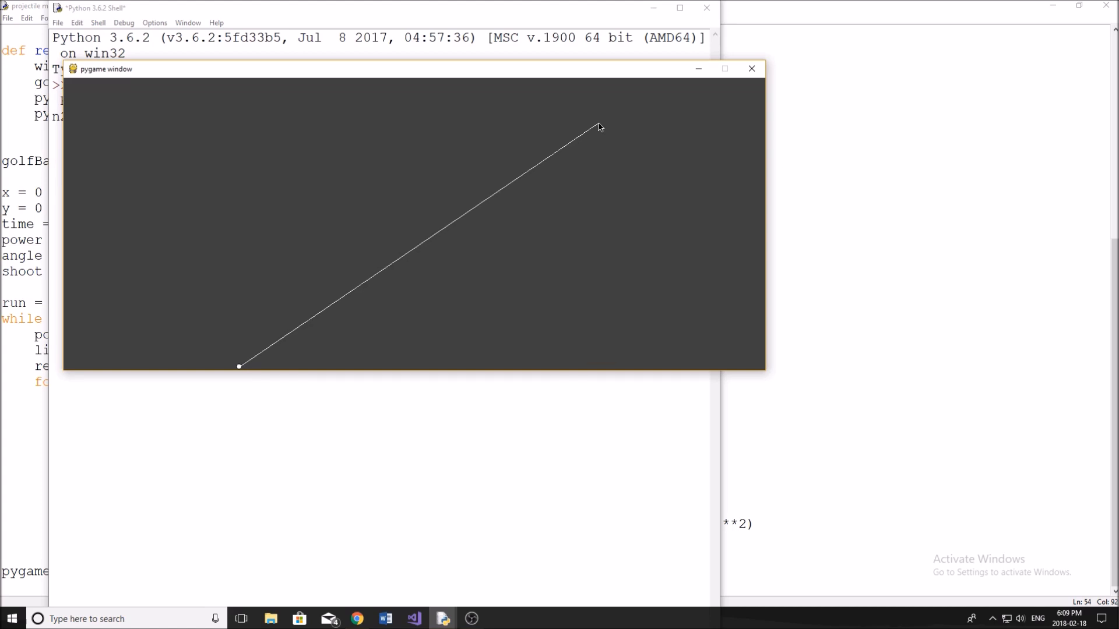
mouse_move(451, 187)
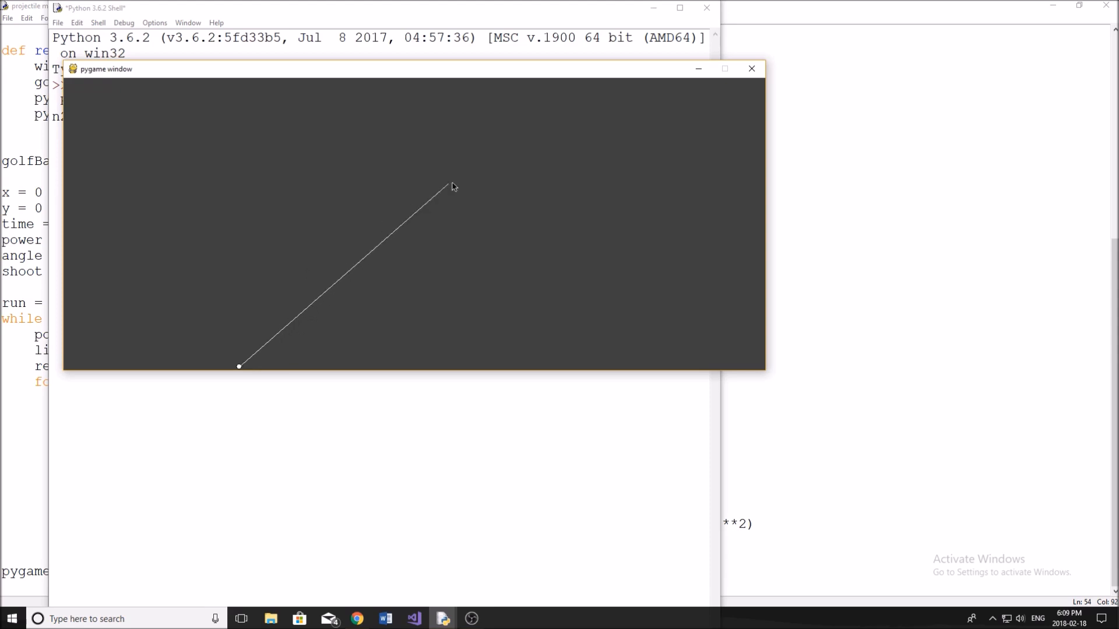
mouse_move(751, 69)
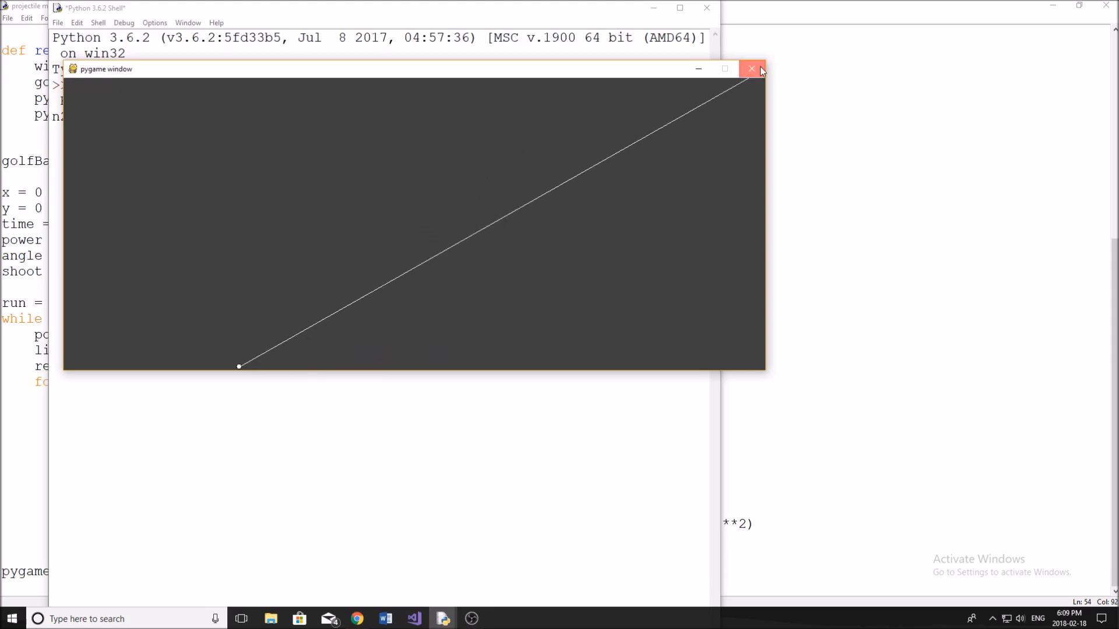
Step: Close the game window, divide the power formula by 8, and start an angle = assignment
left_click(750, 69)
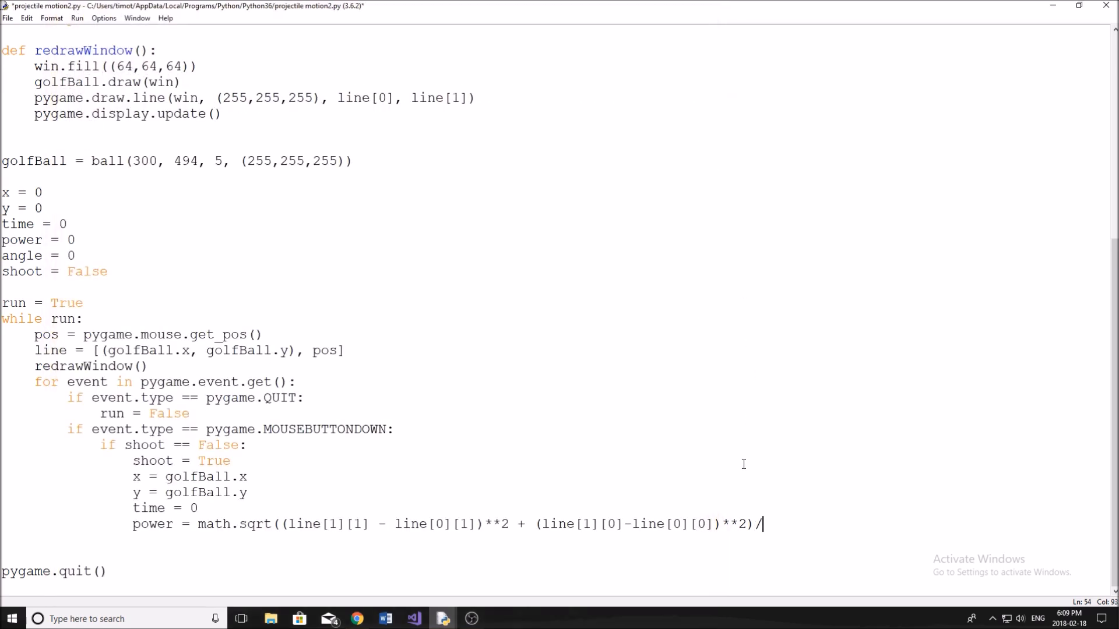
type("8")
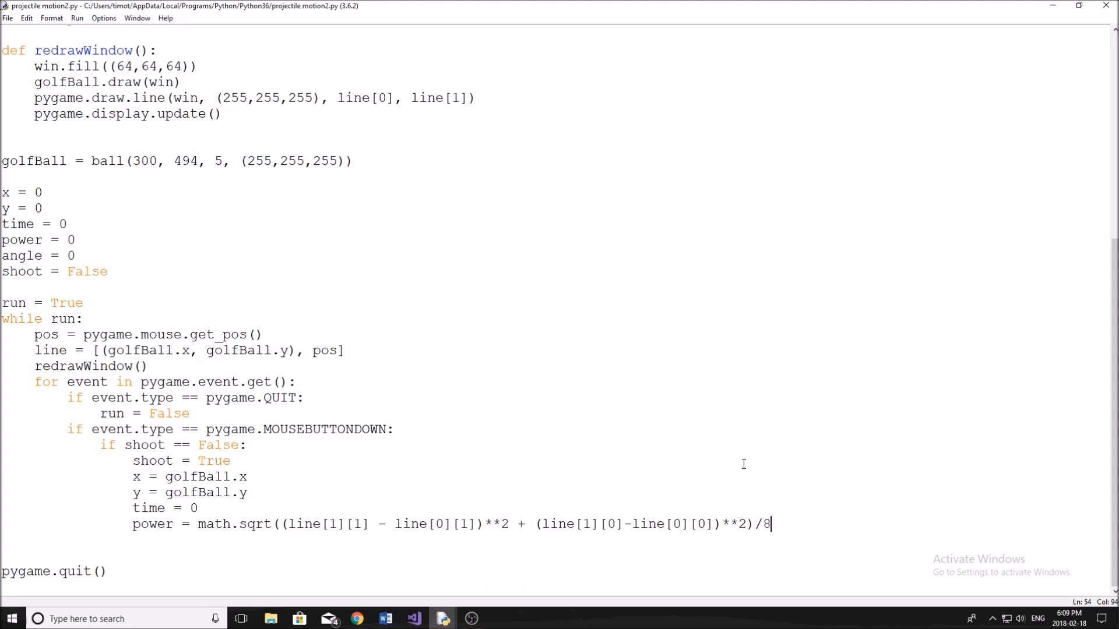
mouse_move(786, 492)
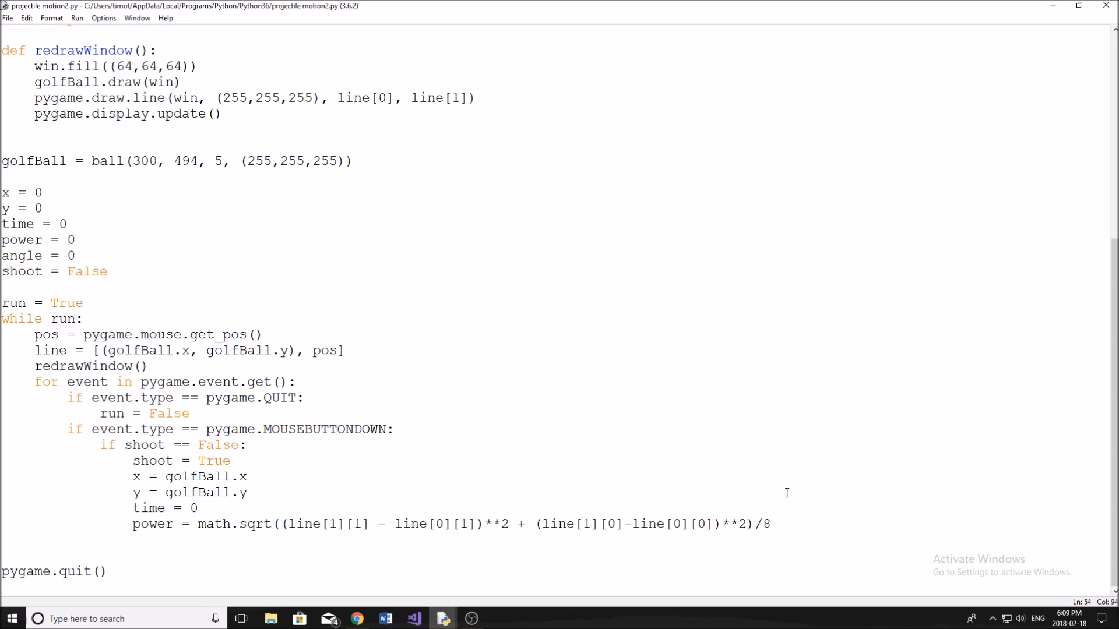
type("angle =")
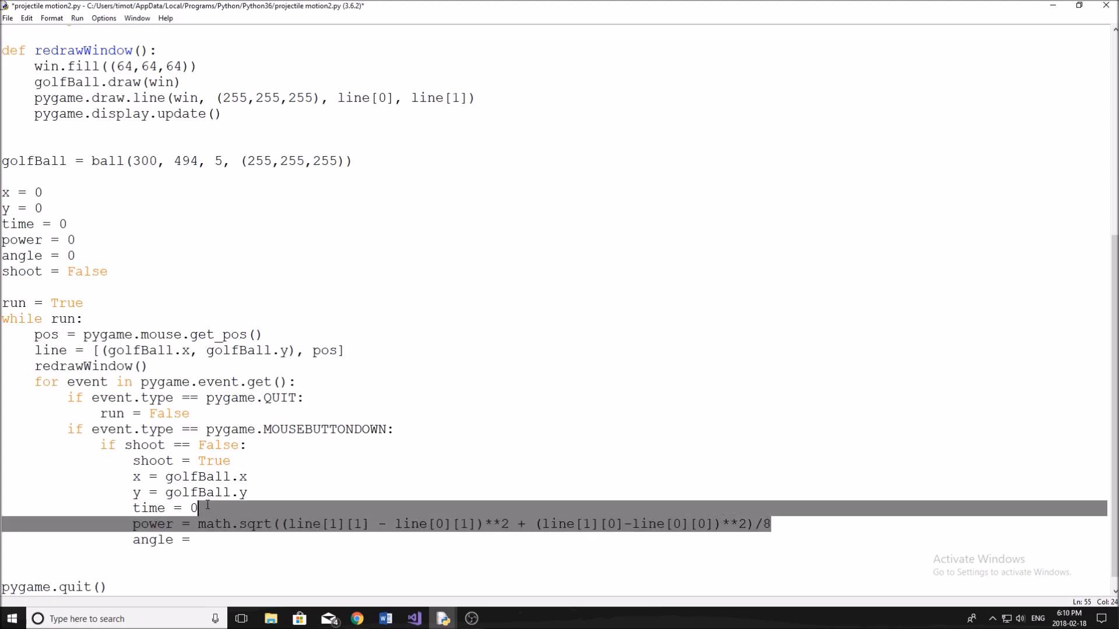
left_click(199, 540)
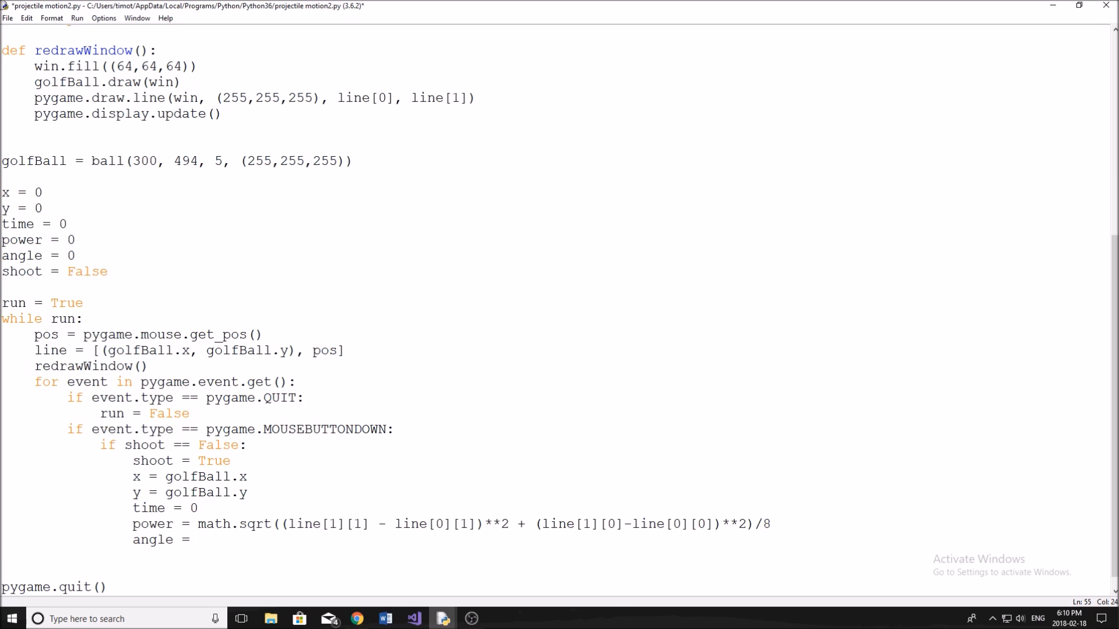
left_click(198, 540)
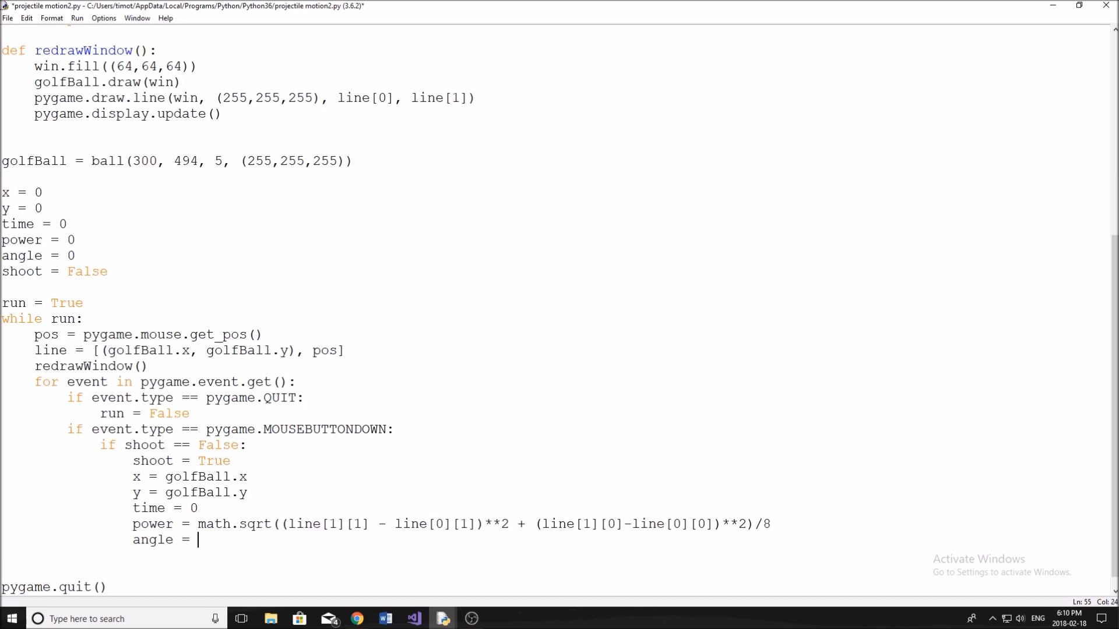